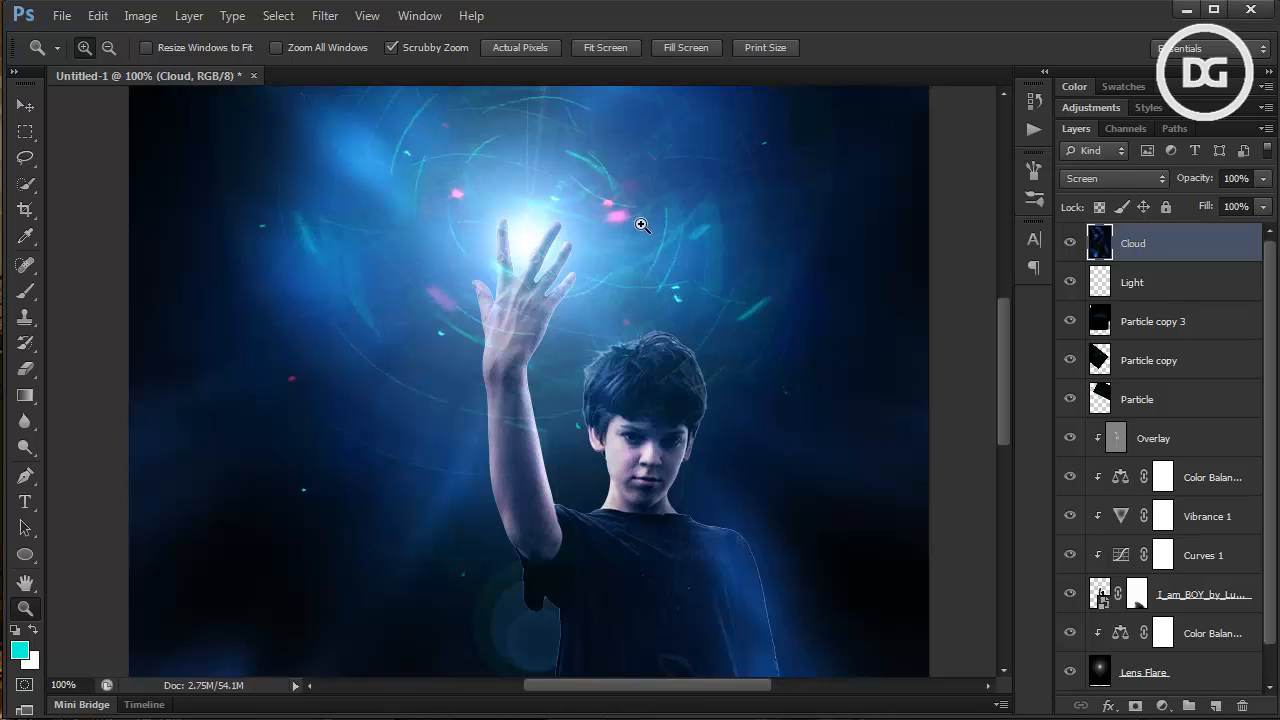
pyautogui.moveTo(669, 263)
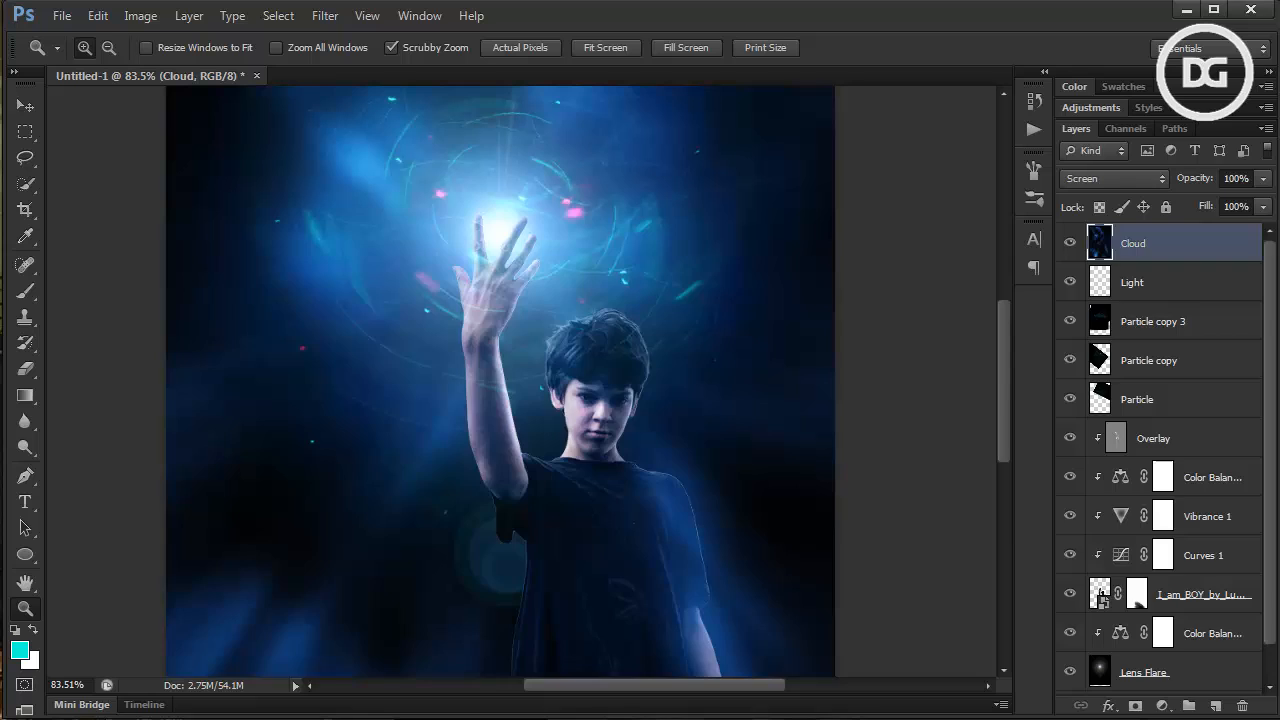
# Open Fire.jpg as a separate document beside the boy composite
pyautogui.click(343, 76)
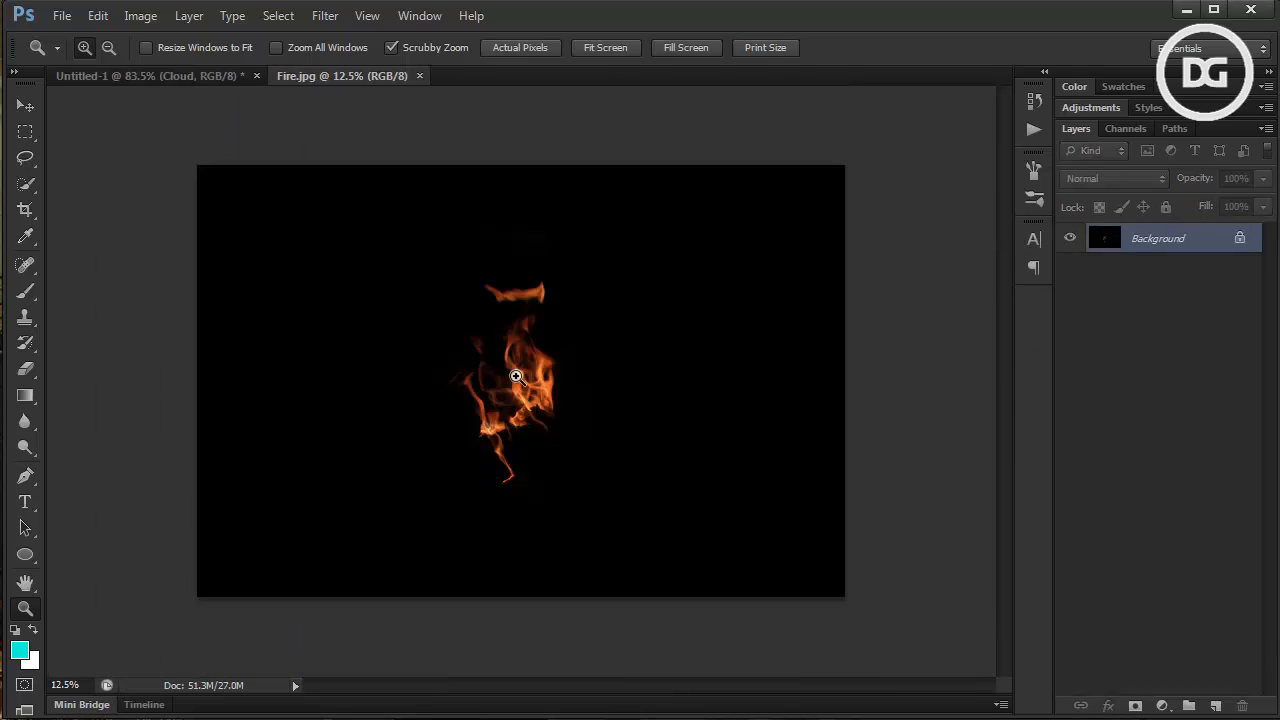
# Crop Fire.jpg to a narrow portrait frame tight around the flames
pyautogui.click(517, 377)
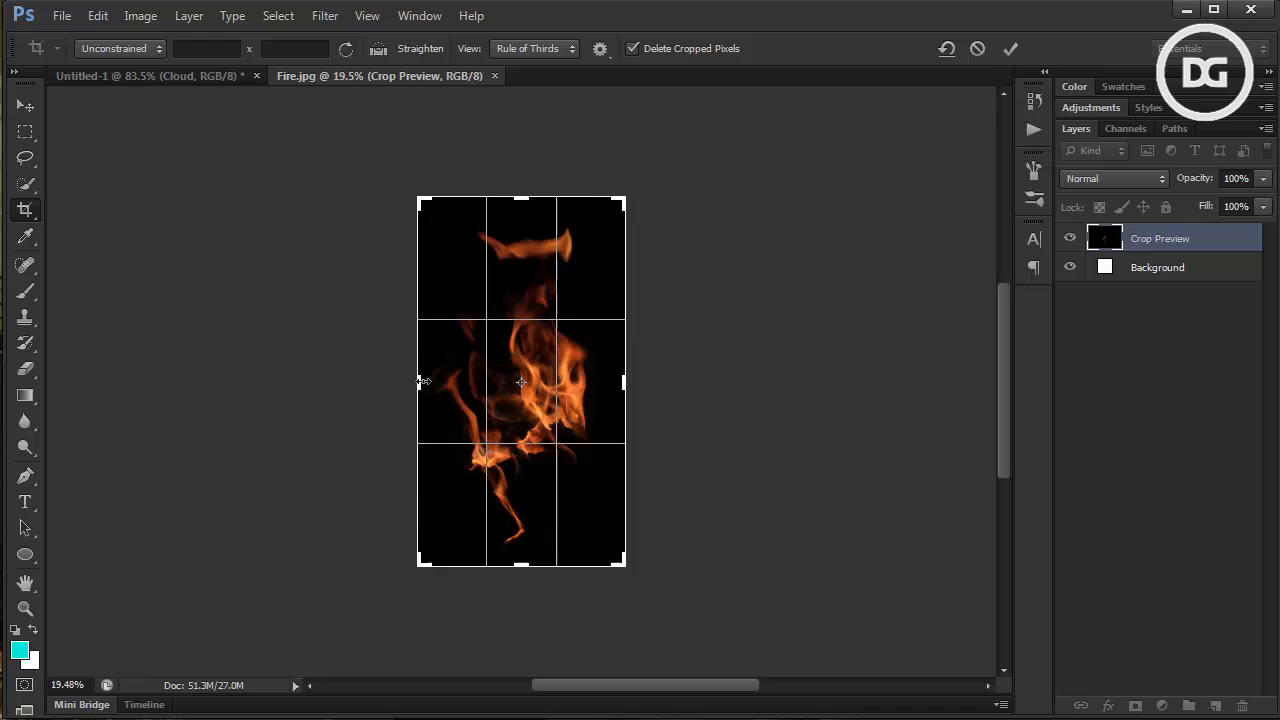
pyautogui.moveTo(623, 382); pyautogui.dragTo(630, 385)
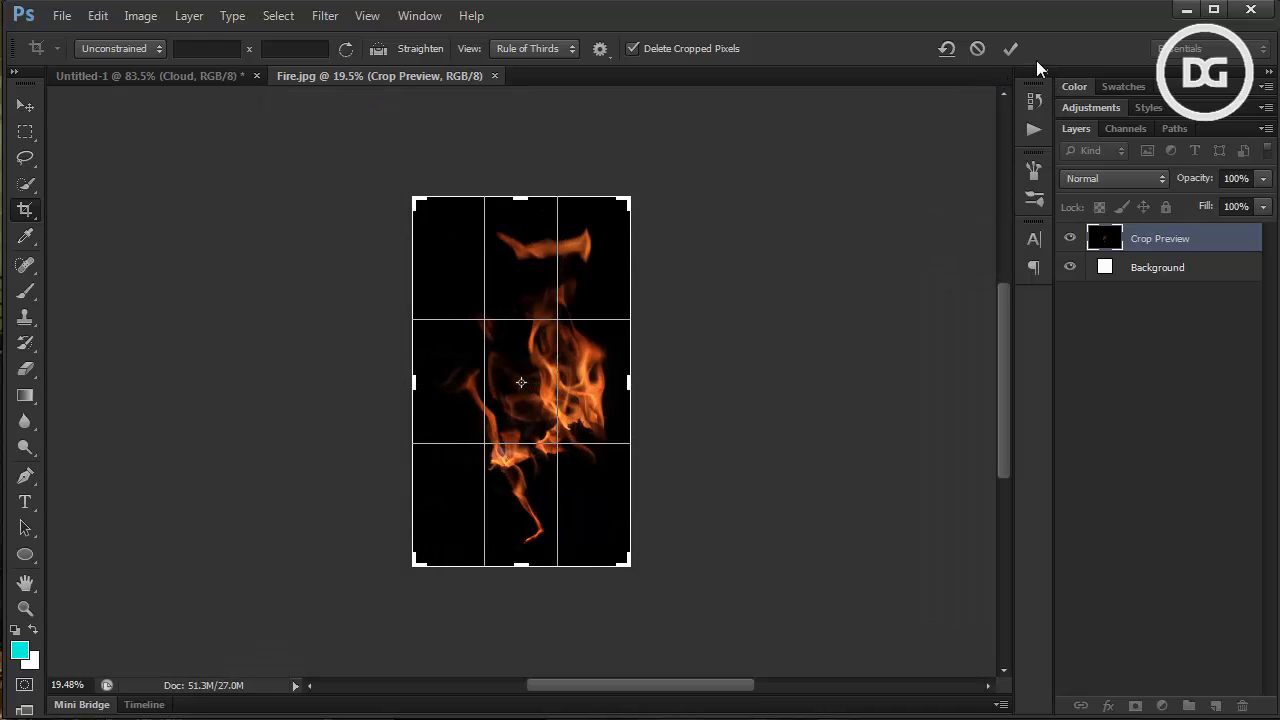
pyautogui.click(1010, 48)
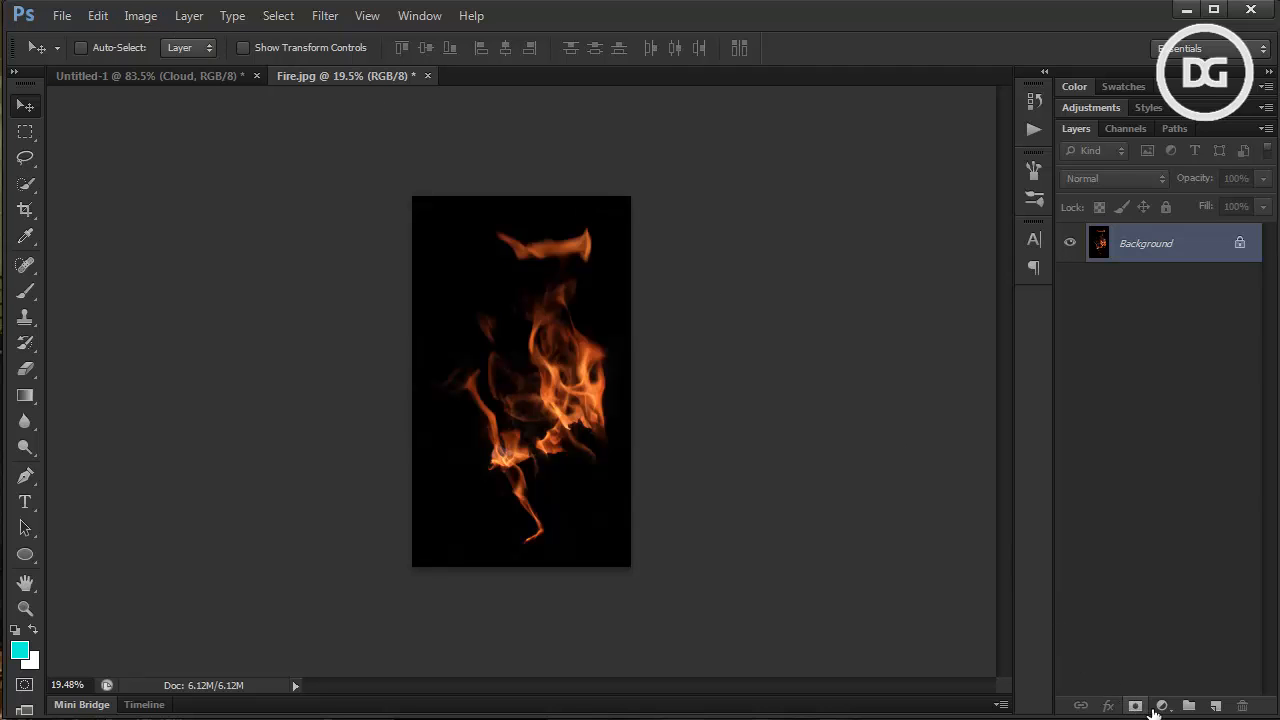
# Add a Gradient Map adjustment over the flames starting from the Black, White gradient
pyautogui.click(1162, 706)
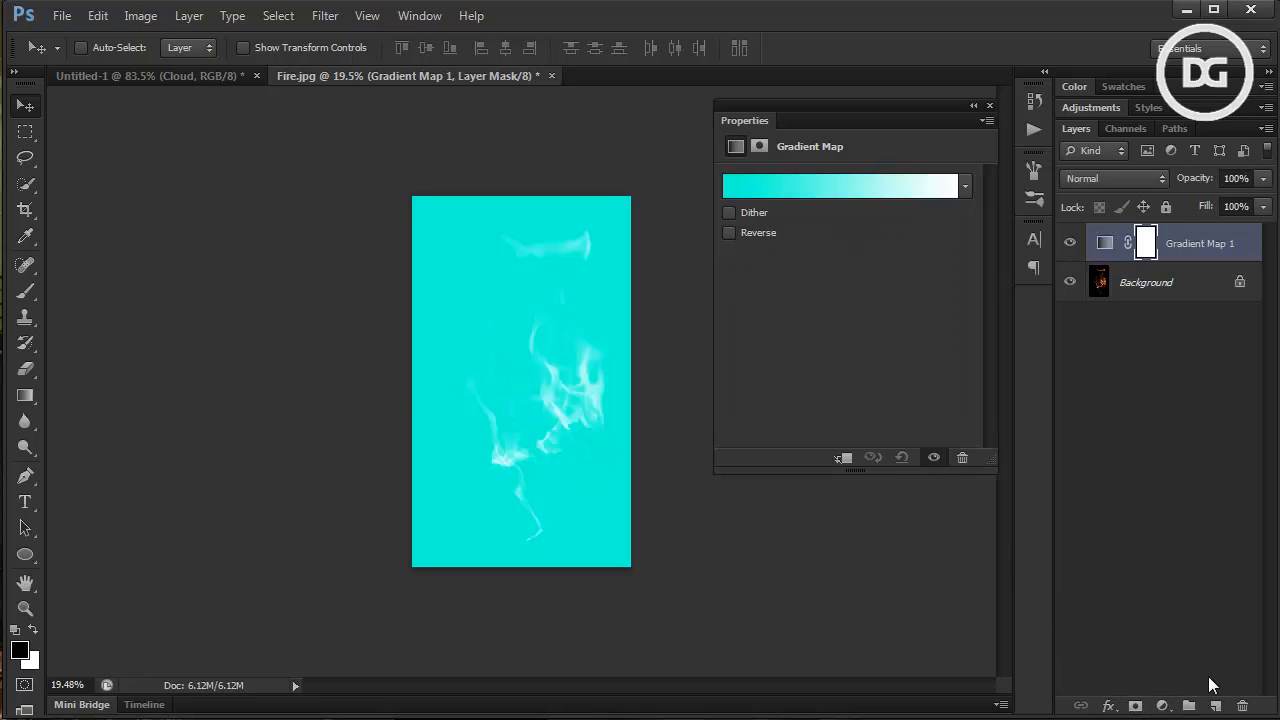
pyautogui.click(845, 185)
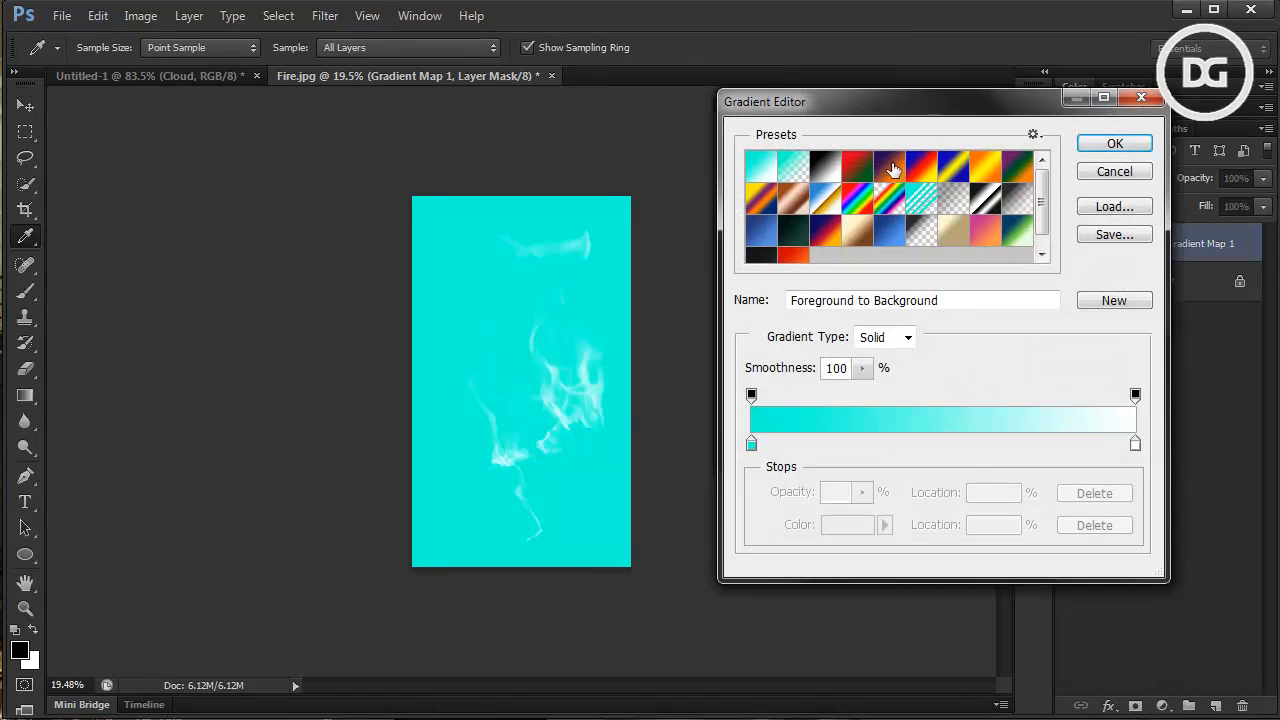
pyautogui.click(792, 167)
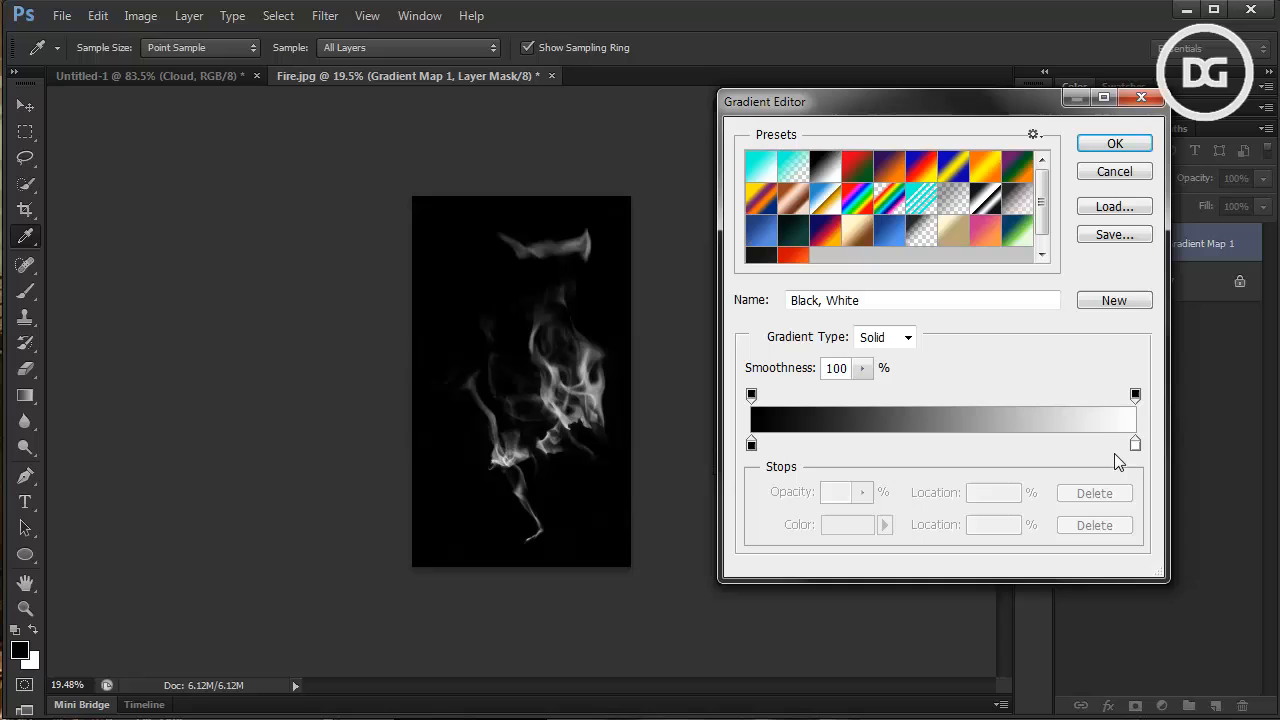
pyautogui.moveTo(1138, 448)
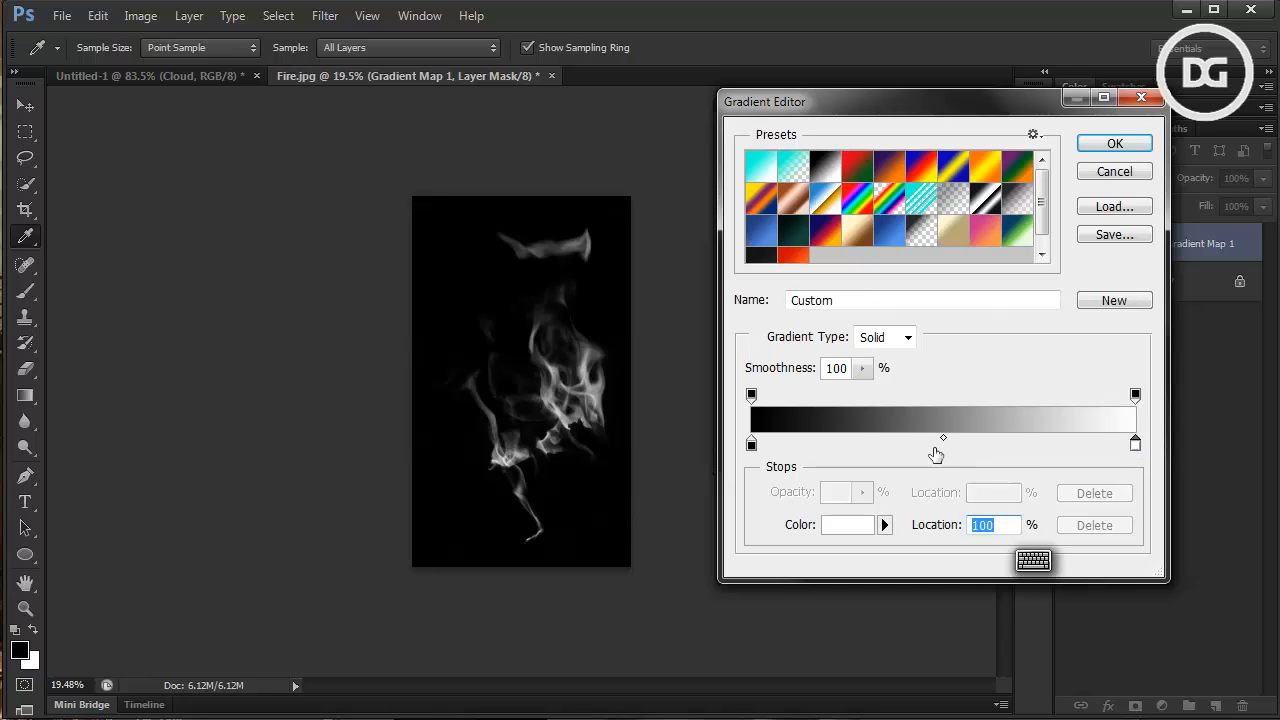
pyautogui.moveTo(913, 524)
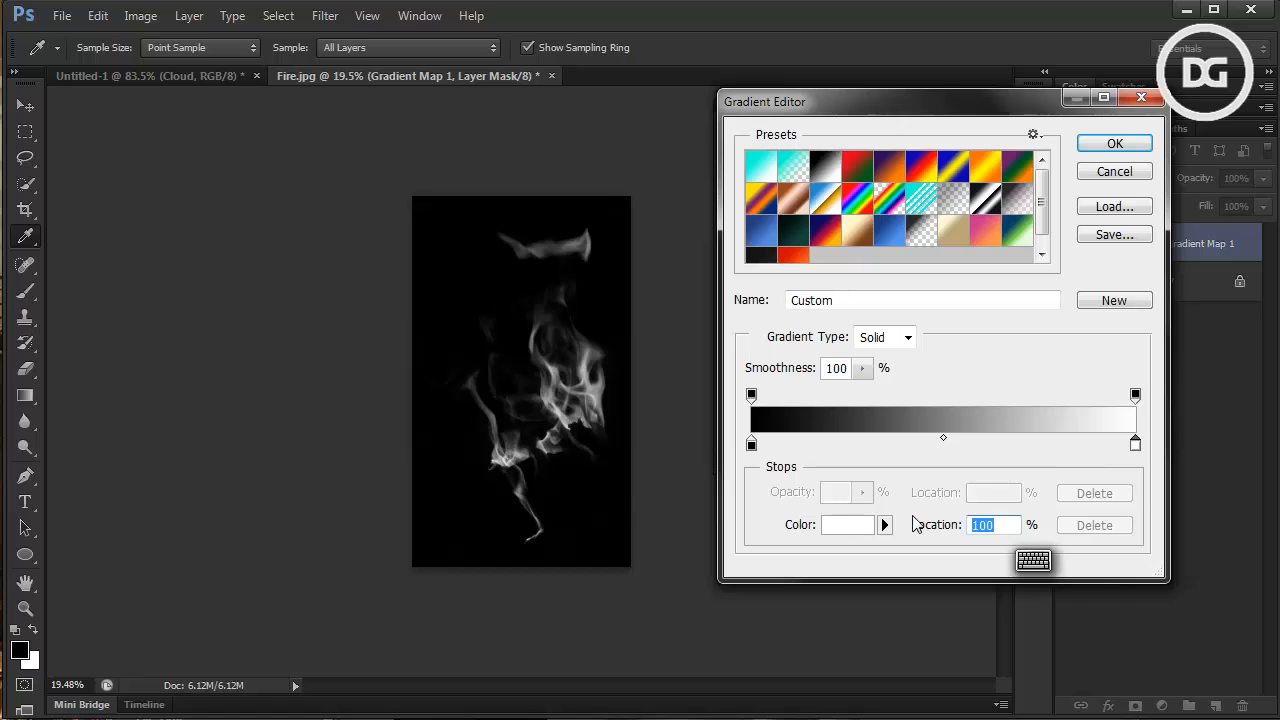
# Build a black-to-deep-blue-to-white gradient so the flames turn blue with white highlights
pyautogui.click(847, 524)
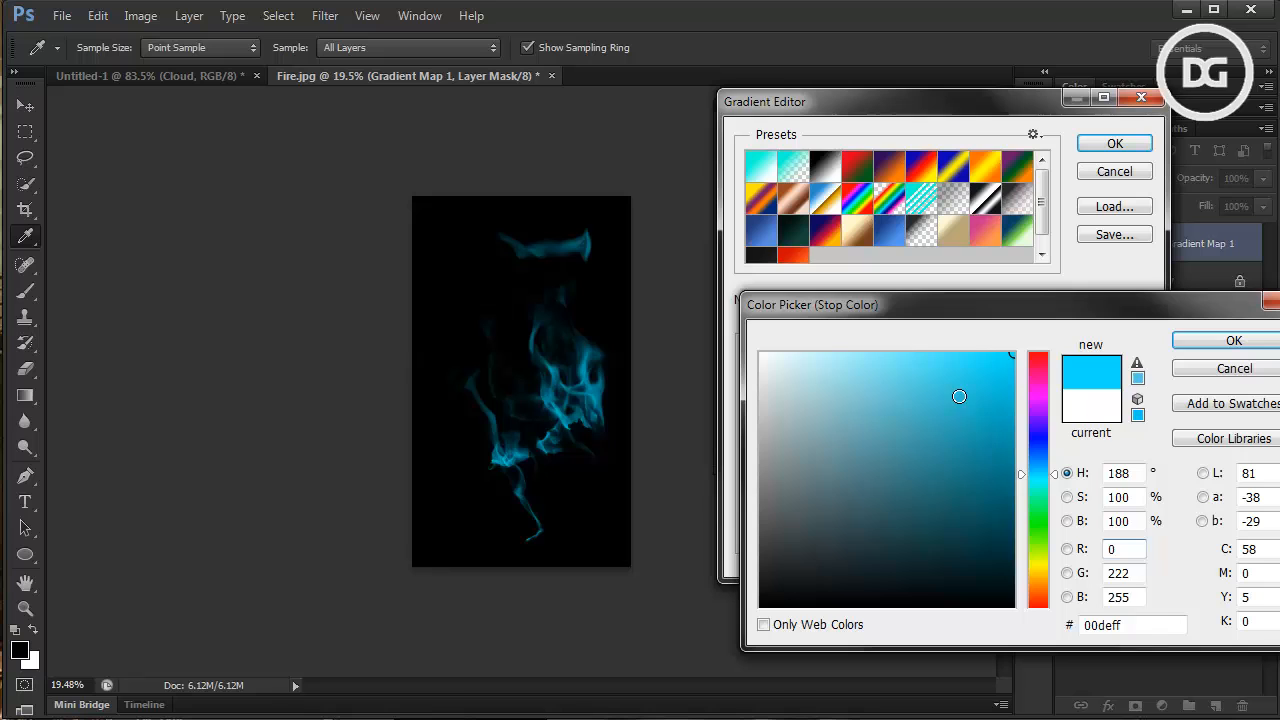
pyautogui.moveTo(1037, 395); pyautogui.dragTo(1037, 462)
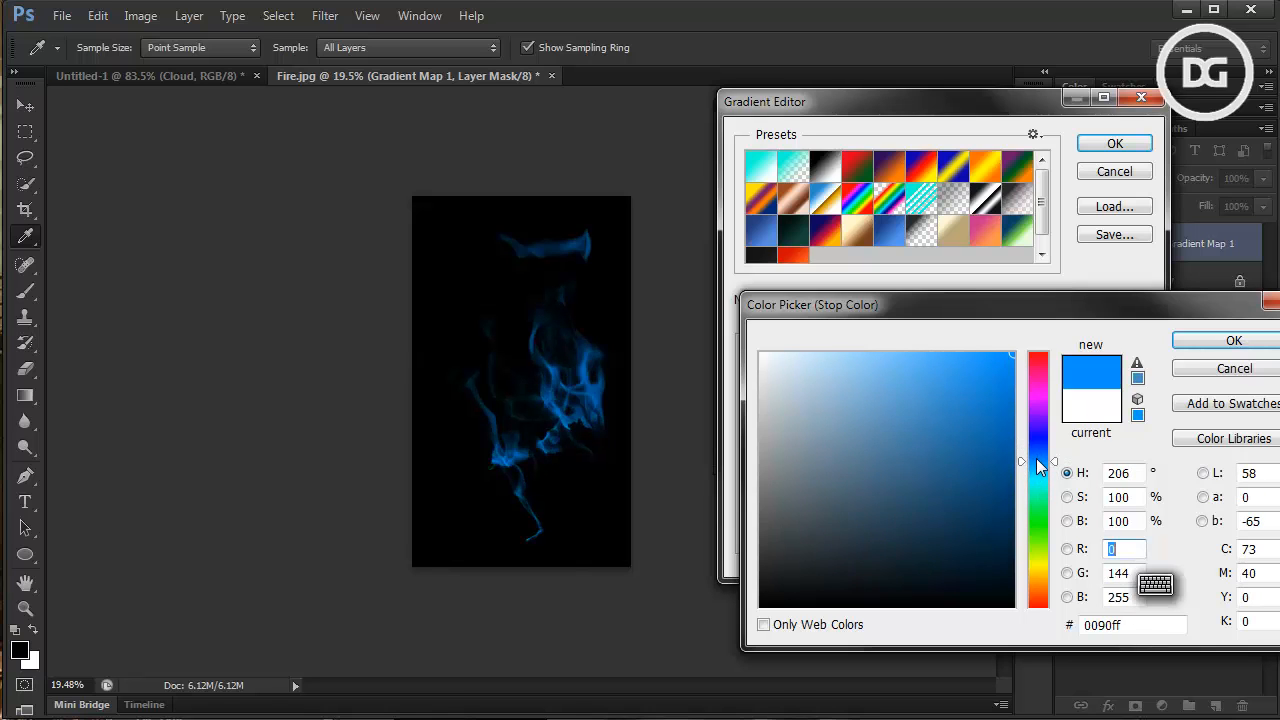
pyautogui.click(1234, 340)
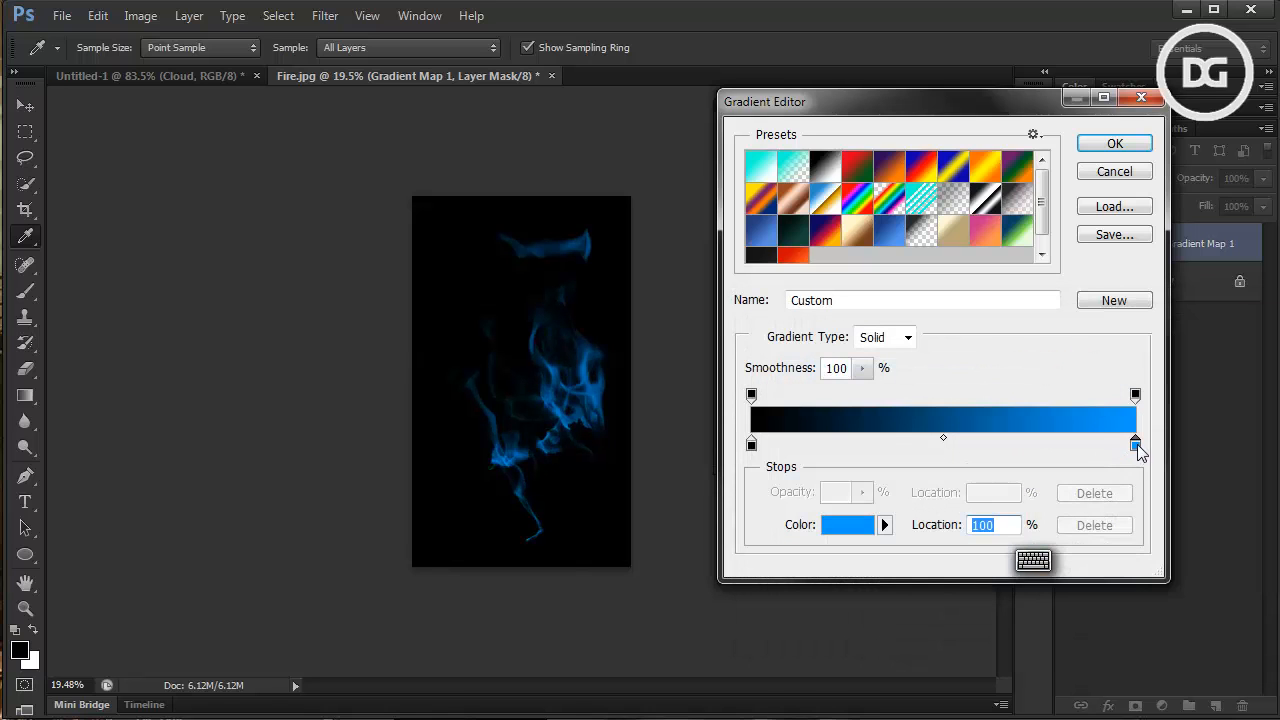
pyautogui.moveTo(1135, 443); pyautogui.dragTo(1028, 443)
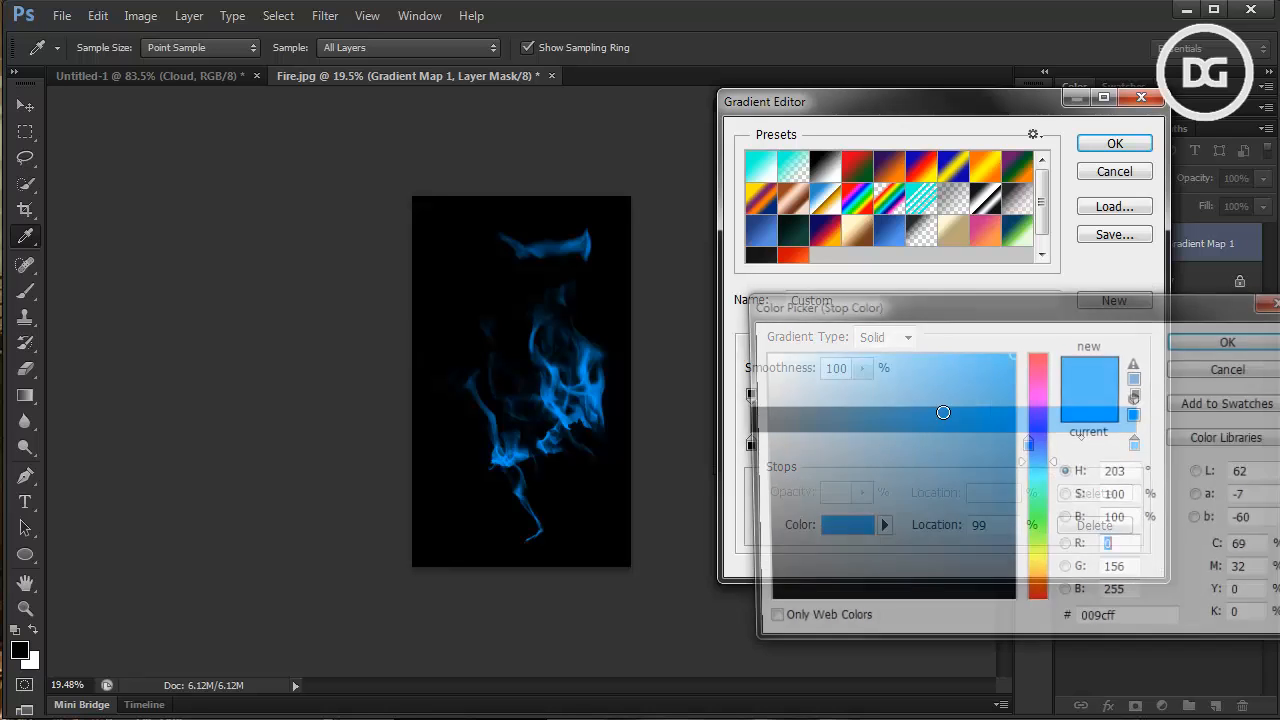
pyautogui.click(762, 356)
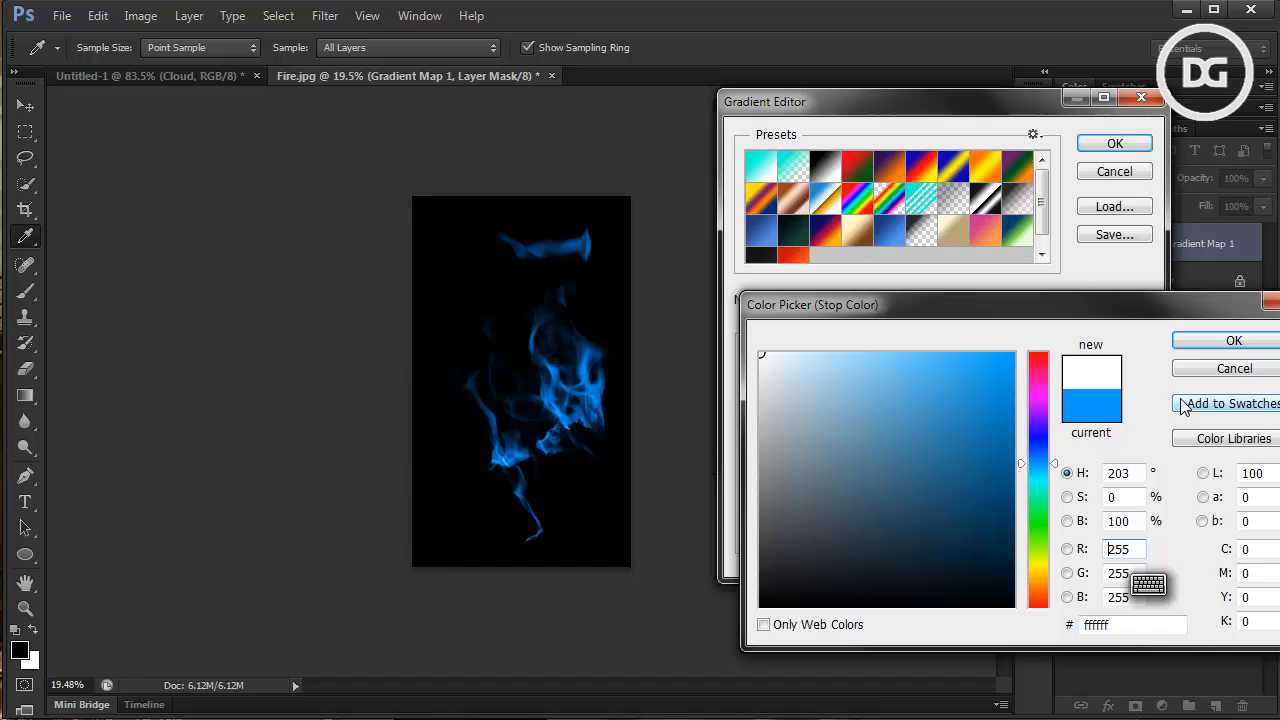
pyautogui.click(1234, 340)
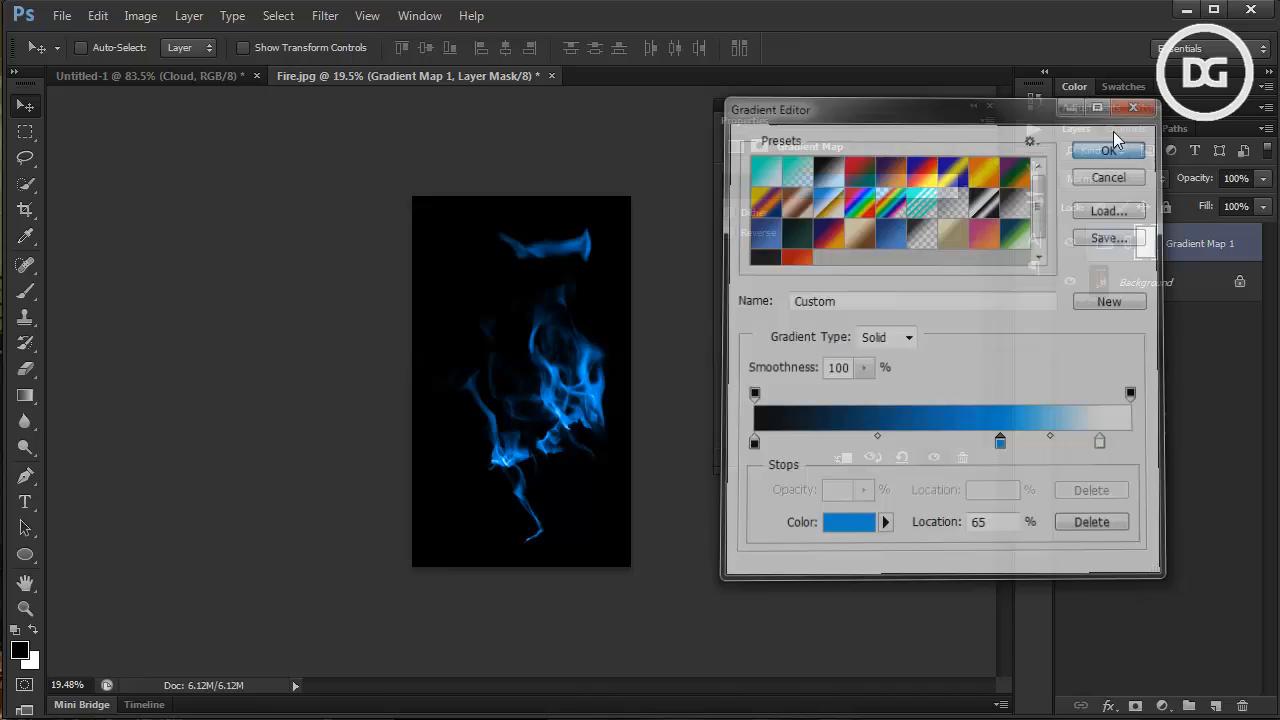
pyautogui.click(1108, 150)
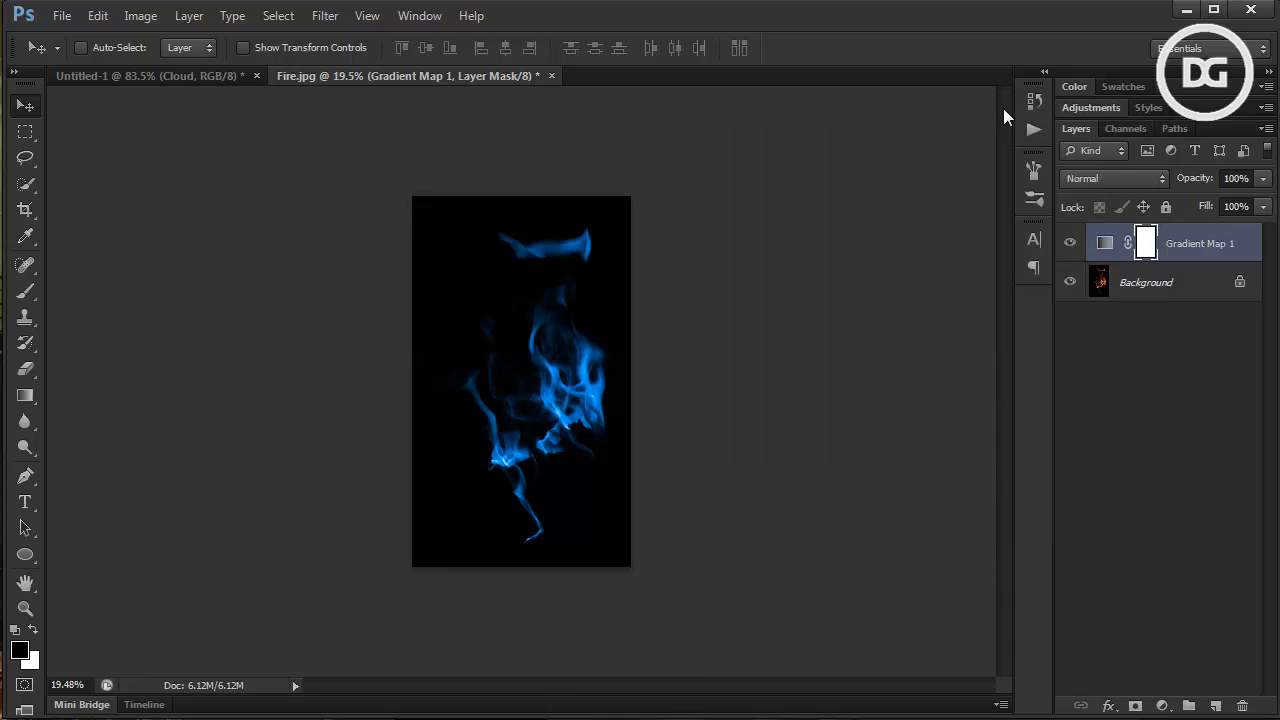
pyautogui.moveTo(1226, 313)
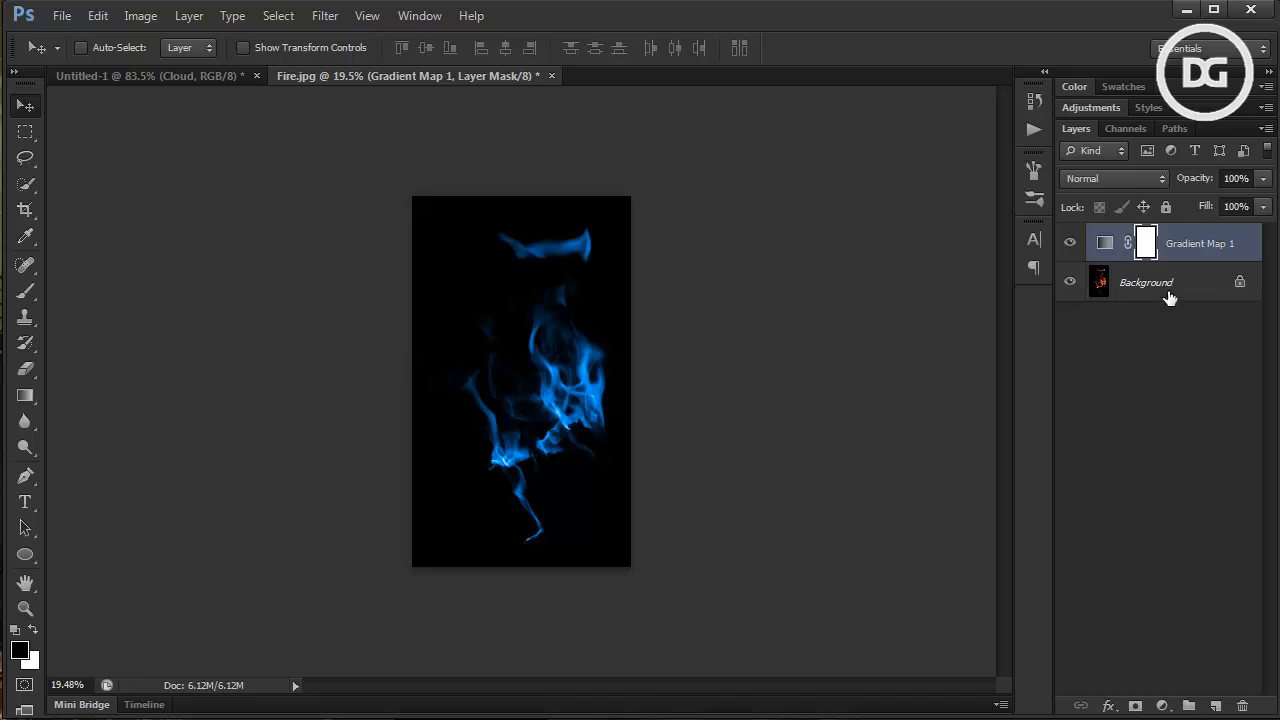
# Merge the gradient map into the flame photo and arrange both documents side by side
pyautogui.click(1145, 282)
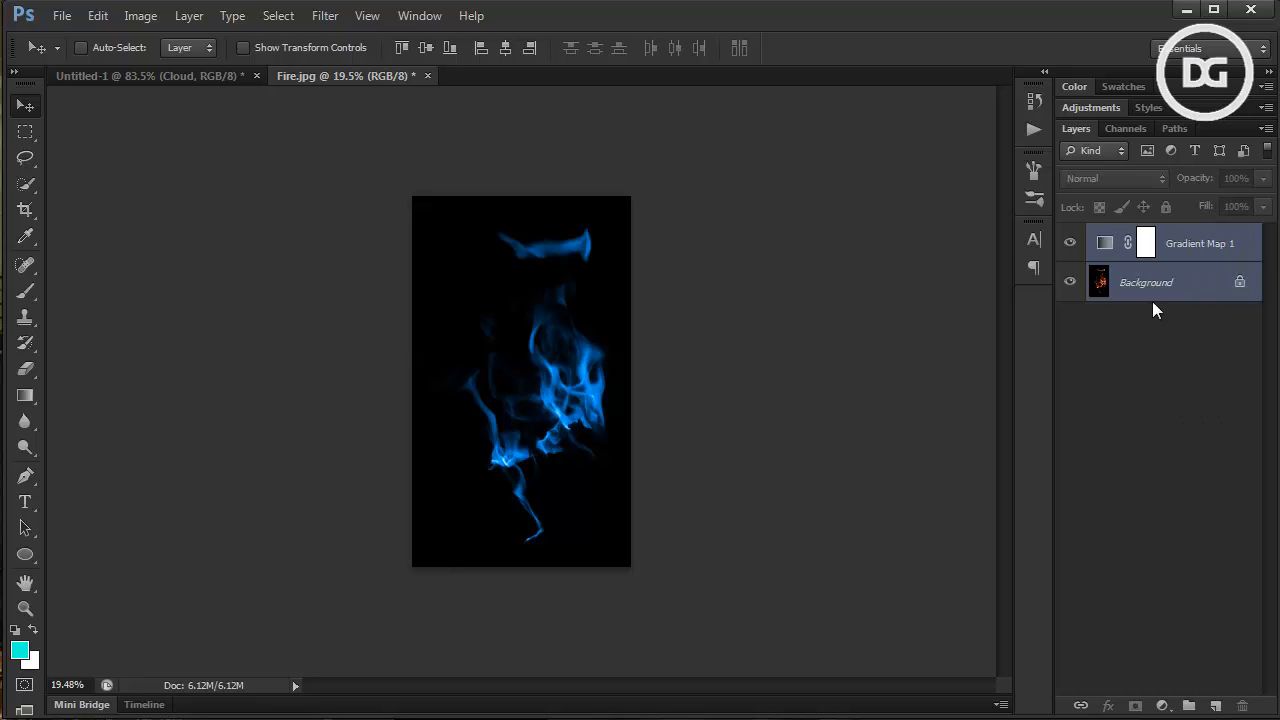
pyautogui.click(189, 15)
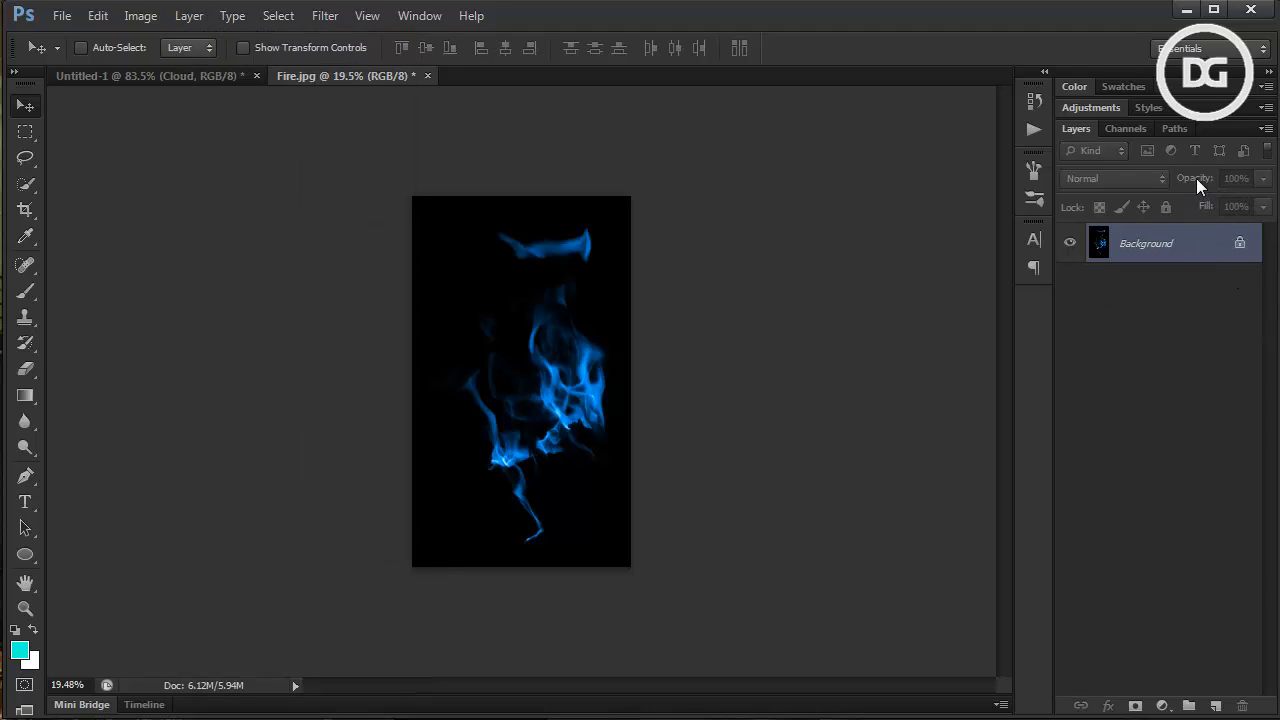
pyautogui.click(419, 15)
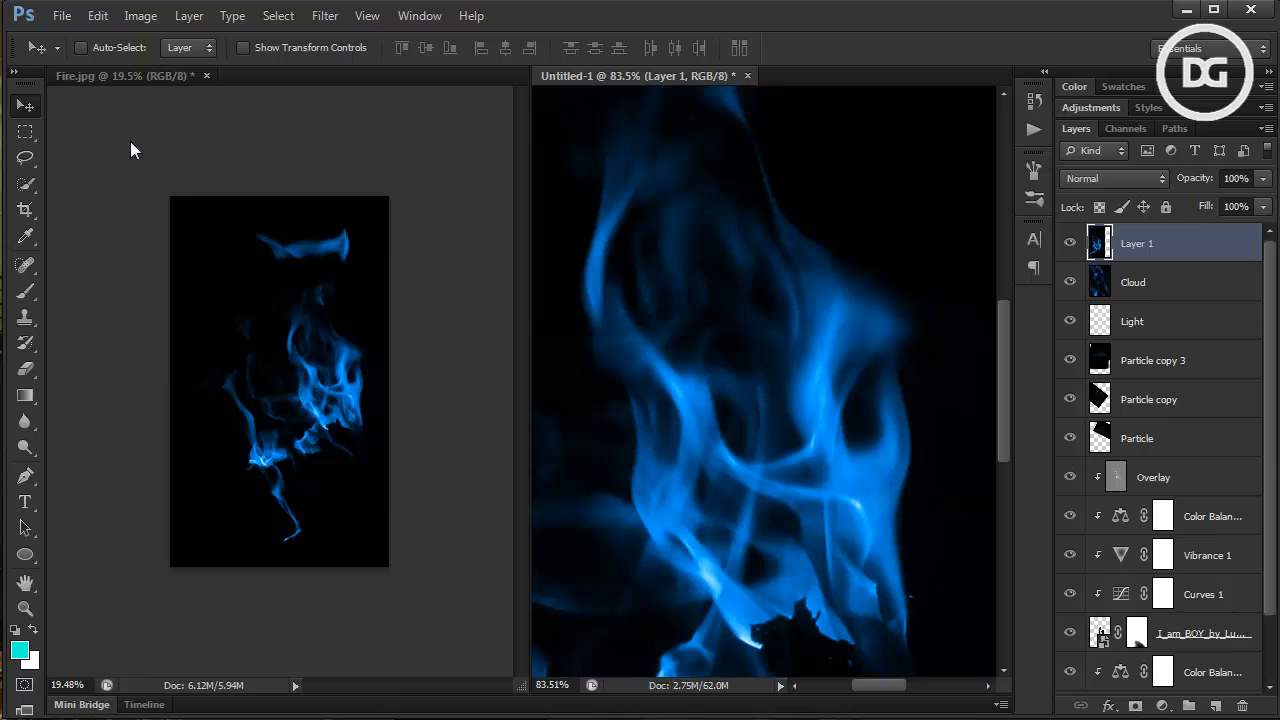
# Close Fire.jpg unsaved and set the flame layer to Linear Dodge (Add) so only blue flames show
pyautogui.click(207, 75)
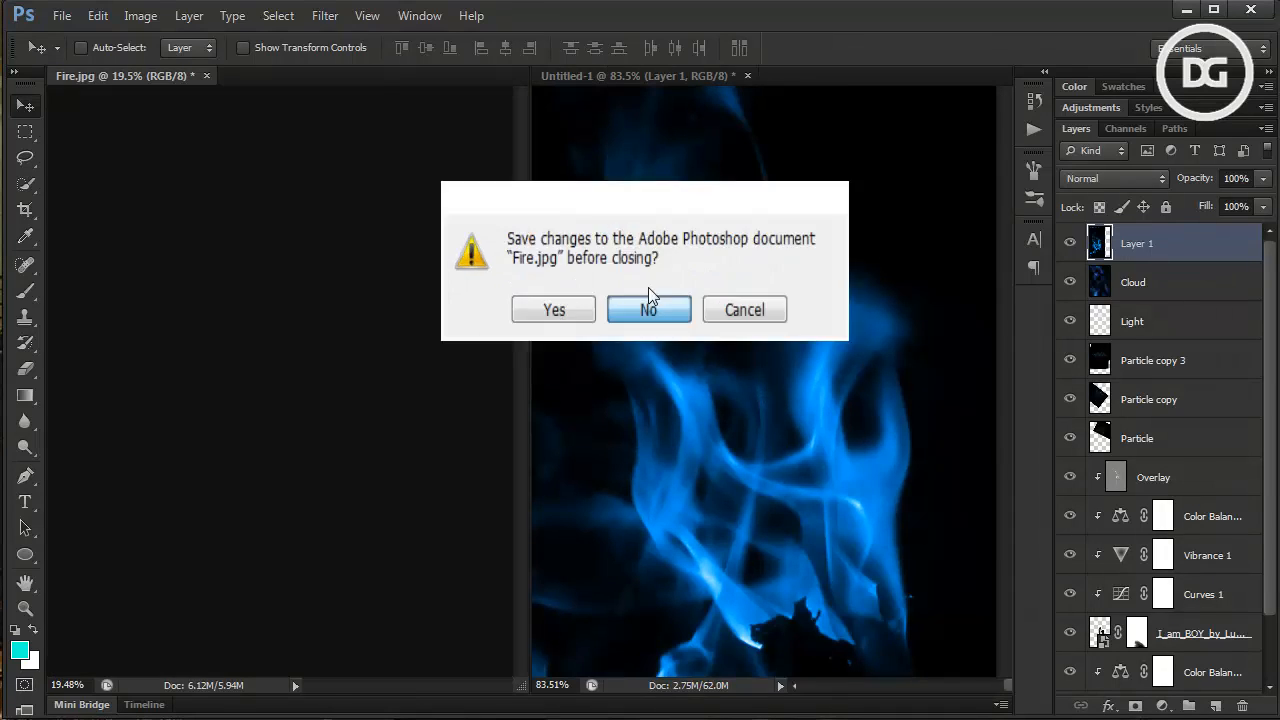
pyautogui.click(648, 309)
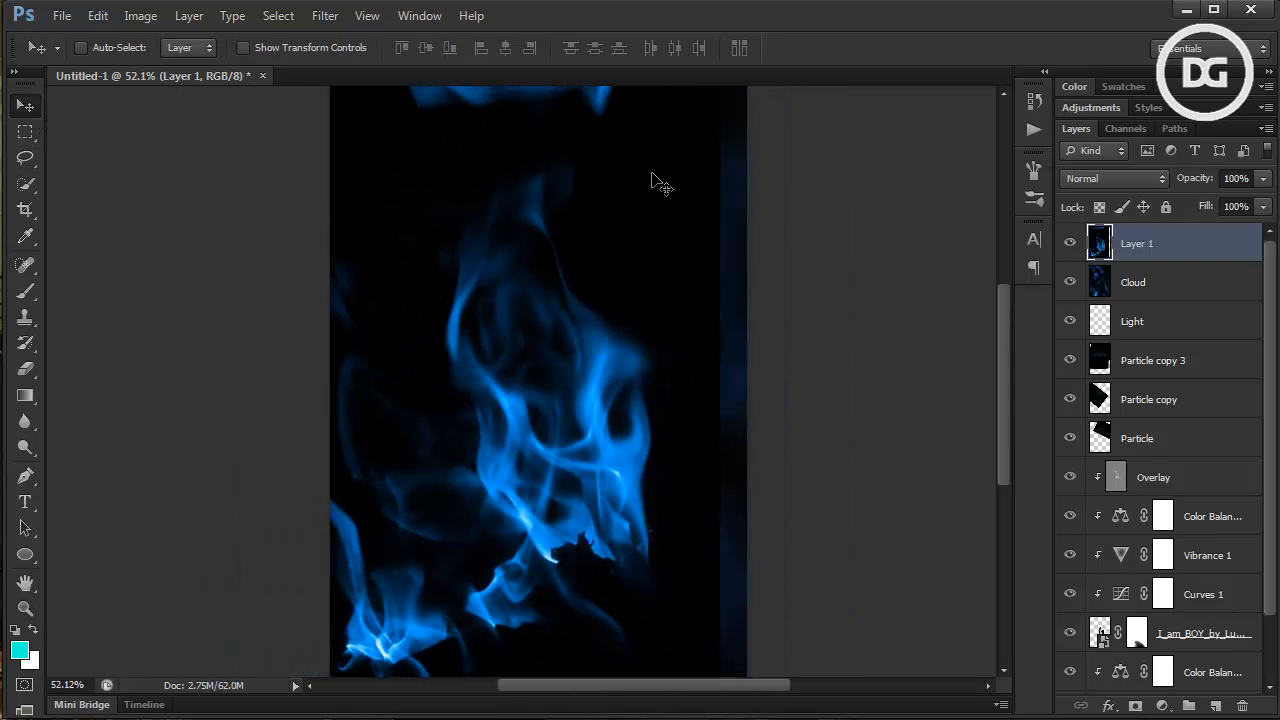
pyautogui.click(1113, 178)
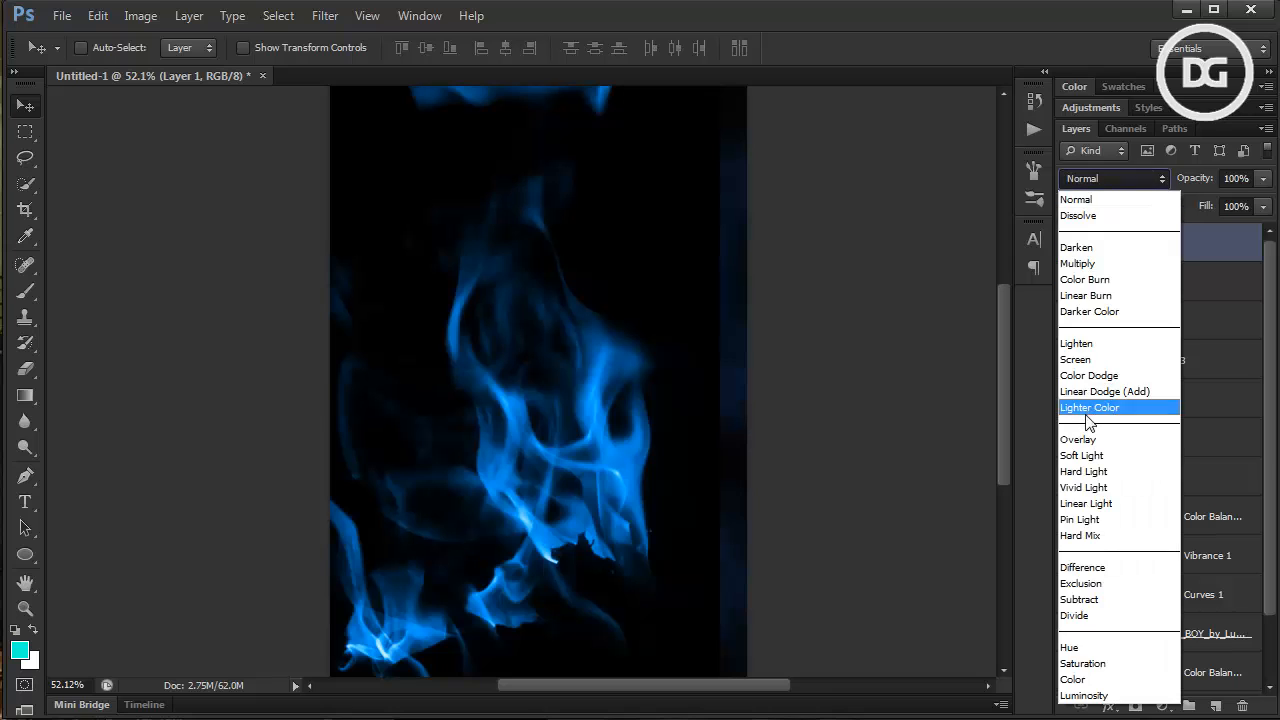
pyautogui.click(1104, 391)
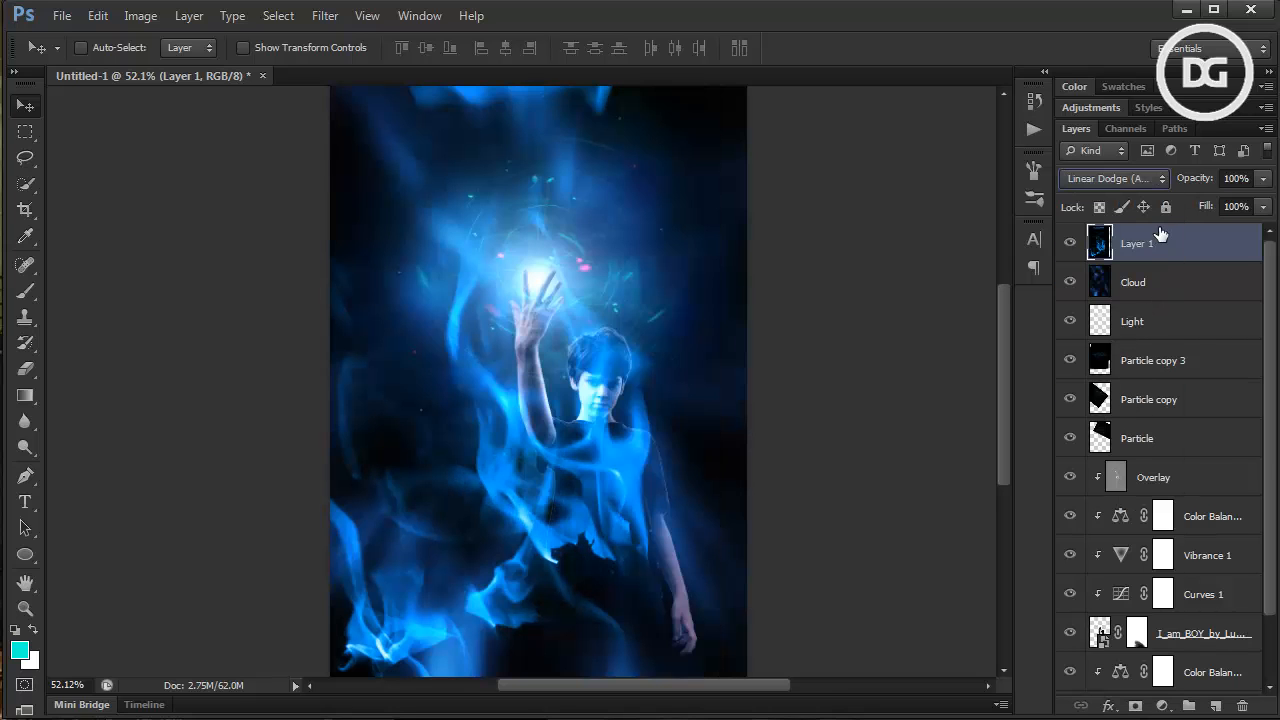
pyautogui.moveTo(1218, 225)
pyautogui.write('Fire')
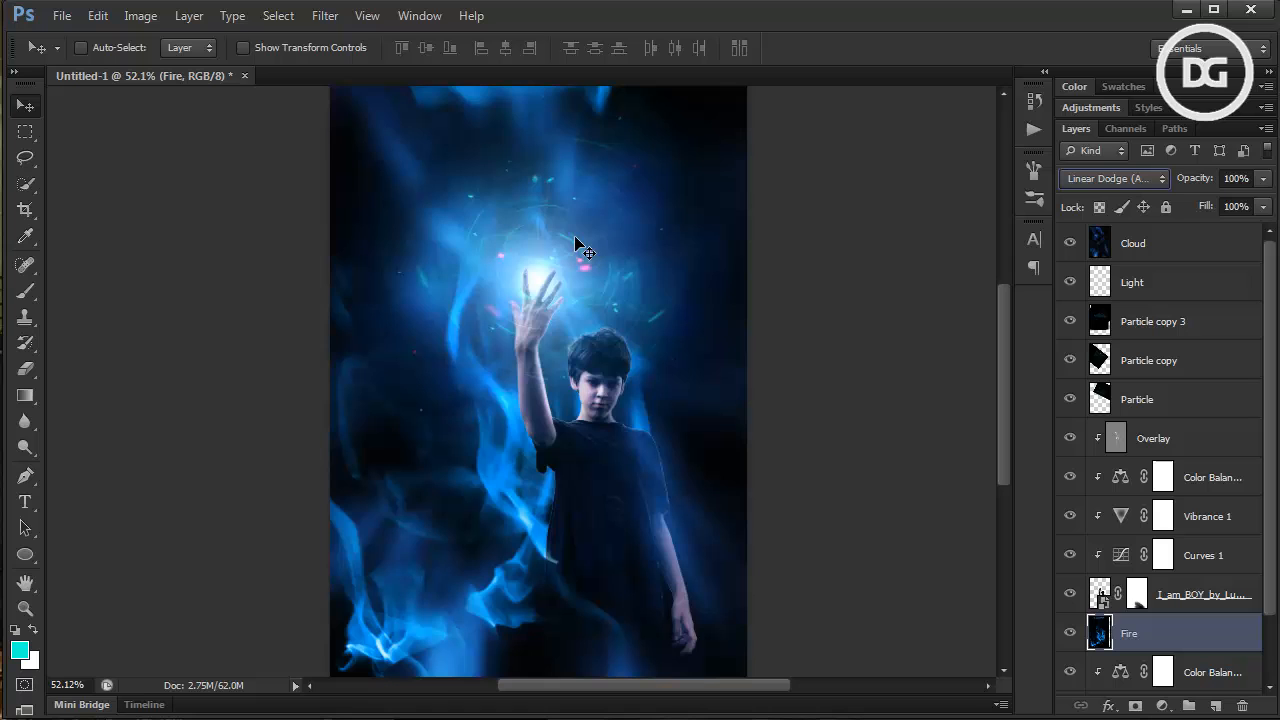
pyautogui.moveTo(585, 413)
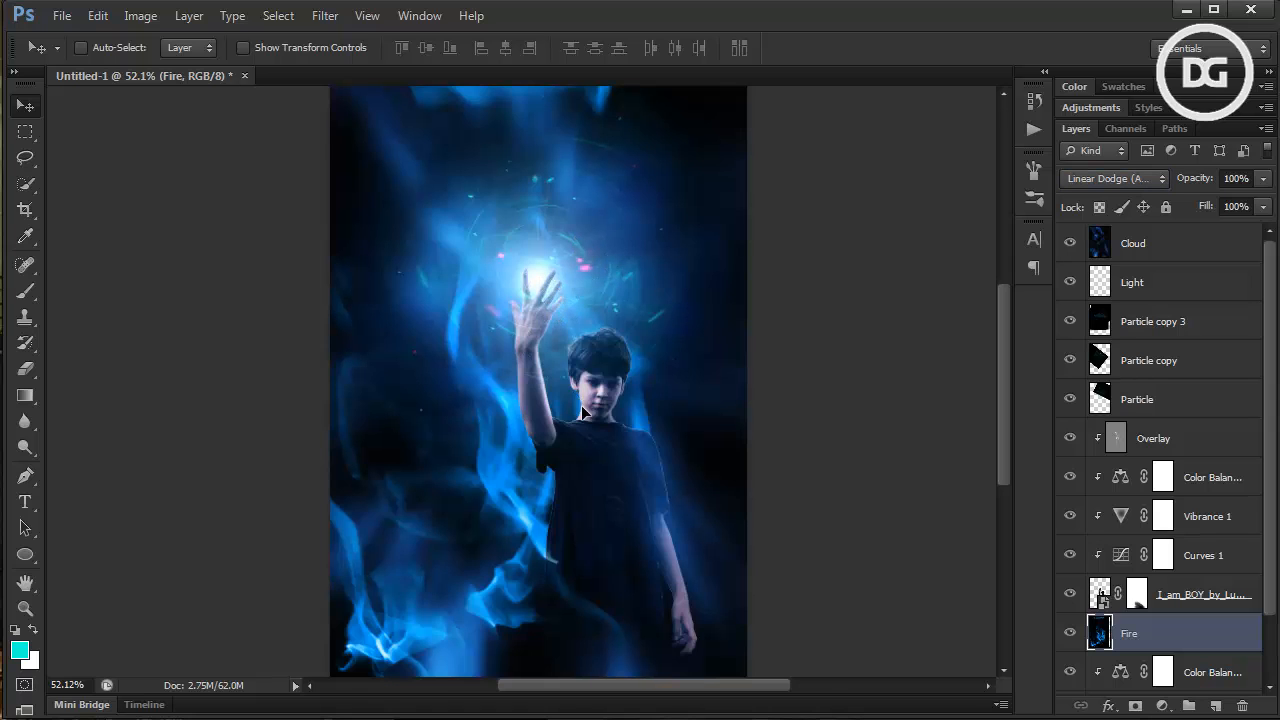
pyautogui.moveTo(585, 413); pyautogui.dragTo(675, 470)
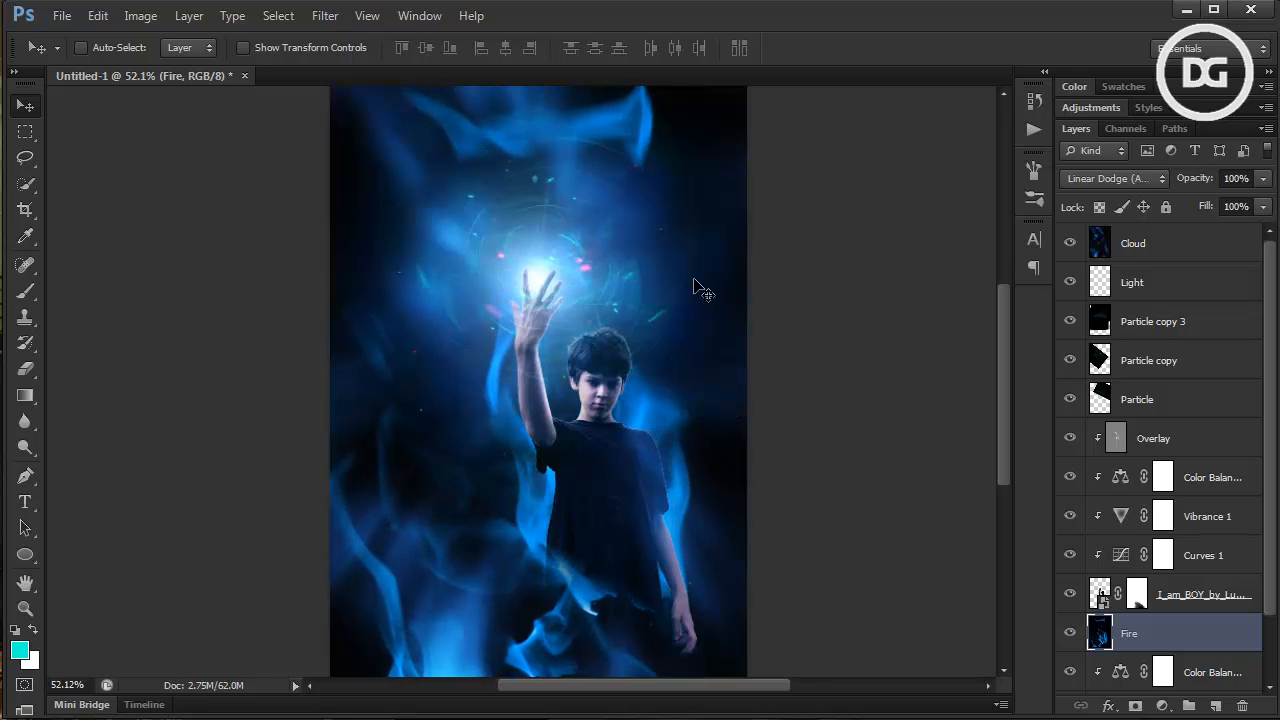
pyautogui.moveTo(600, 320)
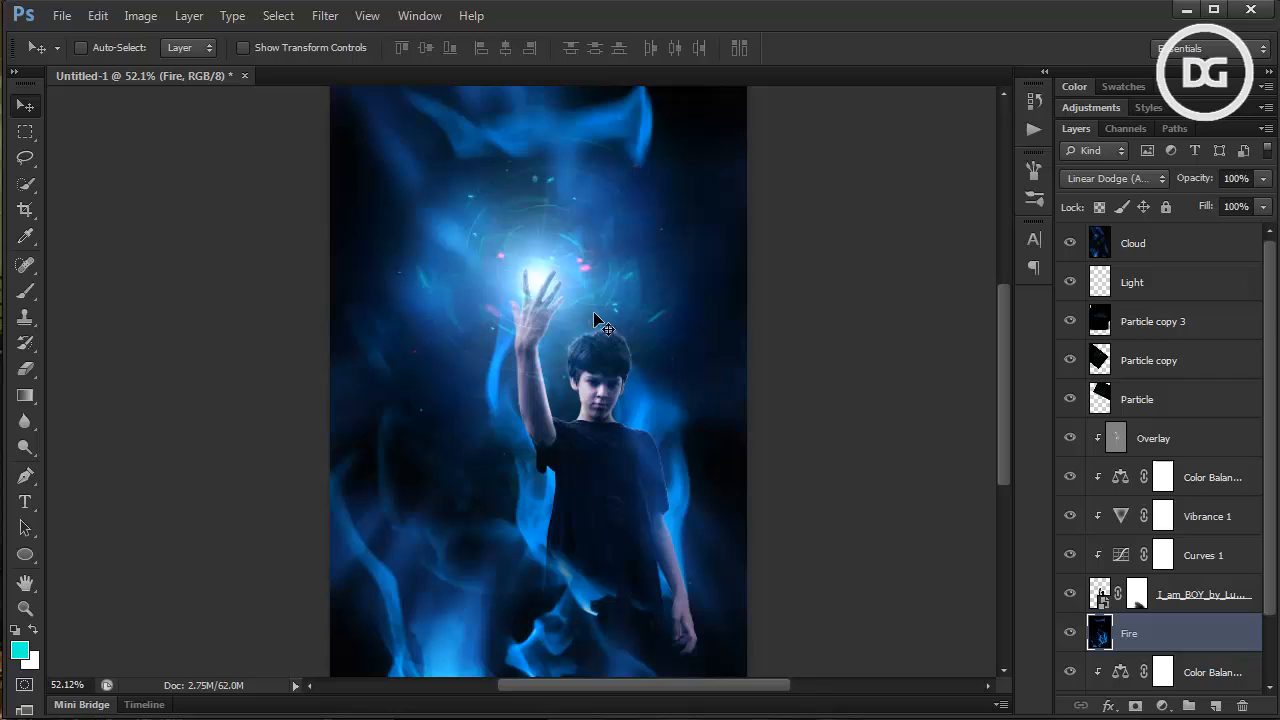
pyautogui.moveTo(663, 370)
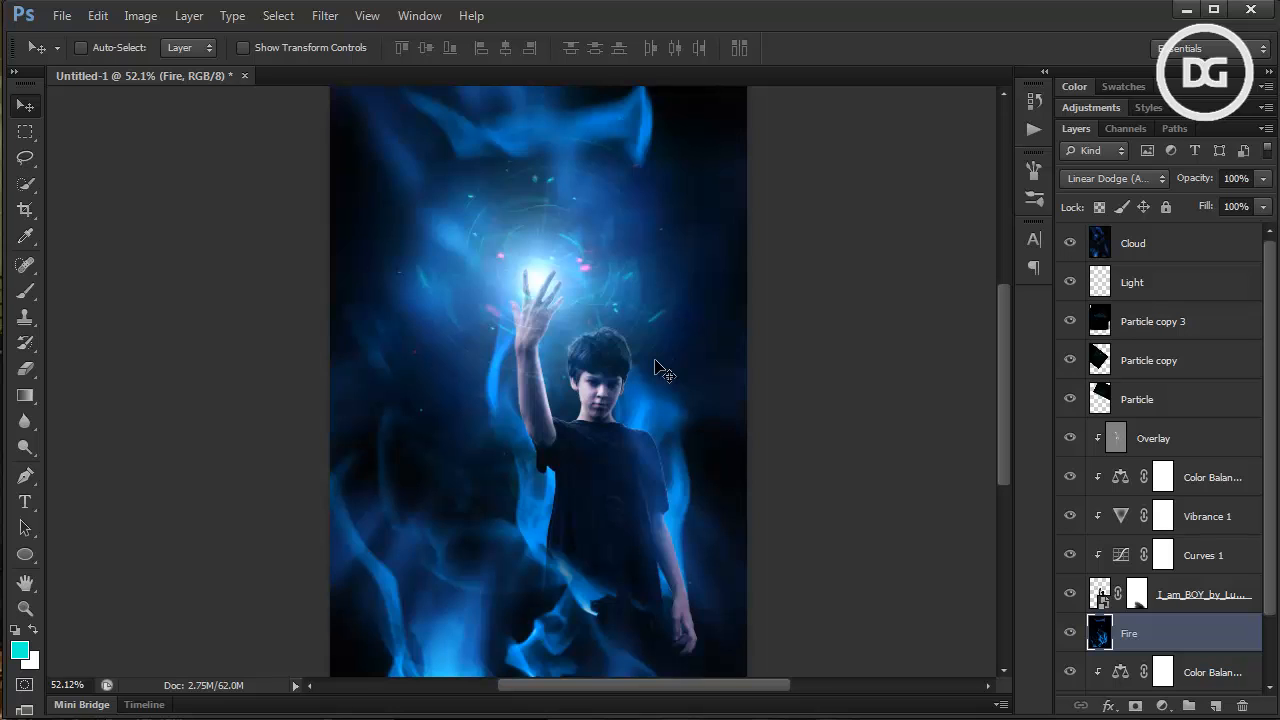
pyautogui.moveTo(486, 535)
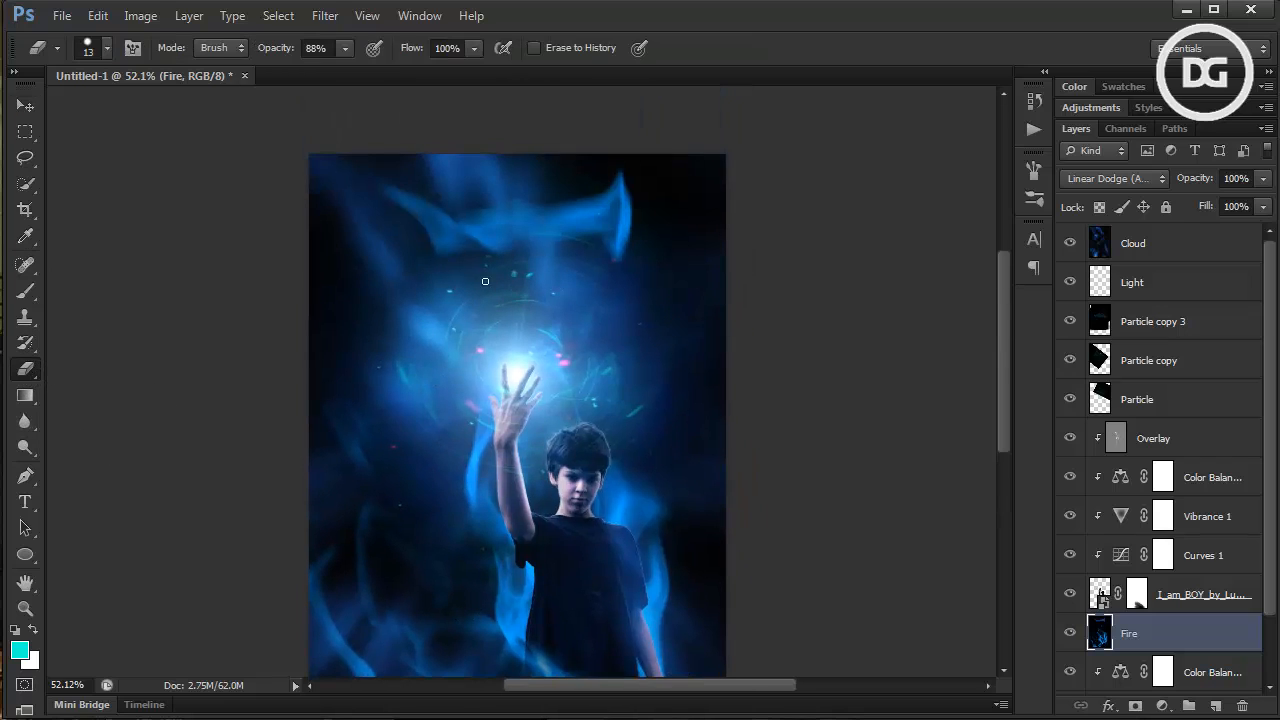
# Erase the flames softly around the boy's legs and the bottom of the poster with a large soft round brush
pyautogui.click(107, 47)
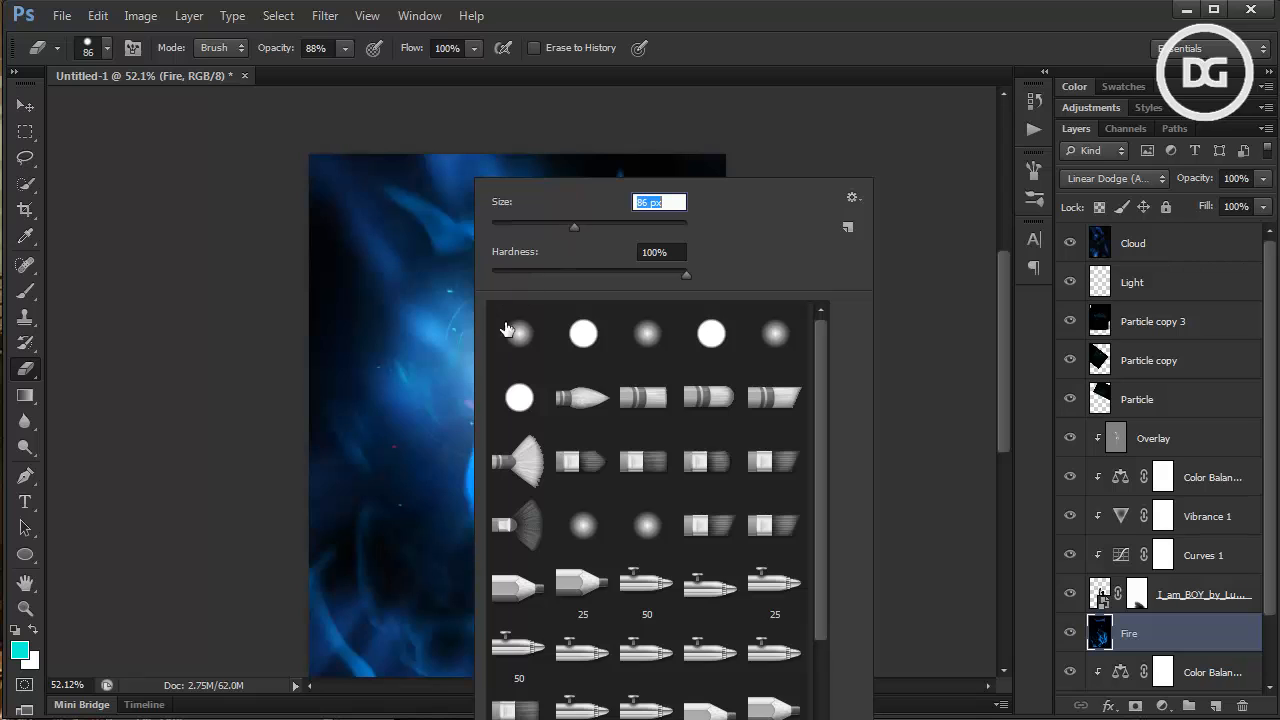
pyautogui.click(518, 334)
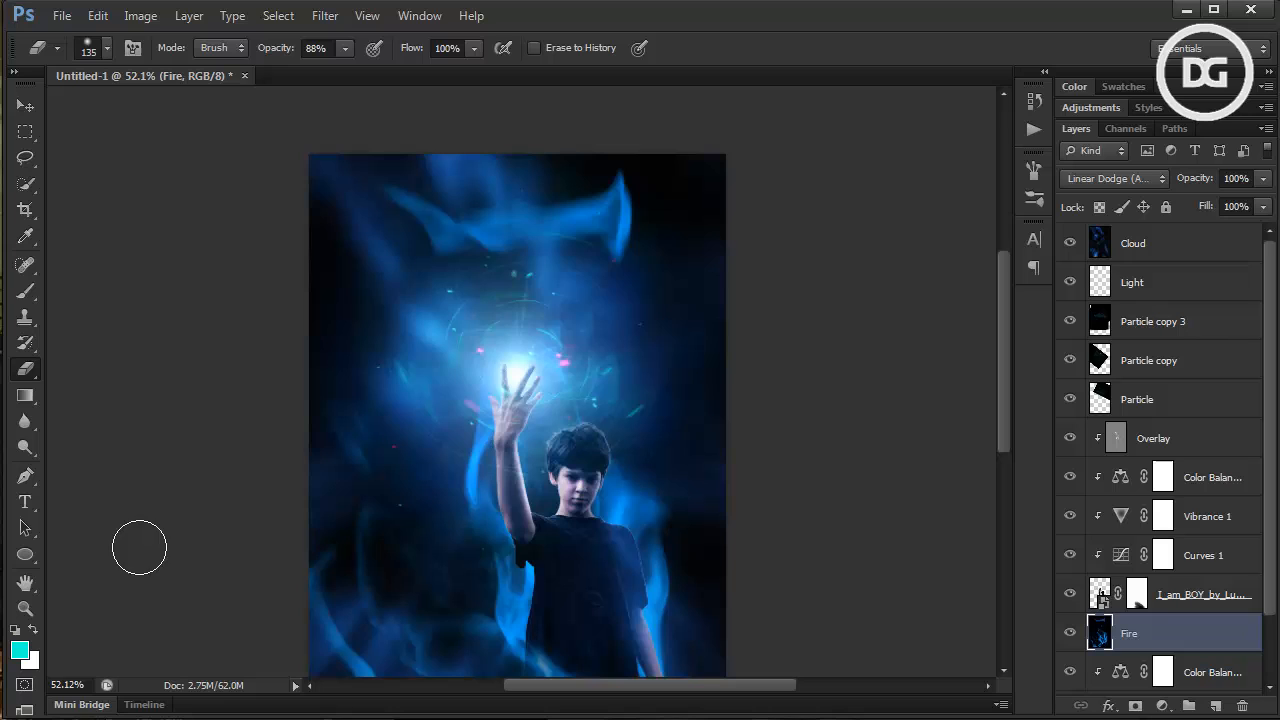
pyautogui.moveTo(139, 547); pyautogui.dragTo(517, 287)
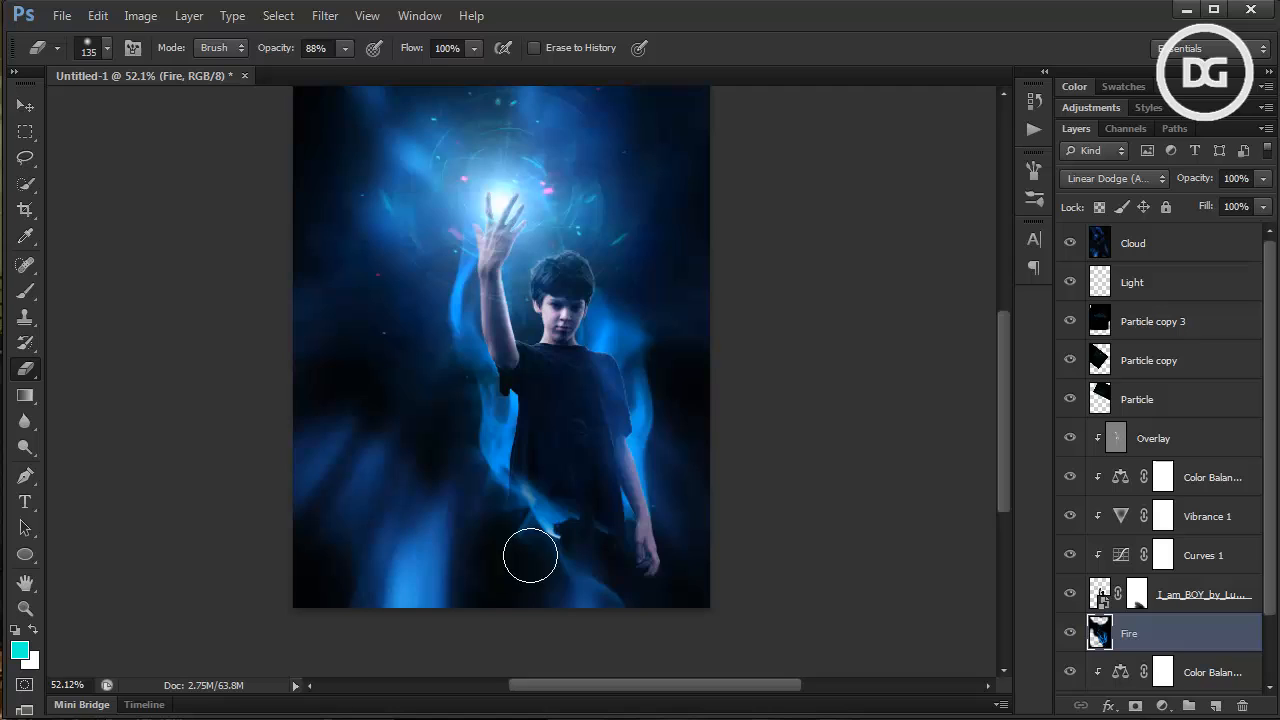
pyautogui.click(107, 47)
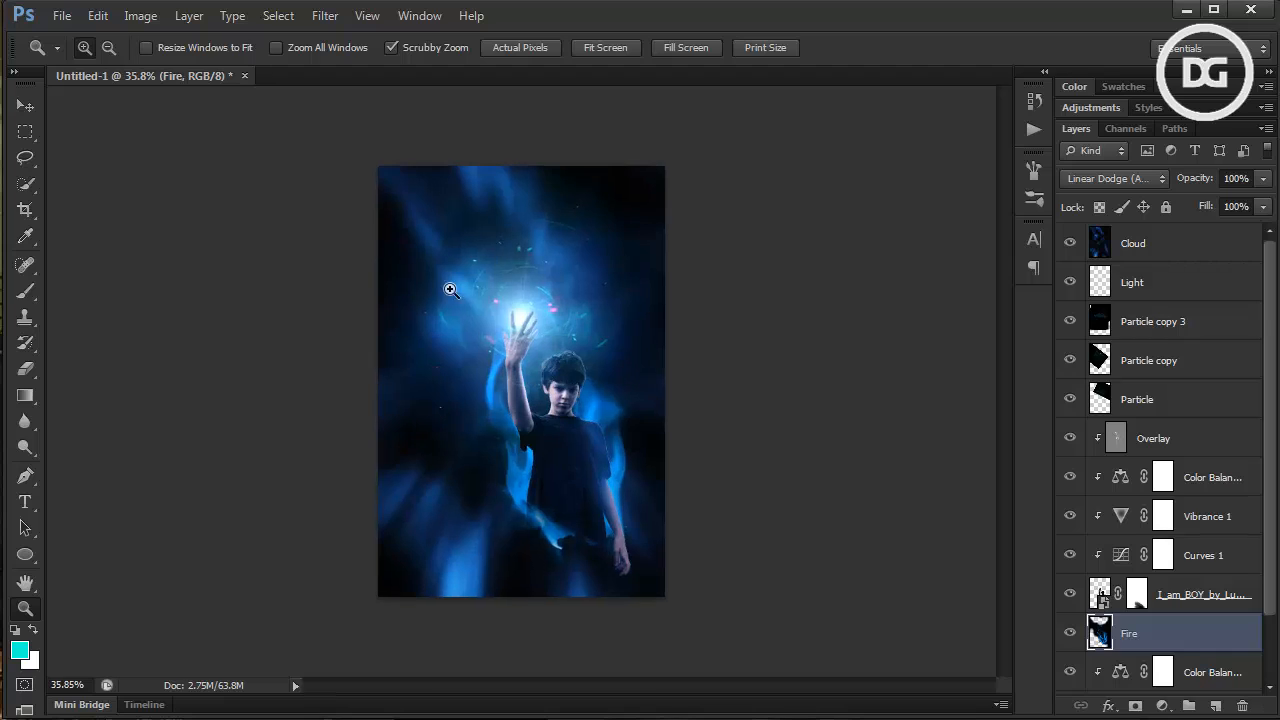
pyautogui.moveTo(653, 262)
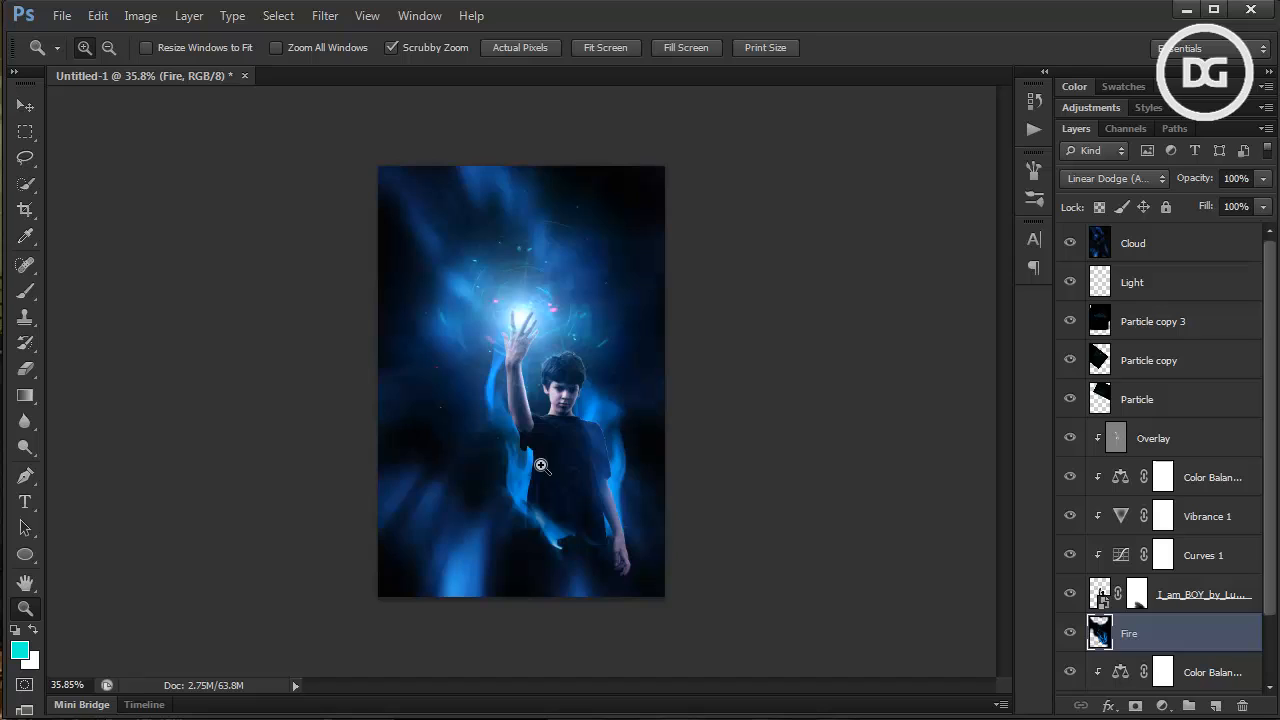
pyautogui.moveTo(625, 475)
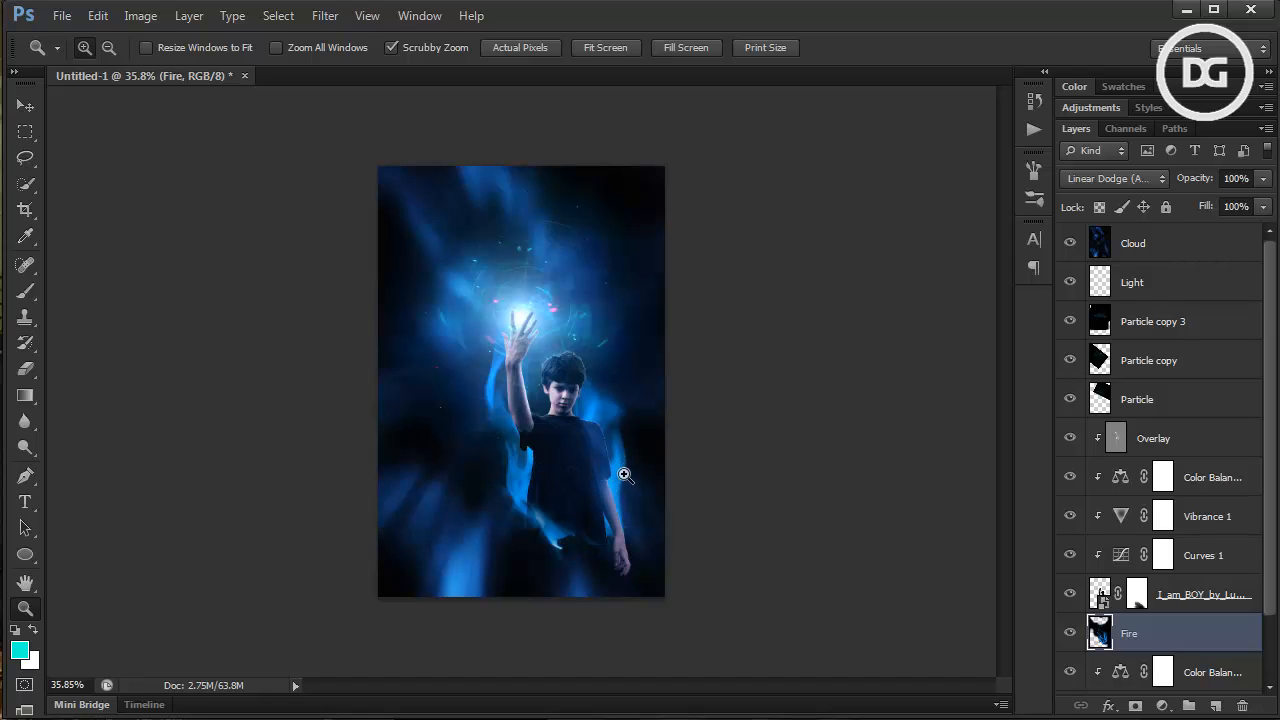
pyautogui.moveTo(80, 35)
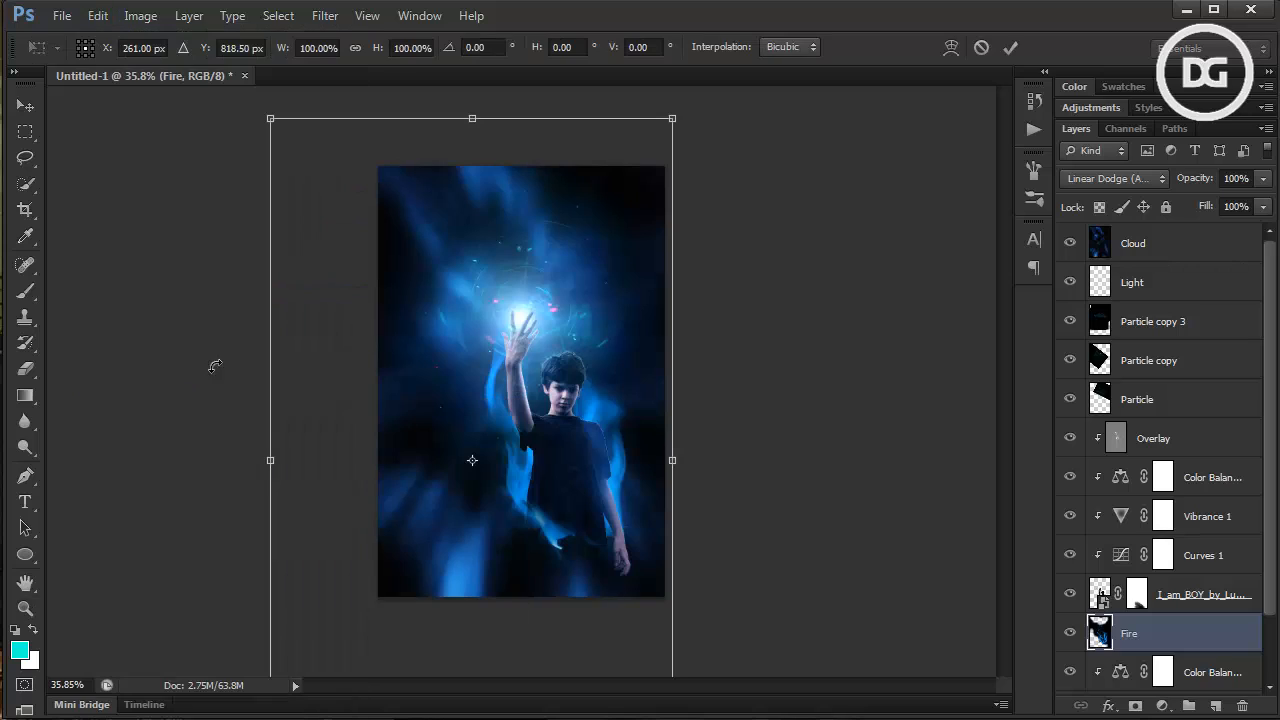
pyautogui.moveTo(603, 360)
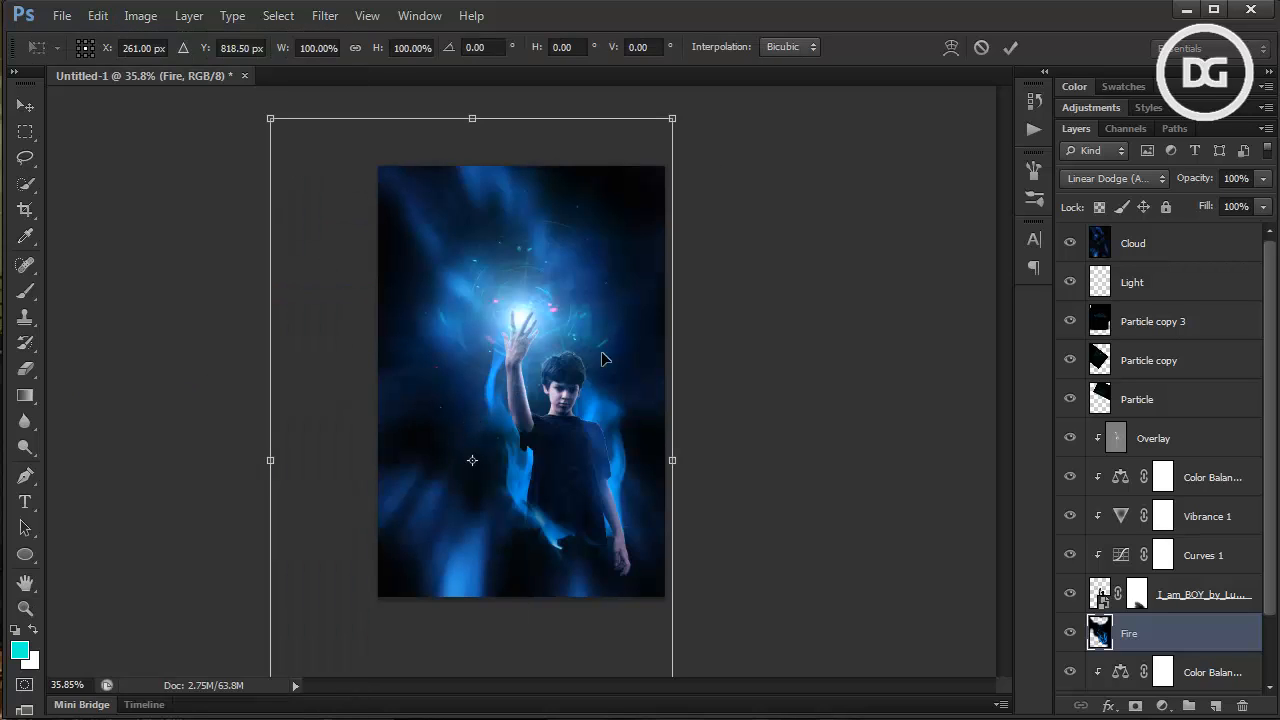
pyautogui.moveTo(633, 107)
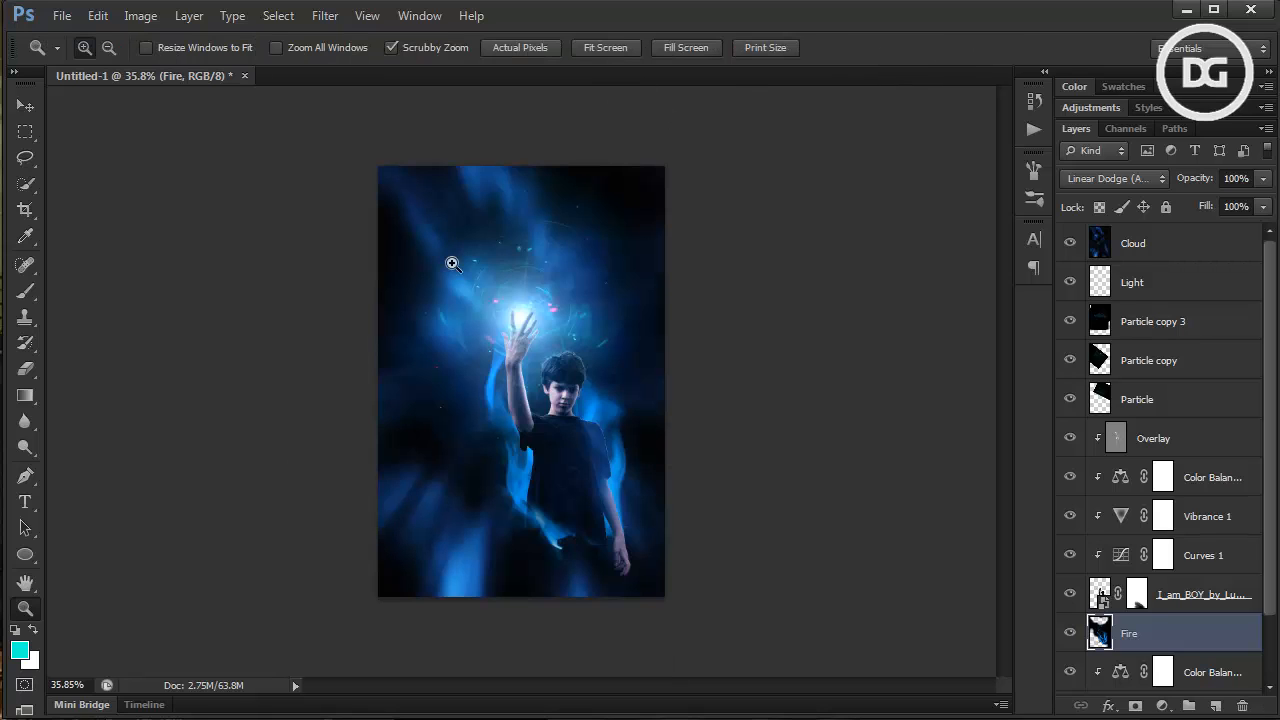
# Select the visible poster area of the Fire layer with a rectangular marquee
pyautogui.click(453, 263)
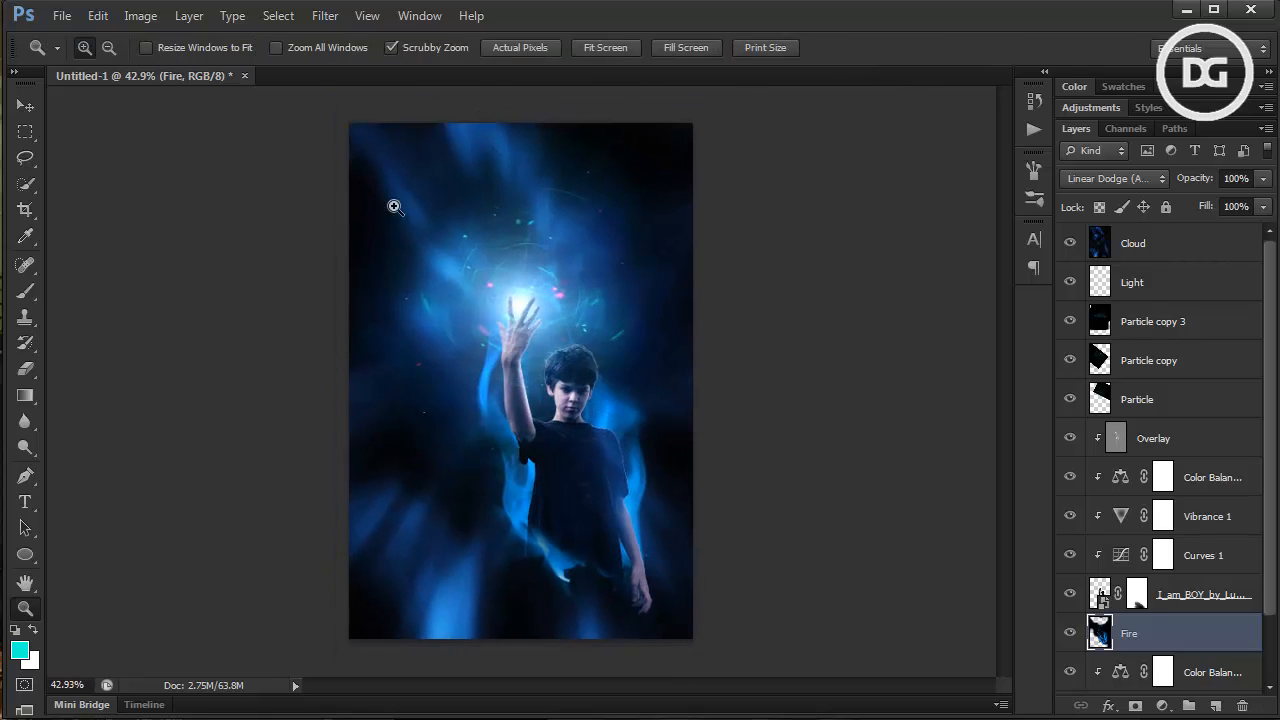
pyautogui.click(25, 131)
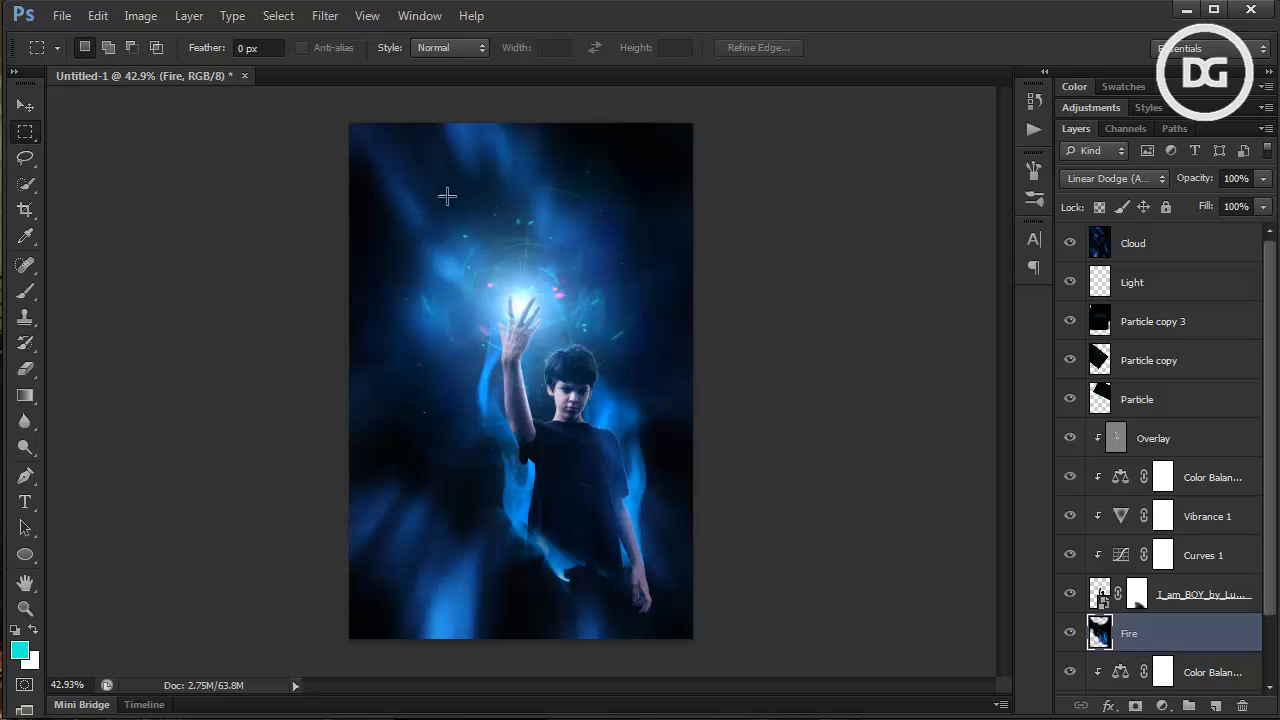
pyautogui.moveTo(462, 258); pyautogui.dragTo(670, 605)
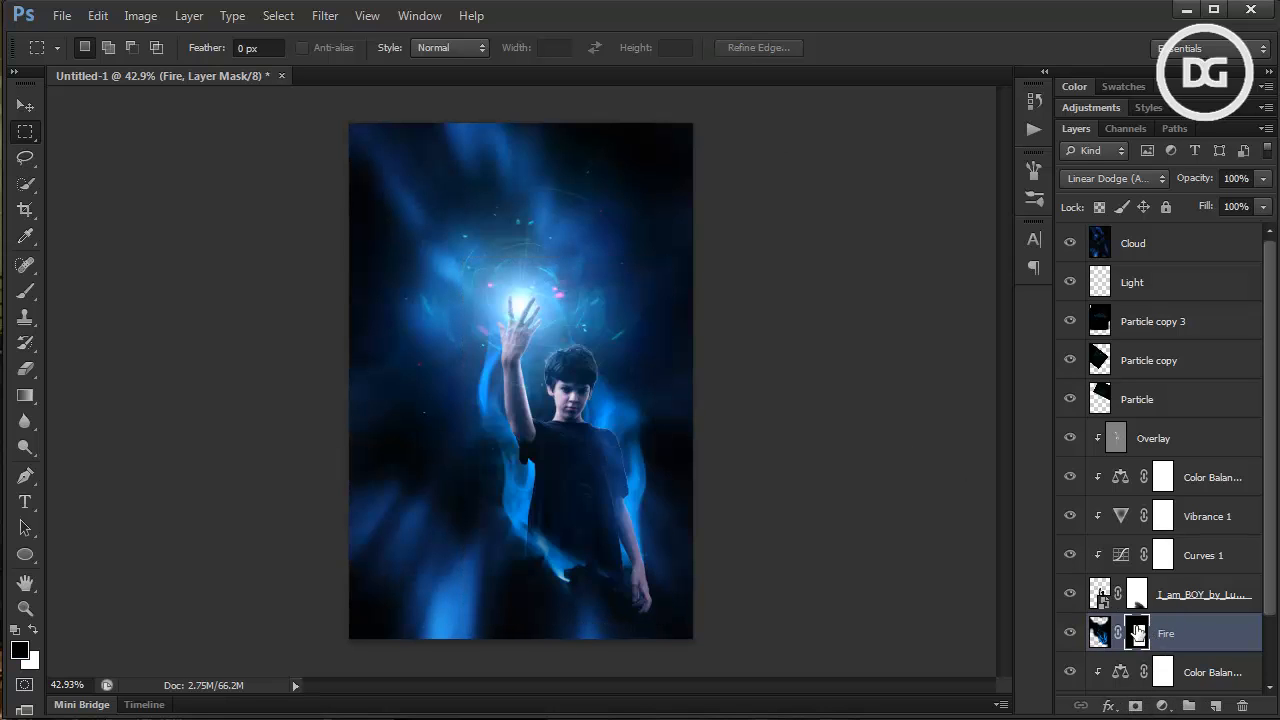
# Mask the Fire layer to the selection and apply the mask permanently into its pixels
pyautogui.rightClick(1137, 632)
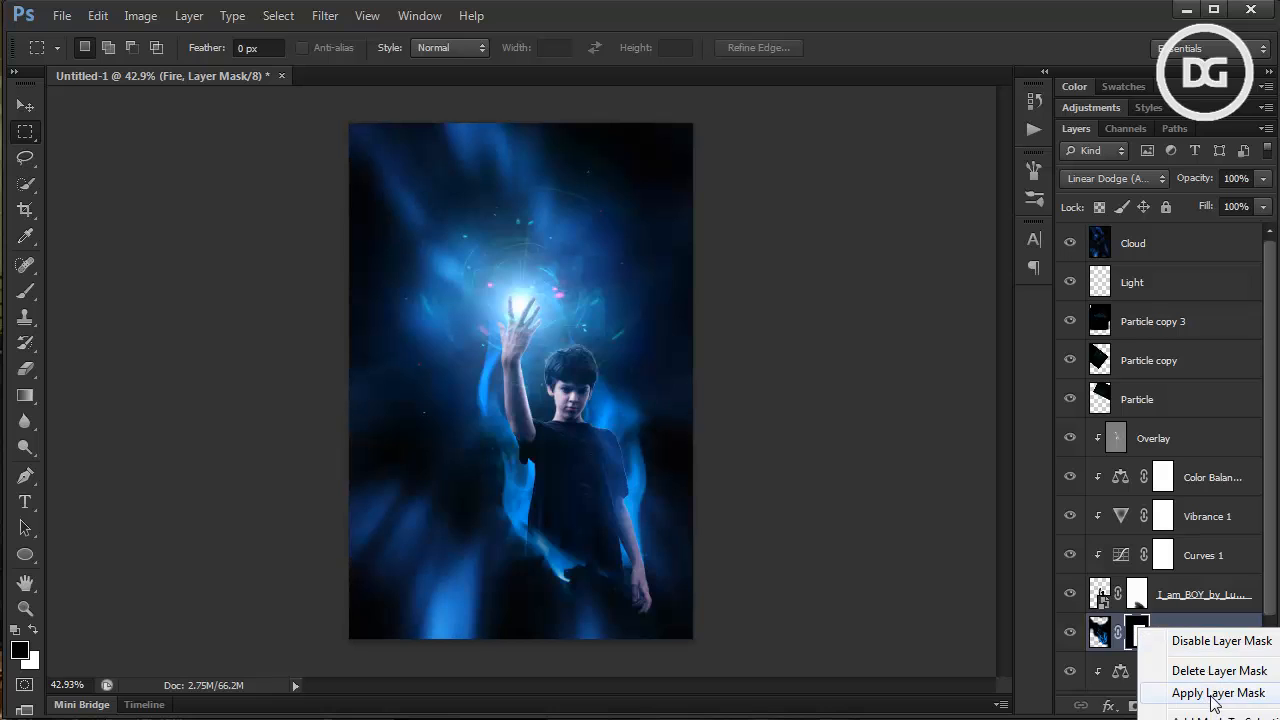
pyautogui.click(1218, 693)
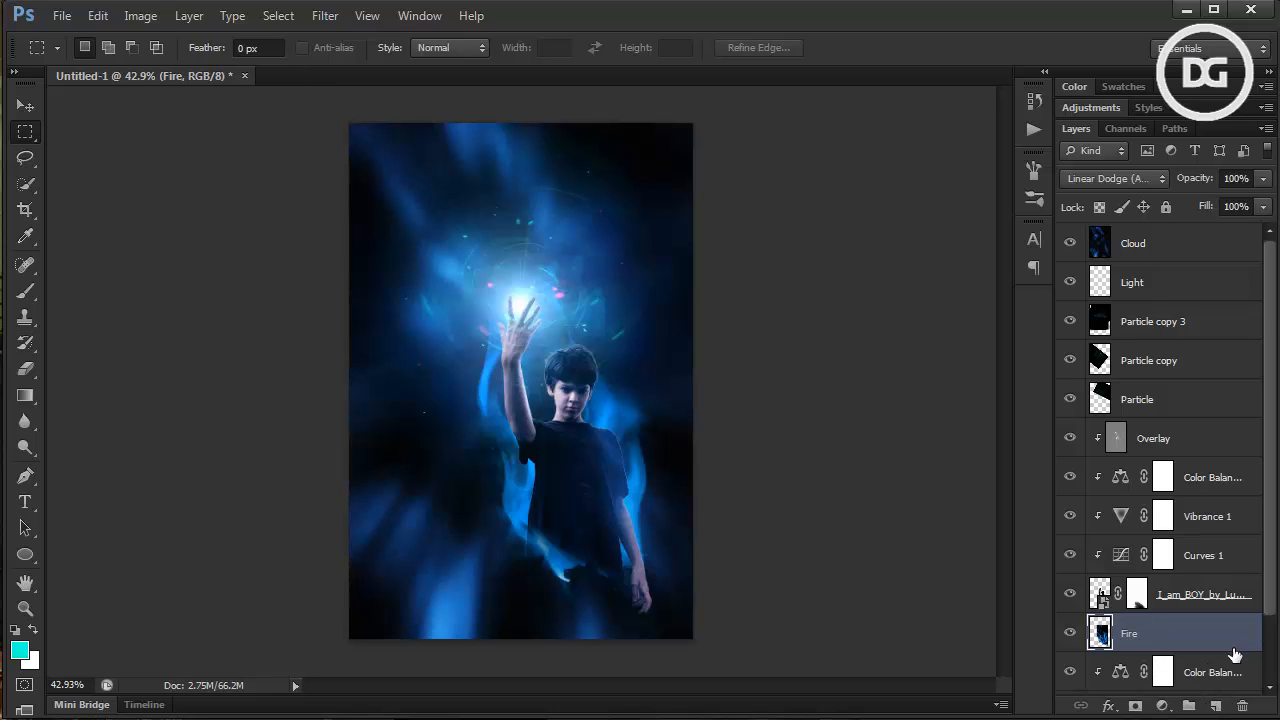
pyautogui.click(97, 15)
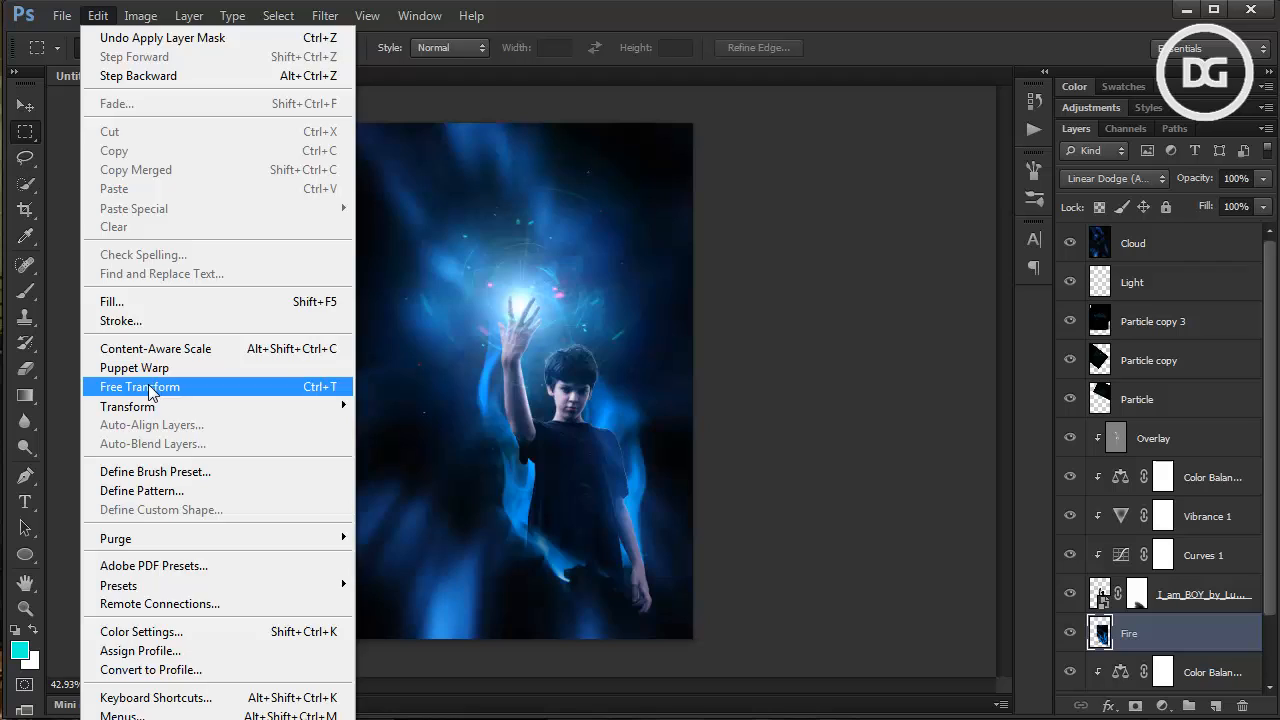
# Start a Free Transform on the Fire layer and switch it to Warp mode
pyautogui.click(139, 386)
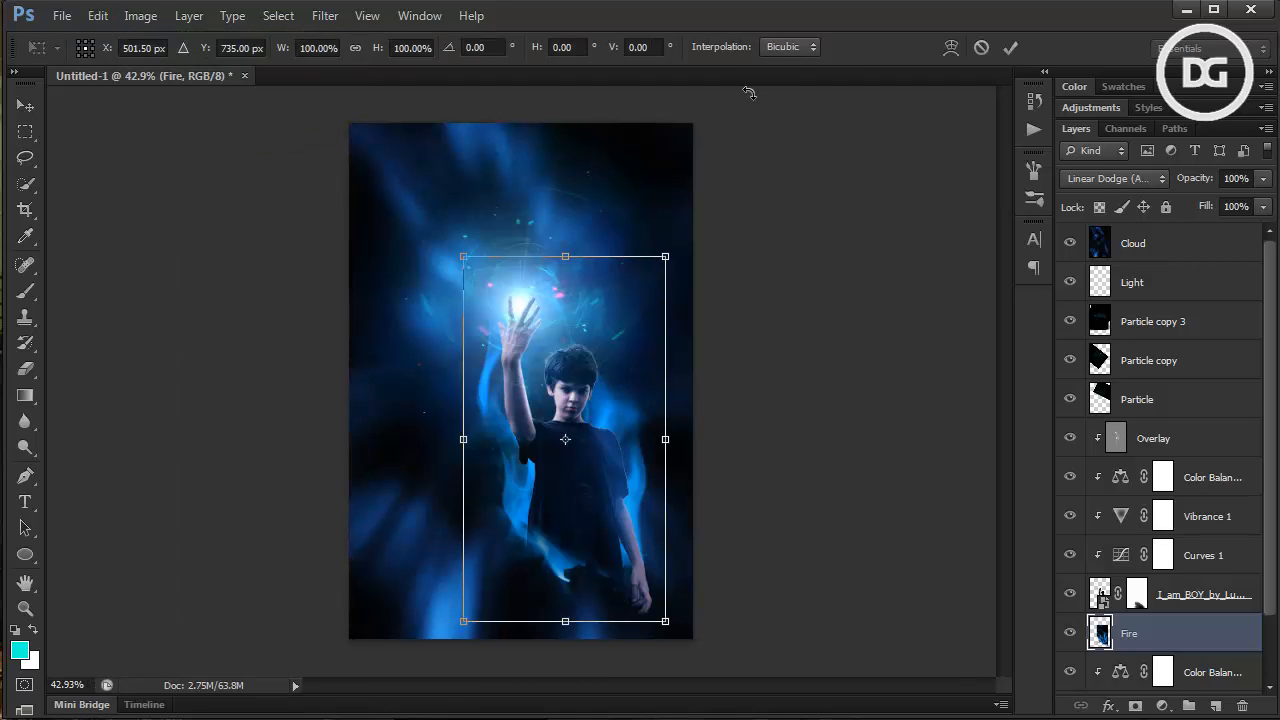
pyautogui.moveTo(511, 248)
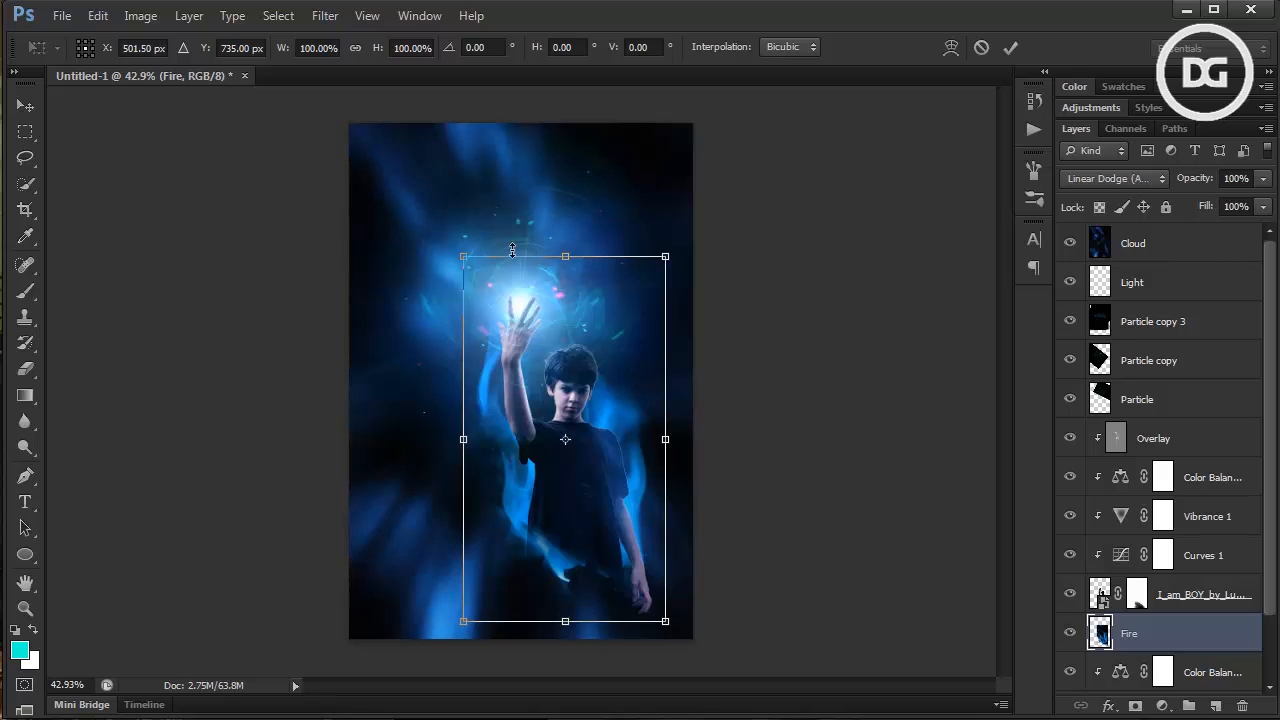
pyautogui.moveTo(570, 351)
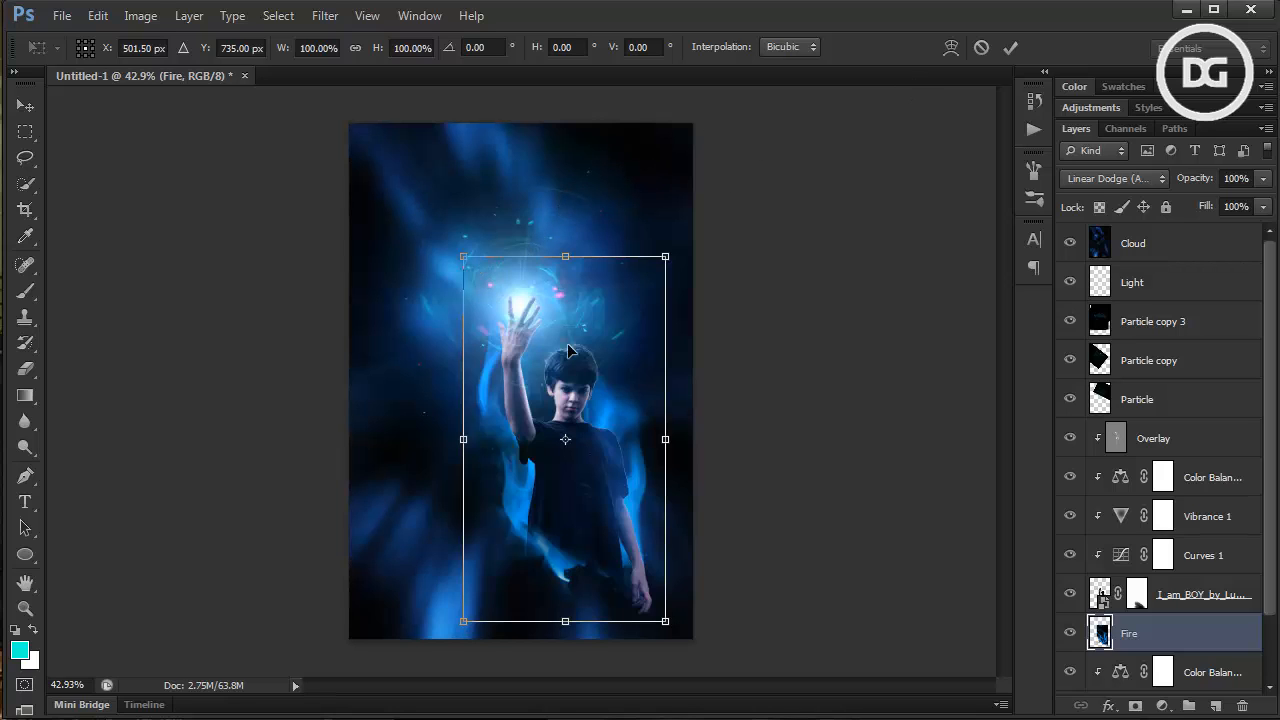
pyautogui.moveTo(930, 77)
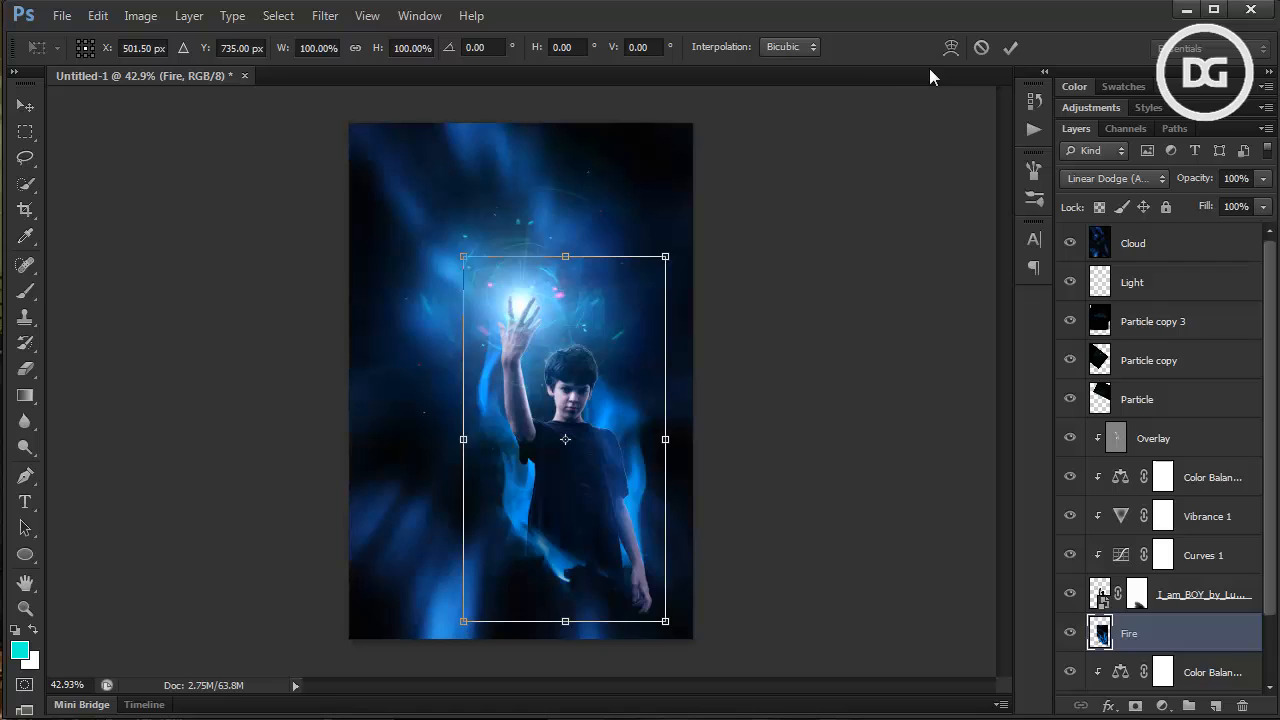
pyautogui.moveTo(843, 158)
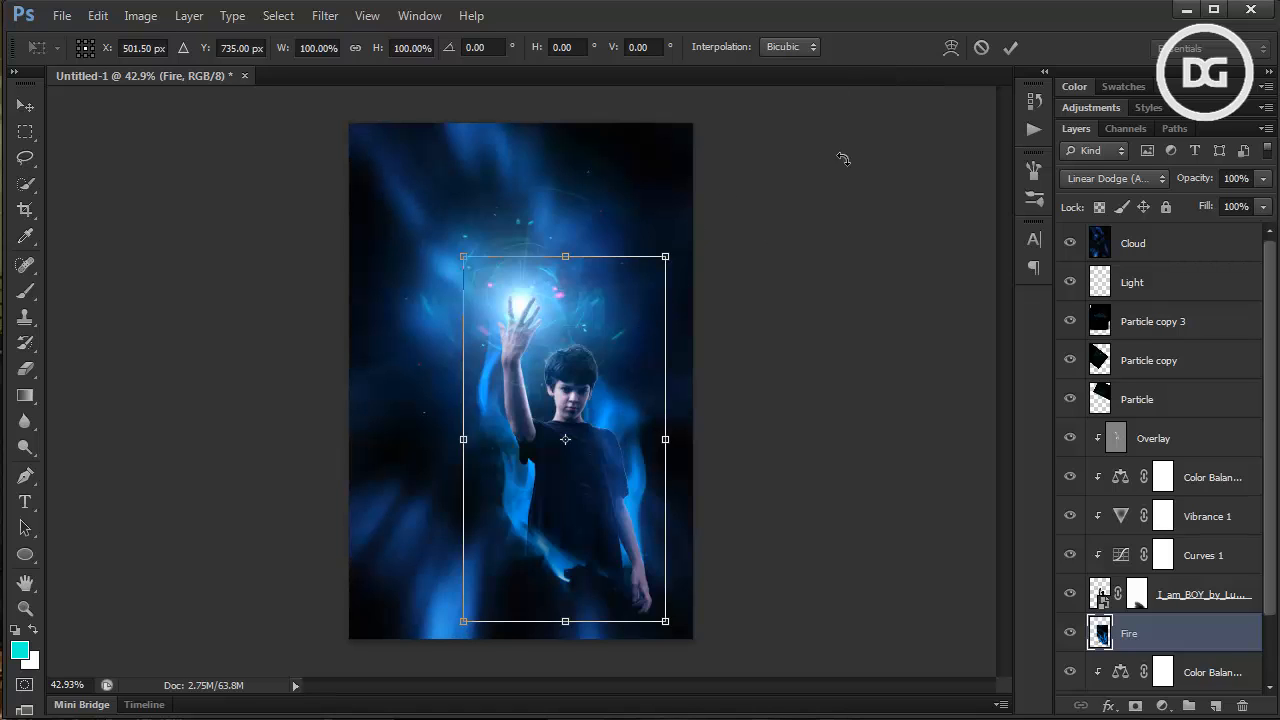
pyautogui.click(950, 48)
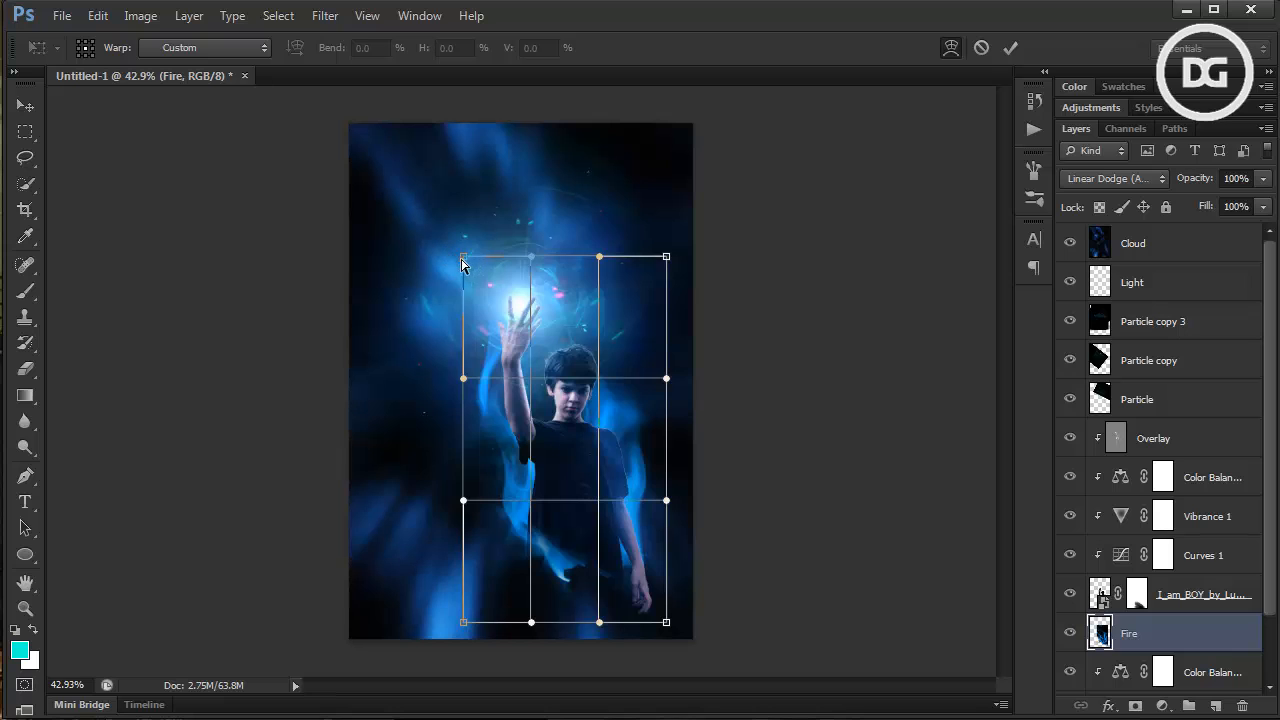
# Stretch the warp mesh's top corners outward left and right and reshape the lower fire
pyautogui.moveTo(463, 258); pyautogui.dragTo(480, 137)
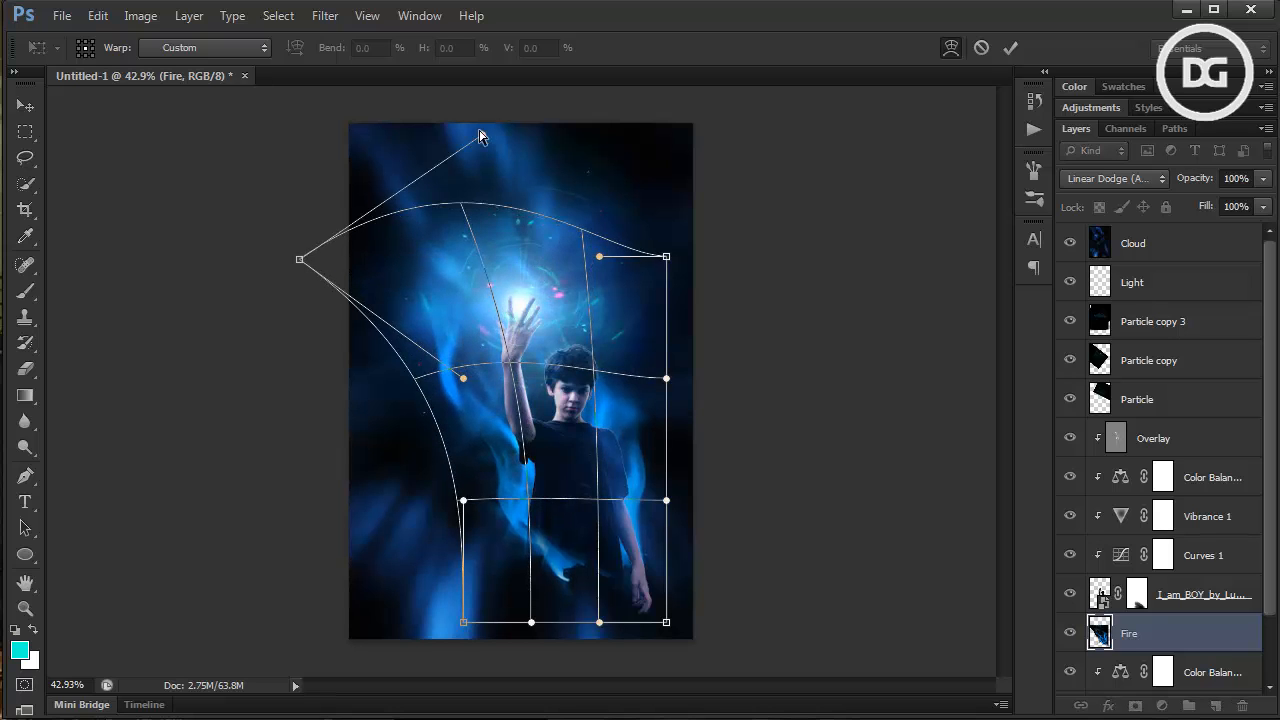
pyautogui.moveTo(665, 257); pyautogui.dragTo(712, 241)
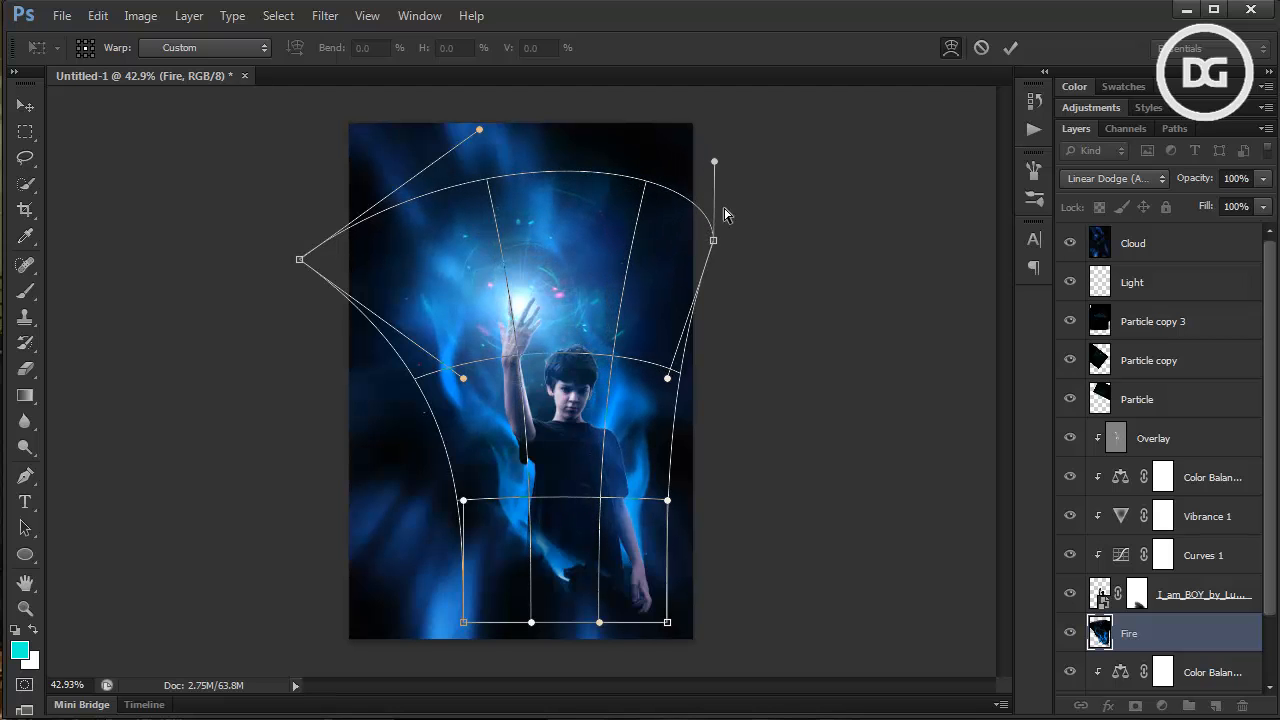
pyautogui.moveTo(713, 240); pyautogui.dragTo(788, 258)
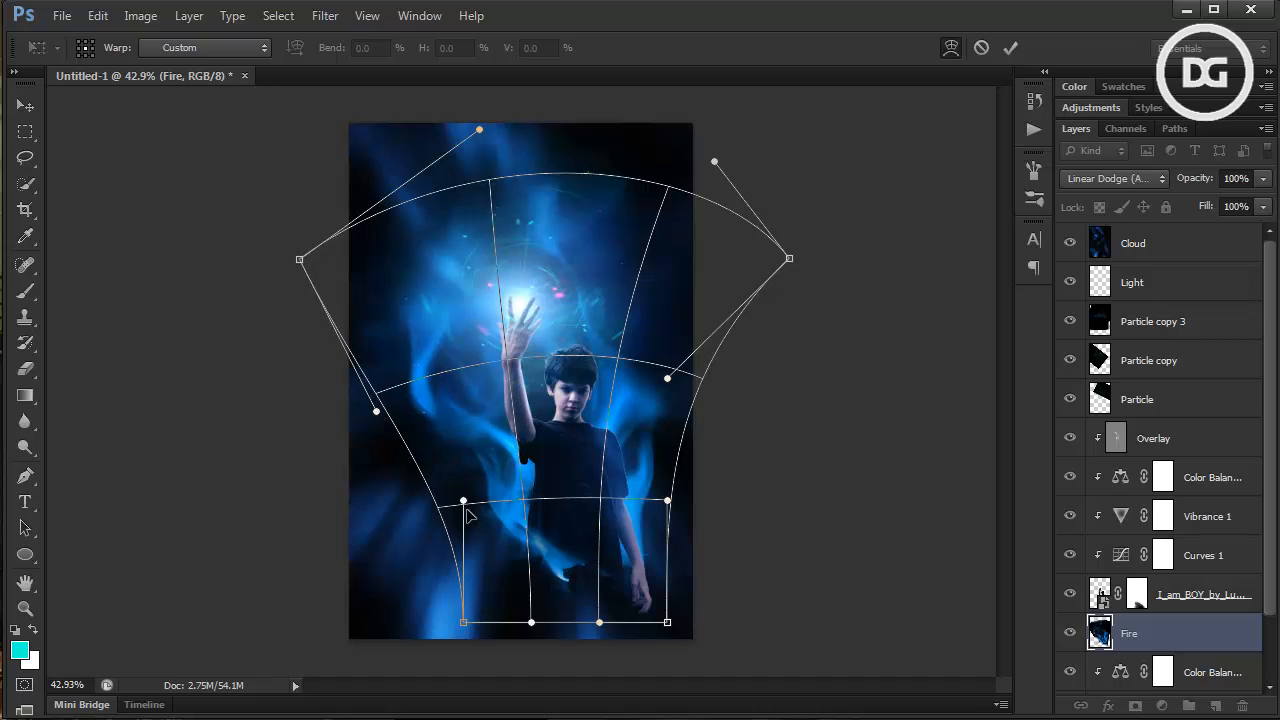
pyautogui.moveTo(463, 500); pyautogui.dragTo(505, 509)
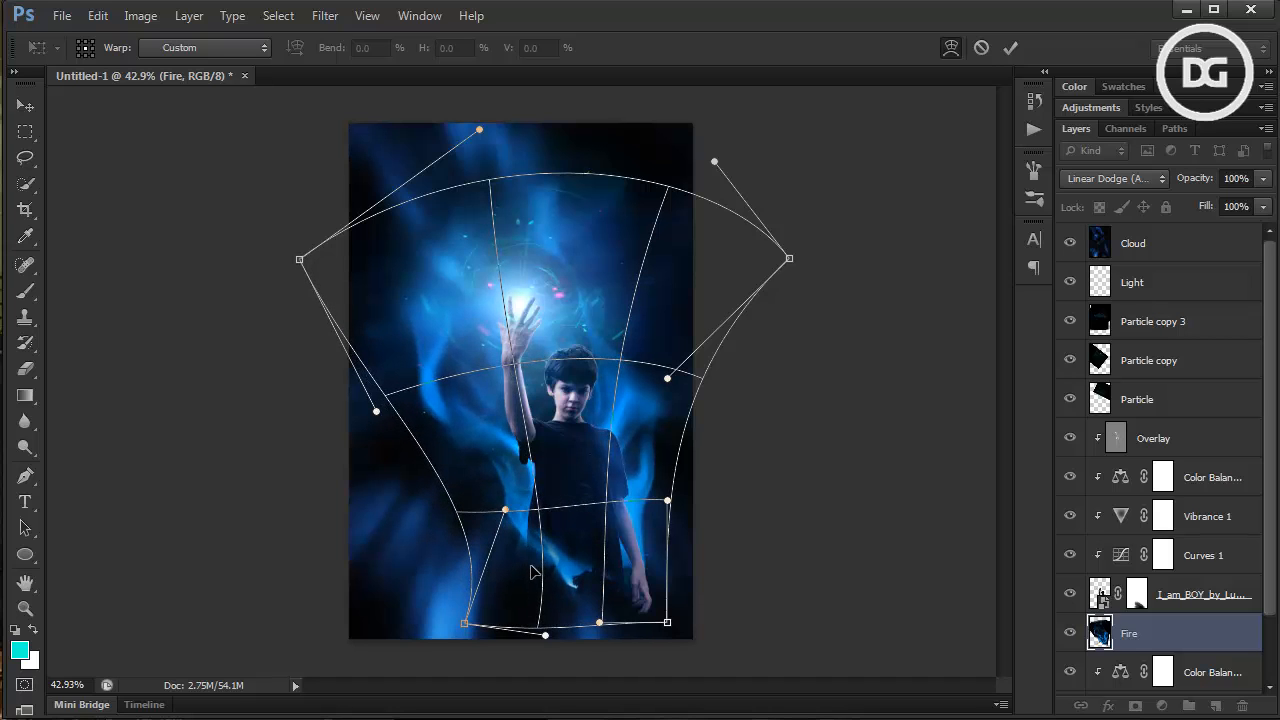
# Pull the fire's left side out and curve the upper-right flames further up around the boy
pyautogui.moveTo(375, 410); pyautogui.dragTo(310, 420)
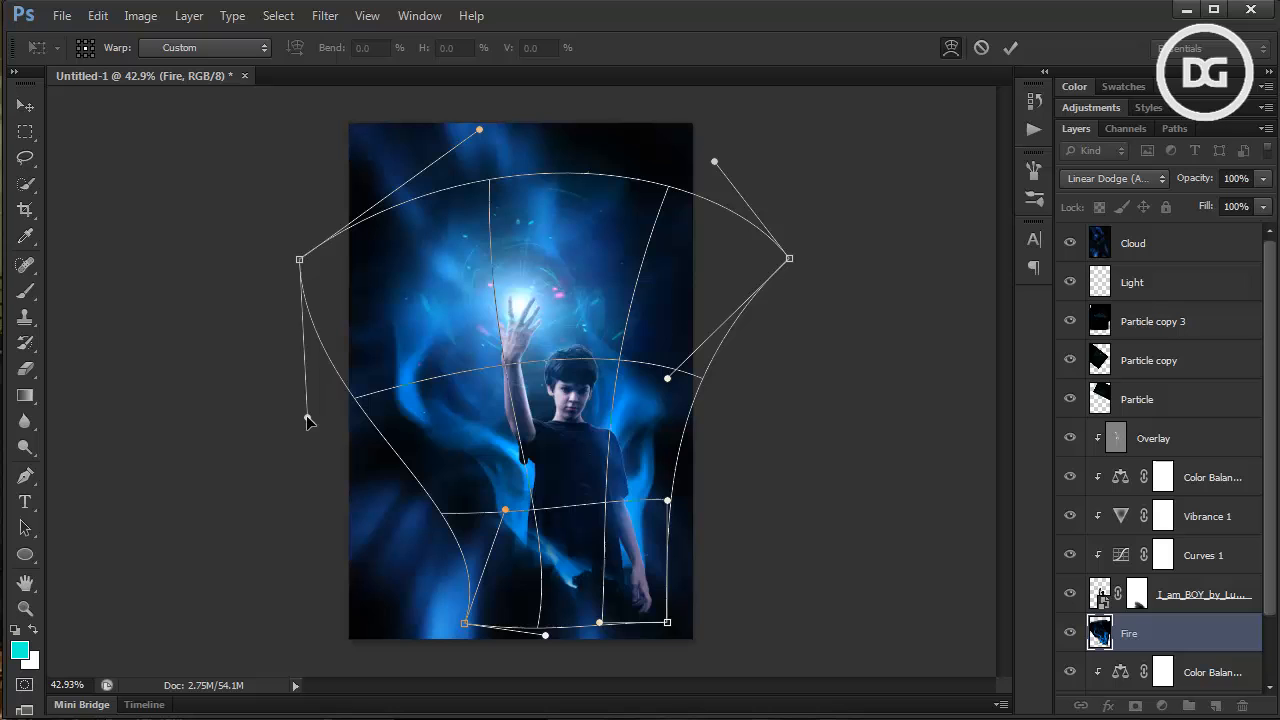
pyautogui.moveTo(789, 258); pyautogui.dragTo(806, 225)
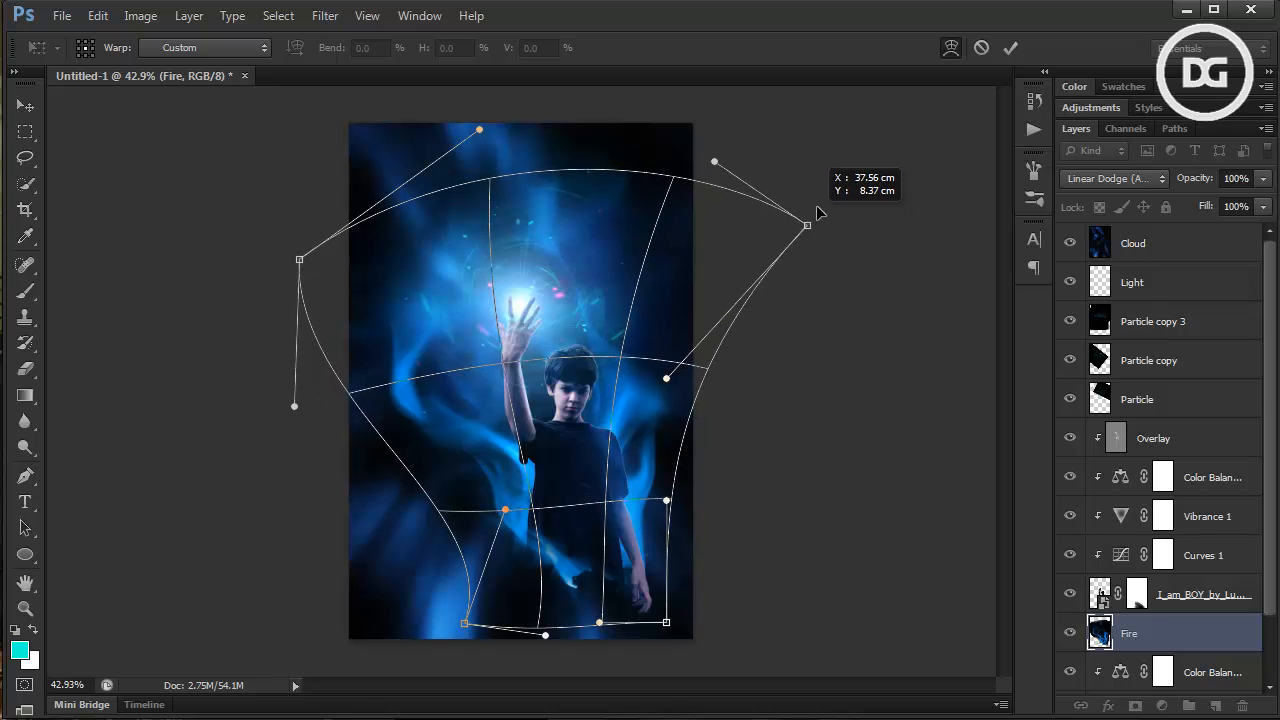
pyautogui.moveTo(806, 225); pyautogui.dragTo(848, 163)
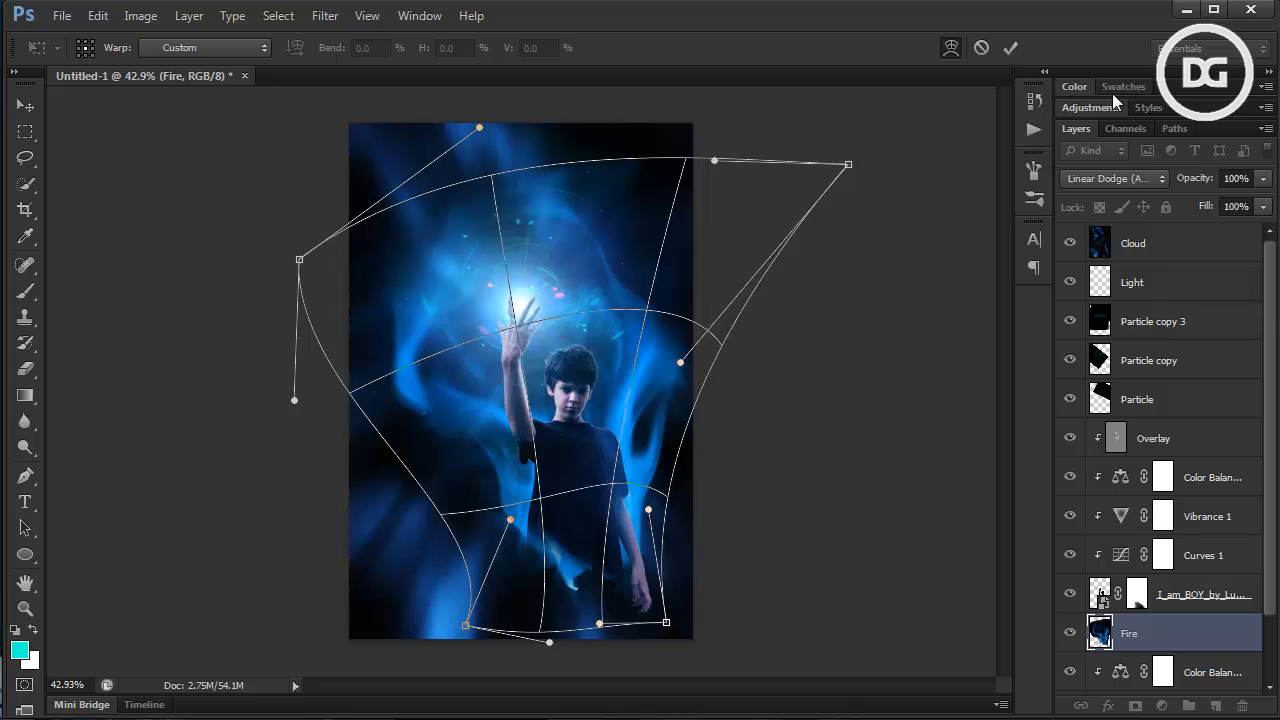
pyautogui.moveTo(1008, 78)
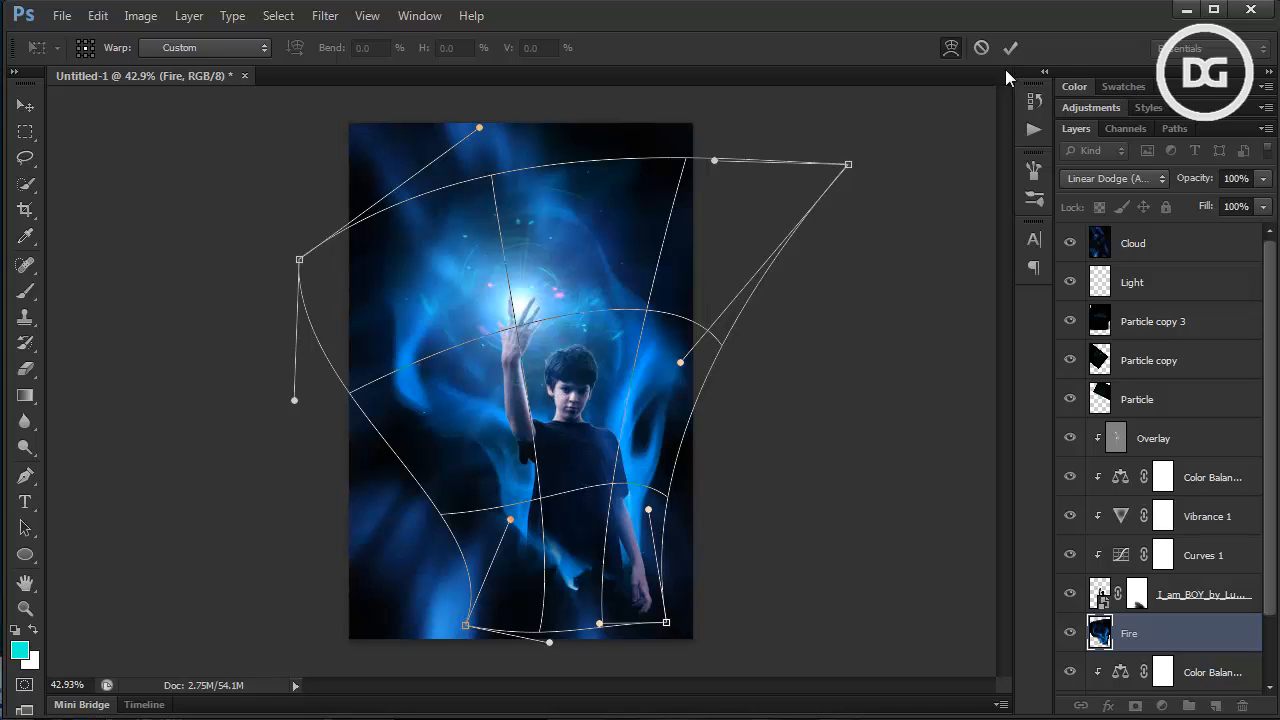
# Commit the warp on the Fire layer and zoom in on the boy's glowing hand to inspect it
pyautogui.click(1010, 47)
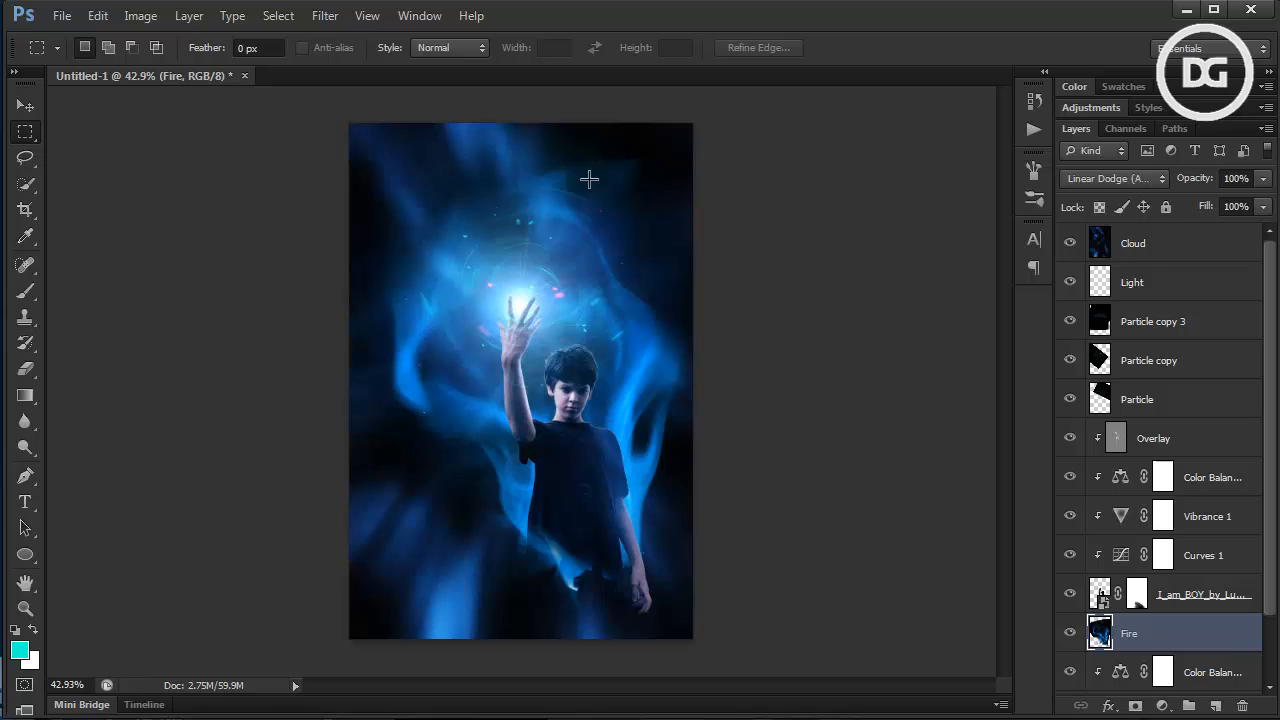
pyautogui.moveTo(570, 276)
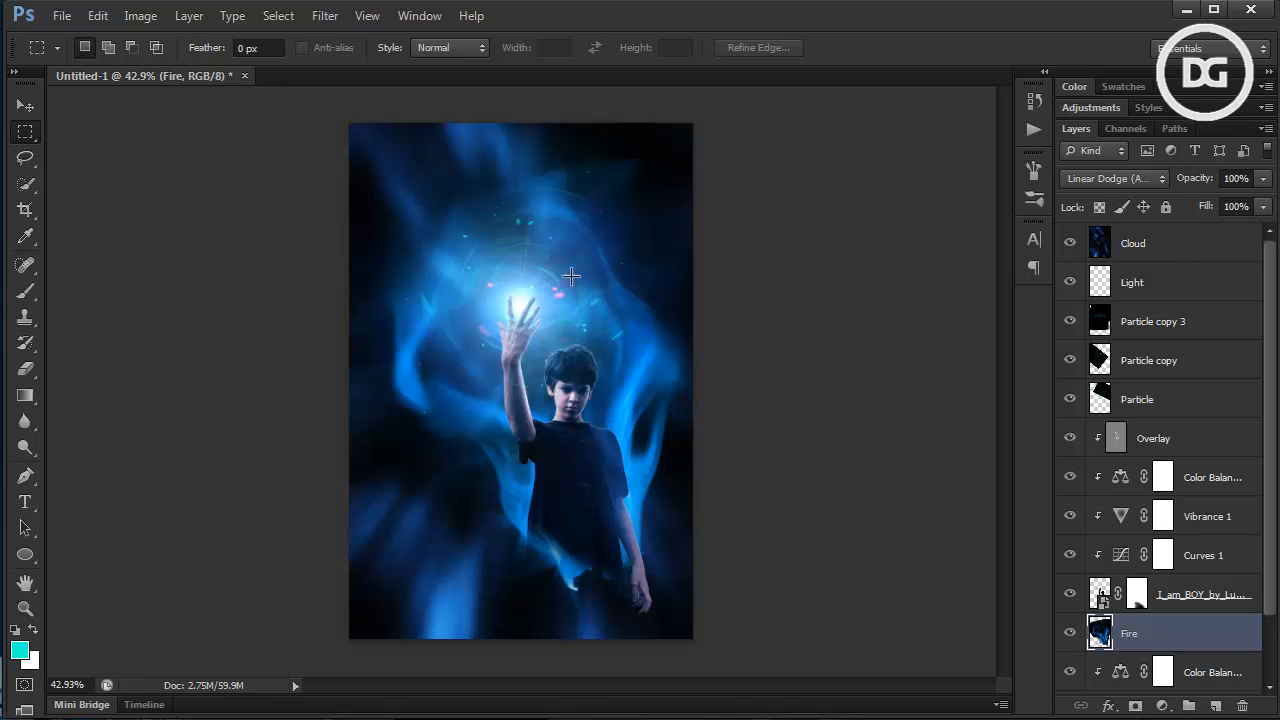
pyautogui.moveTo(592, 403)
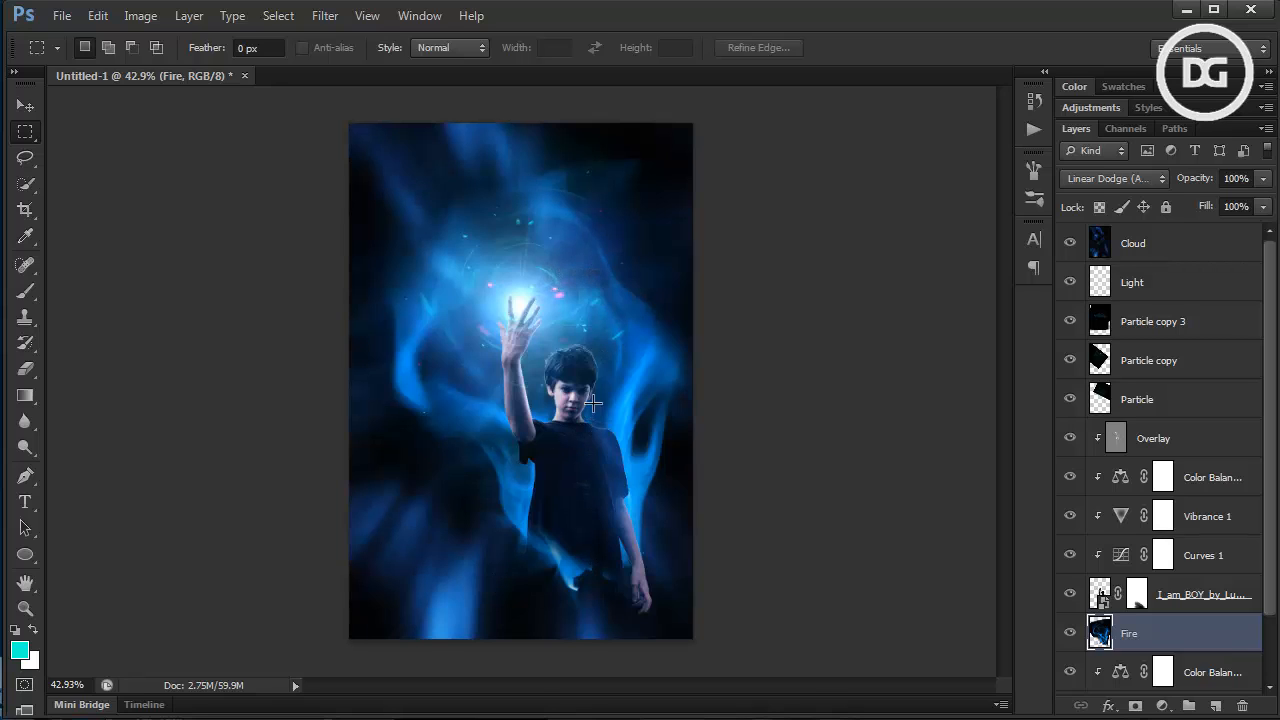
pyautogui.moveTo(610, 406)
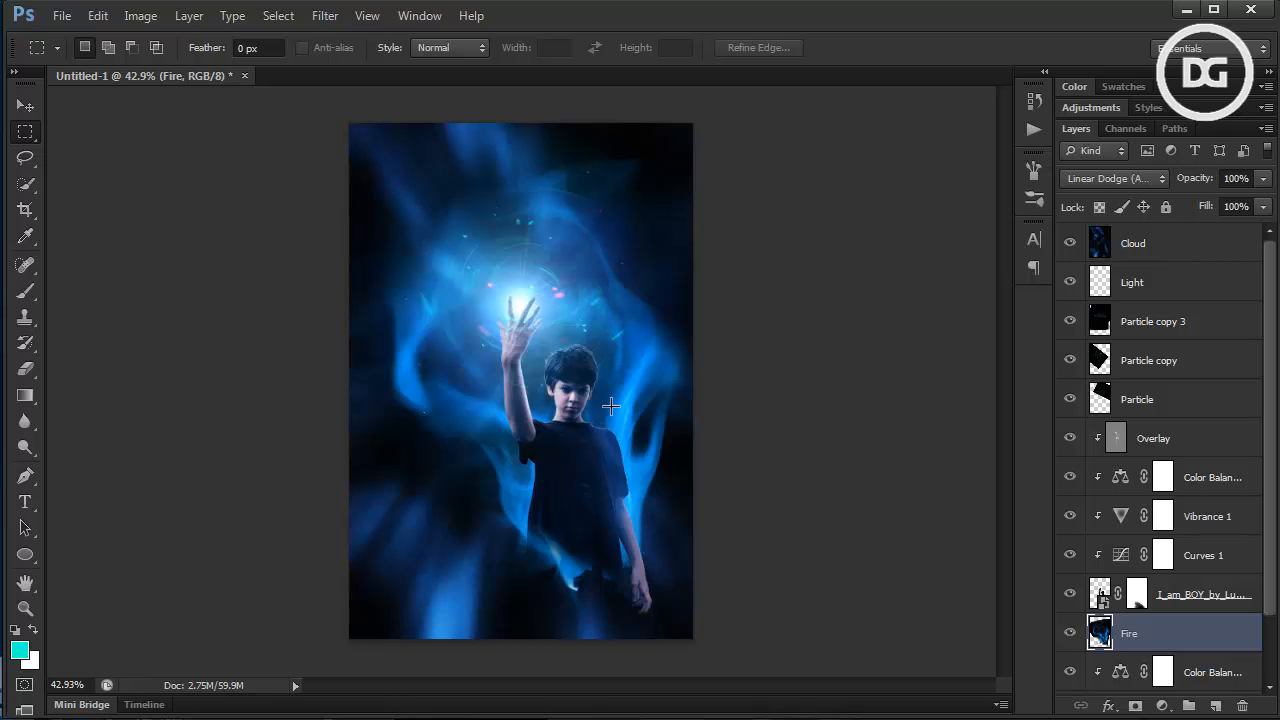
pyautogui.moveTo(513, 305)
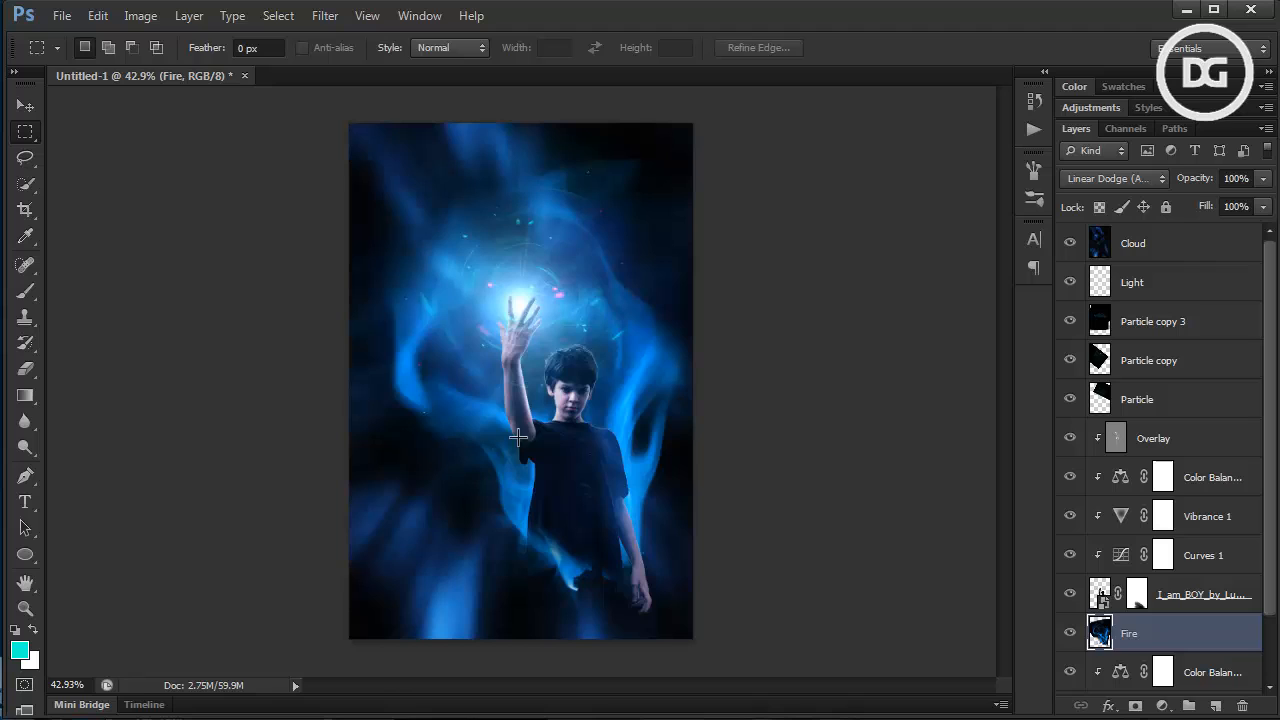
pyautogui.moveTo(410, 331)
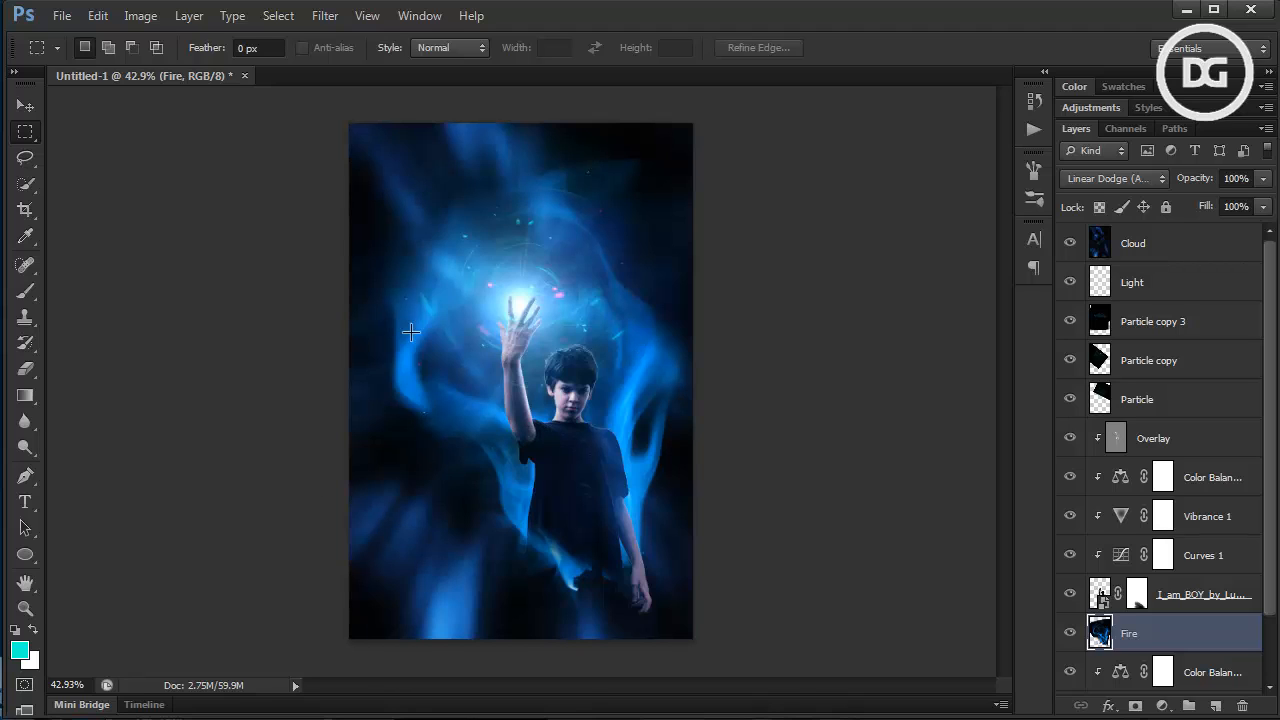
pyautogui.moveTo(682, 246)
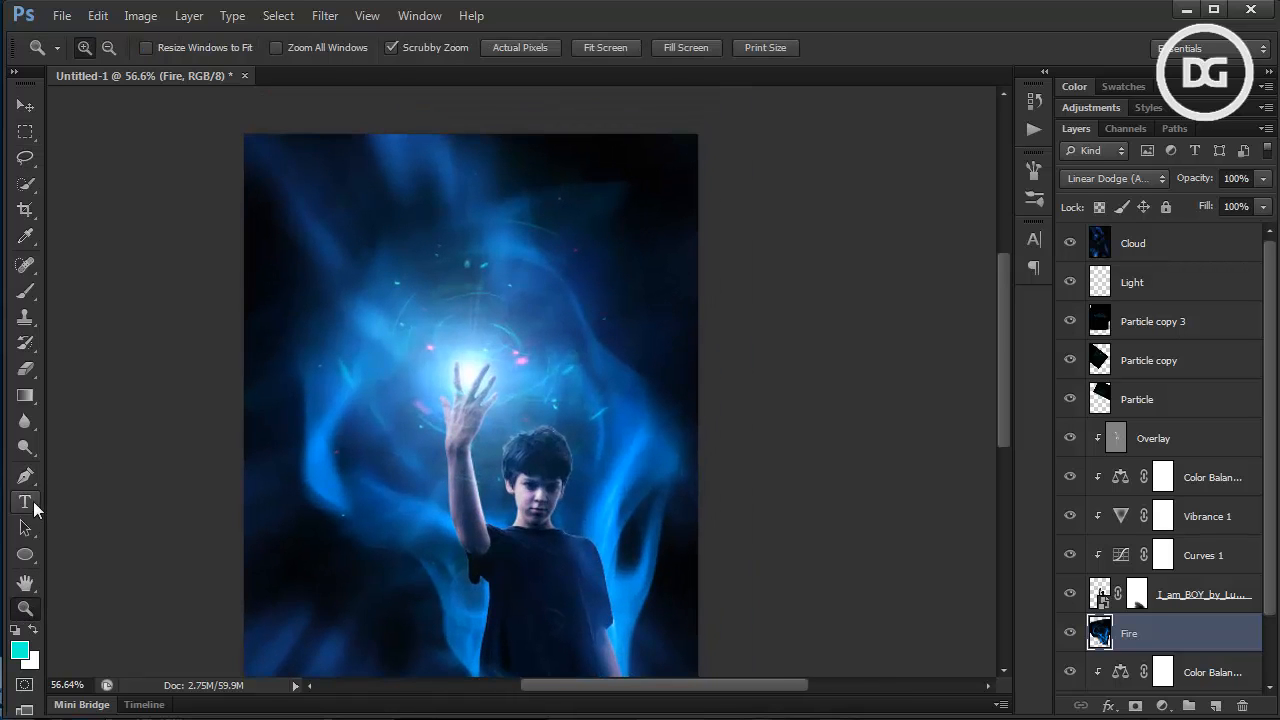
pyautogui.click(630, 155)
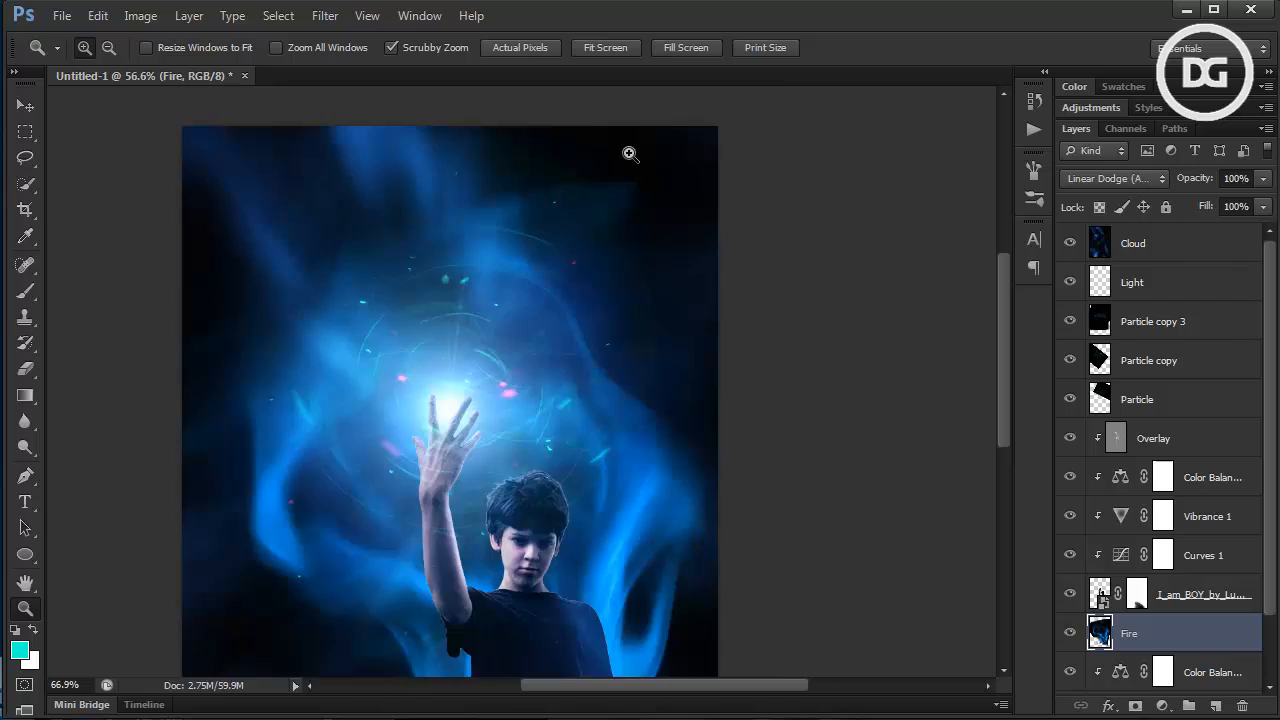
pyautogui.click(630, 154)
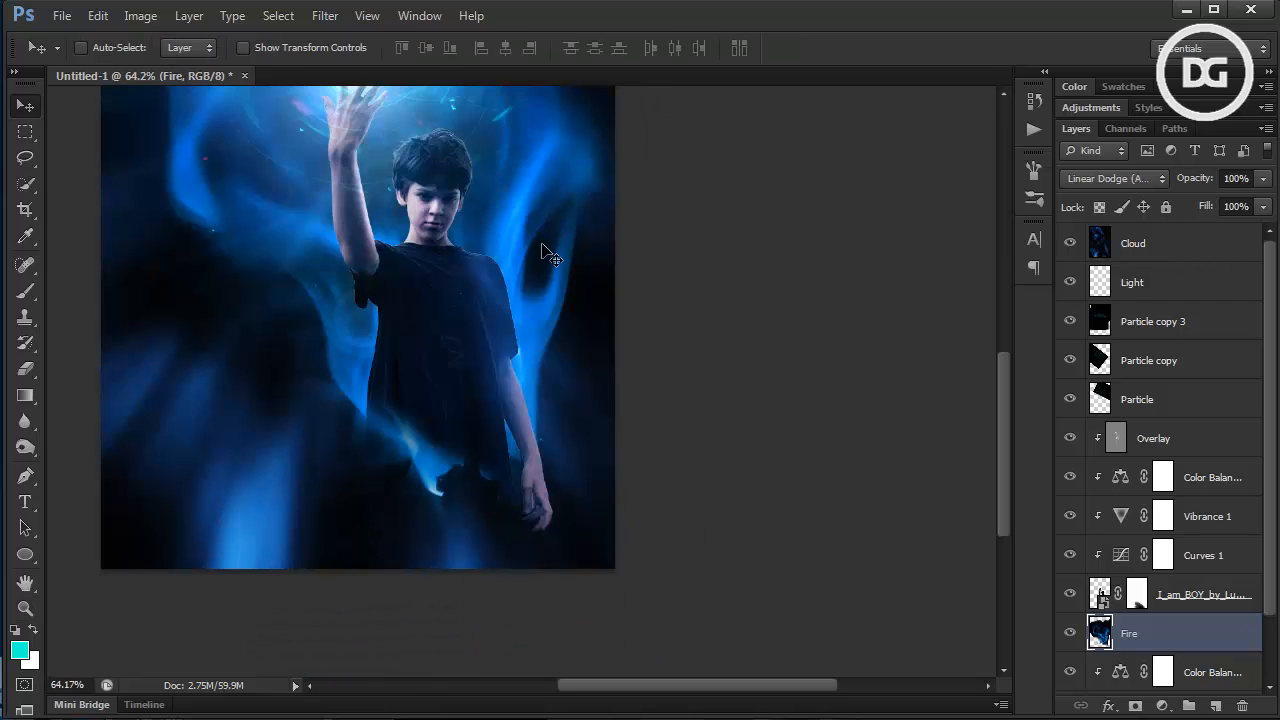
pyautogui.moveTo(26, 370)
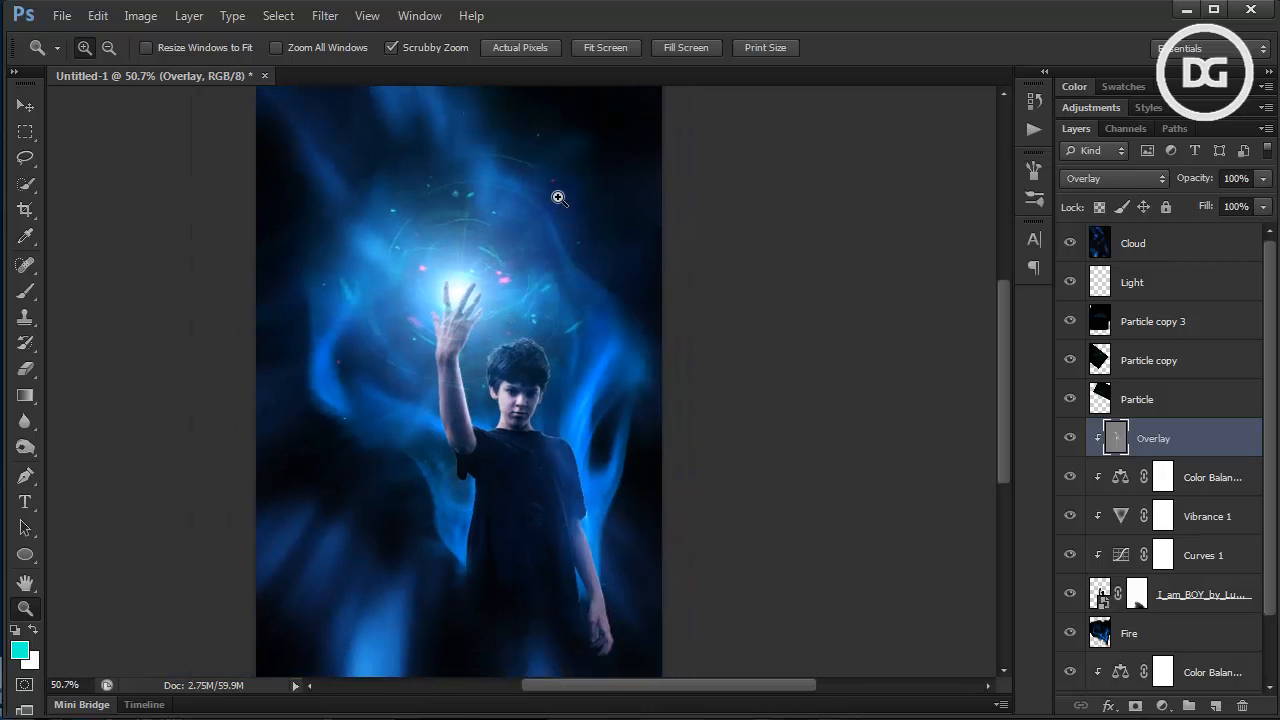
pyautogui.moveTo(513, 417)
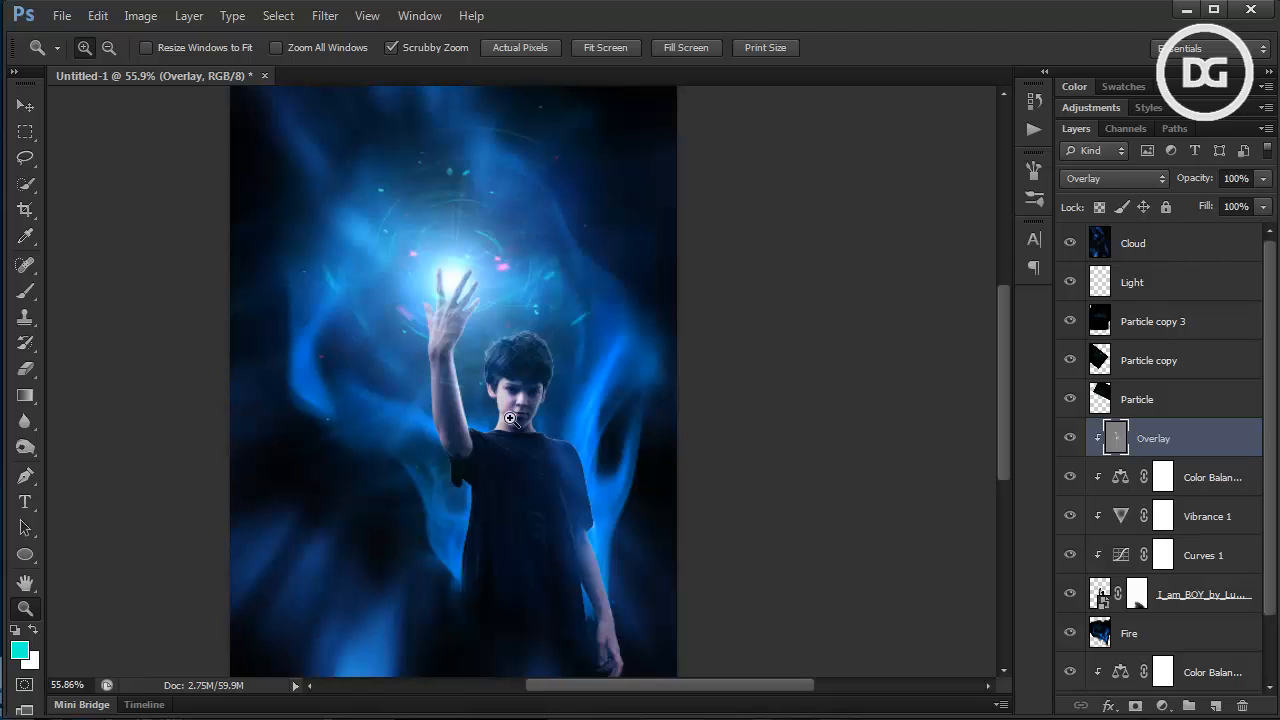
pyautogui.moveTo(423, 122)
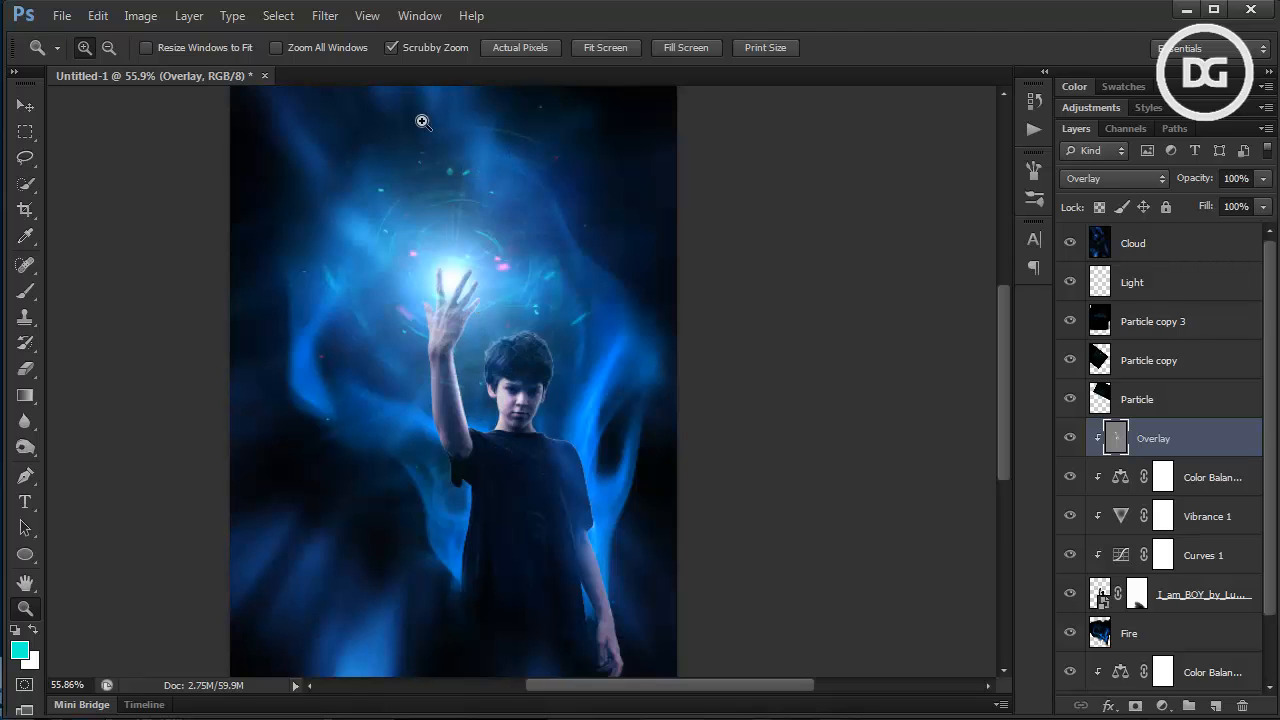
# Create a clipped layer named 'Highlight' in Screen mode above Overlay
pyautogui.click(189, 15)
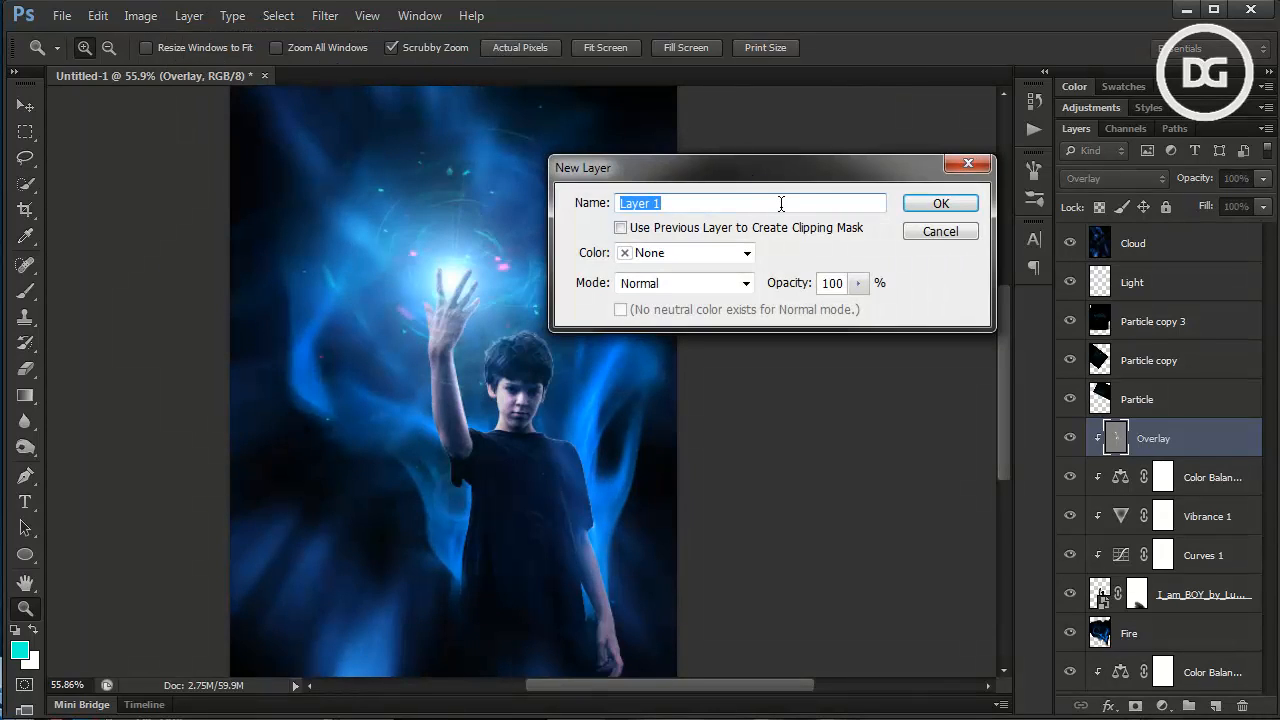
pyautogui.write('High')
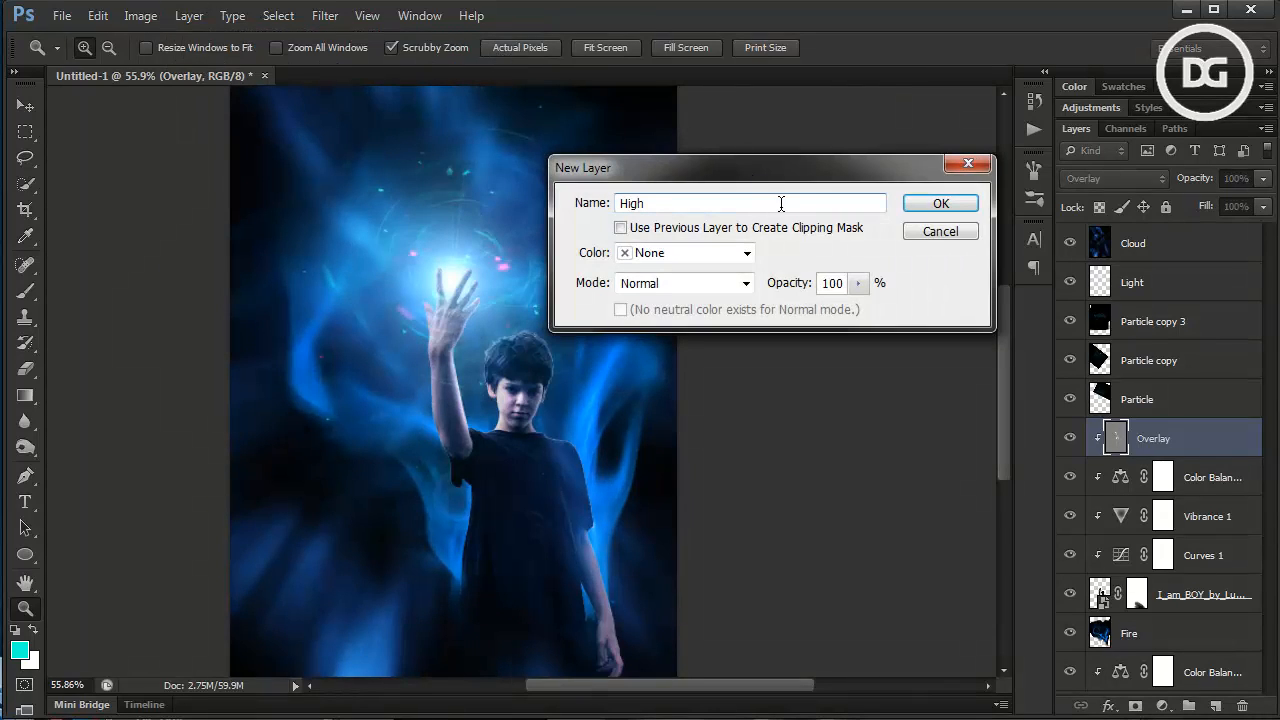
pyautogui.write('light')
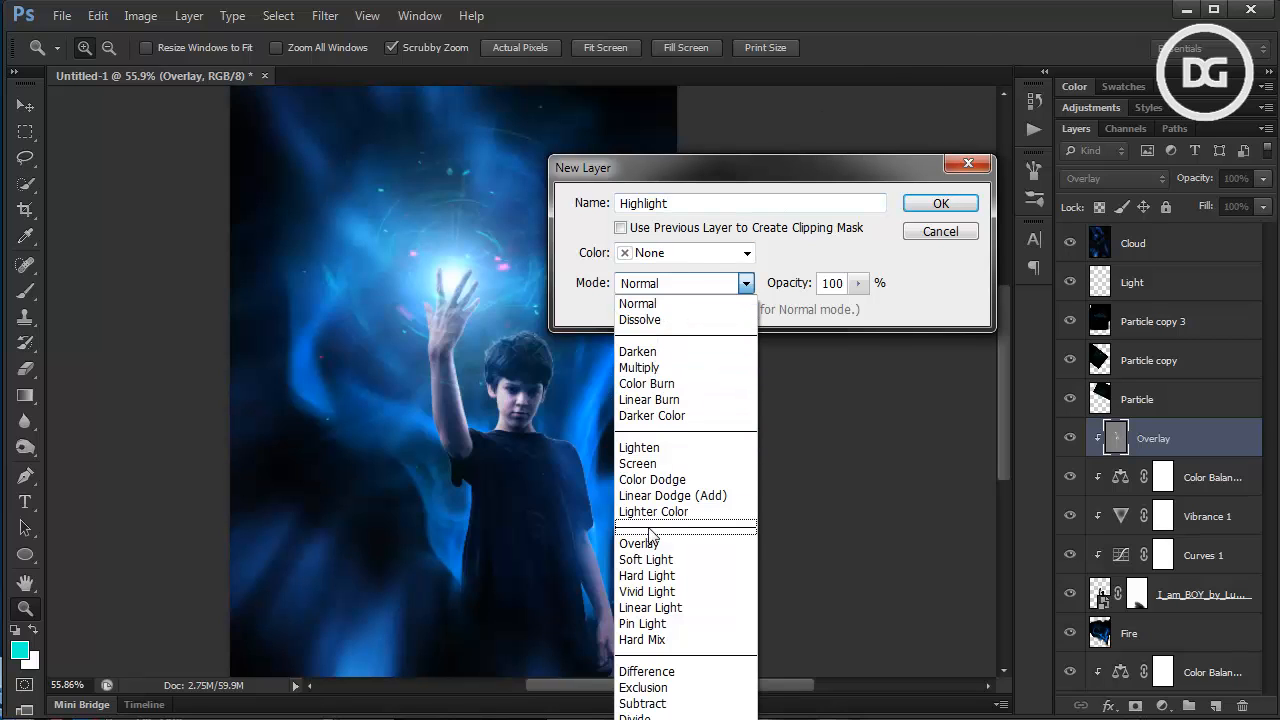
pyautogui.click(637, 463)
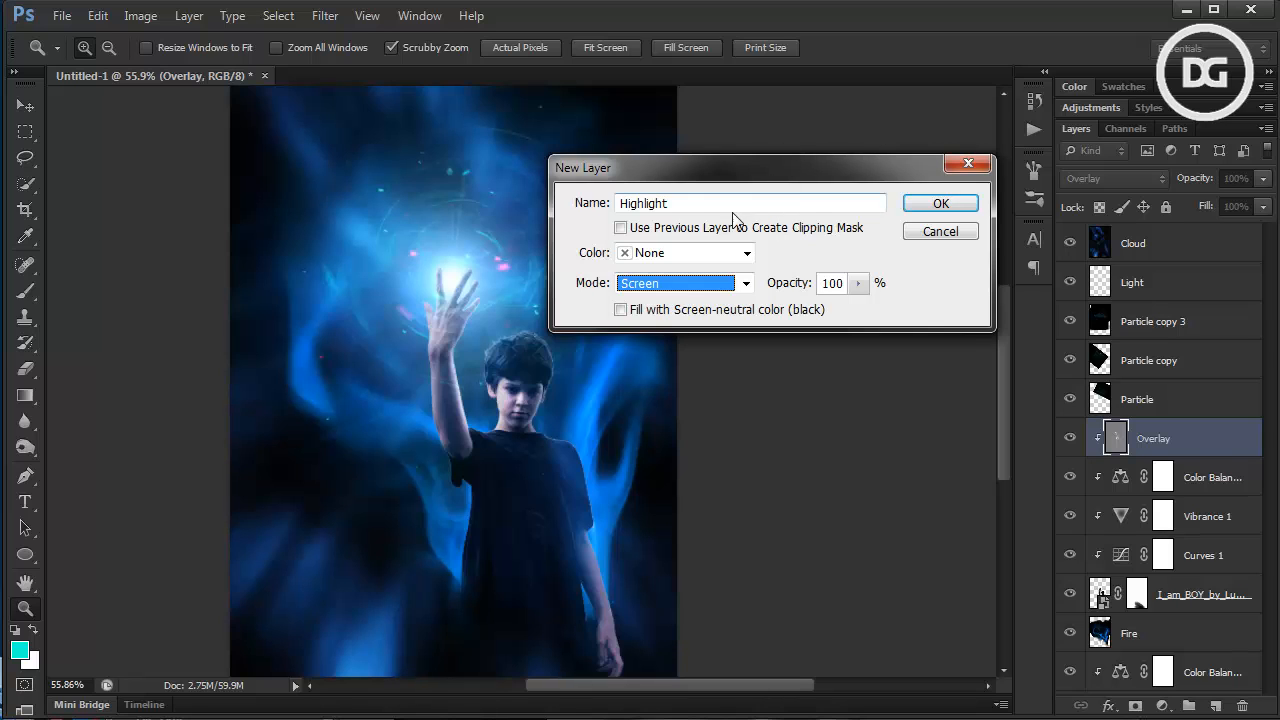
pyautogui.click(620, 227)
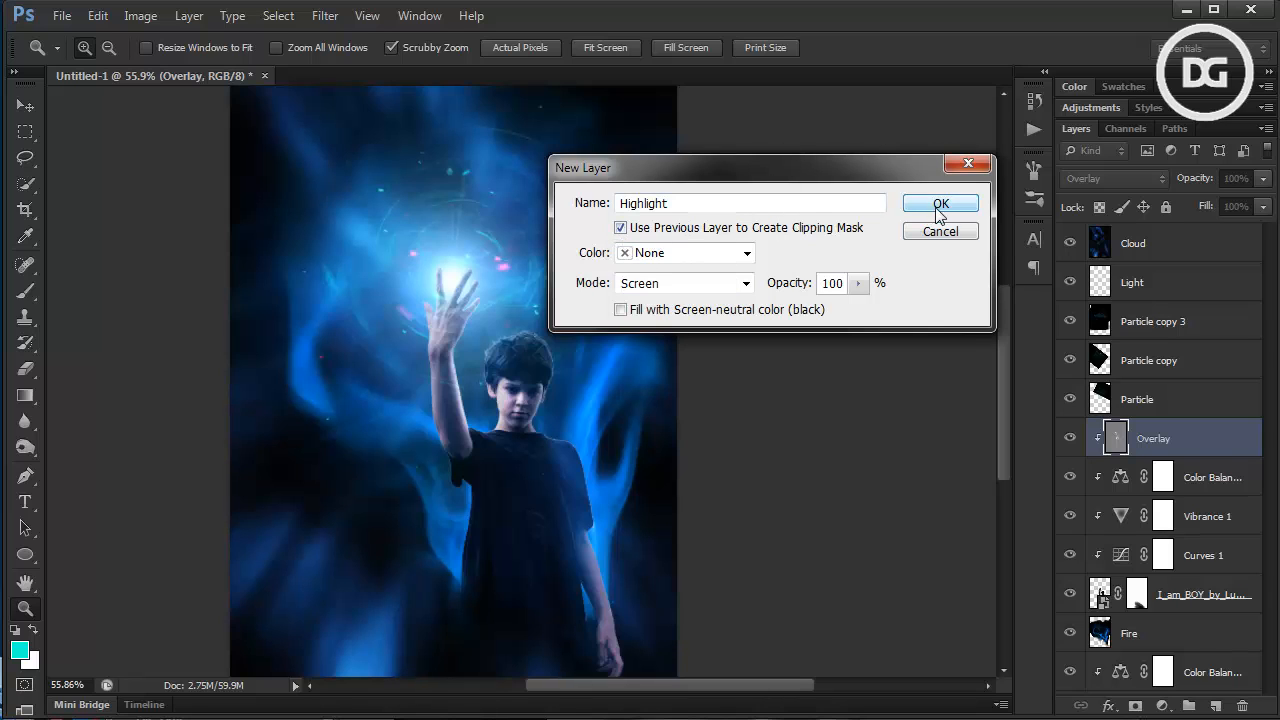
pyautogui.click(940, 203)
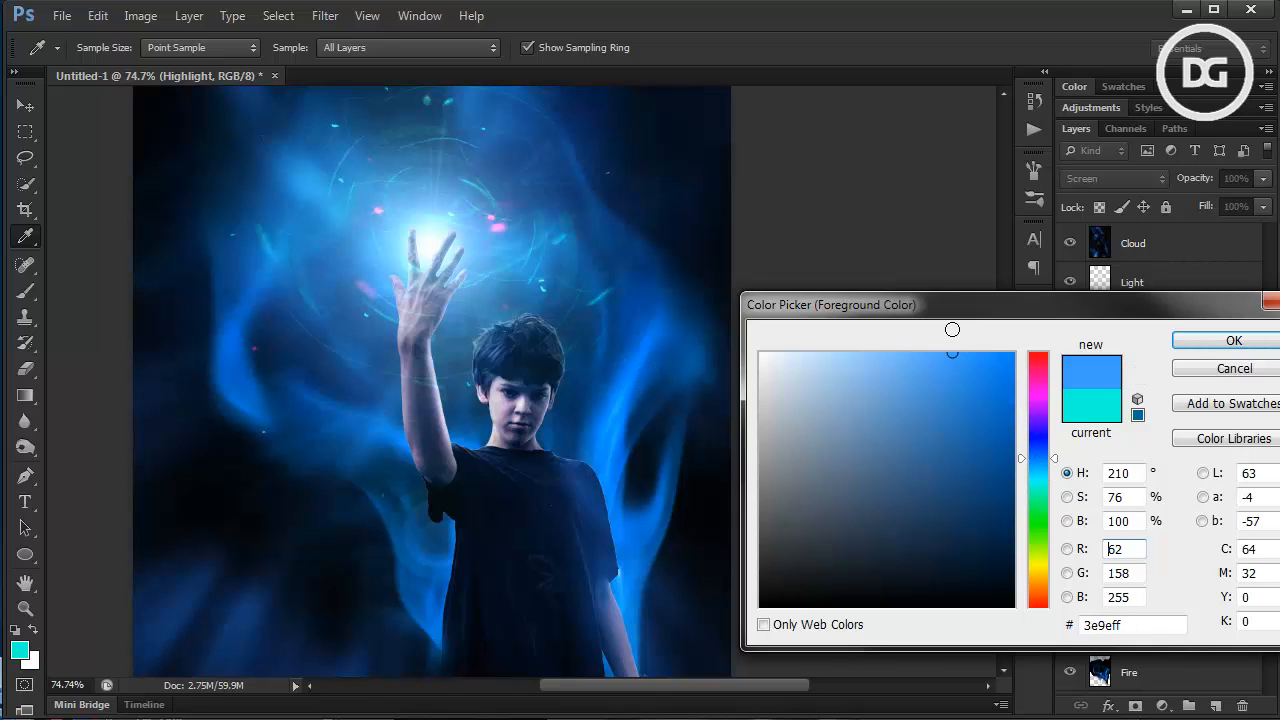
# Pick a pale sky-blue foreground colour sampled from the glow and zoom onto the raised arm
pyautogui.click(953, 358)
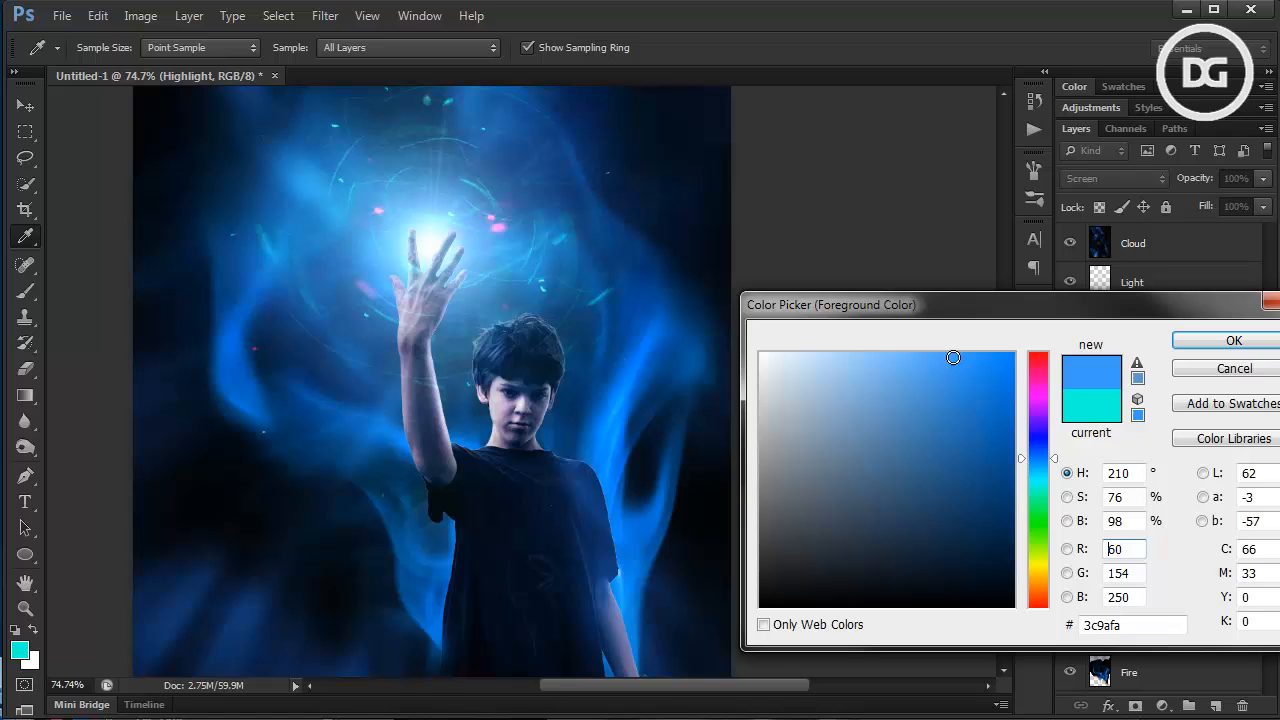
pyautogui.click(905, 353)
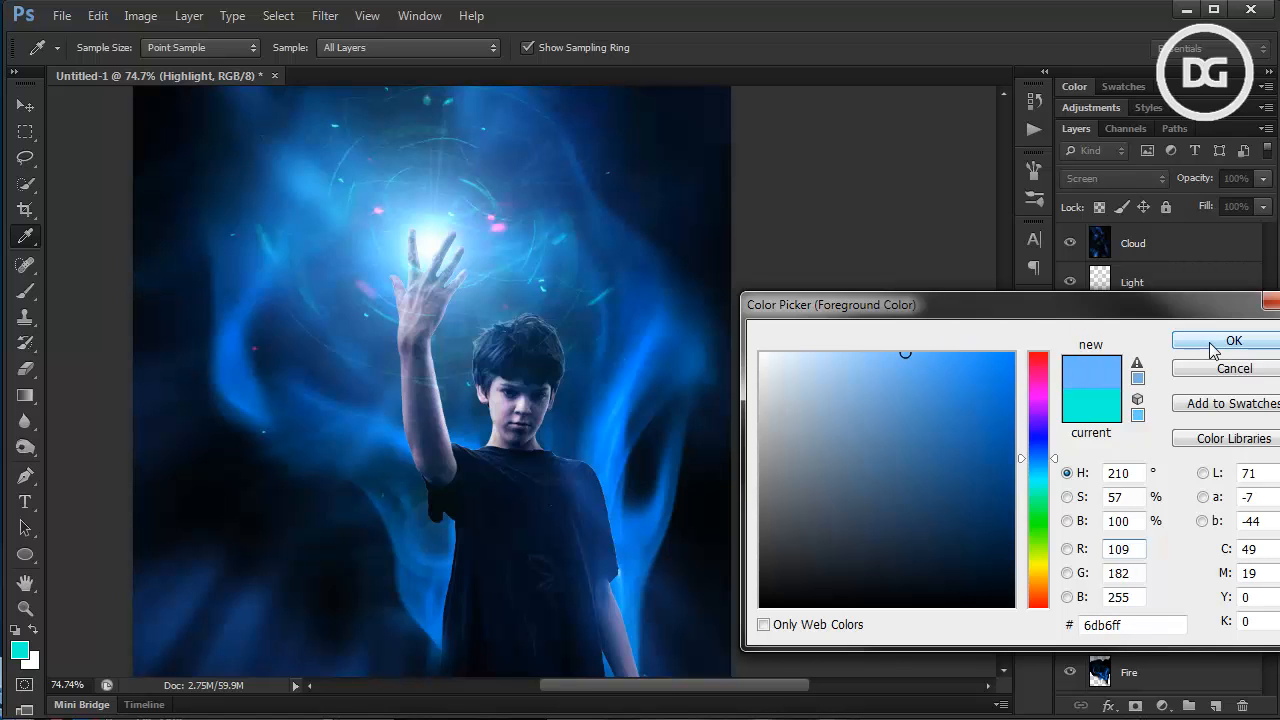
pyautogui.click(1233, 340)
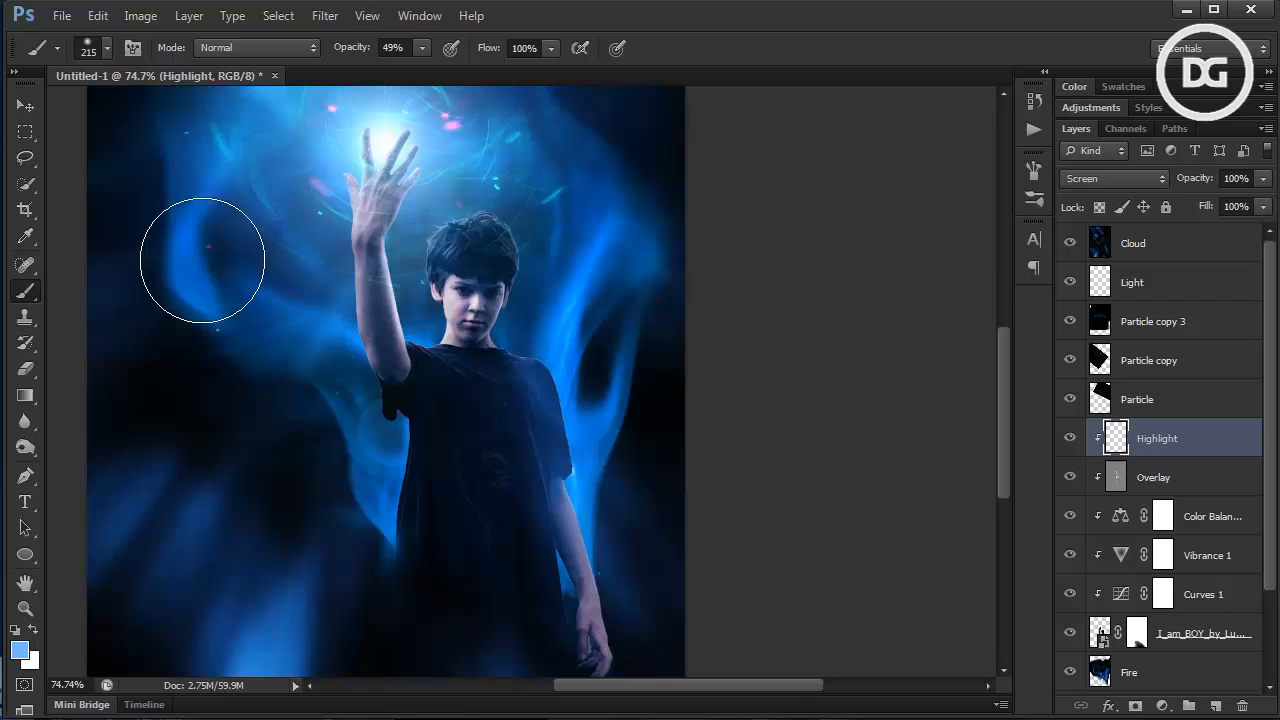
pyautogui.click(612, 414)
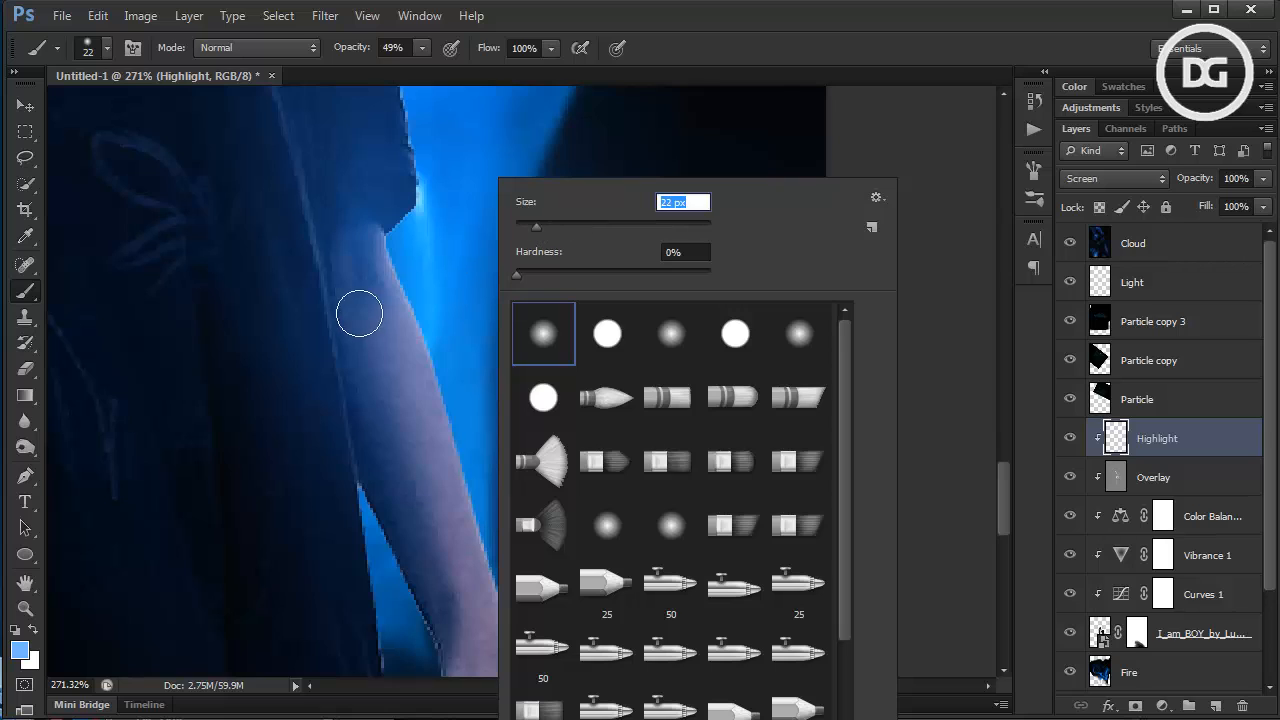
# Lower brush opacity to 10%, resize the brush and highlight along the fingers
pyautogui.click(418, 47)
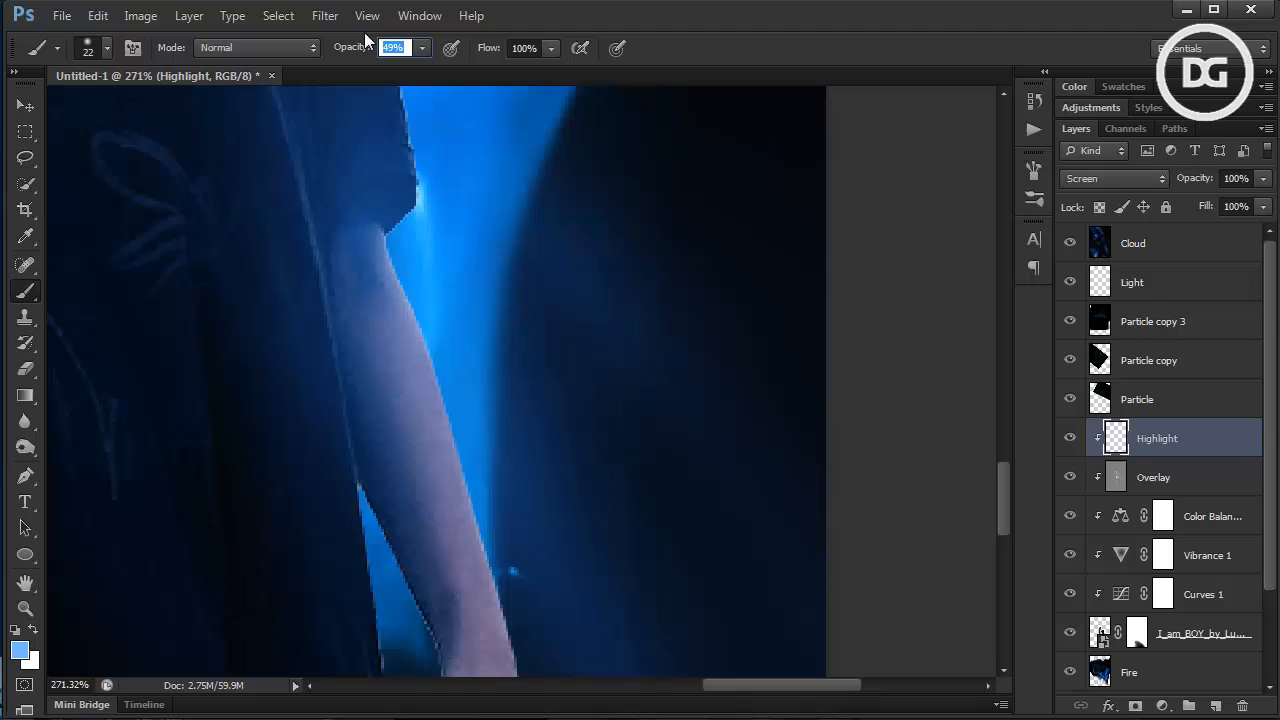
pyautogui.write('10%')
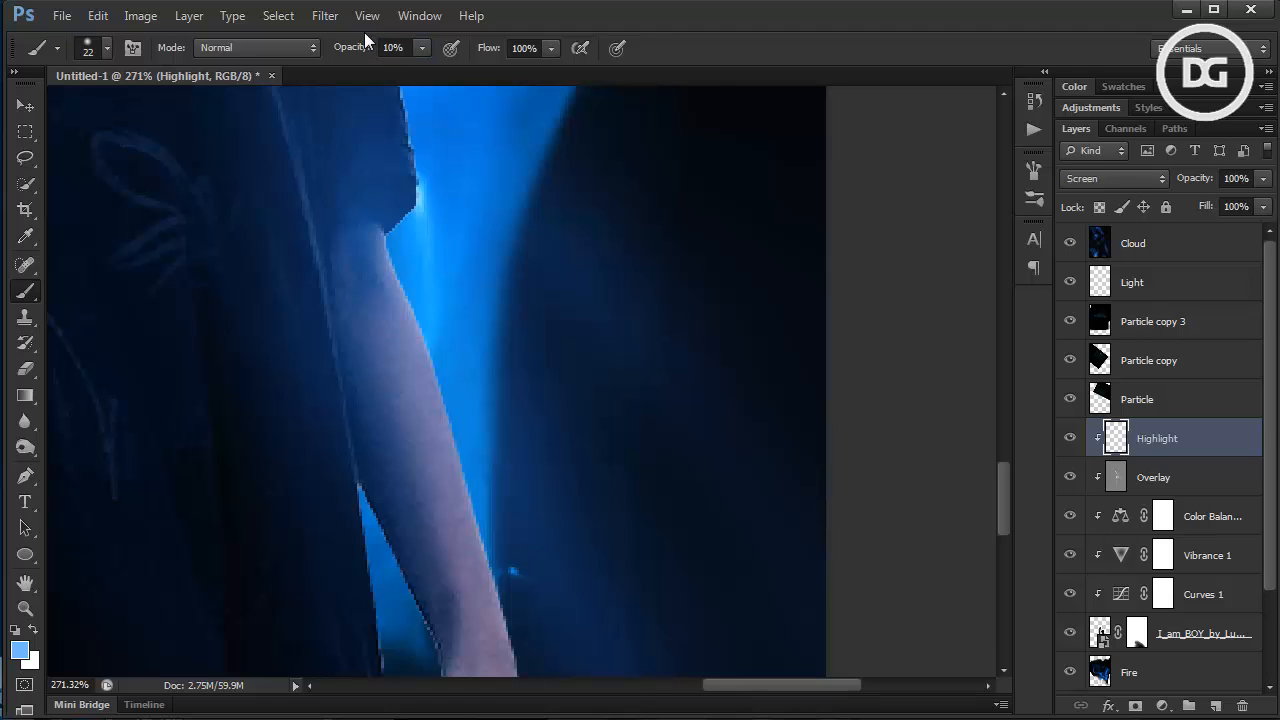
pyautogui.moveTo(477, 252)
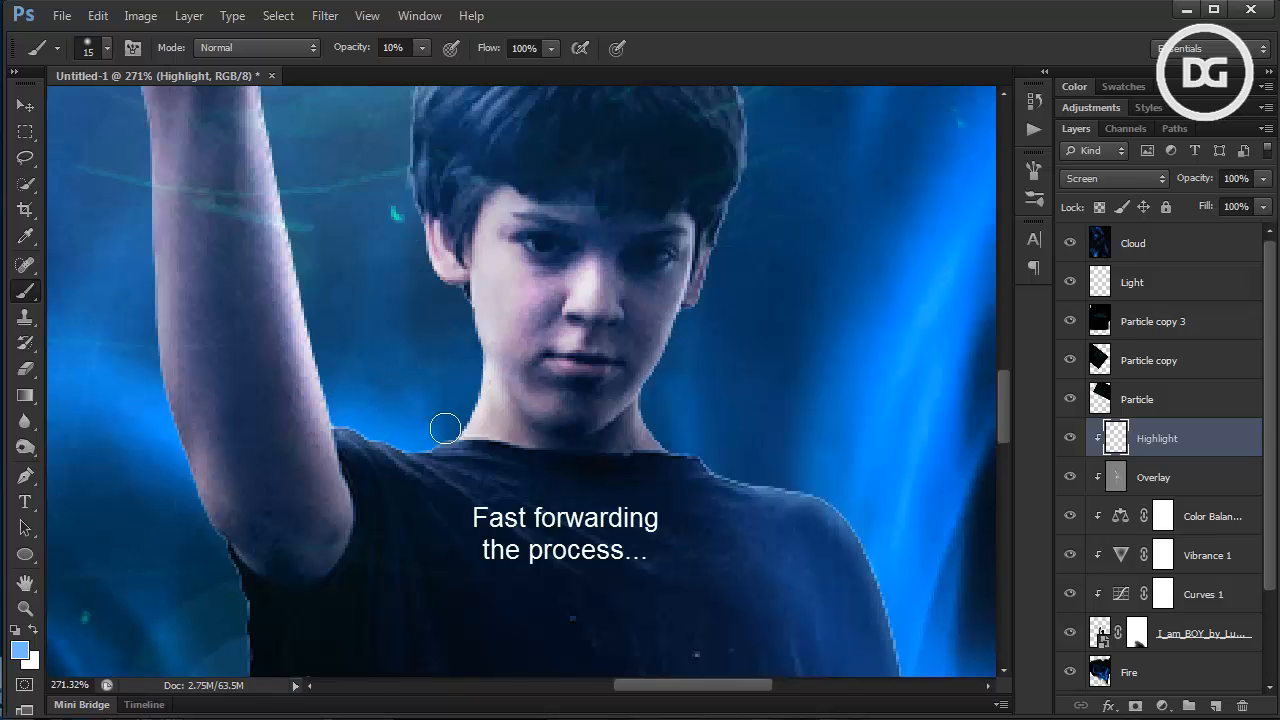
pyautogui.rightClick(445, 428)
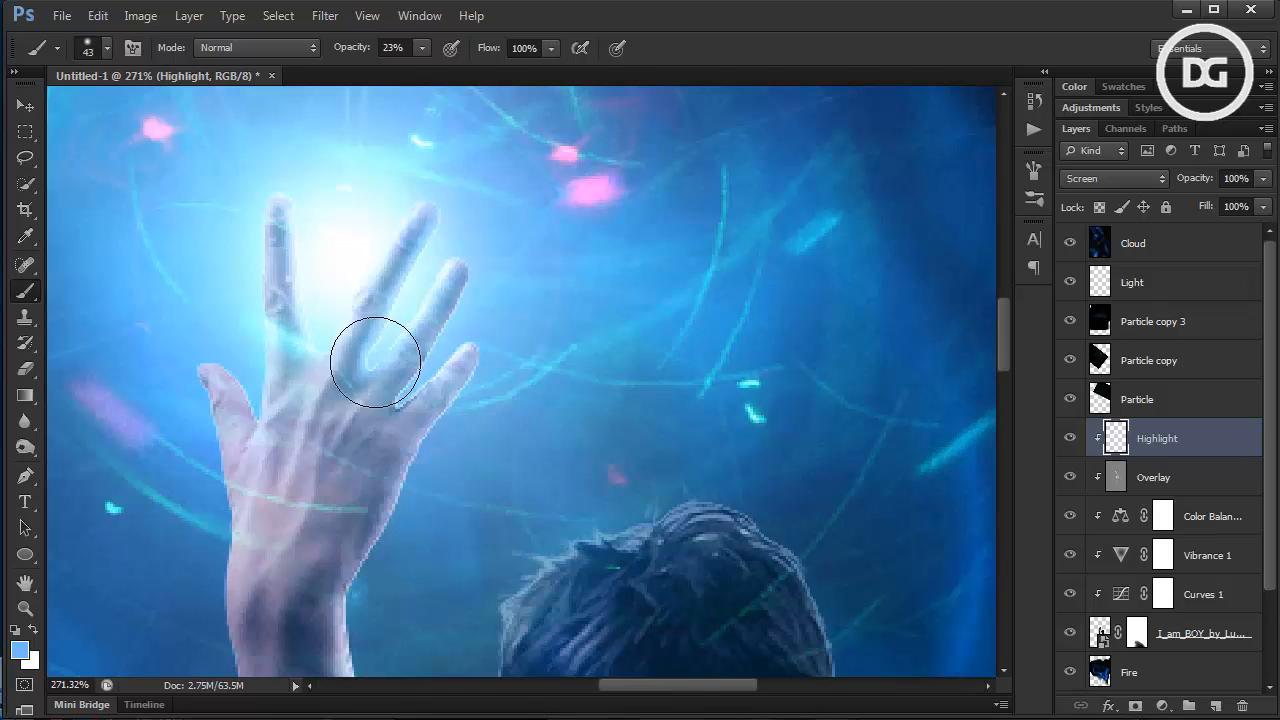
pyautogui.click(107, 47)
pyautogui.write('5')
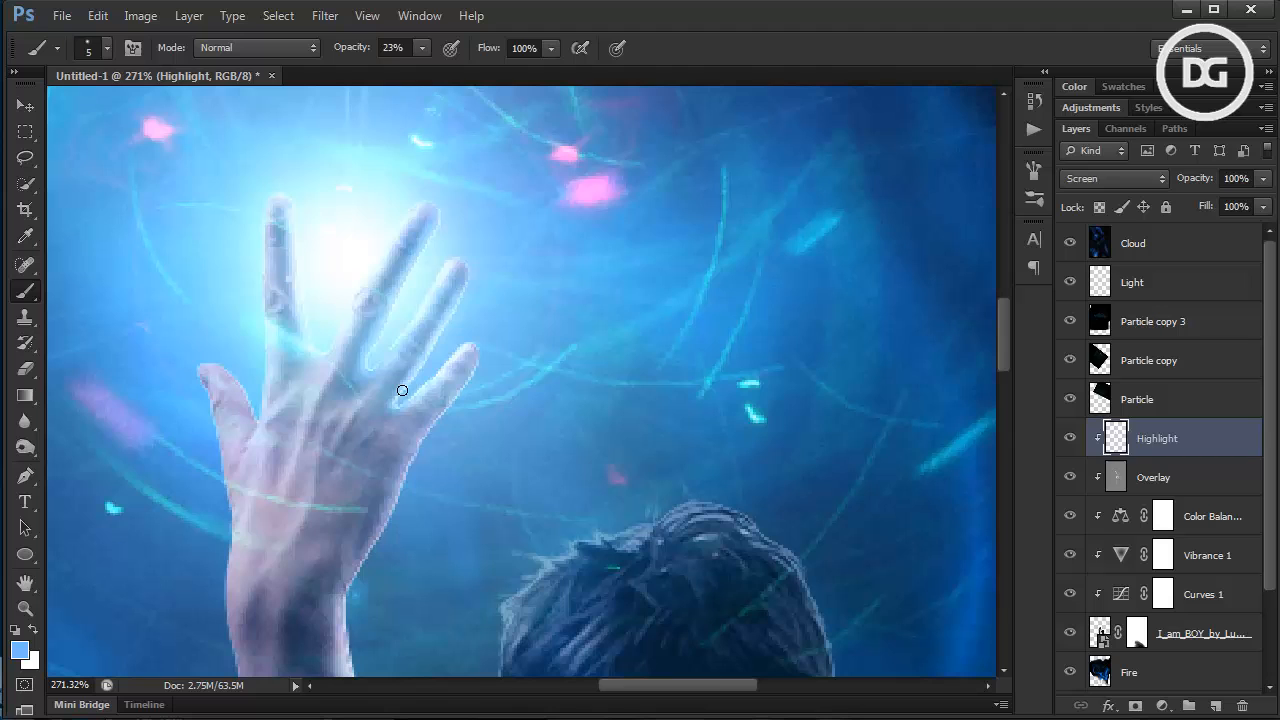
pyautogui.moveTo(290, 193)
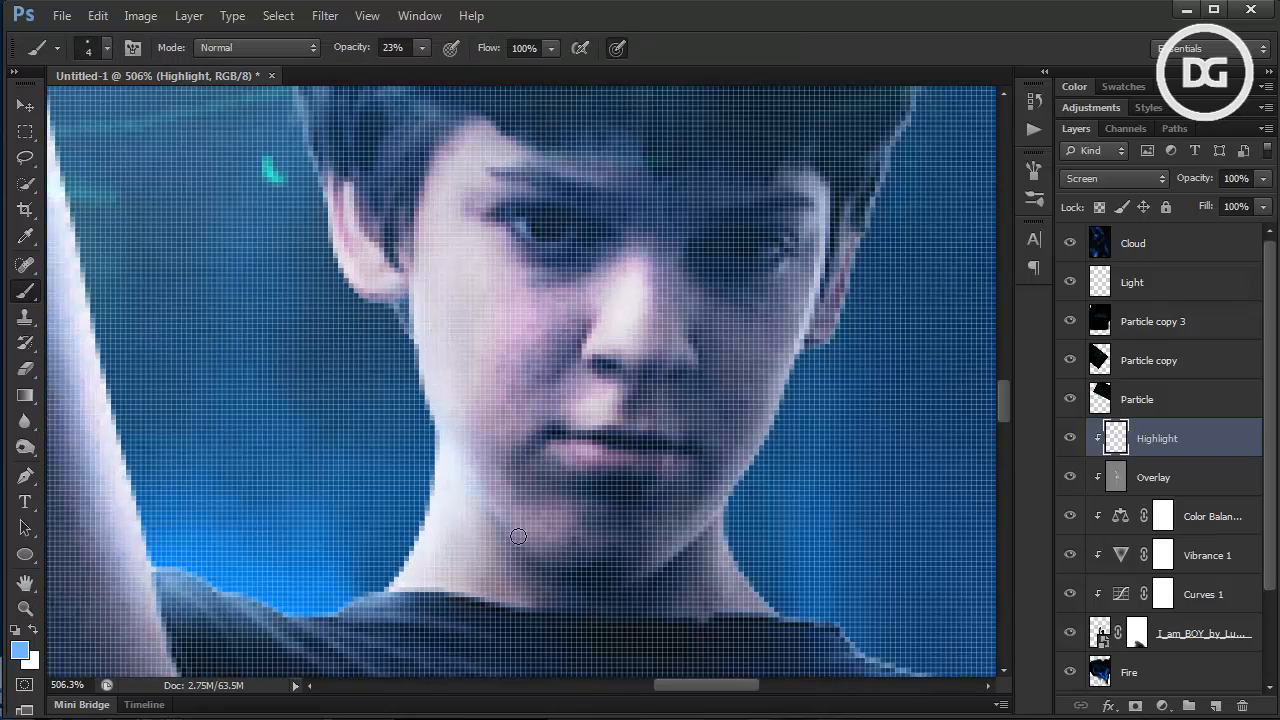
# Paint soft pale highlights on the face, neck, raised forearm and near the glowing hand
pyautogui.moveTo(518, 537); pyautogui.dragTo(466, 322)
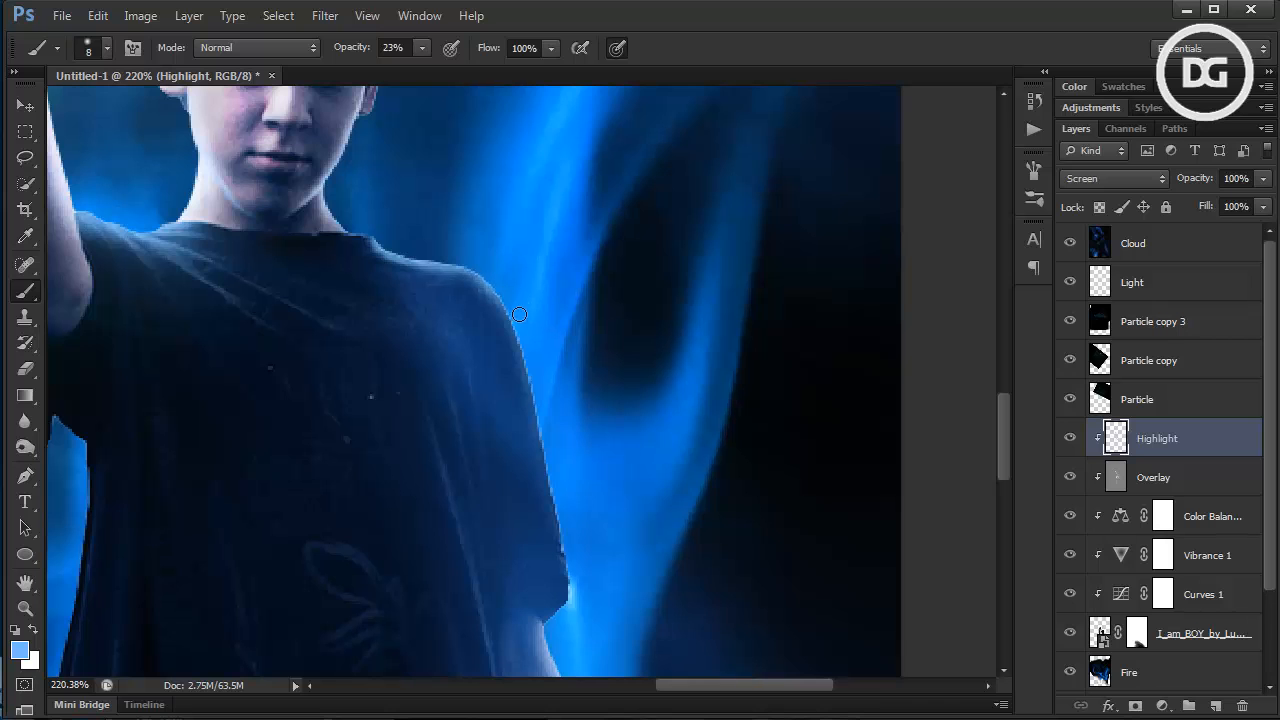
pyautogui.scroll(-3)
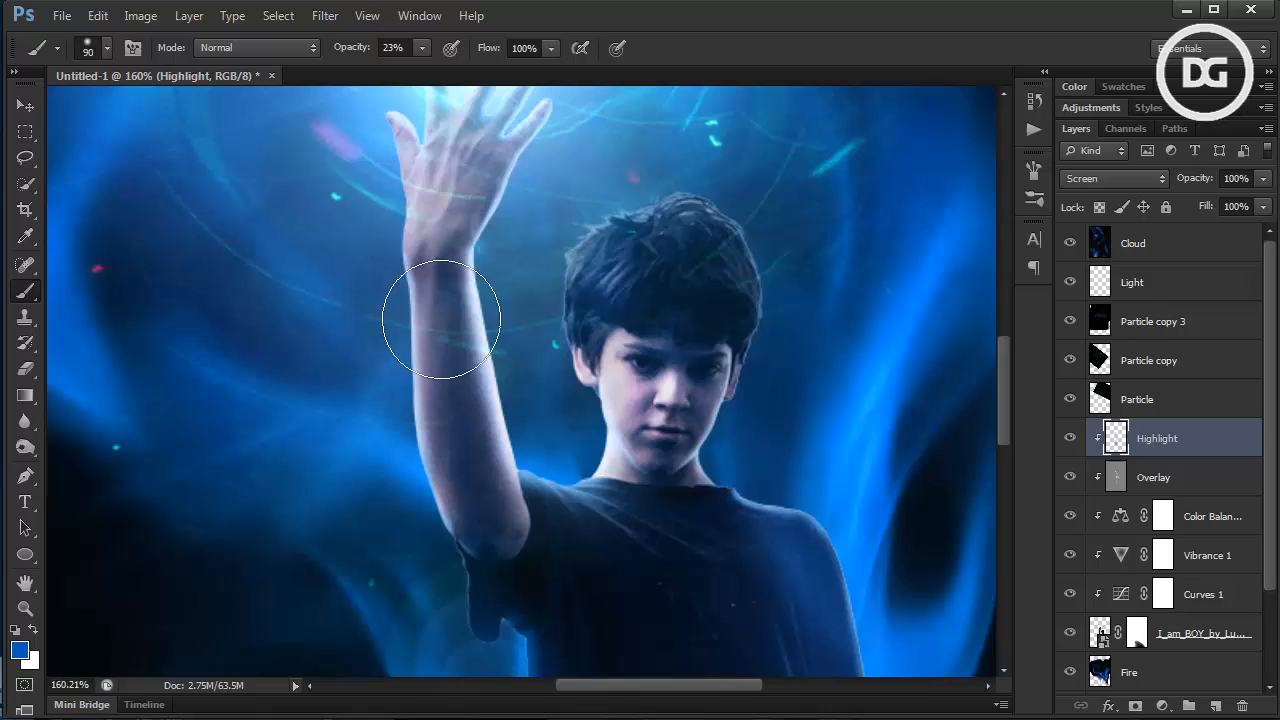
pyautogui.moveTo(440, 320); pyautogui.dragTo(418, 515)
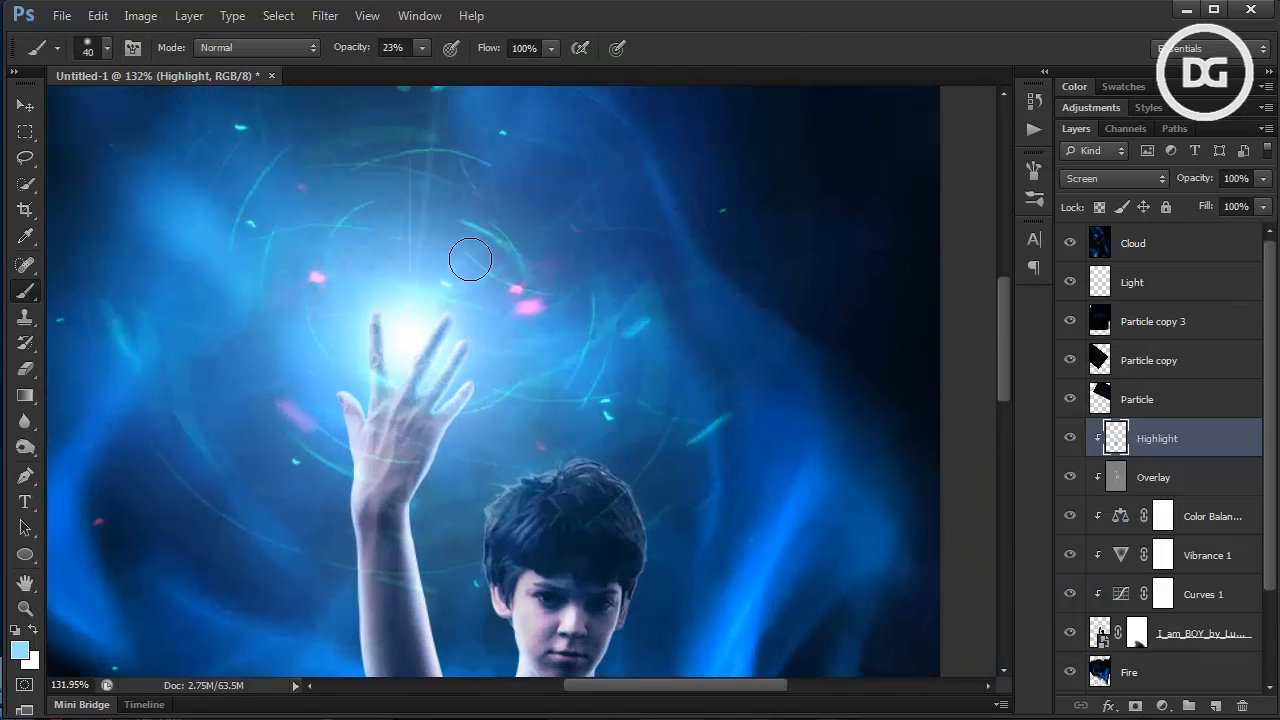
pyautogui.click(434, 293)
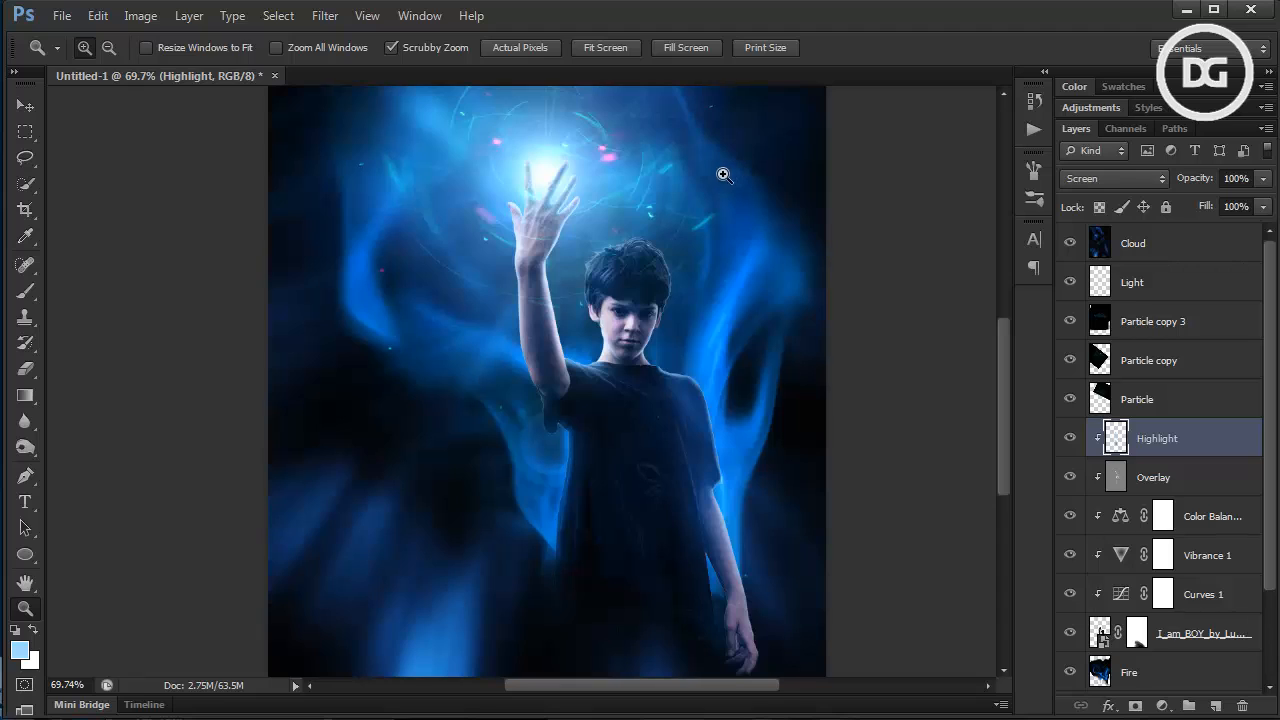
pyautogui.moveTo(1008, 402)
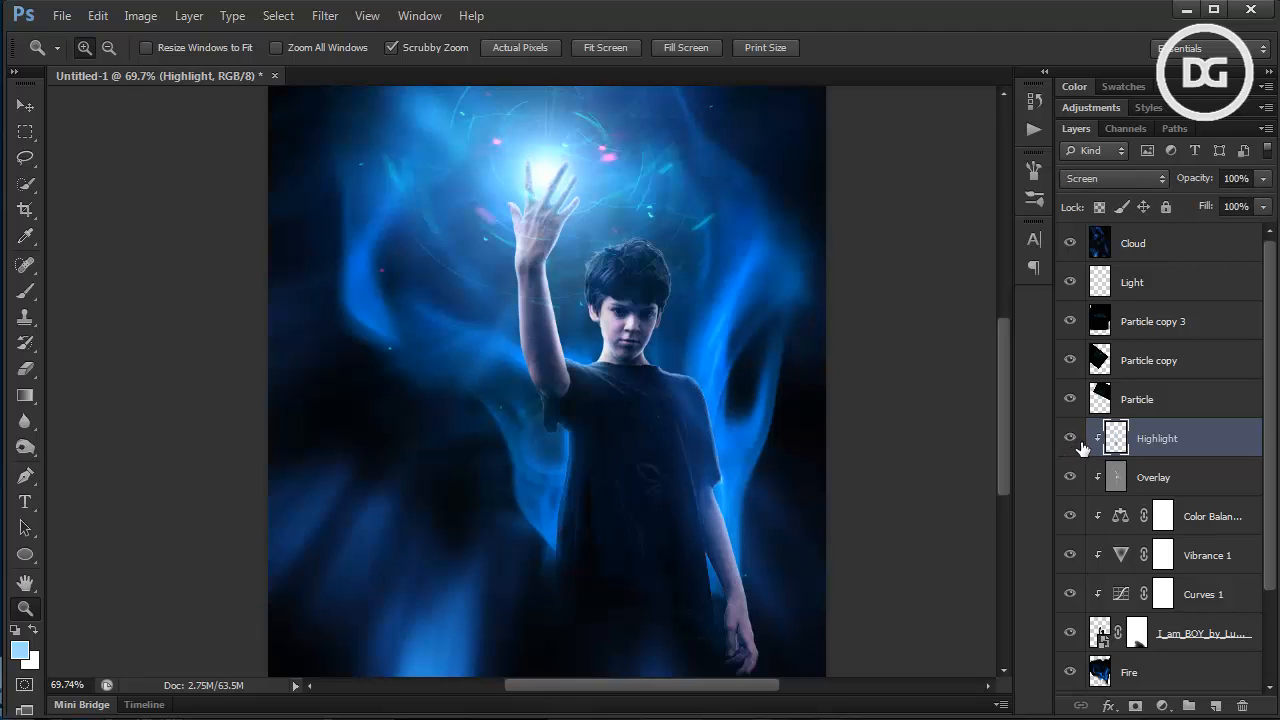
# Toggle the Highlight layer to compare and zoom out to the whole poster
pyautogui.click(1069, 438)
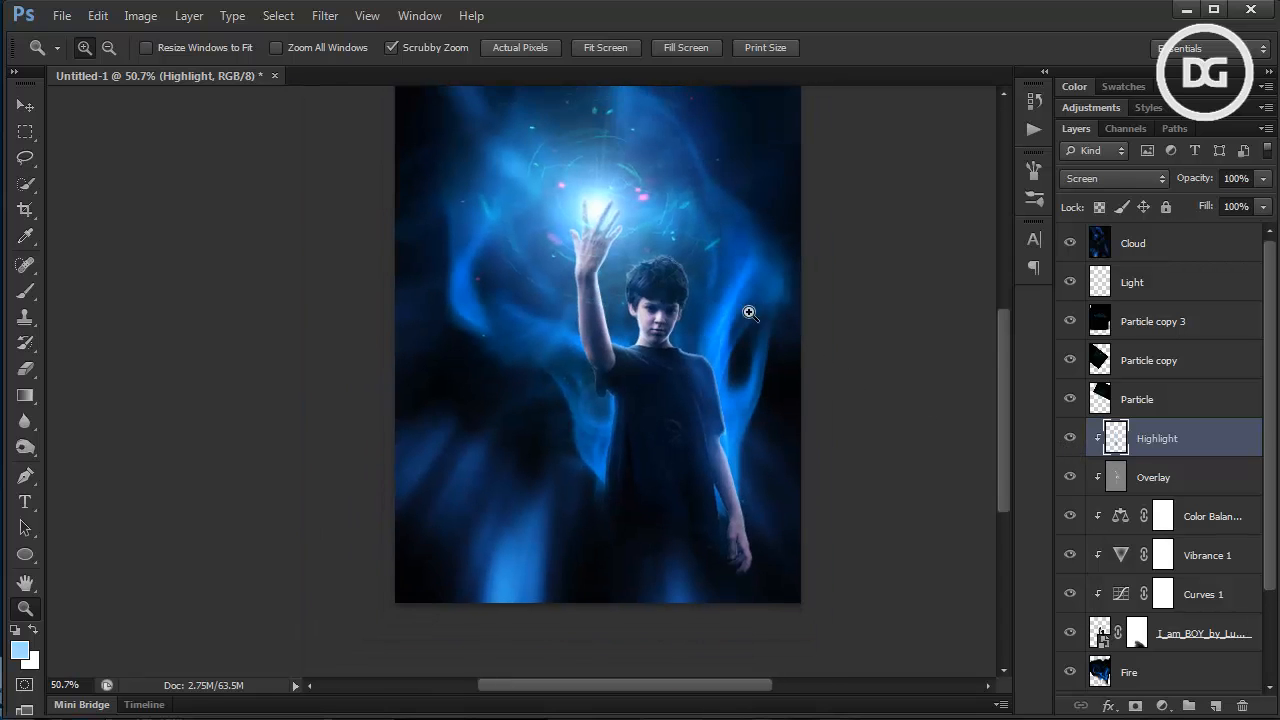
pyautogui.click(750, 313)
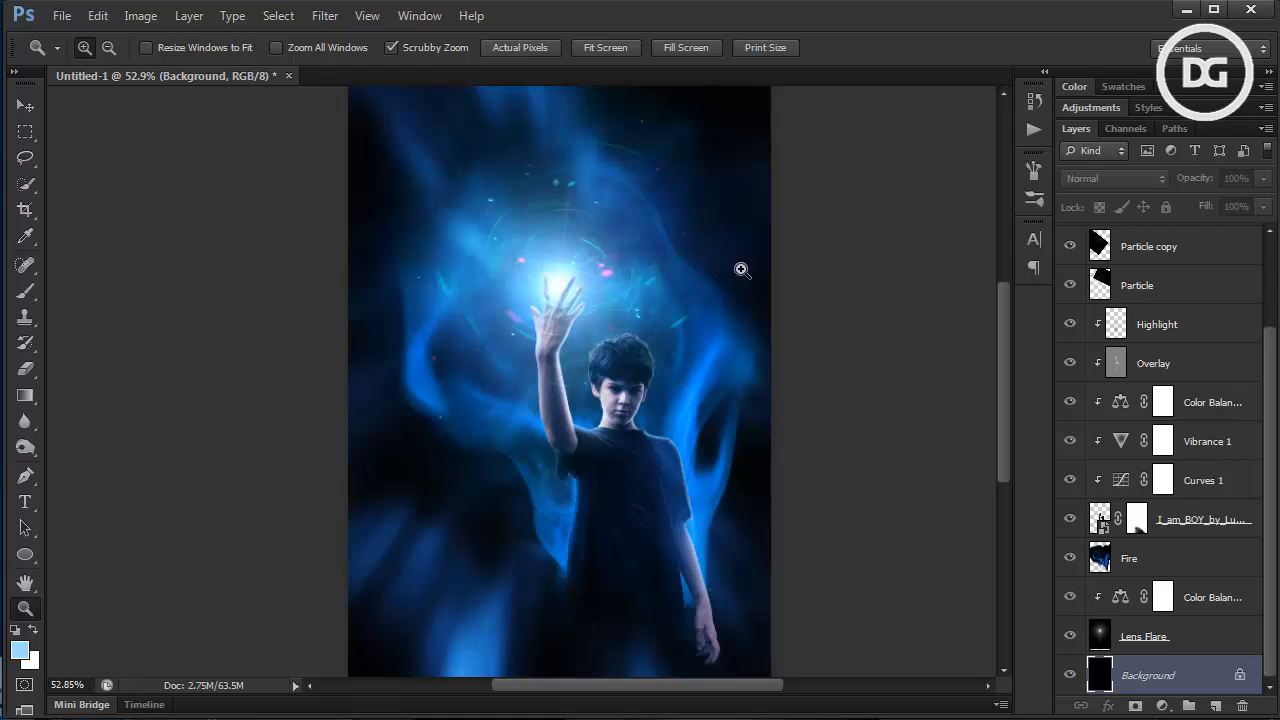
pyautogui.moveTo(737, 269)
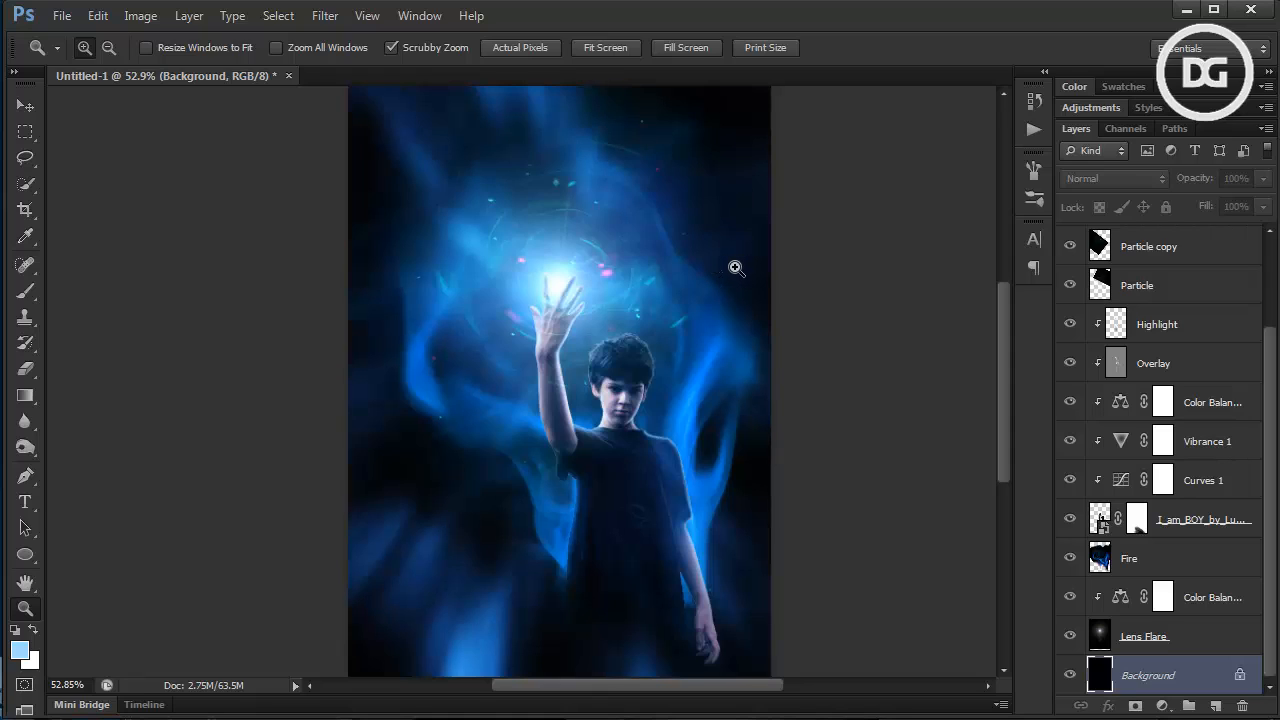
pyautogui.moveTo(458, 220)
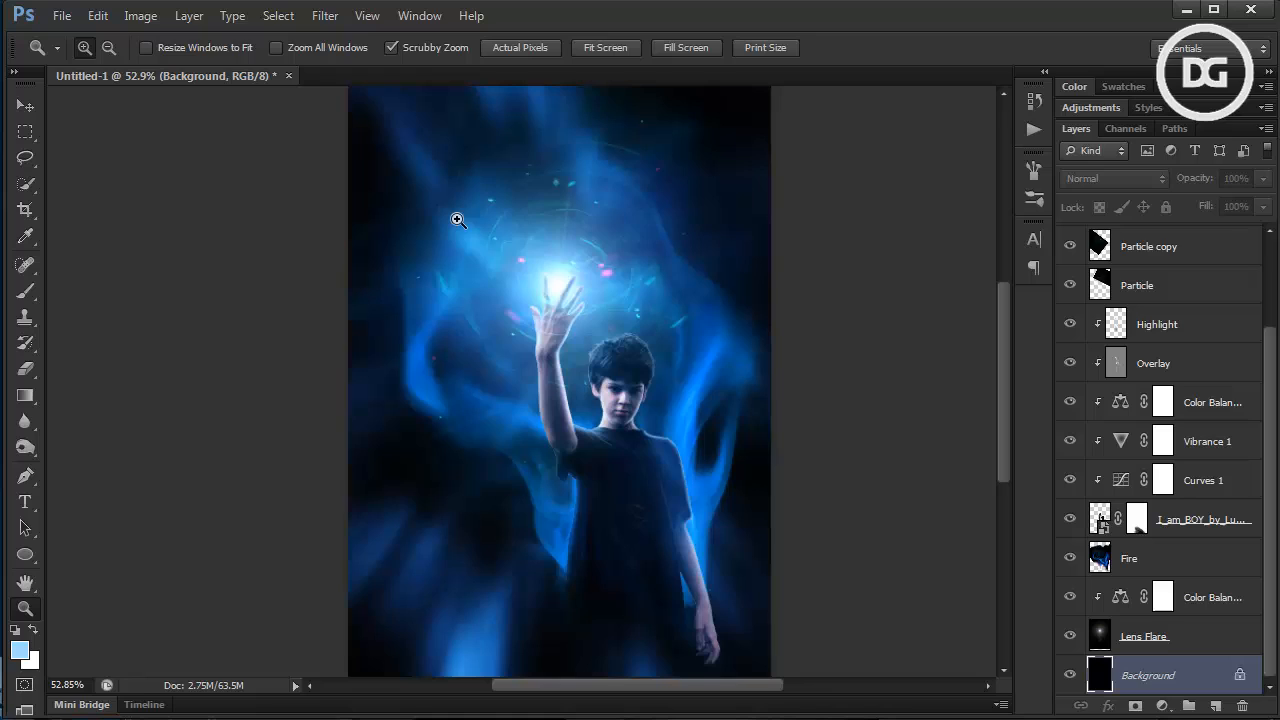
pyautogui.moveTo(636, 540)
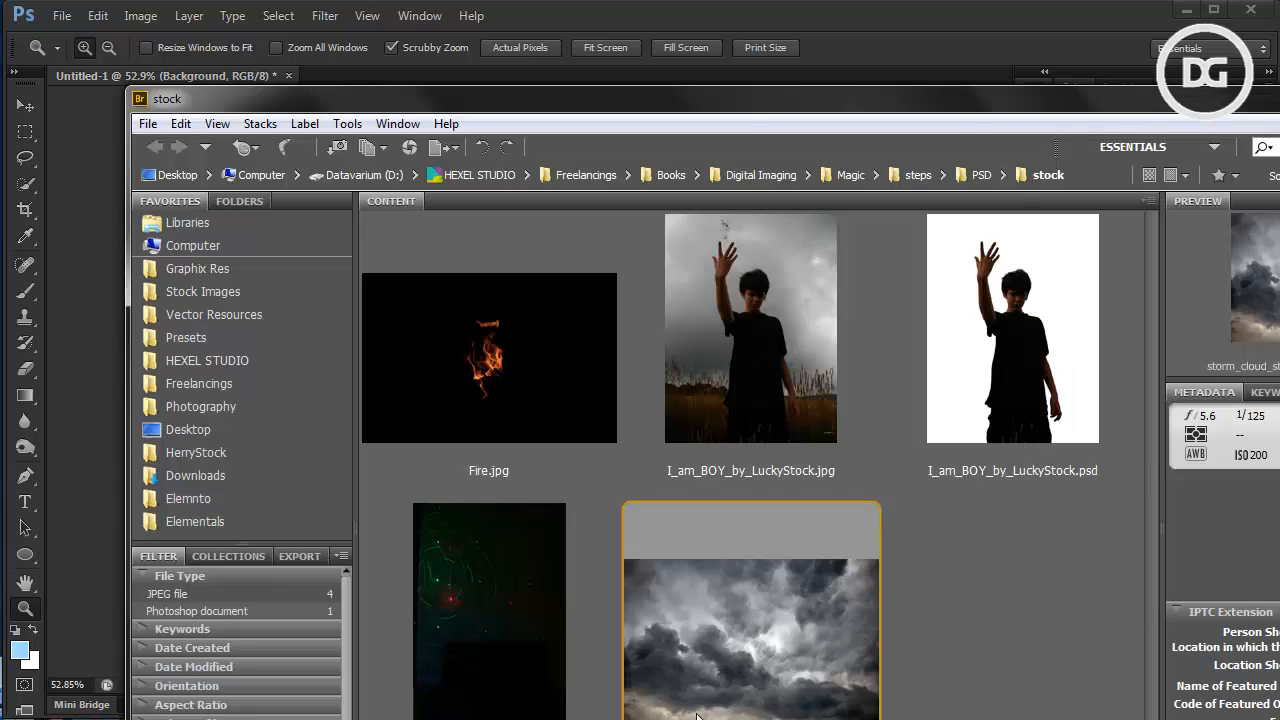
# Open the storm cloud photo and darken it with a Curves midpoint pull
pyautogui.doubleClick(750, 620)
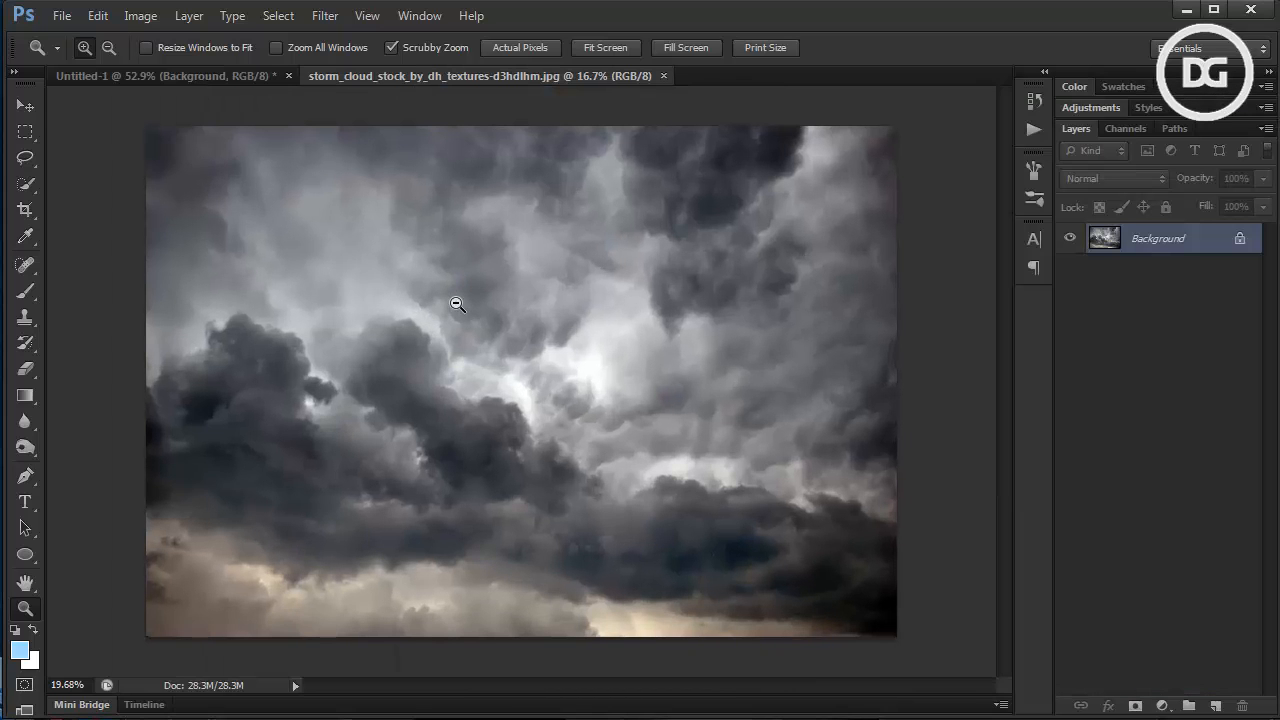
pyautogui.click(457, 305)
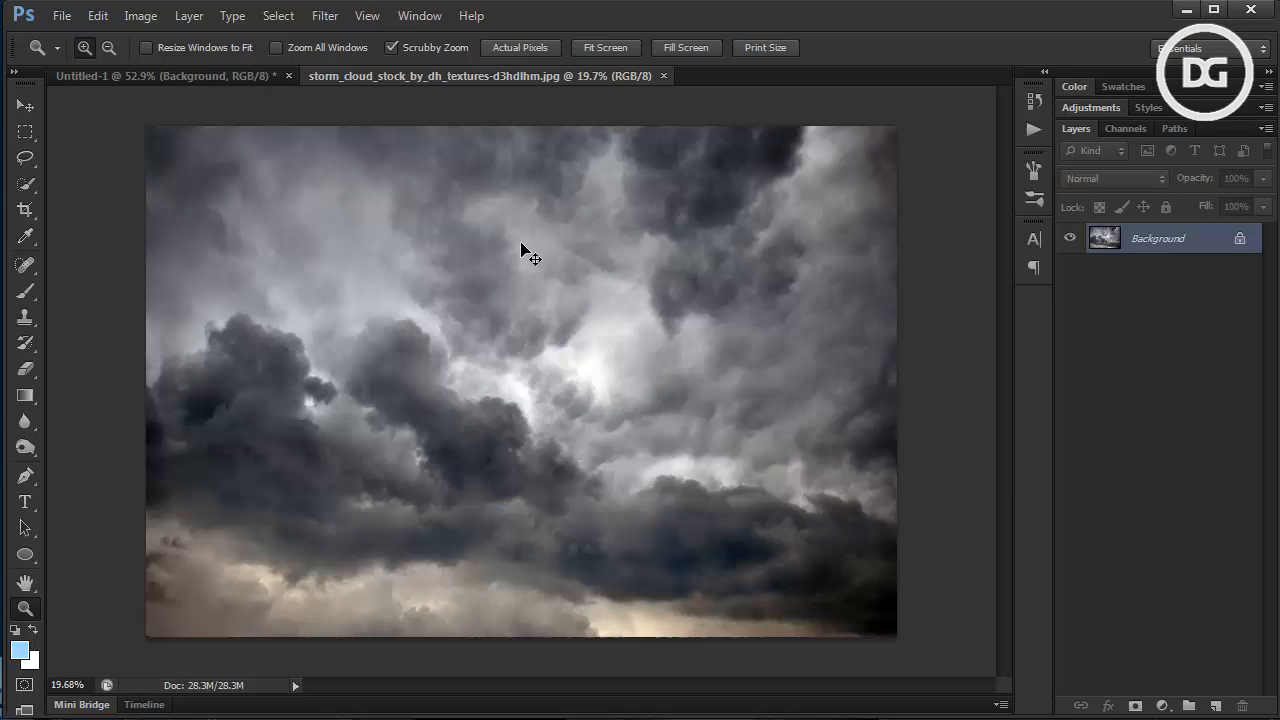
pyautogui.moveTo(347, 218)
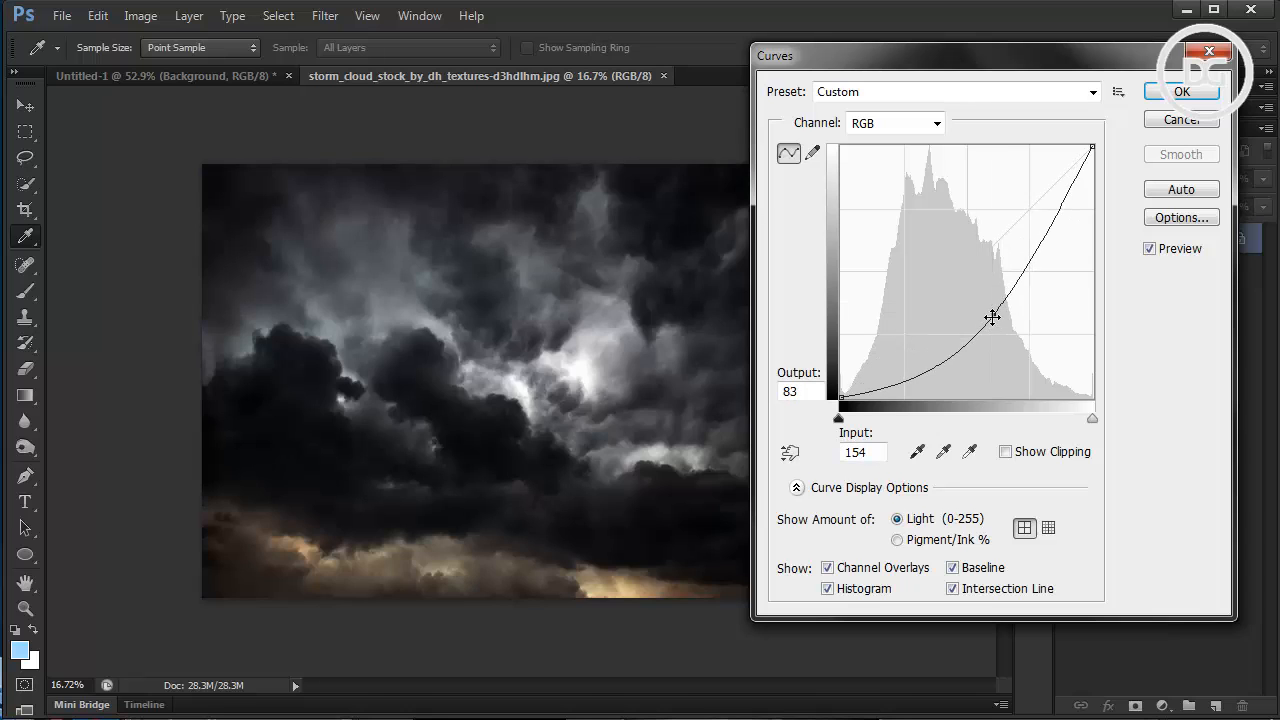
pyautogui.moveTo(993, 318); pyautogui.dragTo(993, 307)
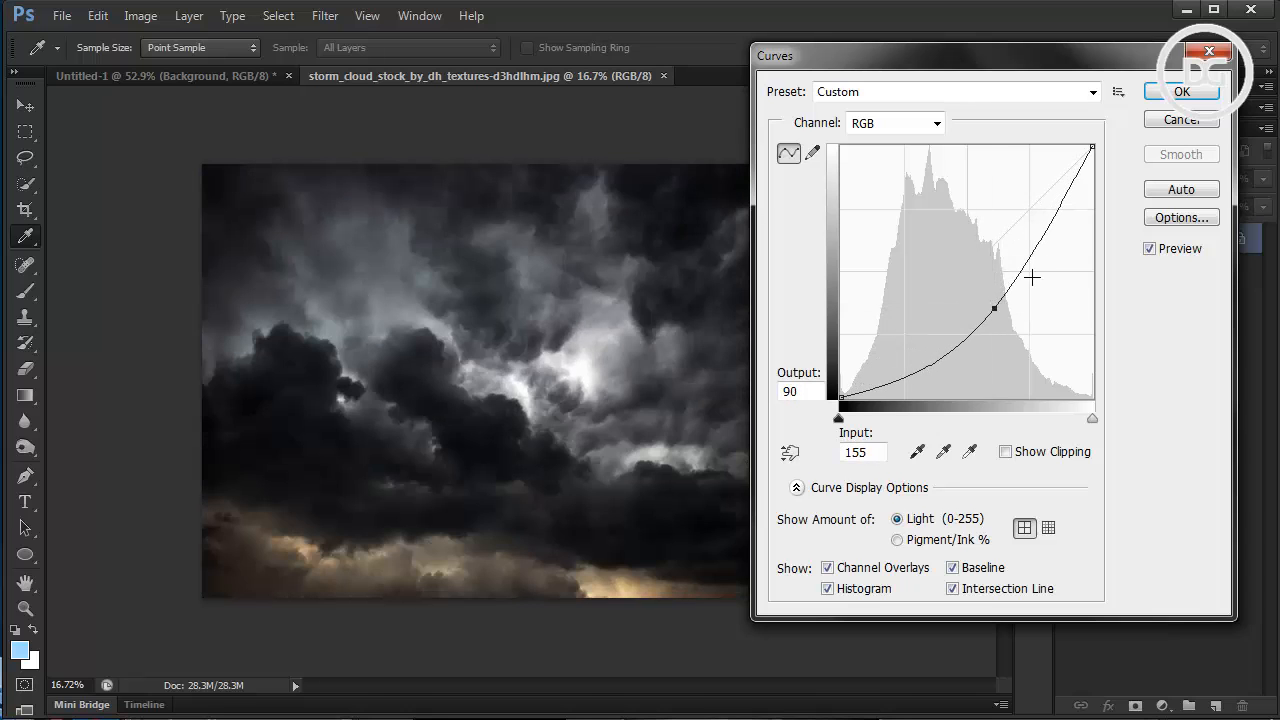
pyautogui.click(1181, 91)
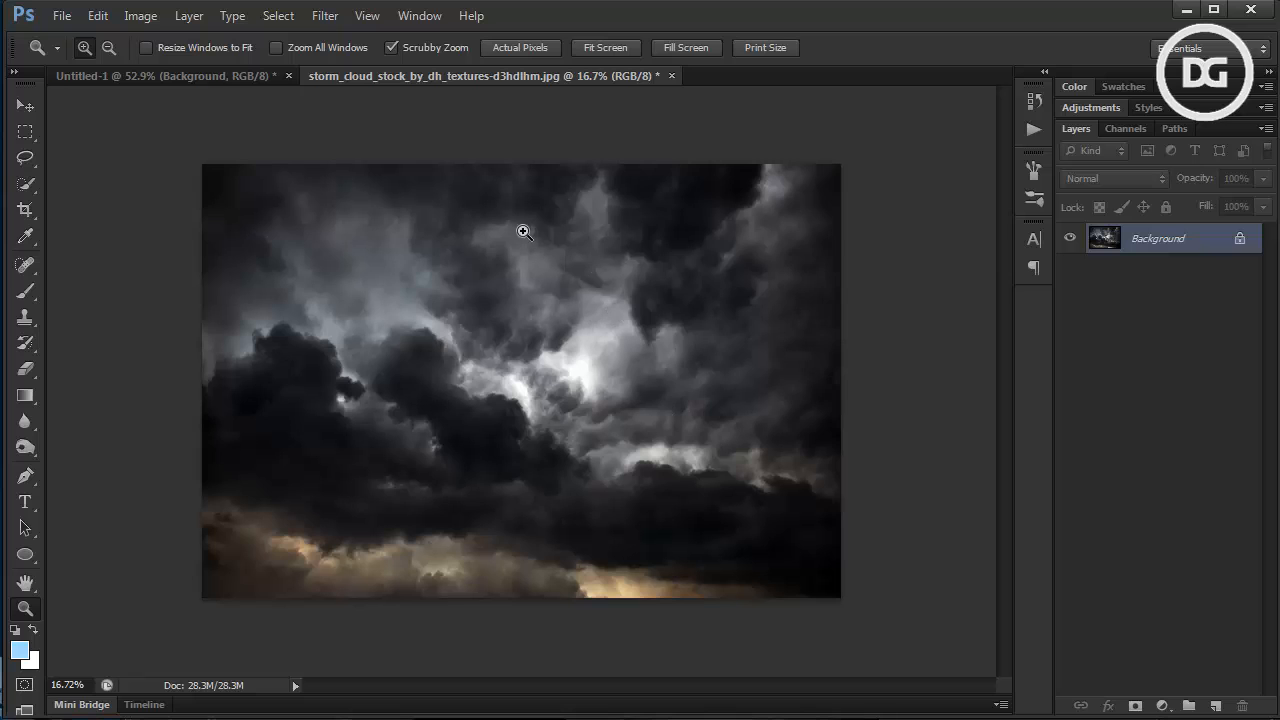
pyautogui.moveTo(600, 127)
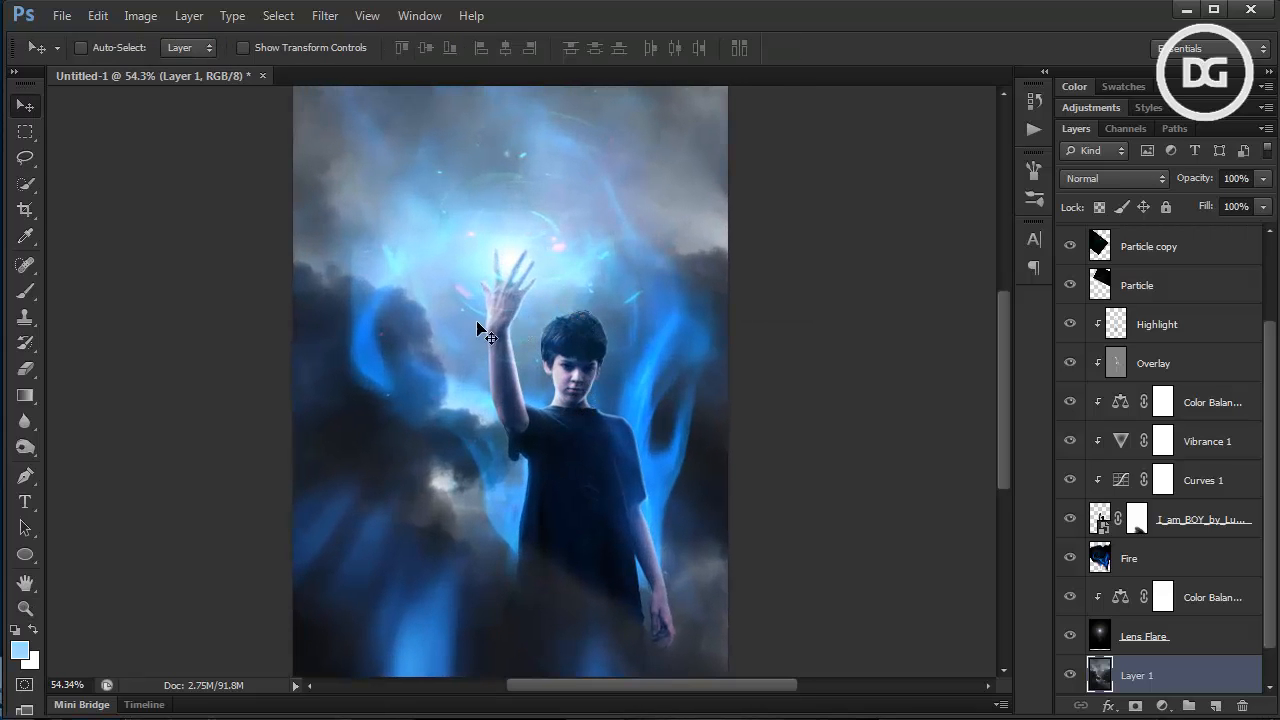
# Reposition the storm clouds on Layer 1 behind the boy, settling them around his legs and lower left
pyautogui.moveTo(480, 330); pyautogui.dragTo(600, 380)
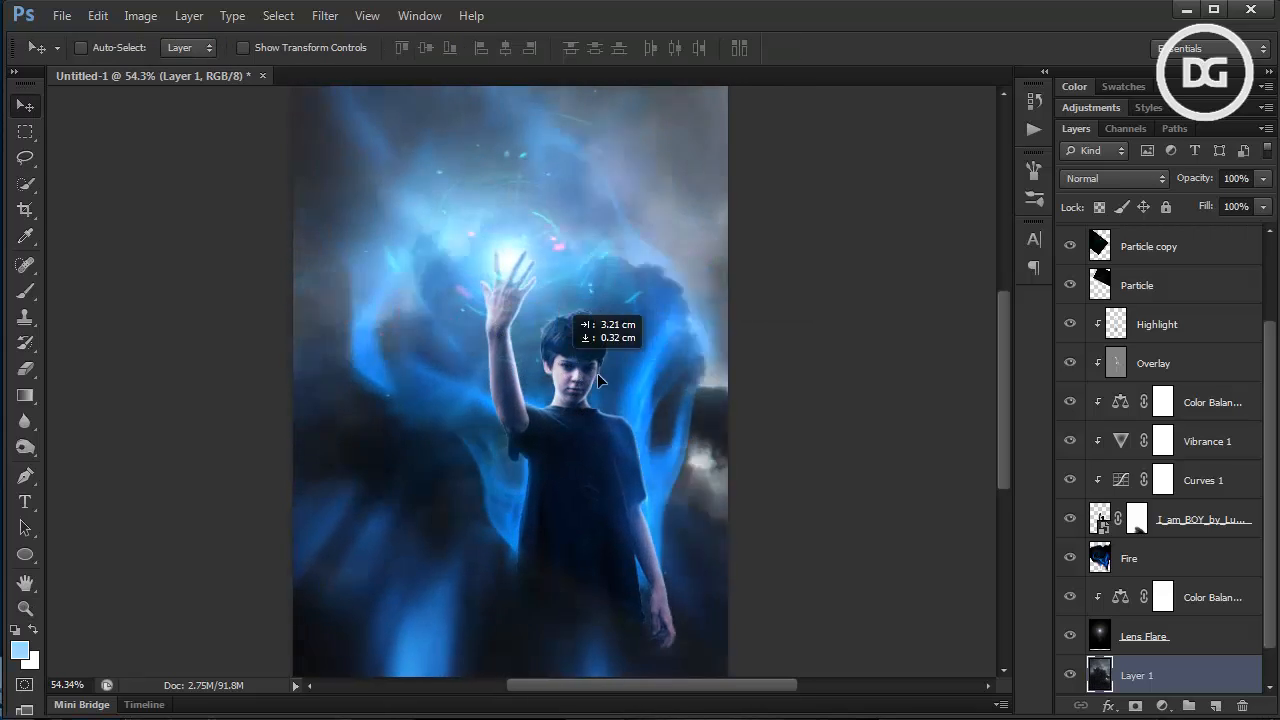
pyautogui.moveTo(600, 380); pyautogui.dragTo(620, 420)
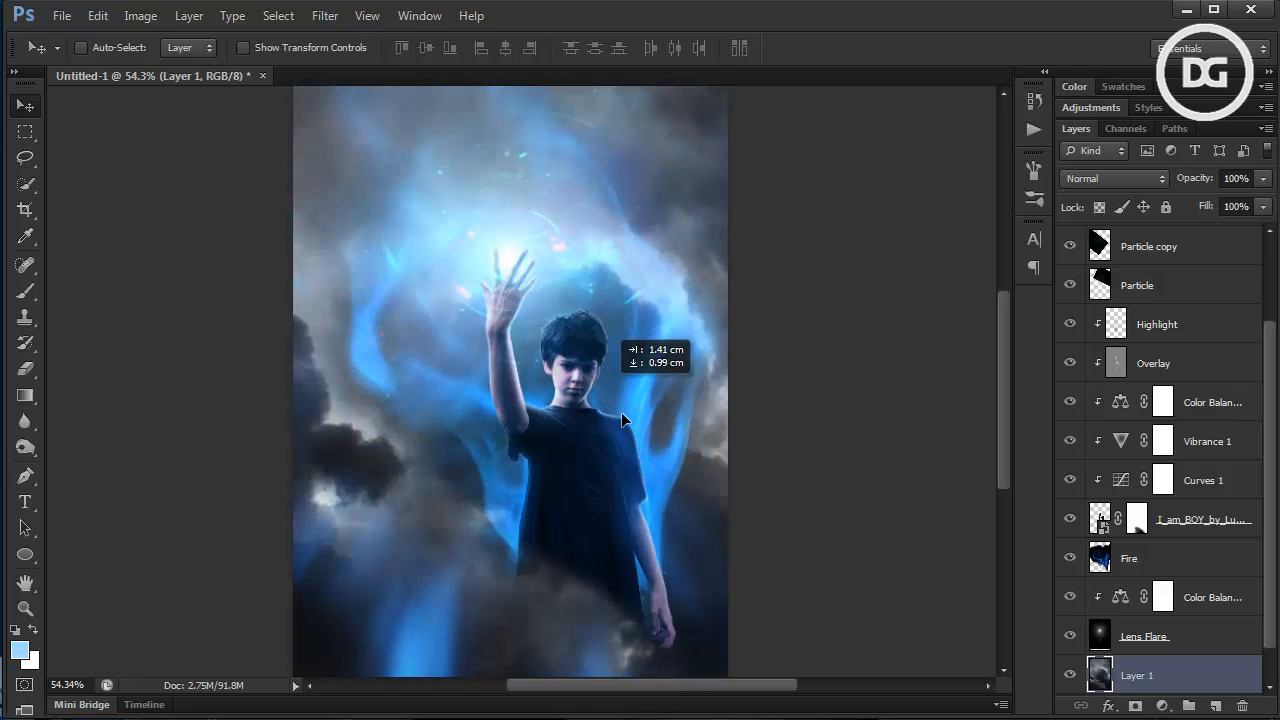
pyautogui.moveTo(620, 420); pyautogui.dragTo(633, 460)
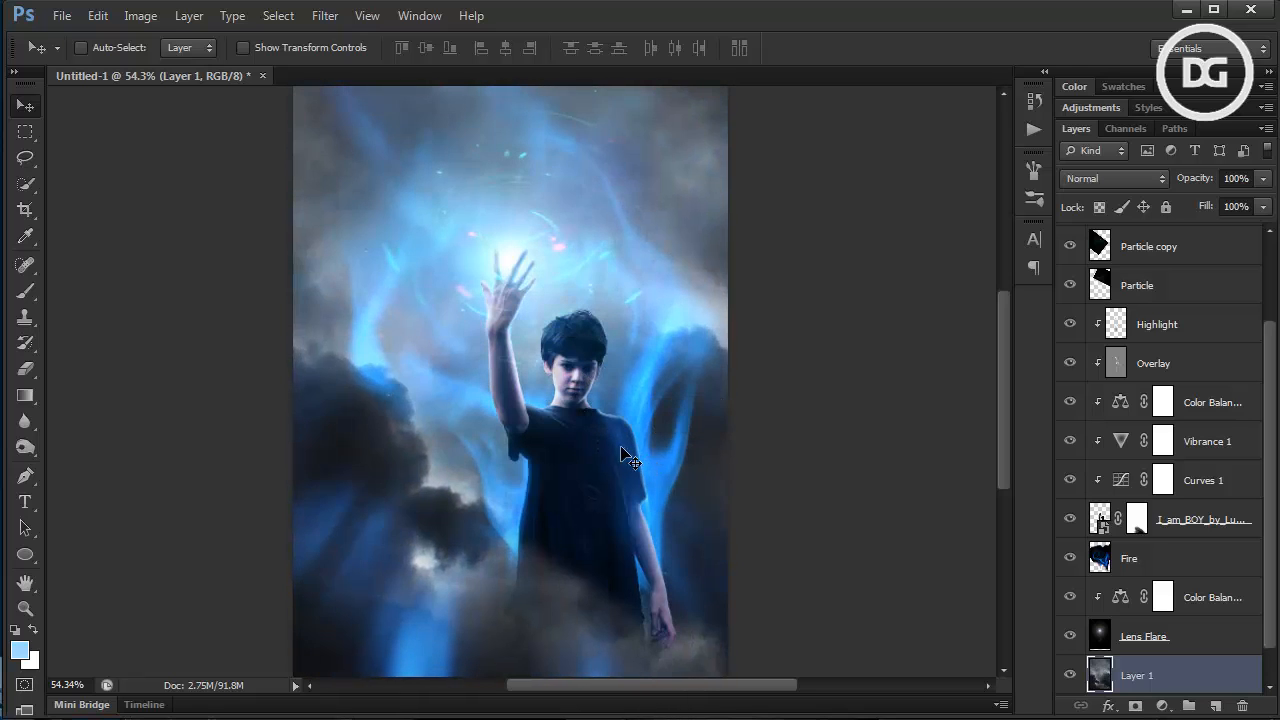
pyautogui.moveTo(630, 460); pyautogui.dragTo(595, 500)
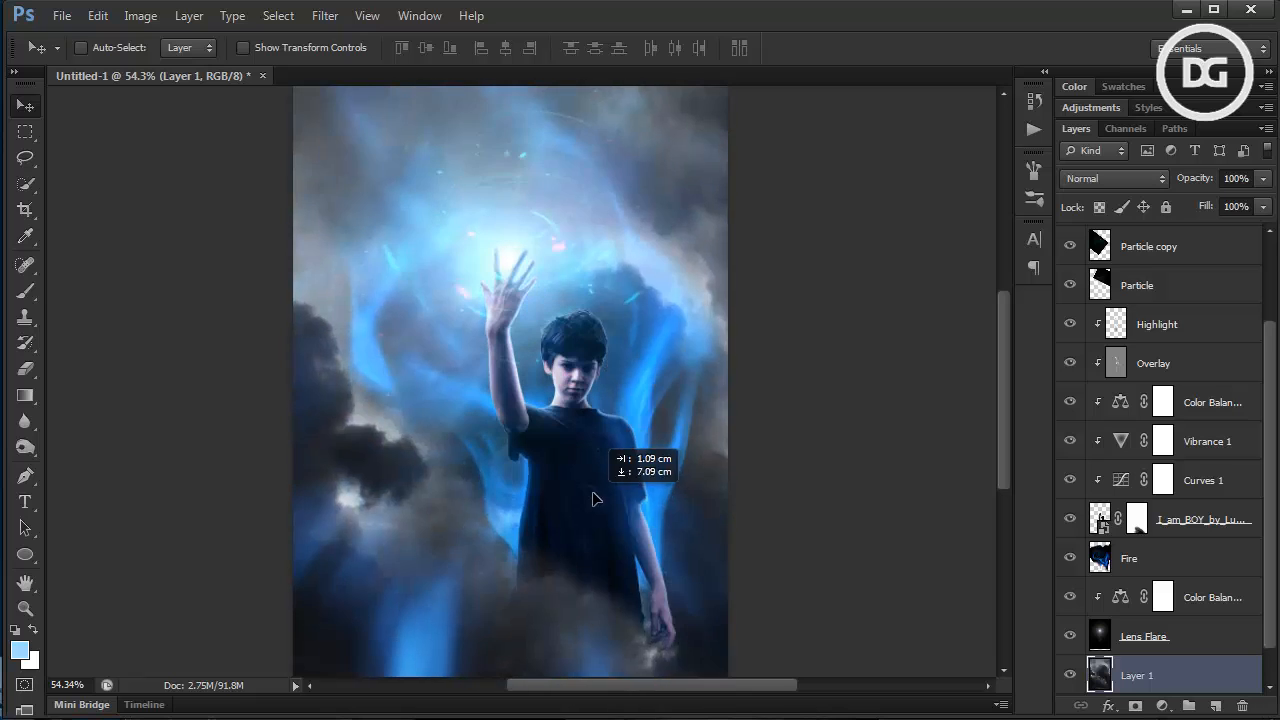
pyautogui.moveTo(595, 499); pyautogui.dragTo(647, 431)
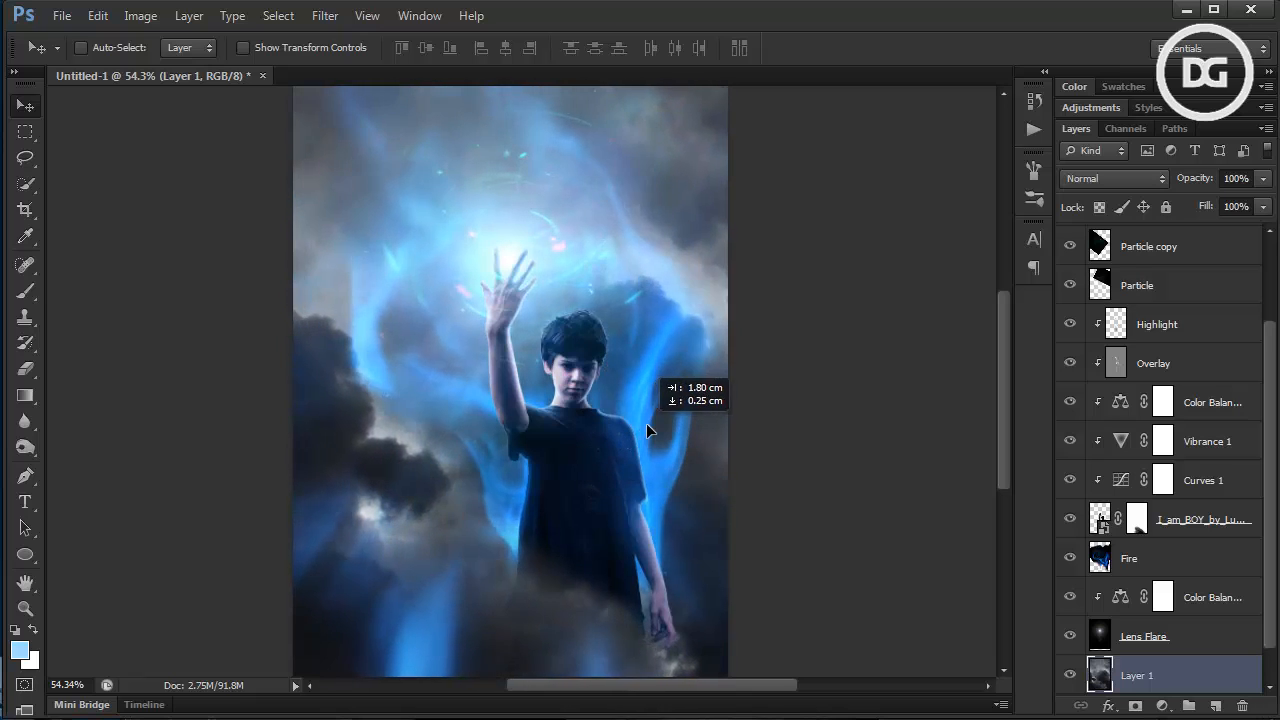
pyautogui.moveTo(650, 430); pyautogui.dragTo(600, 390)
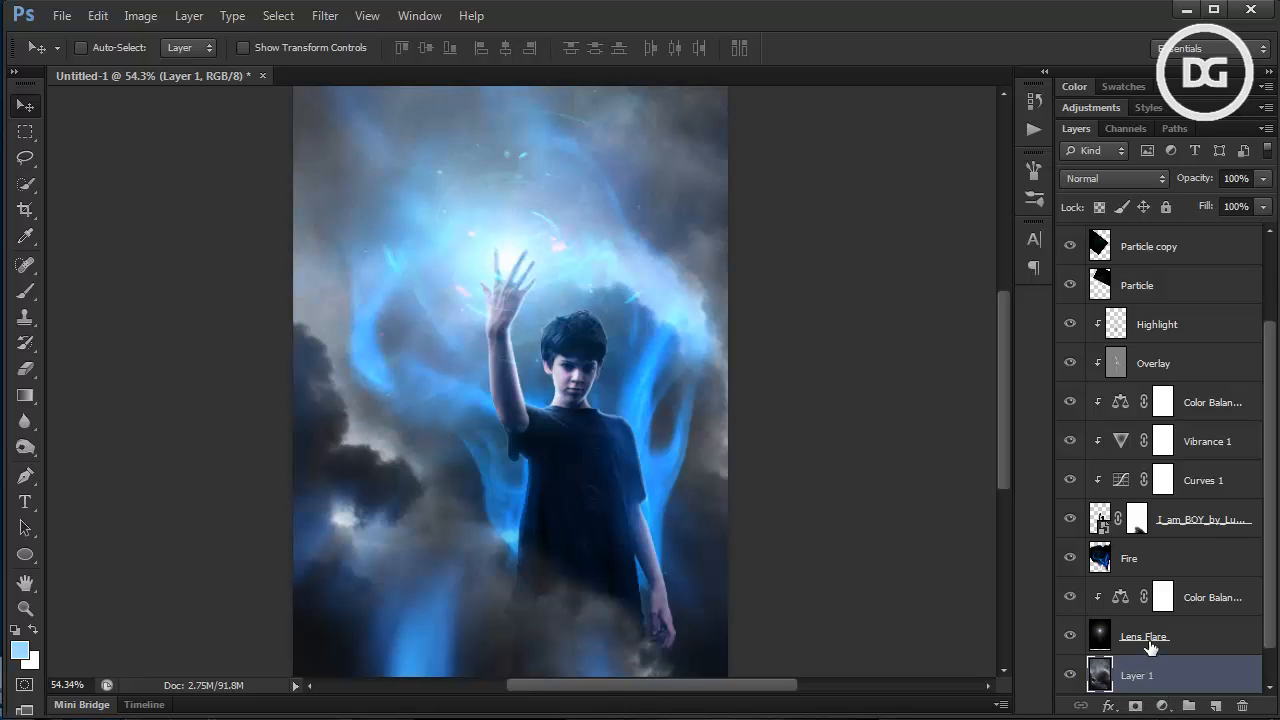
pyautogui.click(140, 15)
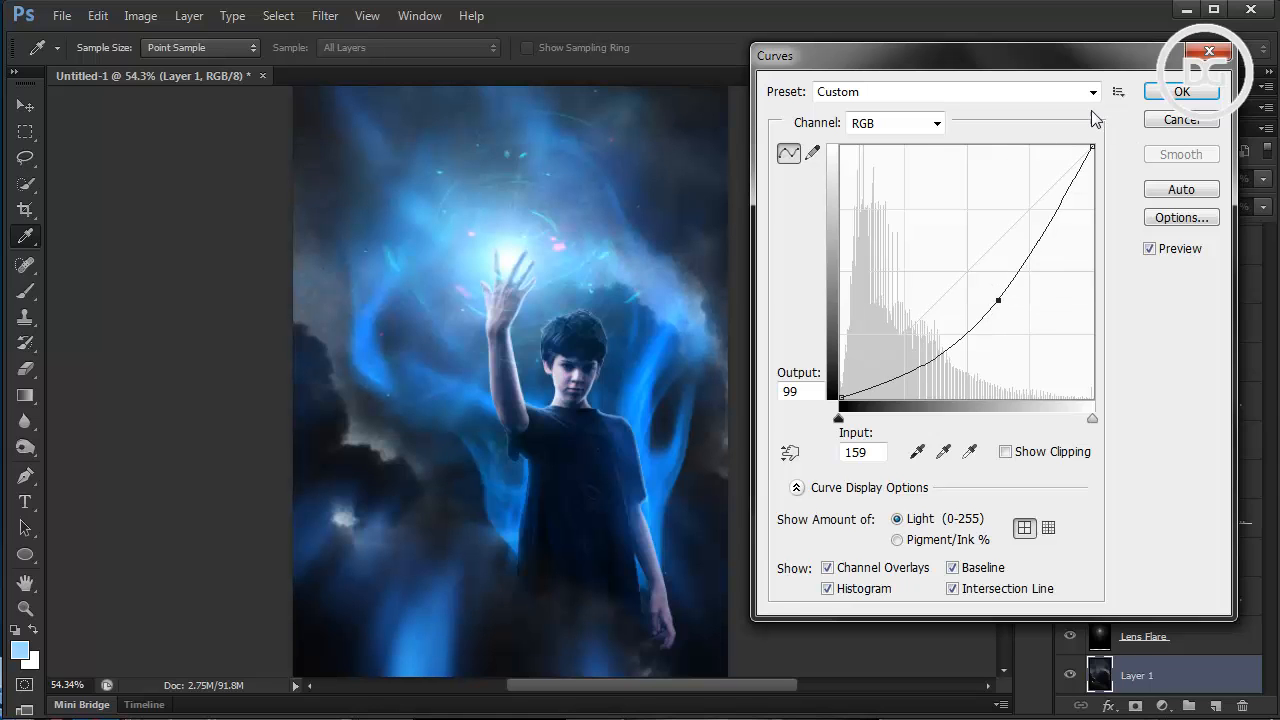
pyautogui.moveTo(1148, 115)
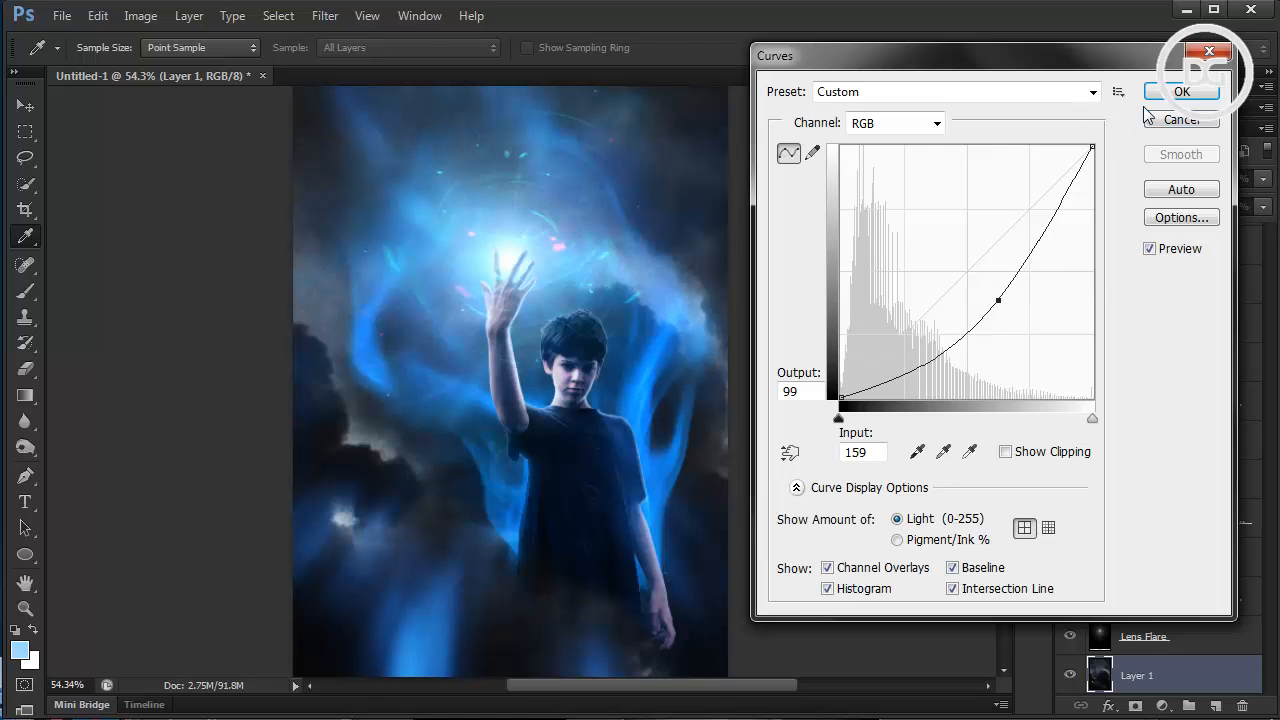
# Confirm the Curves adjustment darkening the cloud layer (input 159, output 99)
pyautogui.click(1182, 91)
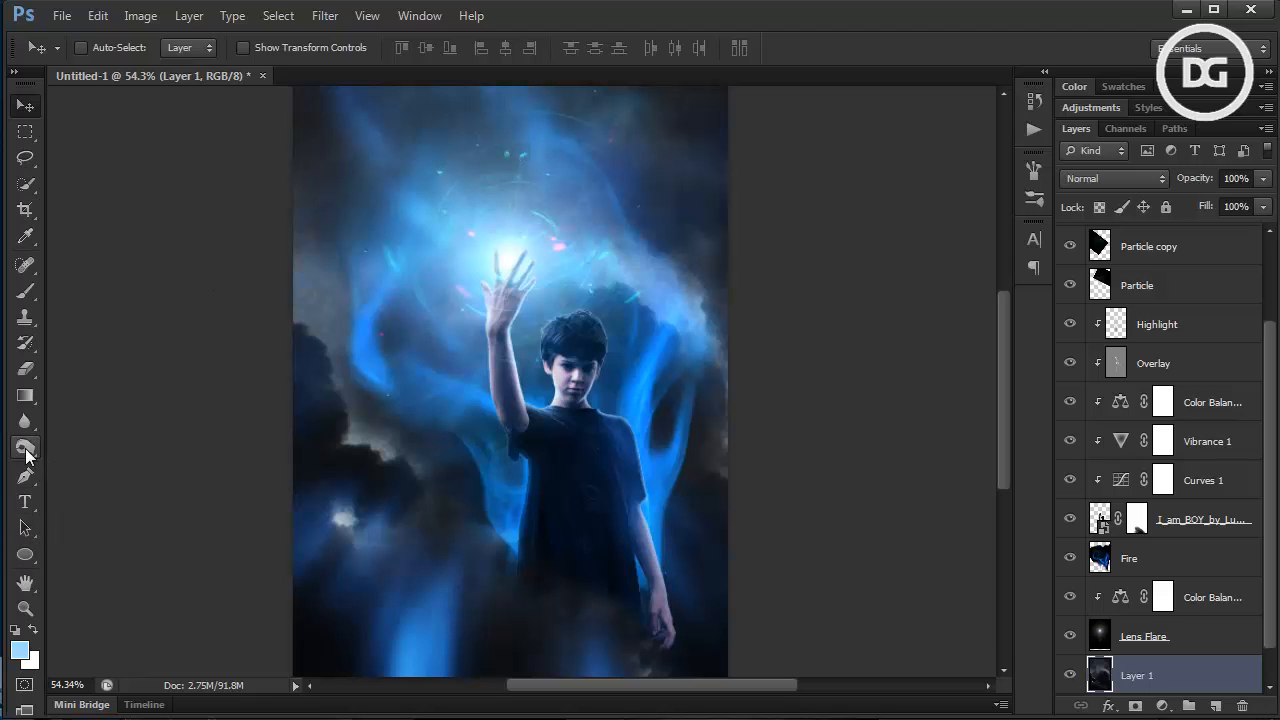
# Burn the upper sky around the glowing hand darker with the Burn tool at Midtones
pyautogui.click(25, 447)
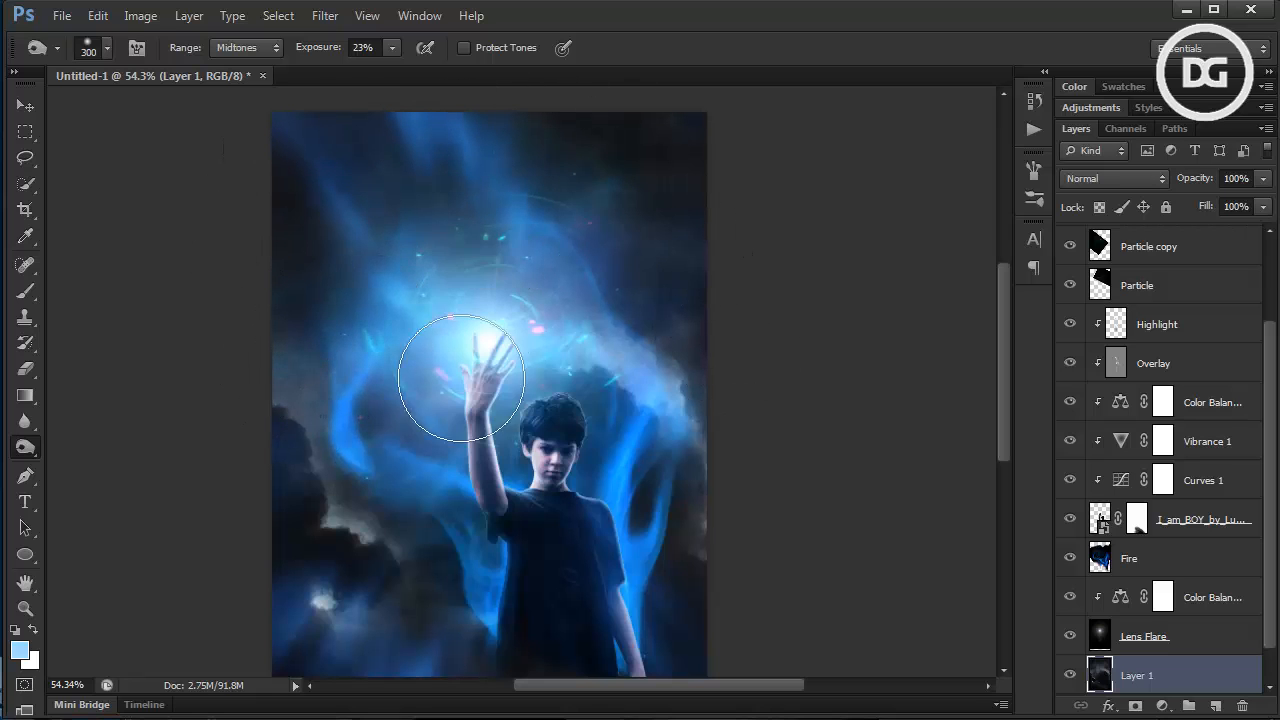
pyautogui.moveTo(515, 245)
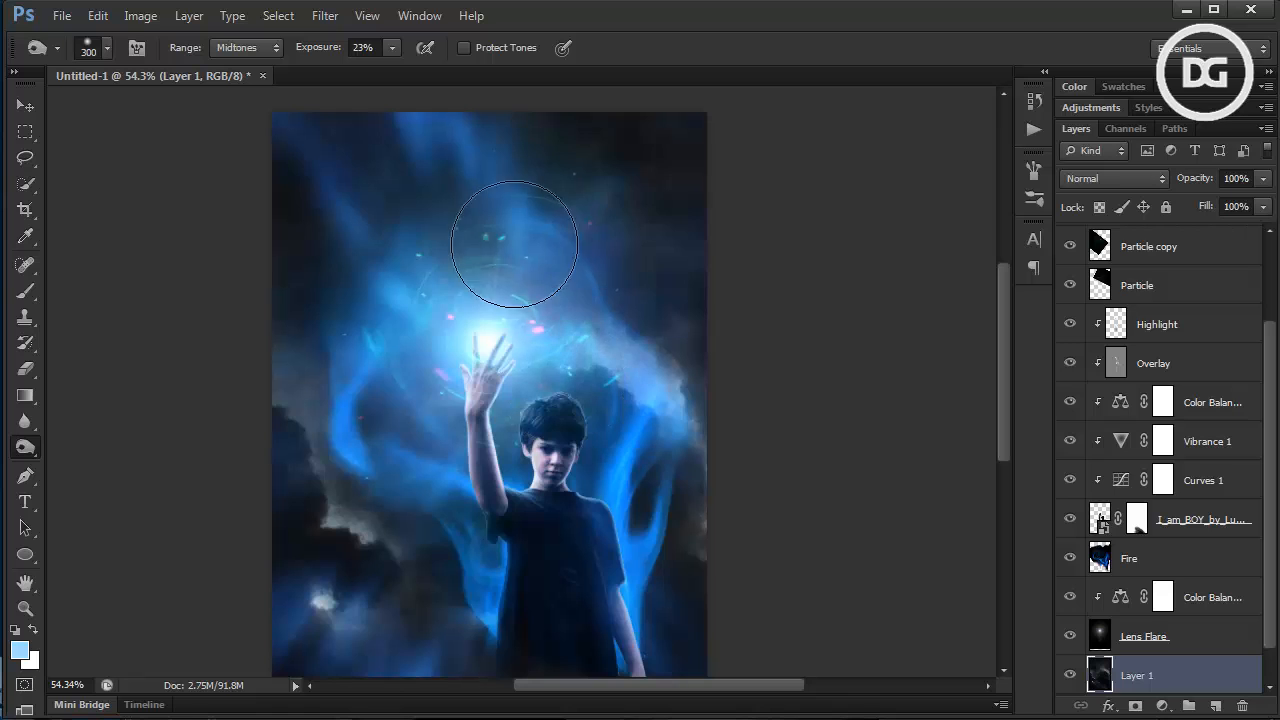
pyautogui.scroll(-3)
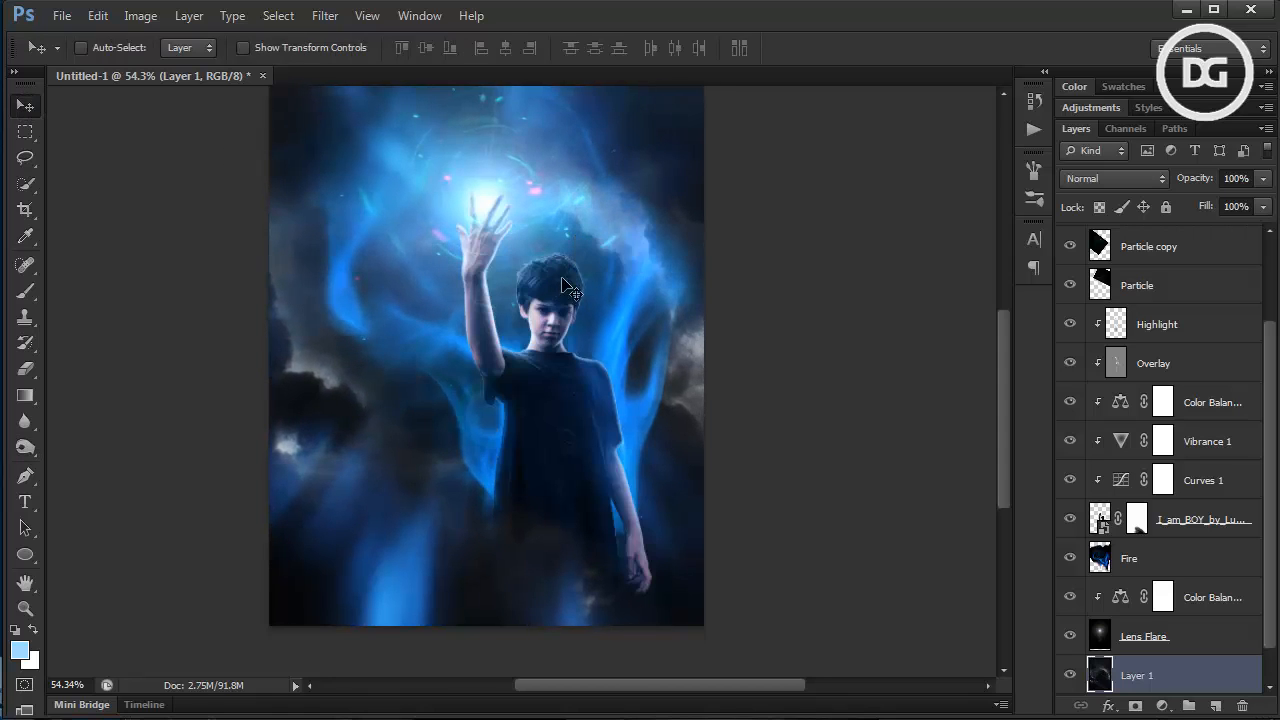
pyautogui.moveTo(565, 285); pyautogui.dragTo(490, 325)
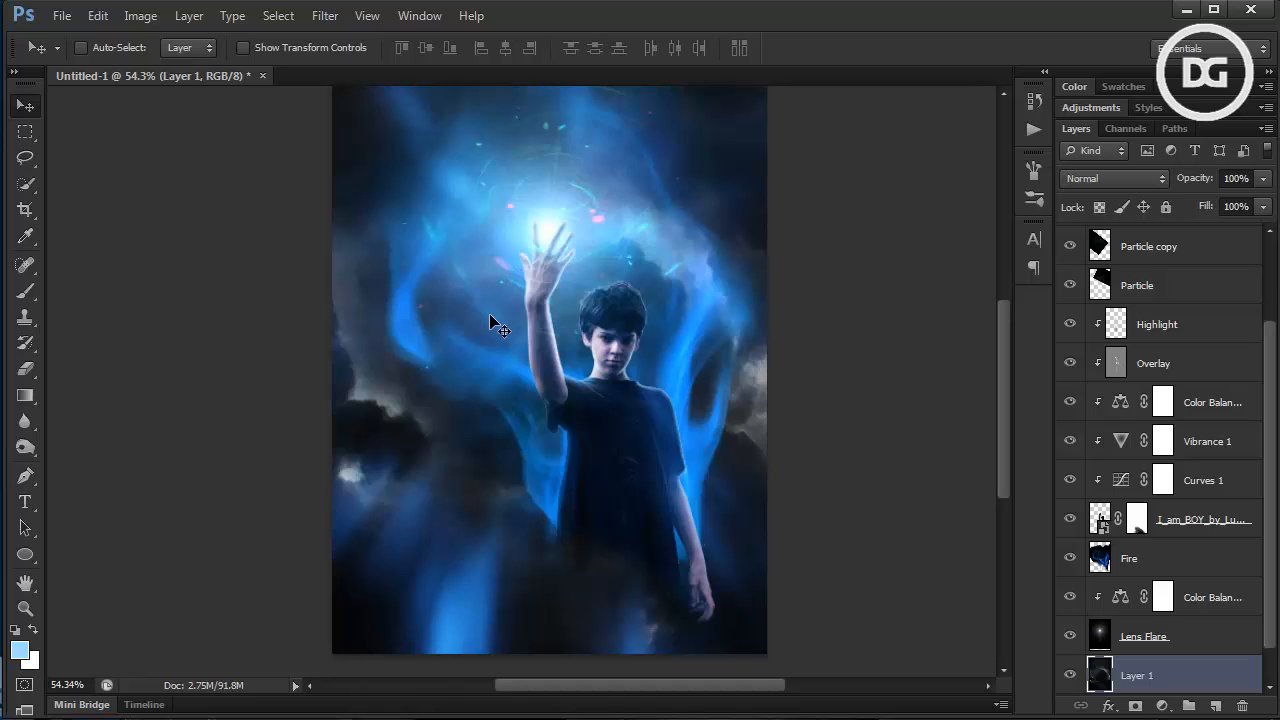
pyautogui.moveTo(27, 448)
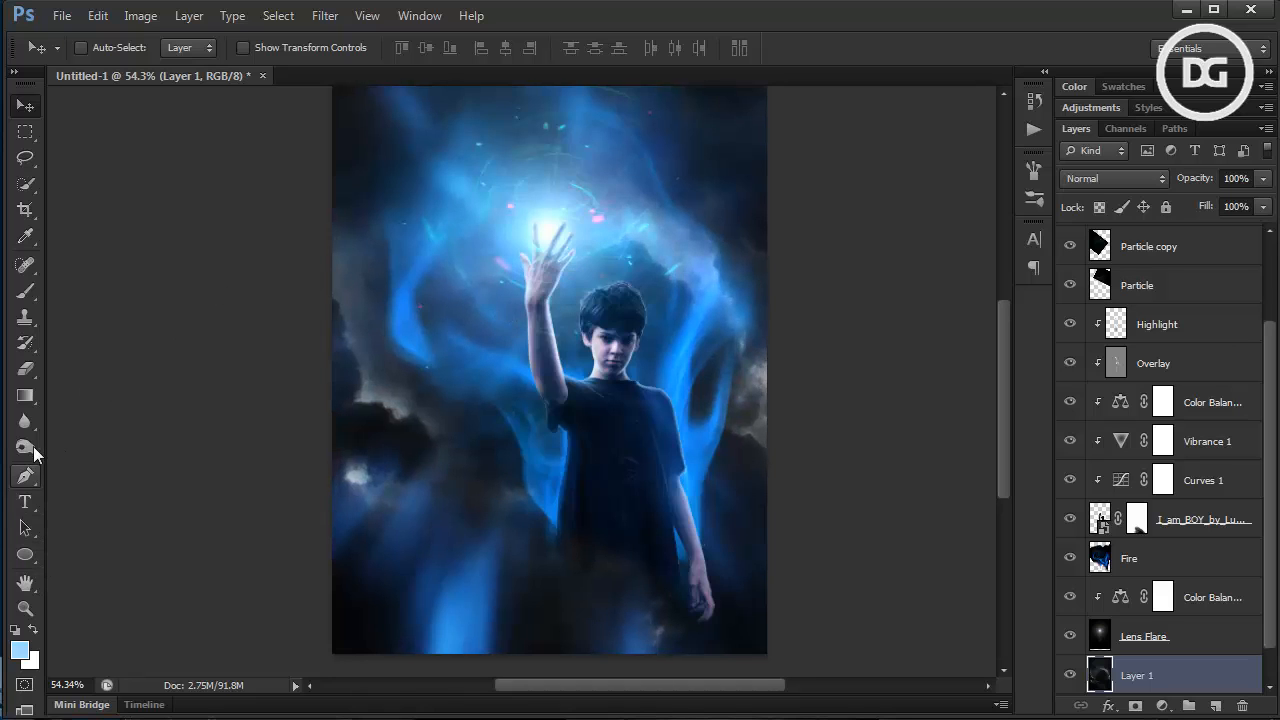
# Dodge the cloud edges brighter with the Dodge tool limited to Highlights, then view the whole poster
pyautogui.click(25, 447)
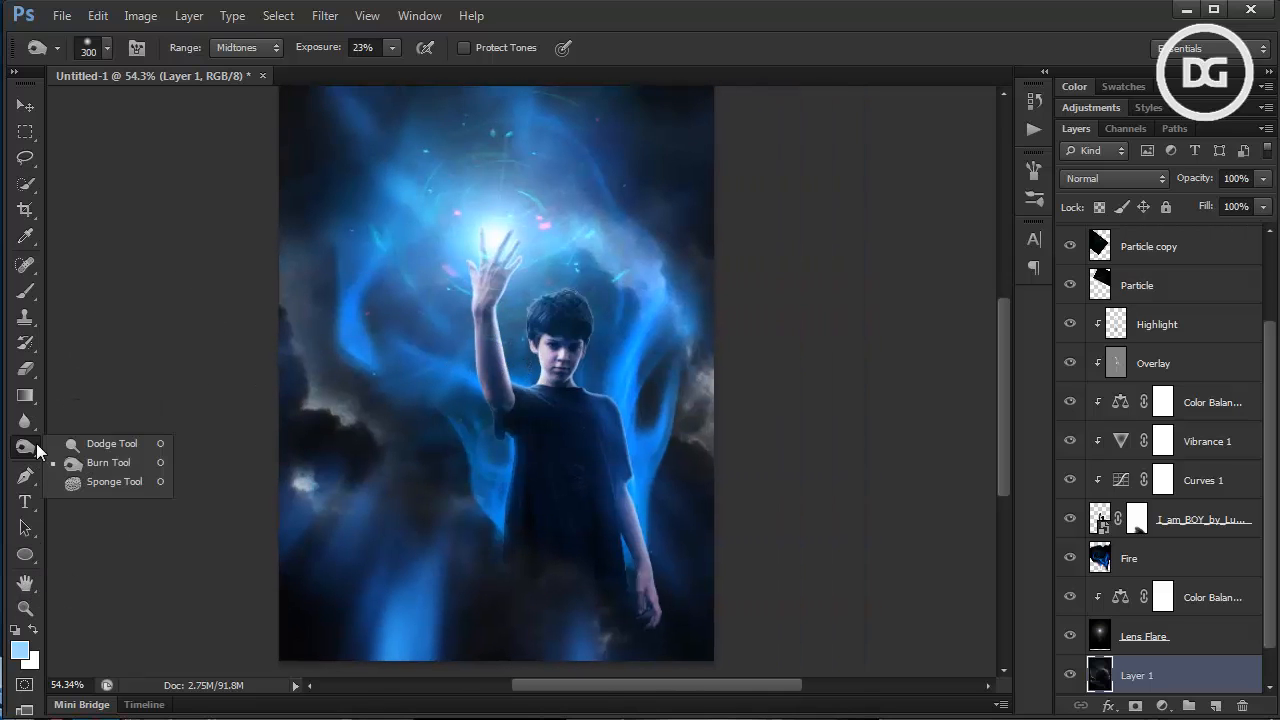
pyautogui.moveTo(145, 425)
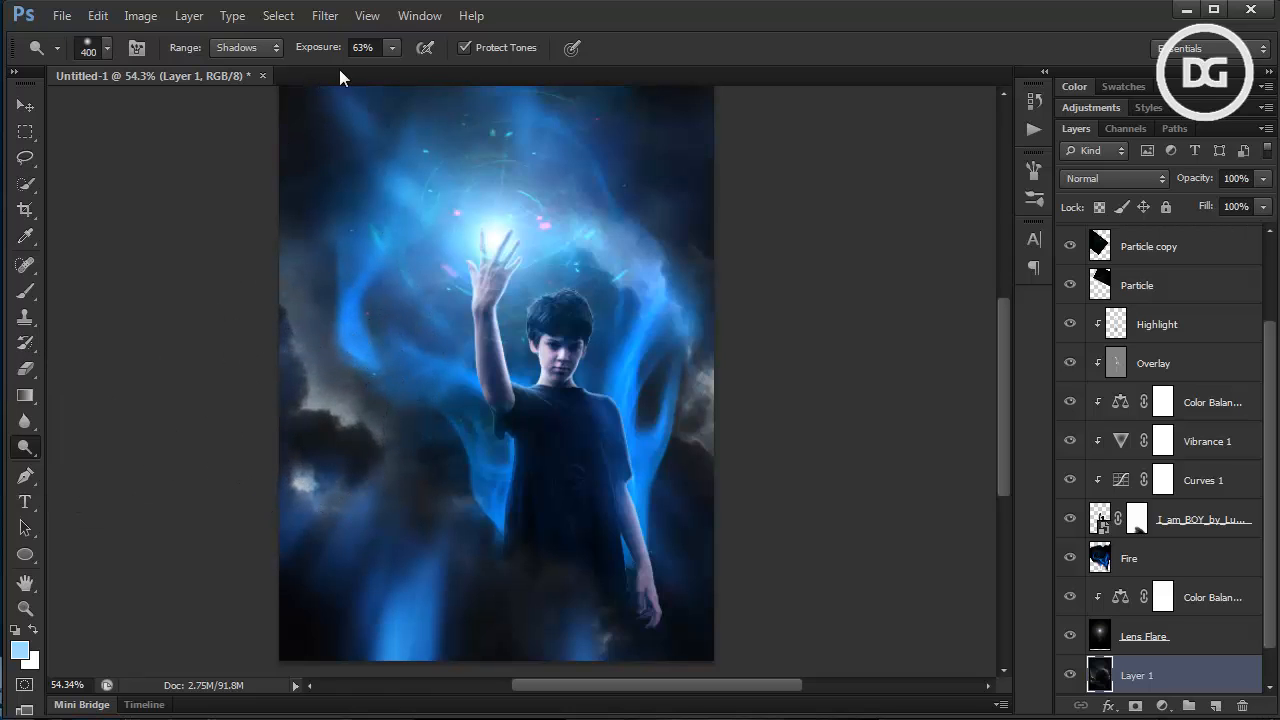
pyautogui.click(240, 47)
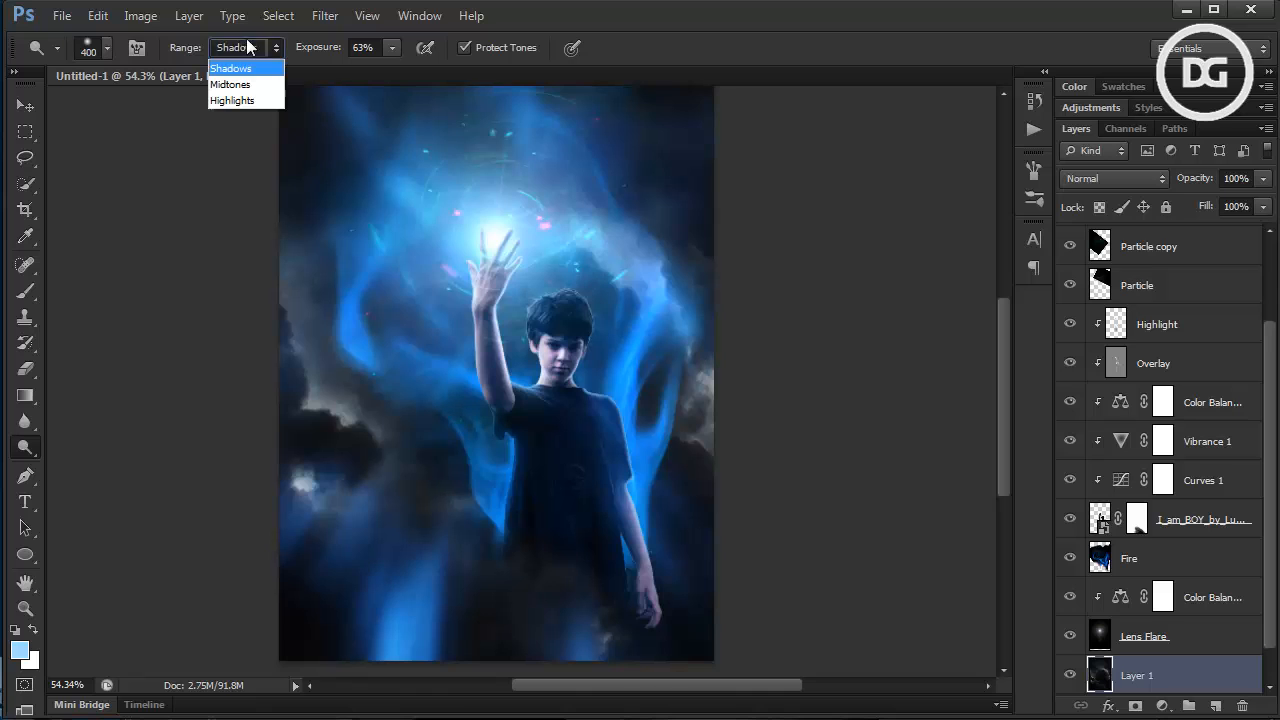
pyautogui.click(232, 100)
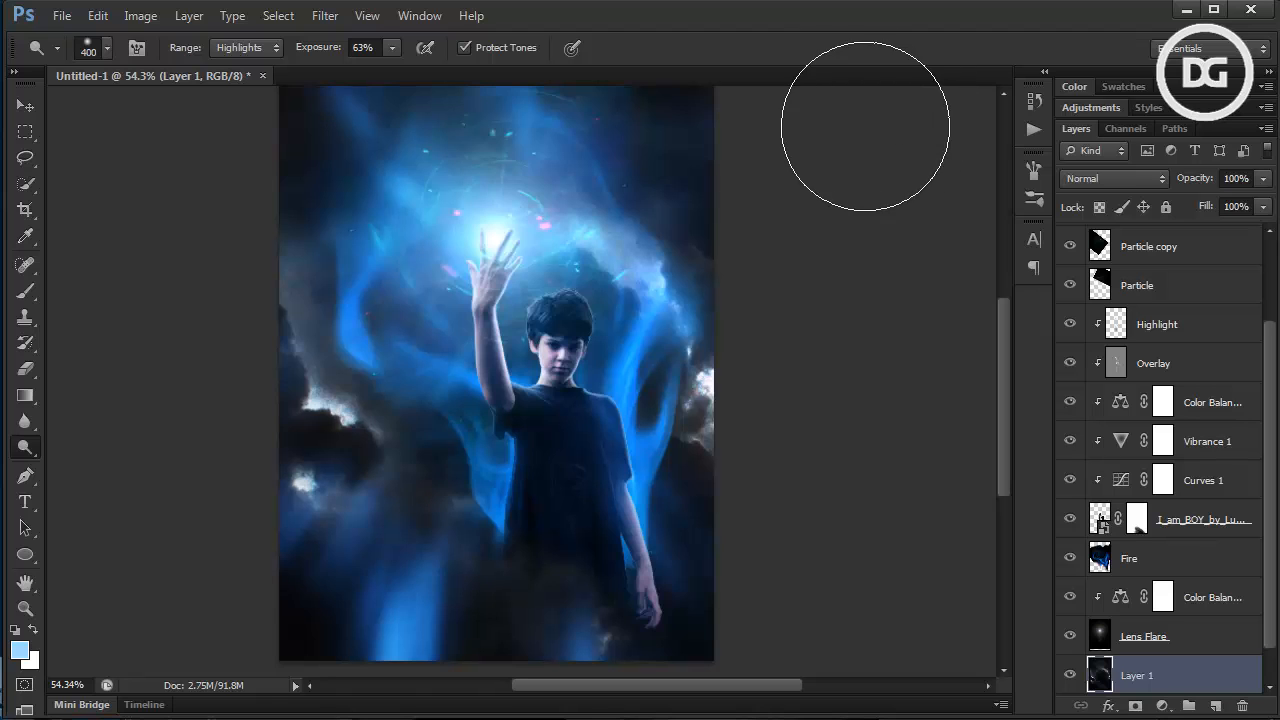
pyautogui.click(25, 608)
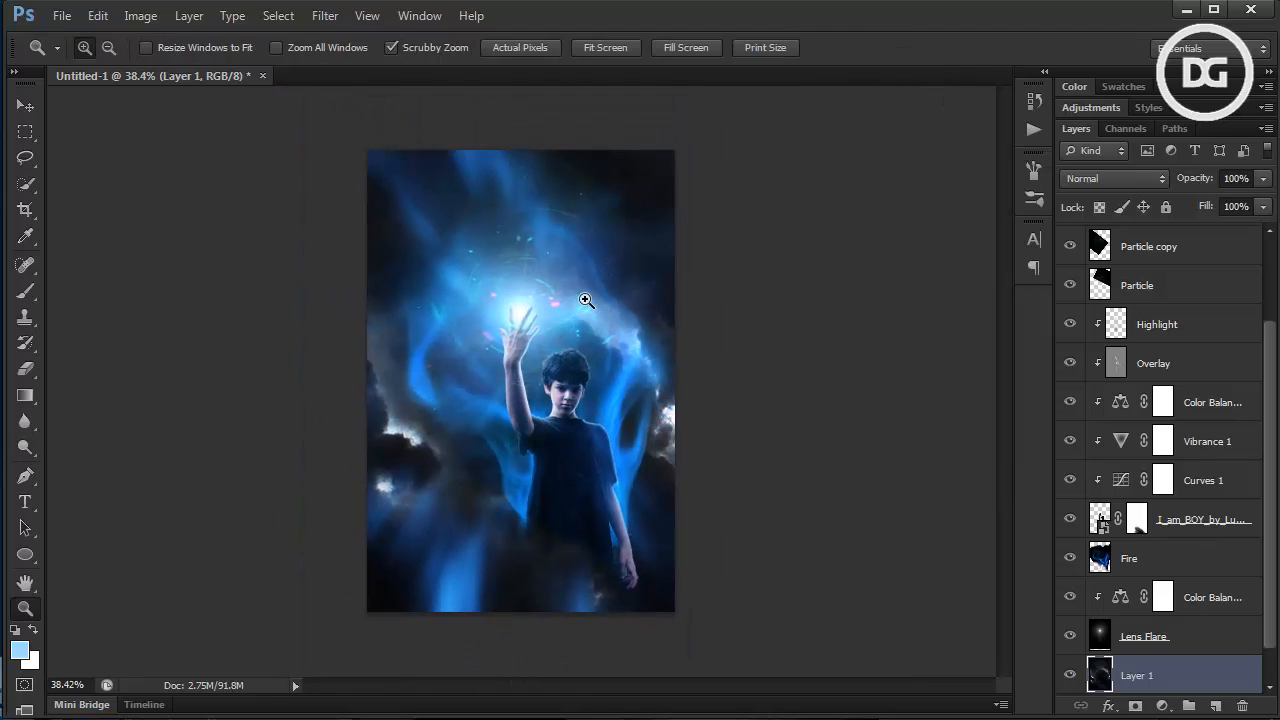
pyautogui.moveTo(589, 281)
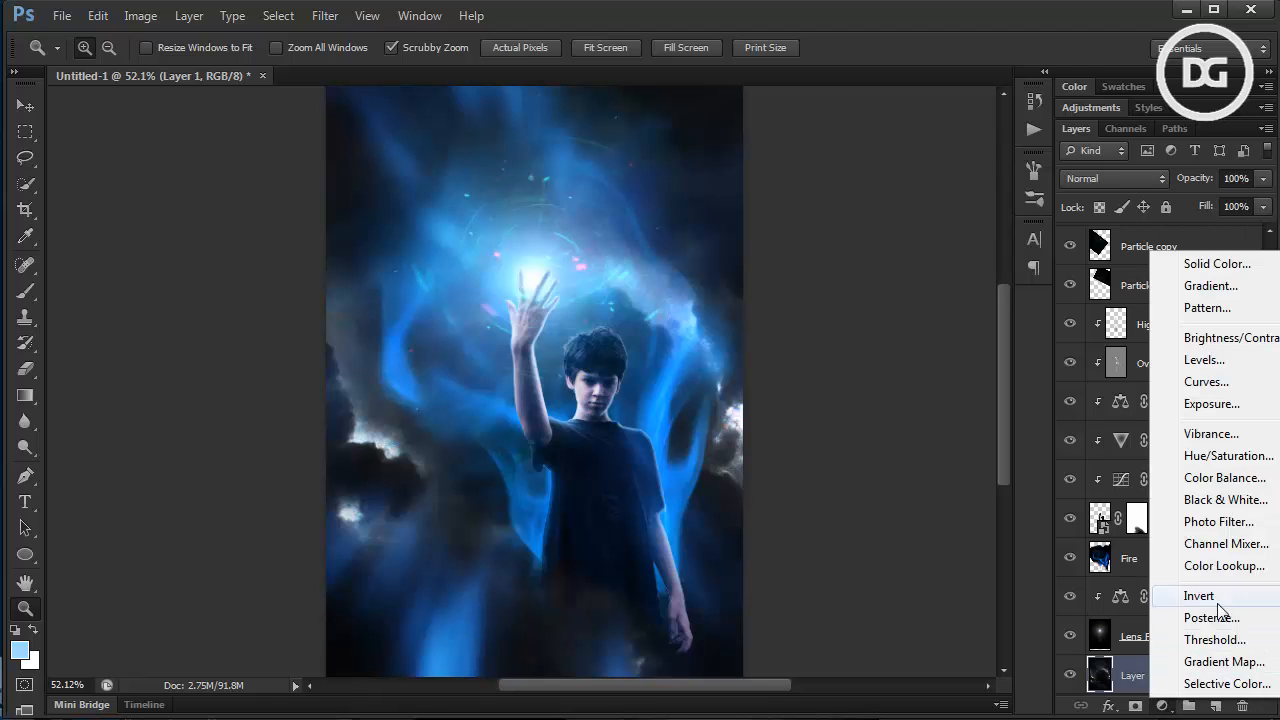
# Add Color Balance 3 above Layer 1 tinting midtones, highlights and shadows toward cyan and blue
pyautogui.click(1224, 477)
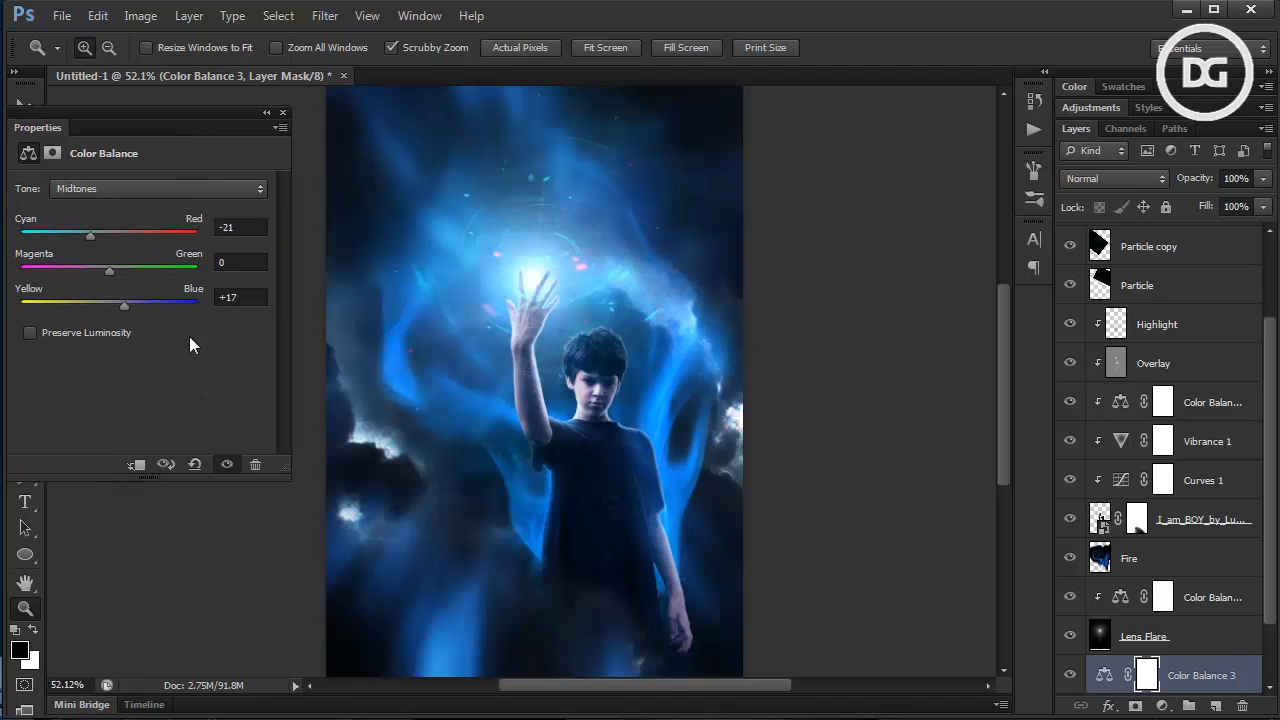
pyautogui.click(155, 188)
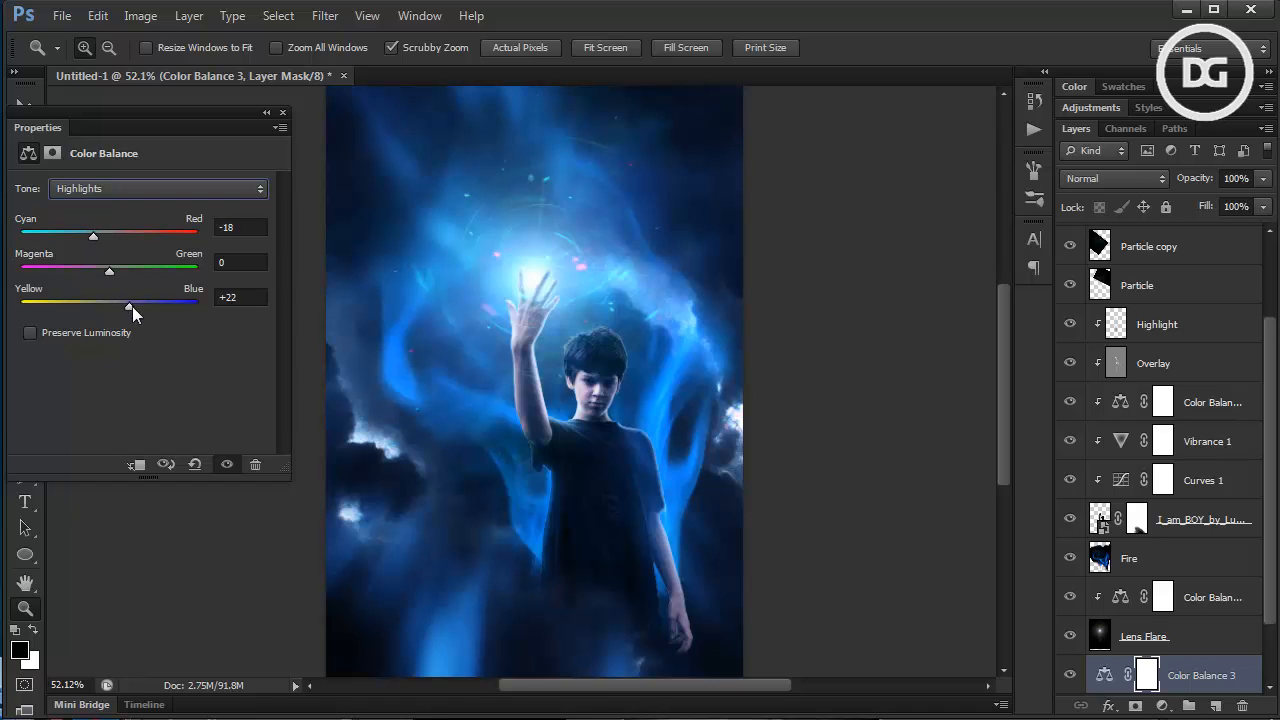
pyautogui.moveTo(128, 303); pyautogui.dragTo(132, 303)
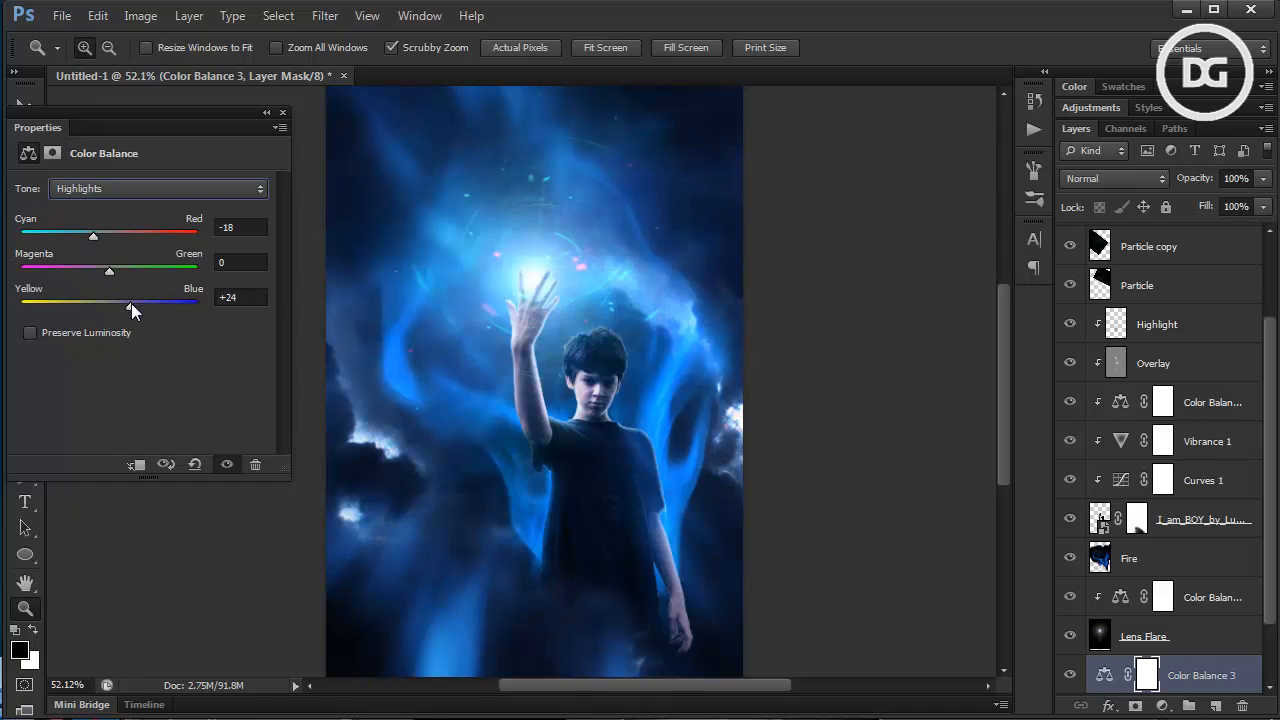
pyautogui.moveTo(108, 271); pyautogui.dragTo(118, 271)
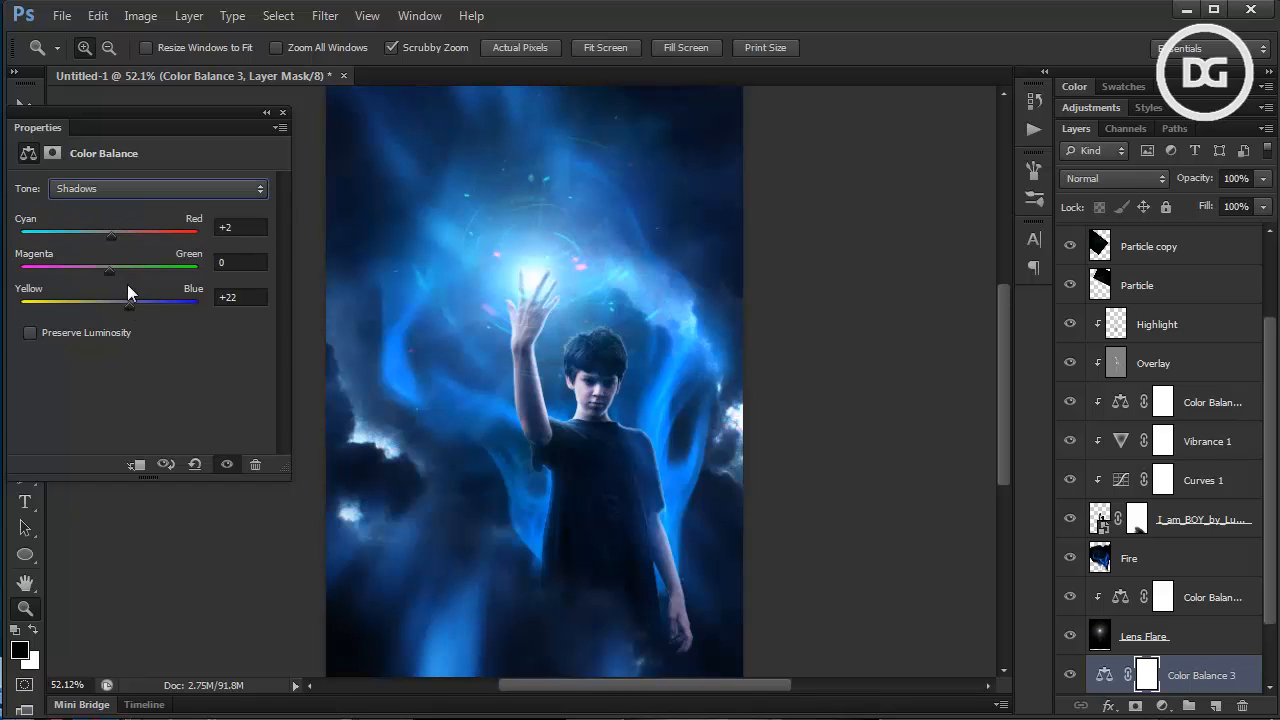
pyautogui.moveTo(111, 232); pyautogui.dragTo(93, 232)
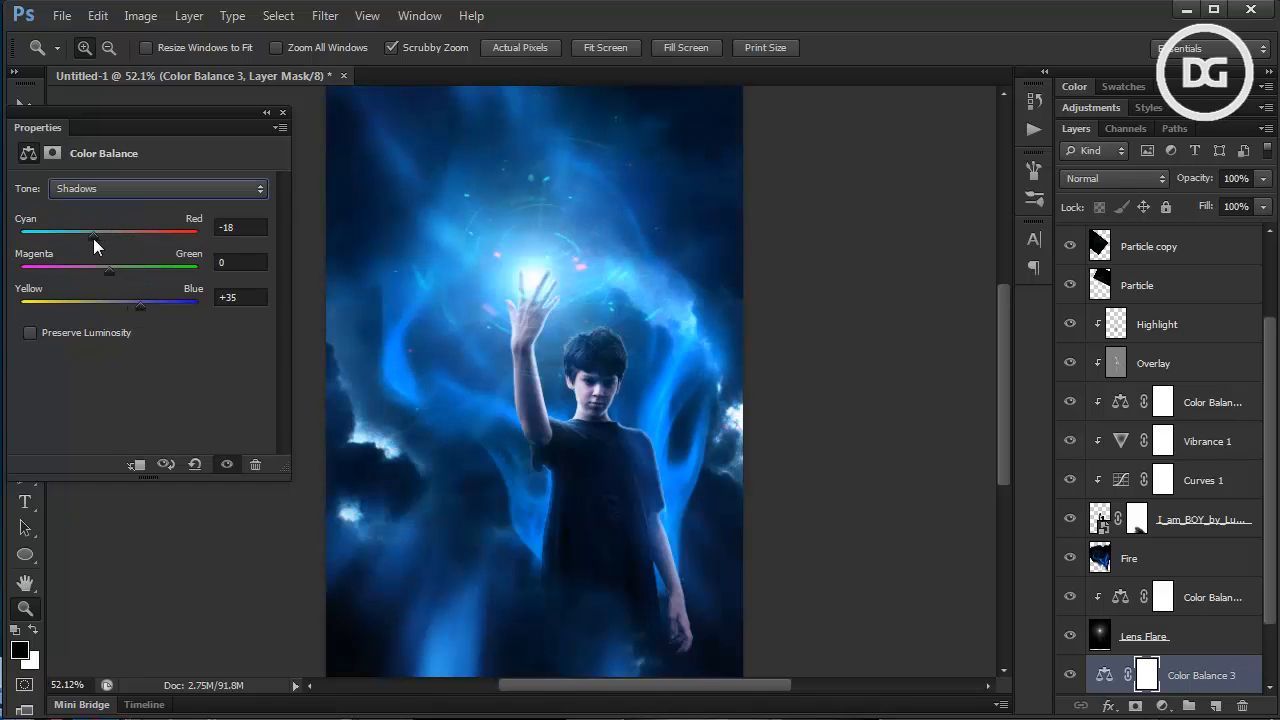
pyautogui.moveTo(93, 232); pyautogui.dragTo(105, 232)
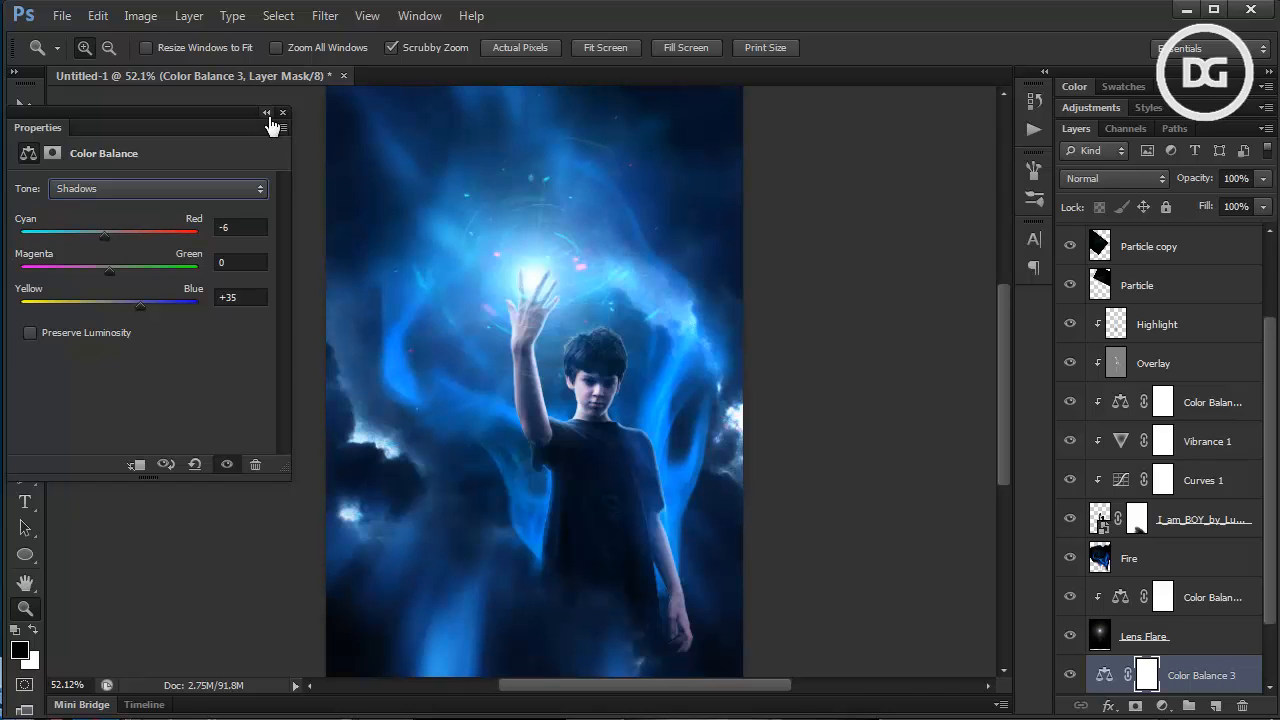
pyautogui.click(283, 112)
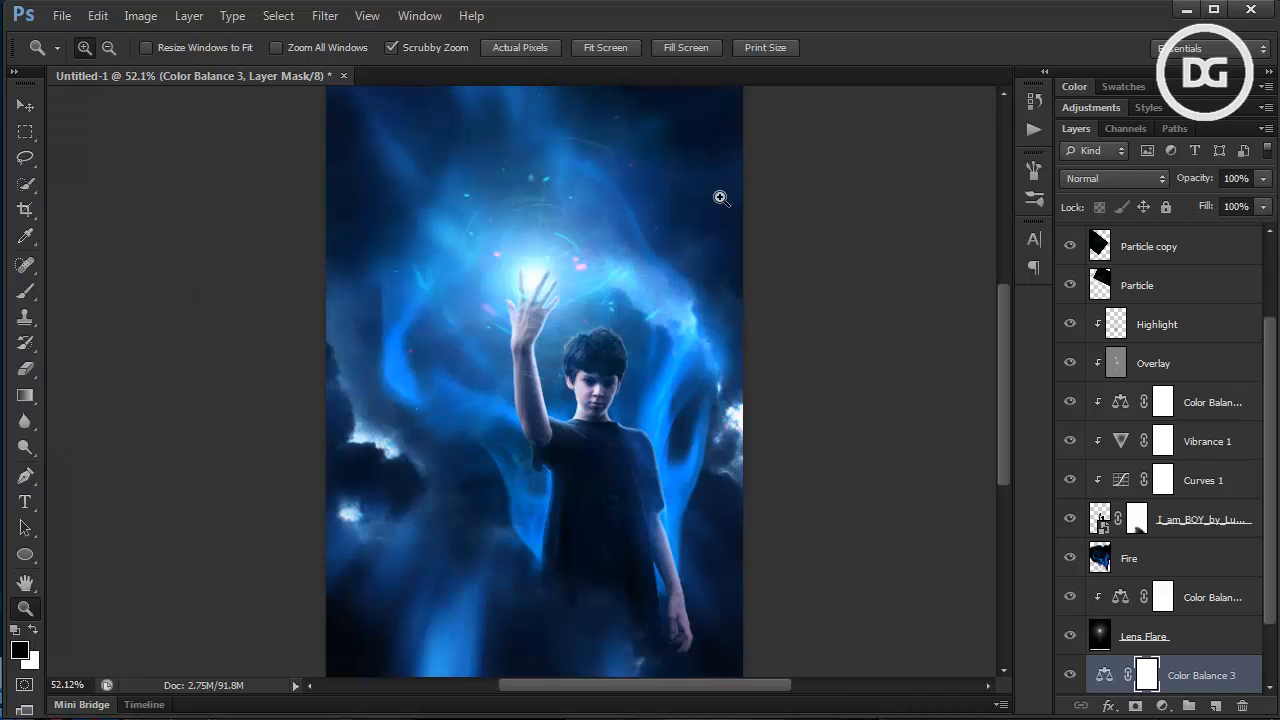
pyautogui.moveTo(588, 240)
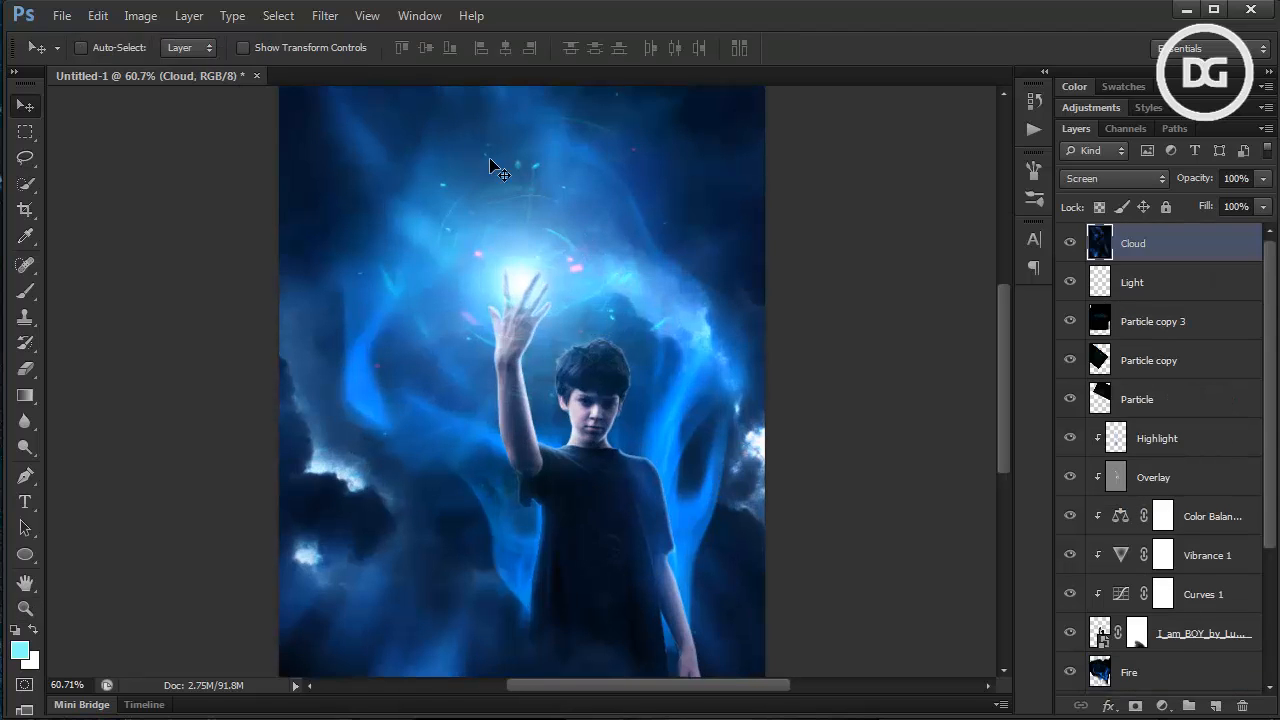
# View the finished Ultima.jpg reference poster via Open Recent and close it again
pyautogui.click(61, 15)
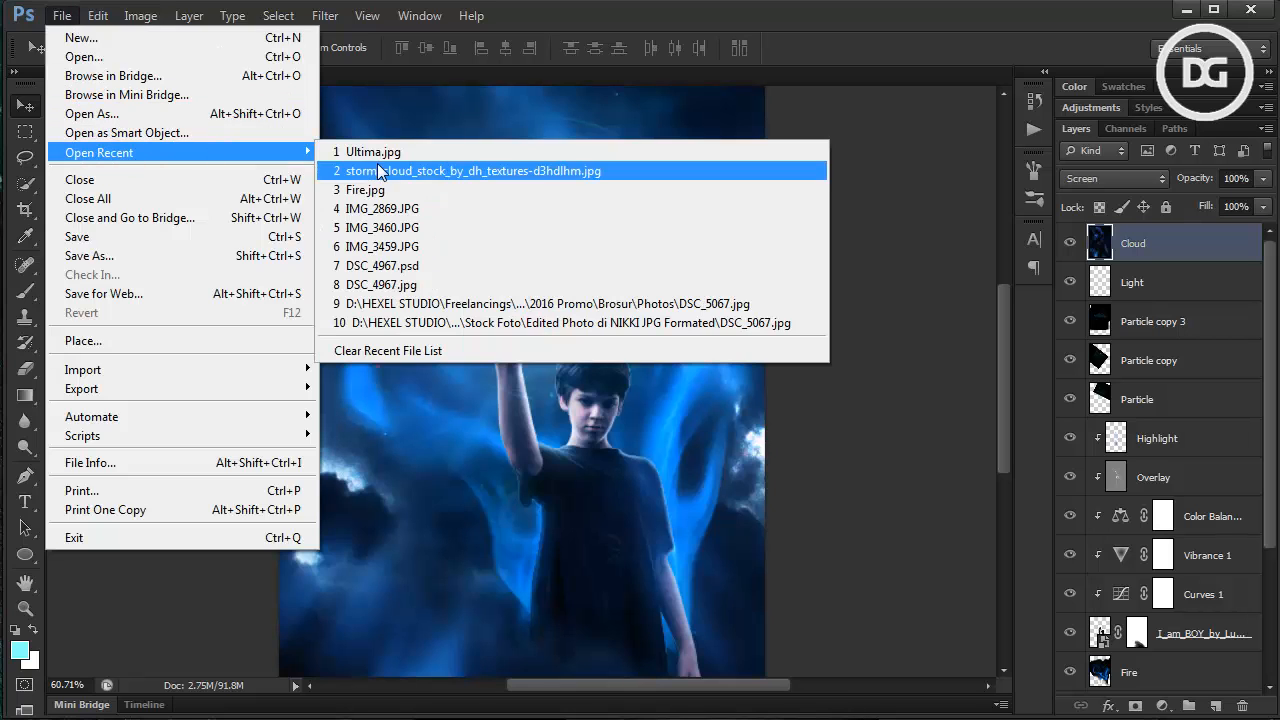
pyautogui.click(372, 151)
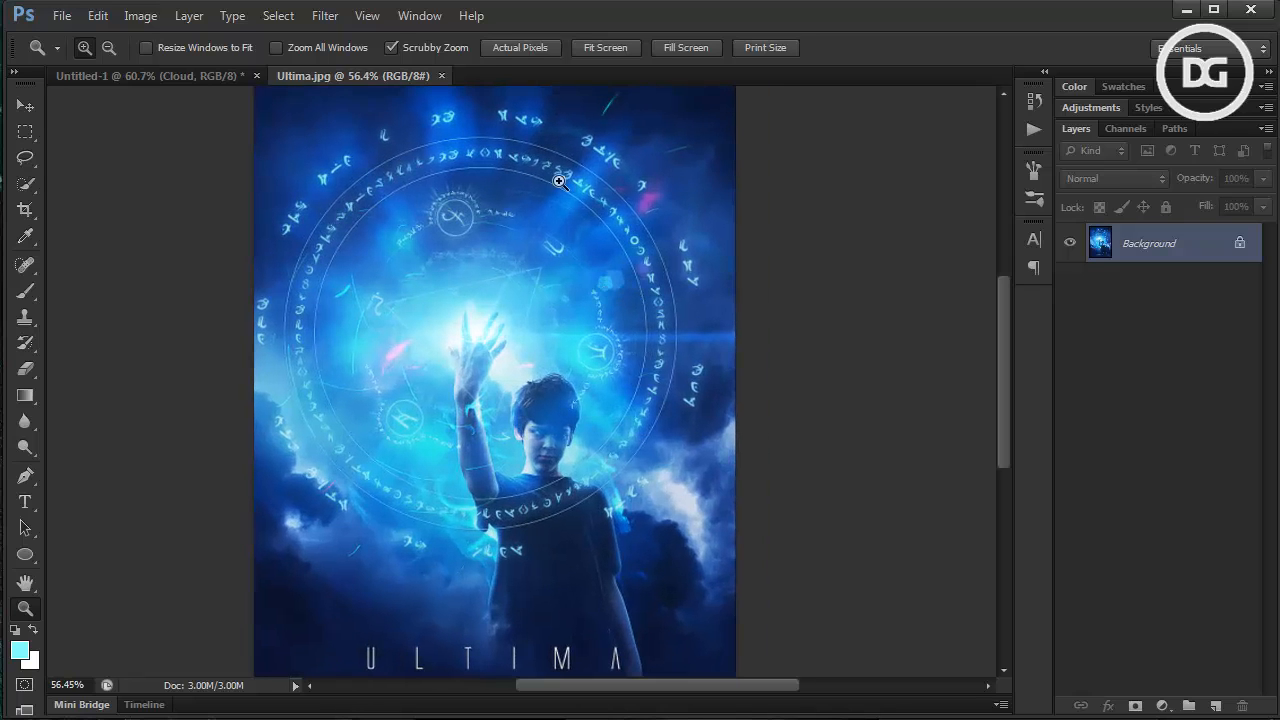
pyautogui.moveTo(510, 481)
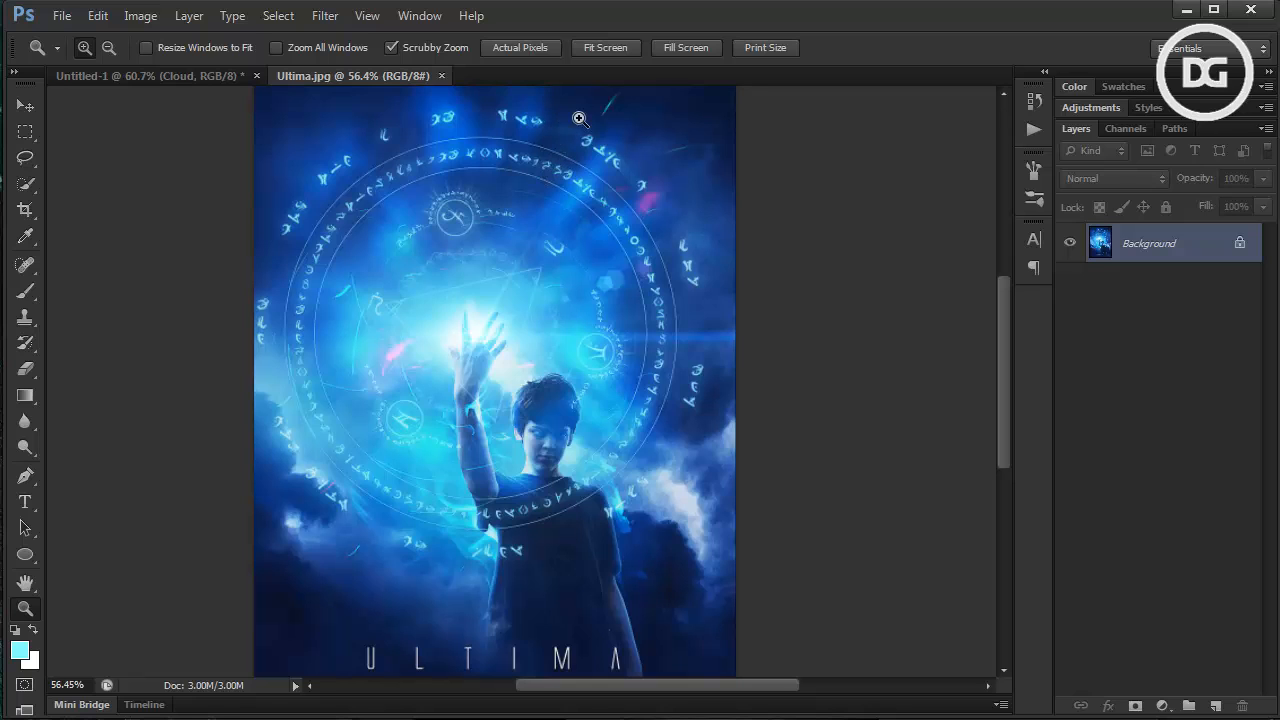
pyautogui.moveTo(467, 173)
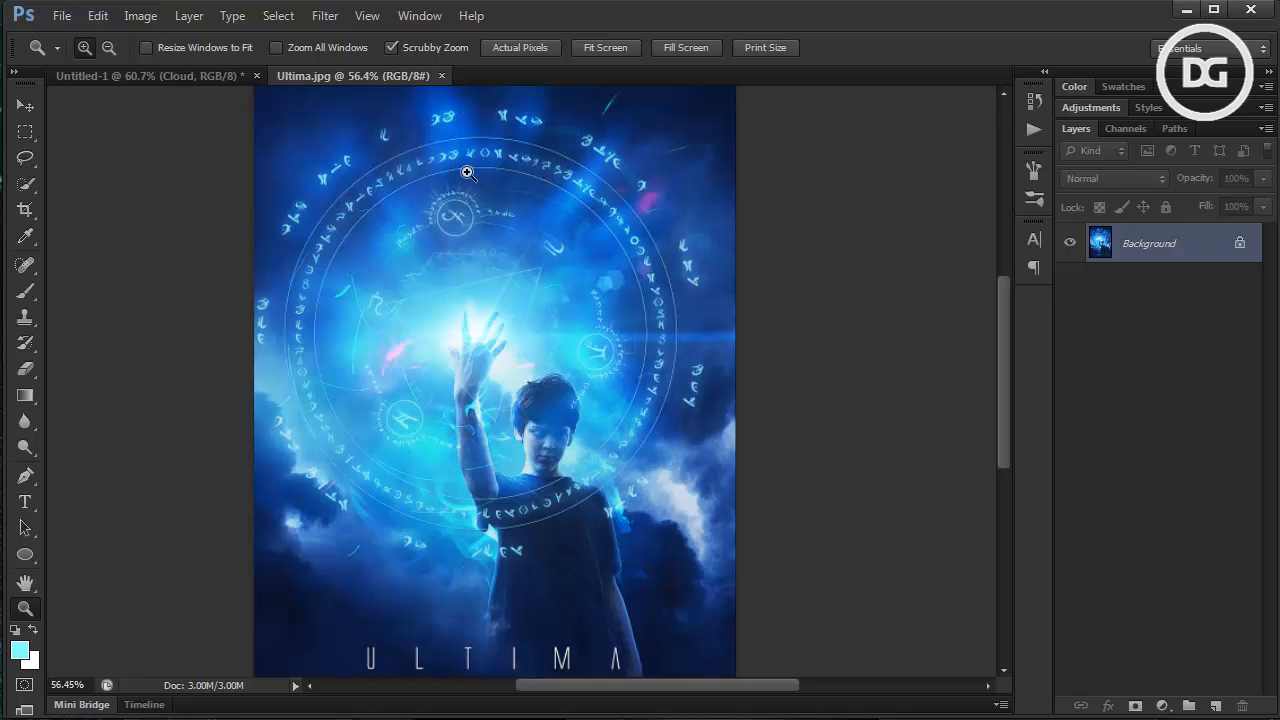
pyautogui.click(150, 75)
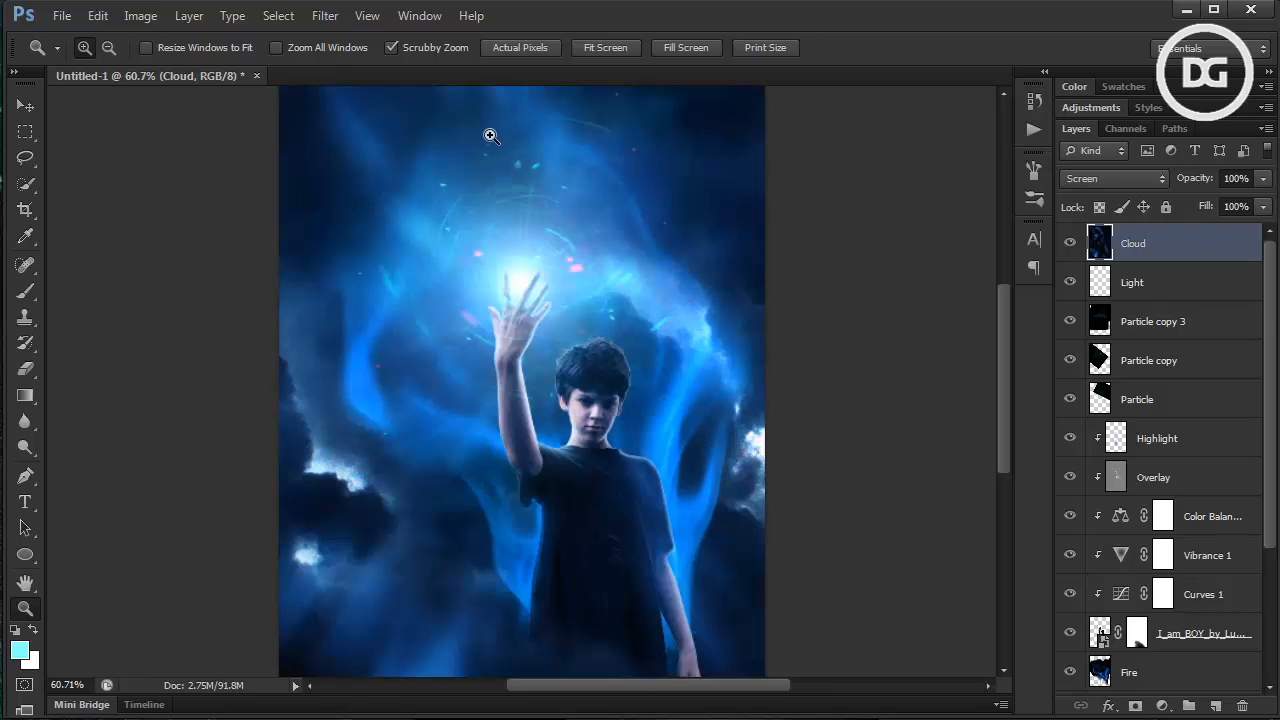
pyautogui.moveTo(556, 99)
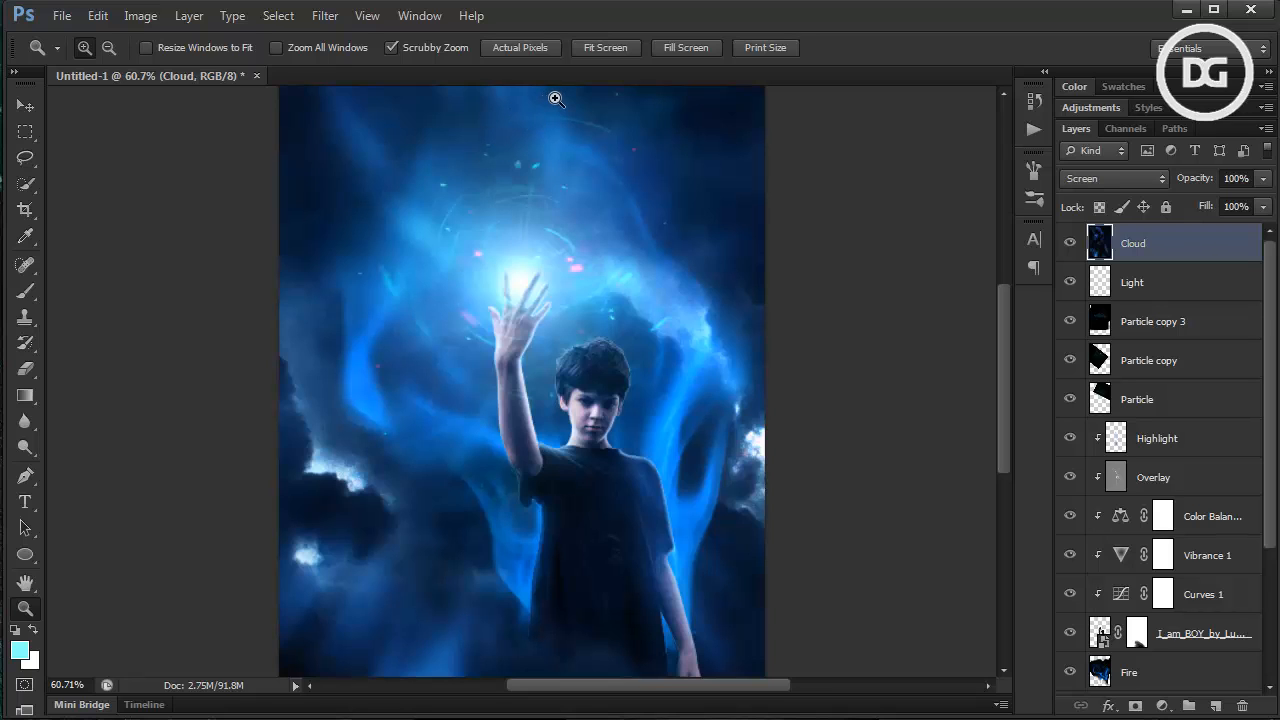
pyautogui.moveTo(575, 103)
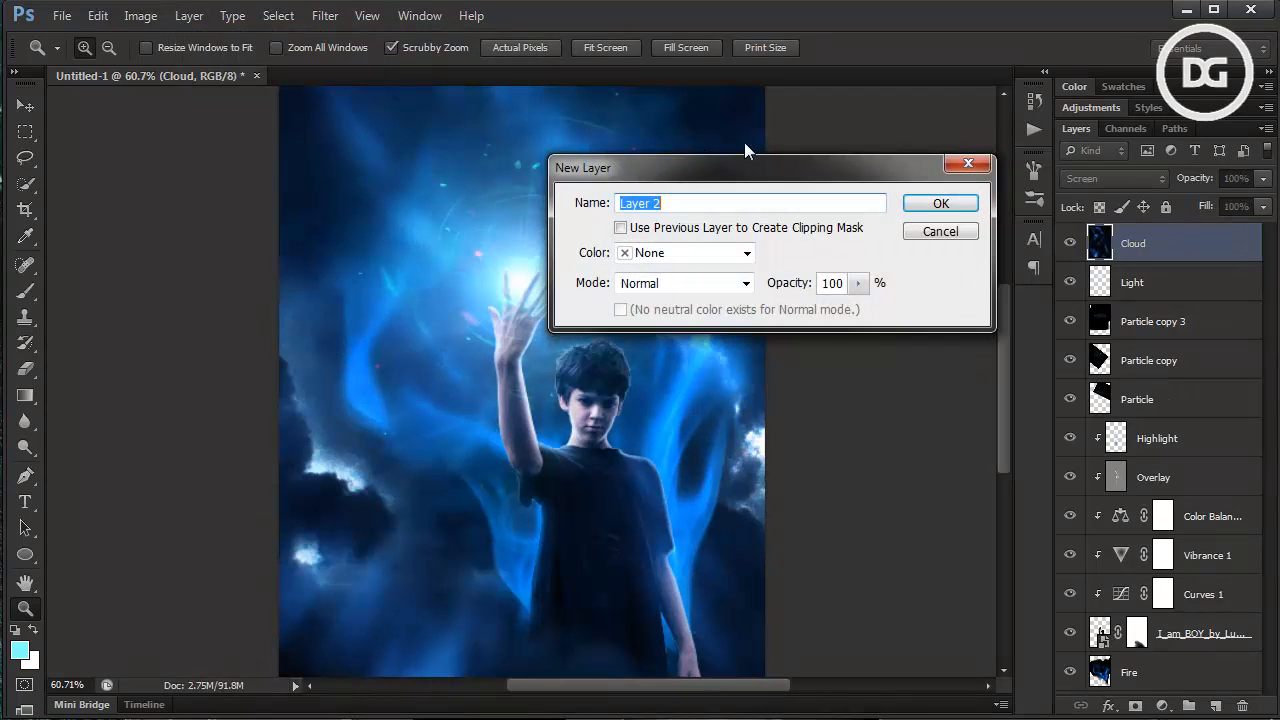
# Name the new Screen-blended layer 'Arcane' and replace the brushes with the arcane circle set
pyautogui.write('Arca')
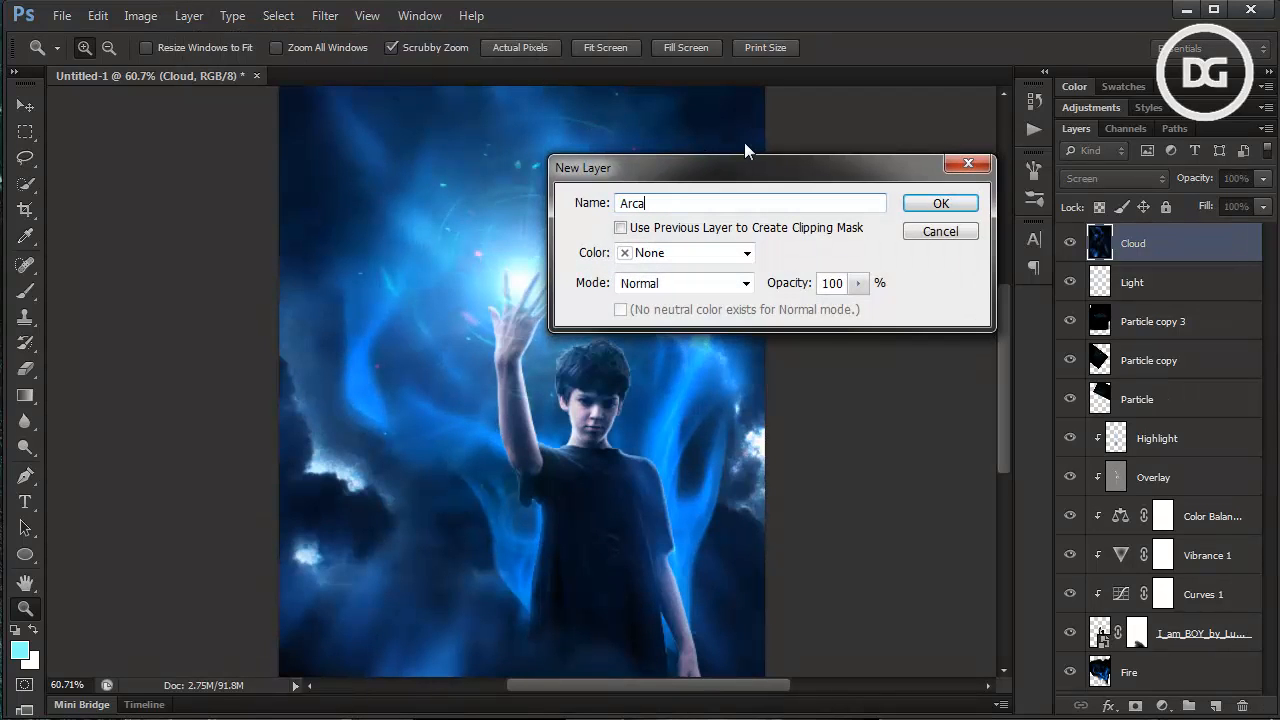
pyautogui.write('ne')
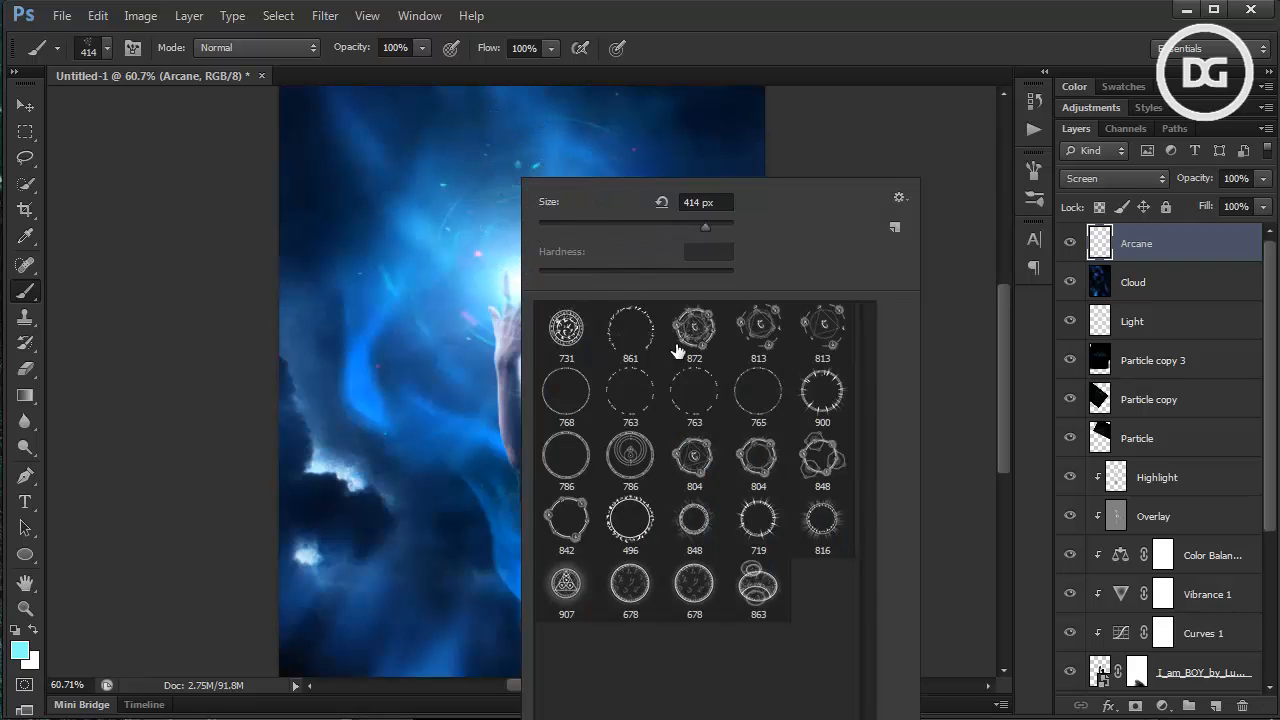
pyautogui.click(898, 196)
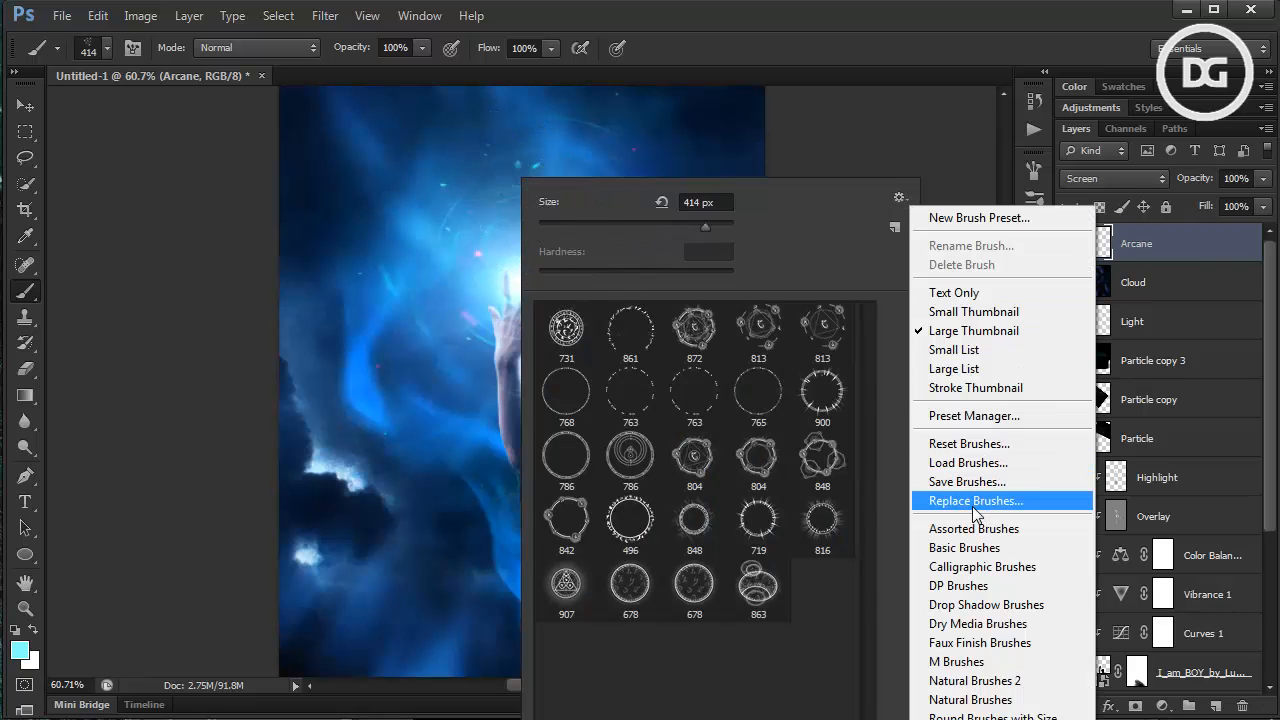
pyautogui.click(975, 500)
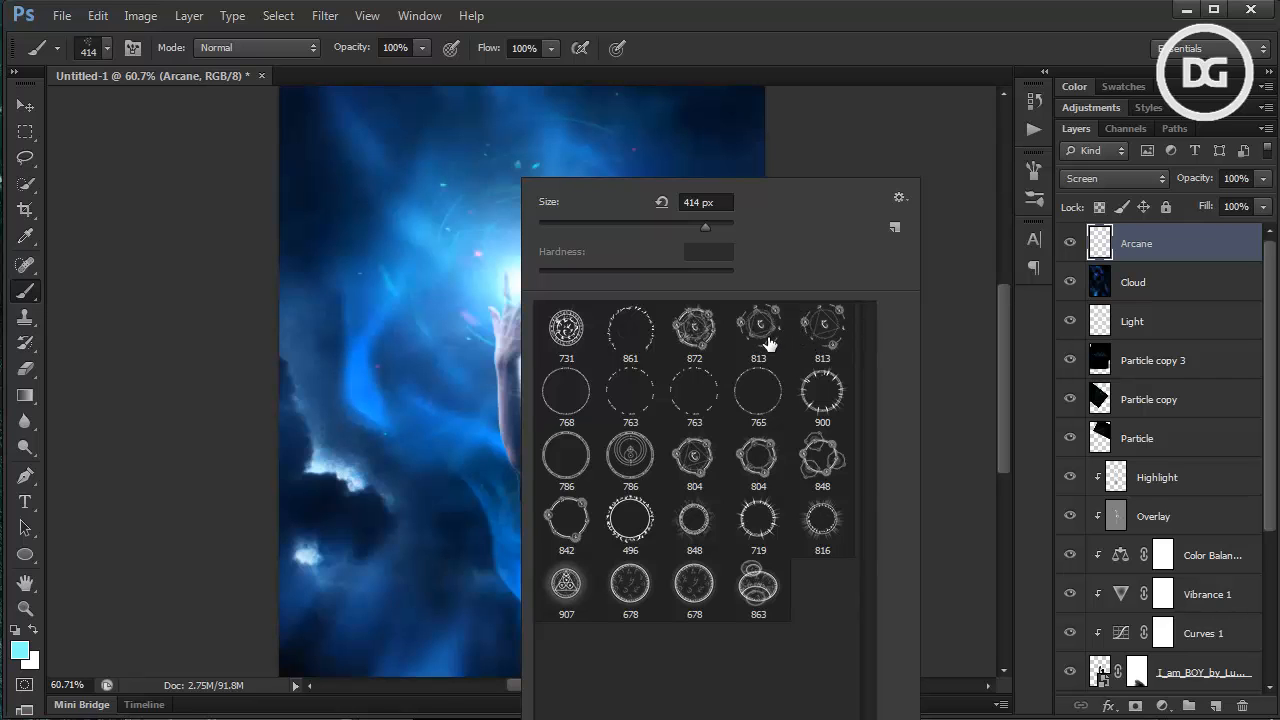
pyautogui.moveTo(780, 238)
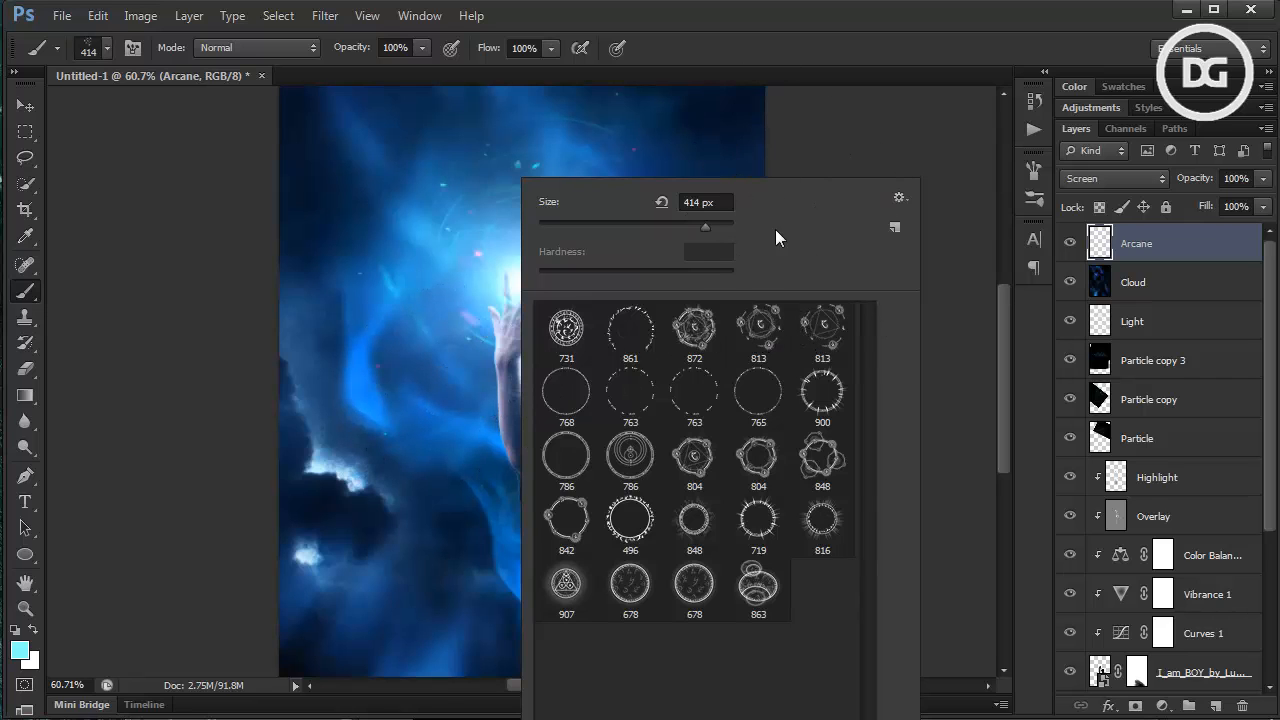
# Choose an arcane circle brush from the loaded set, ready to paint
pyautogui.click(758, 327)
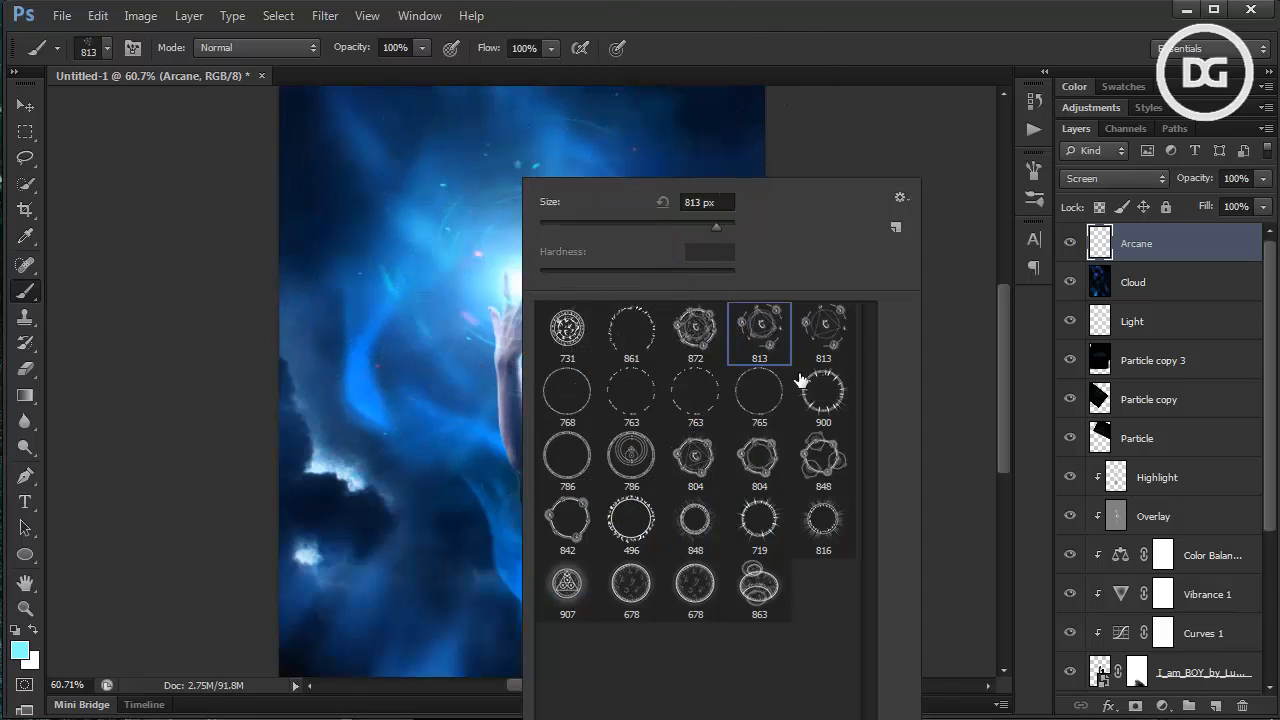
pyautogui.click(823, 328)
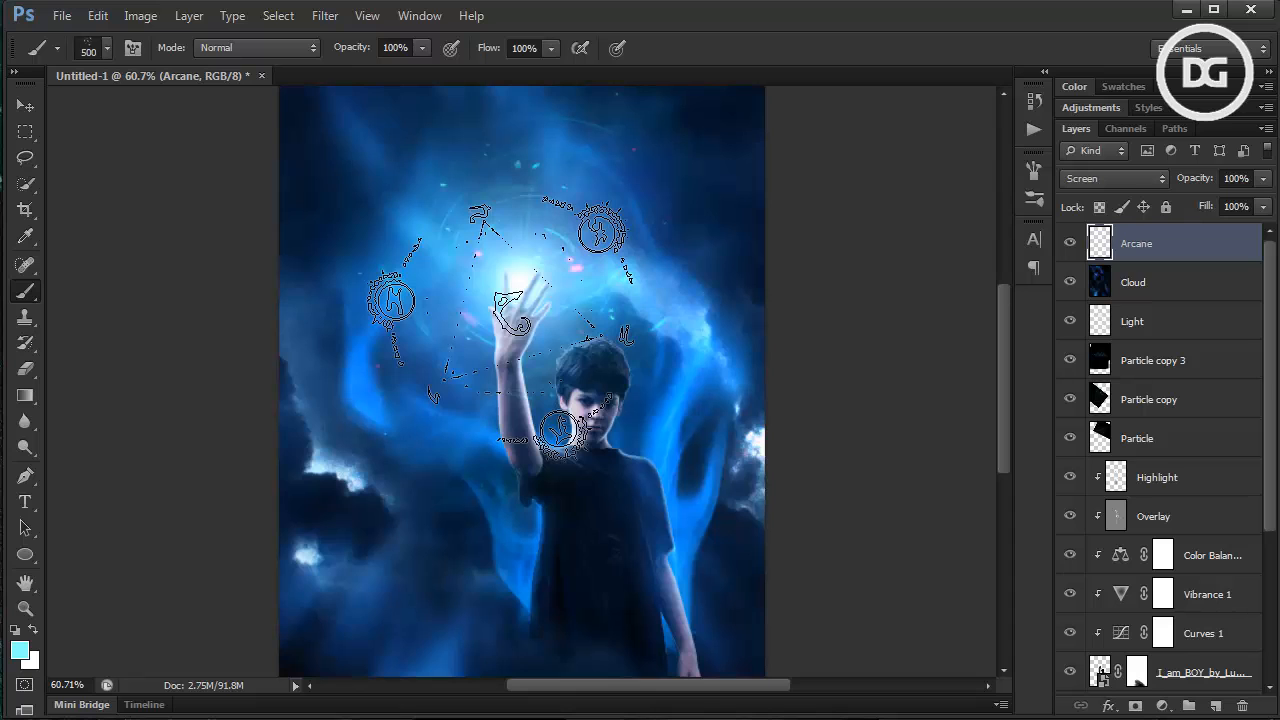
pyautogui.click(133, 47)
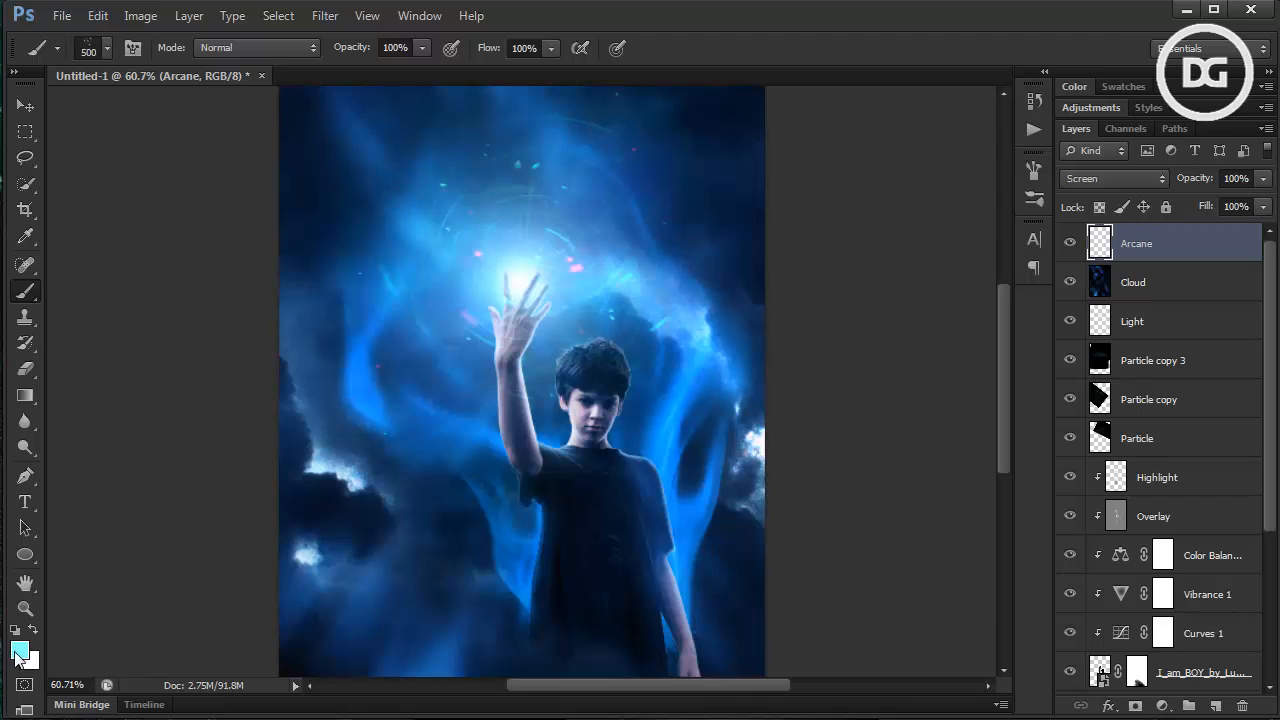
# Set the foreground painting colour to light cyan for the arcane circle
pyautogui.click(18, 648)
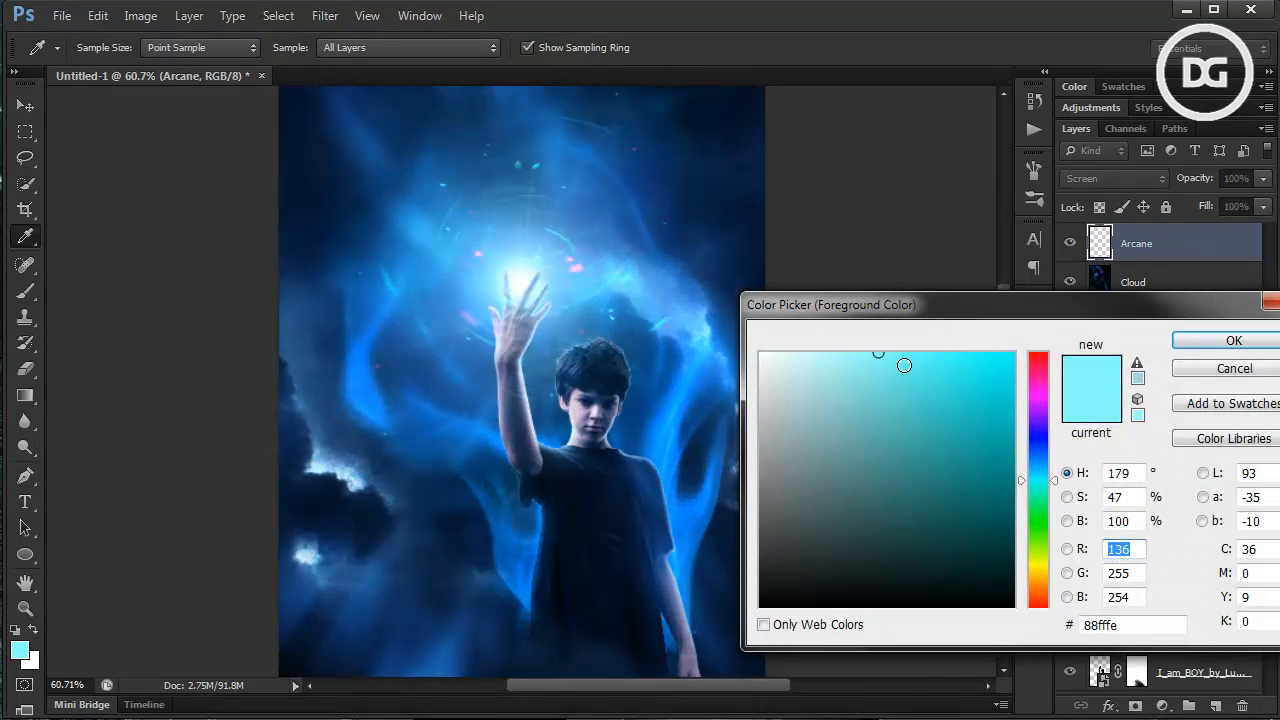
pyautogui.click(1234, 340)
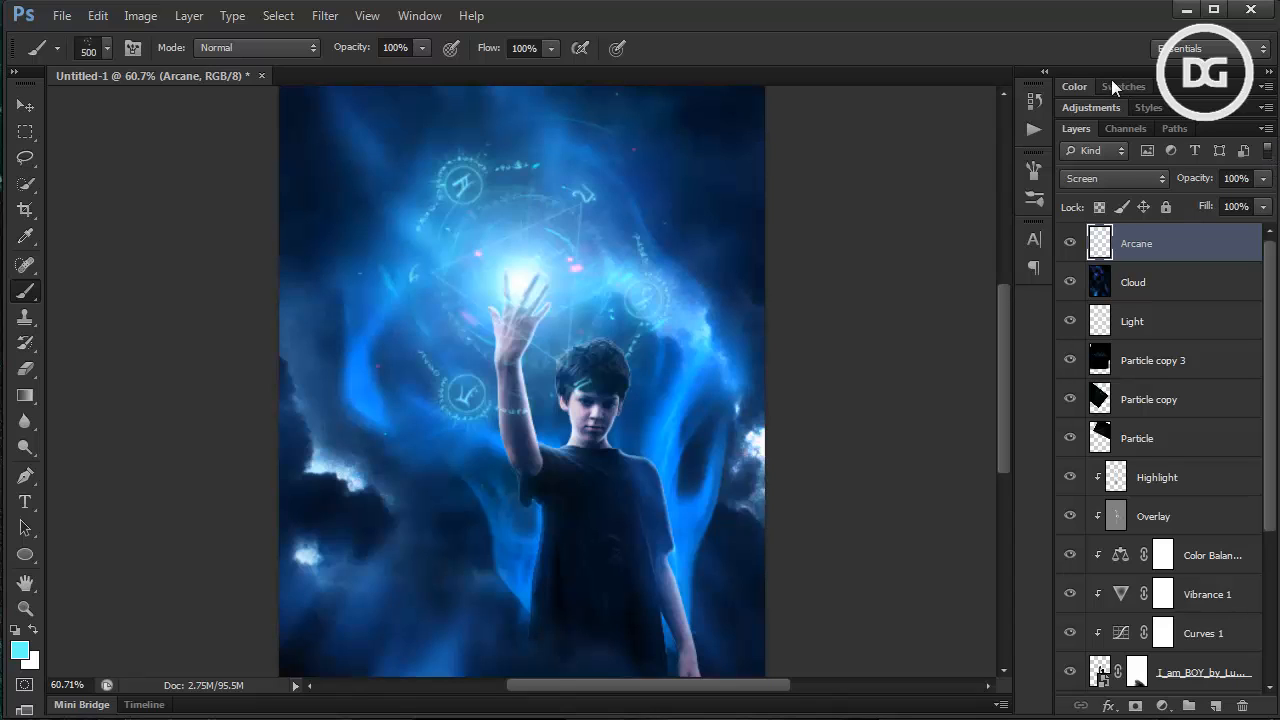
pyautogui.moveTo(1148, 75)
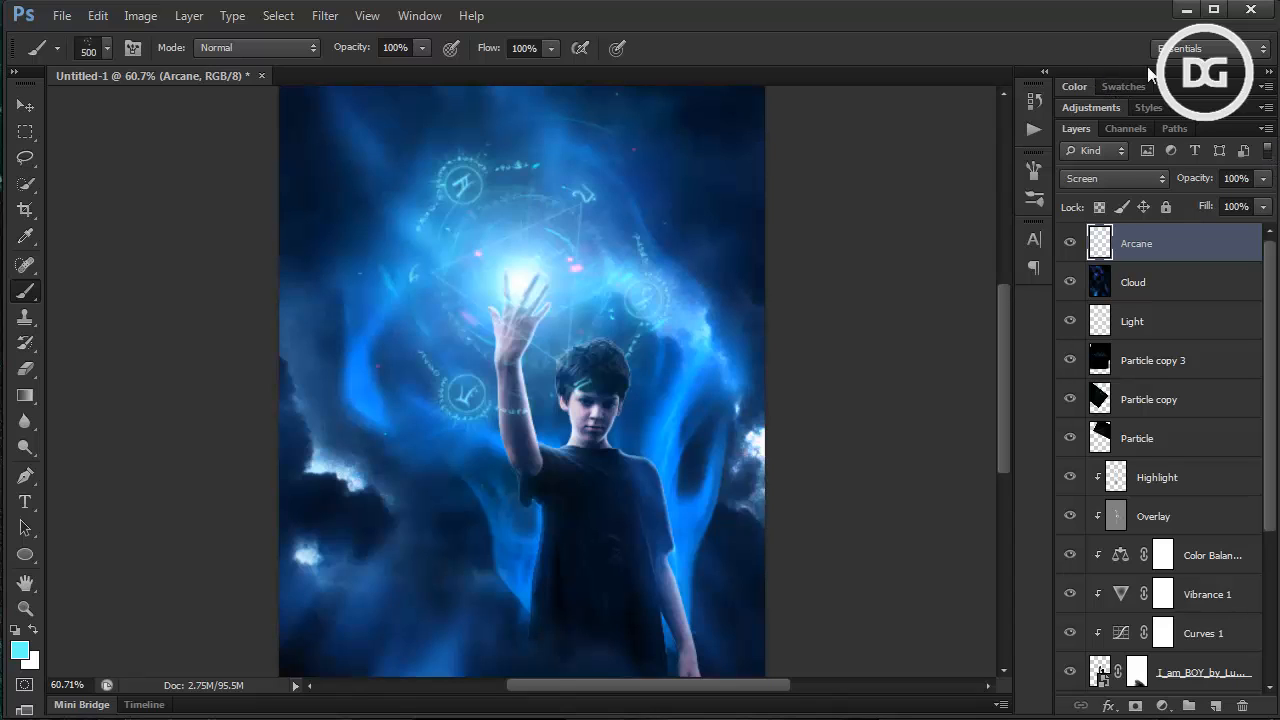
pyautogui.moveTo(1215, 695)
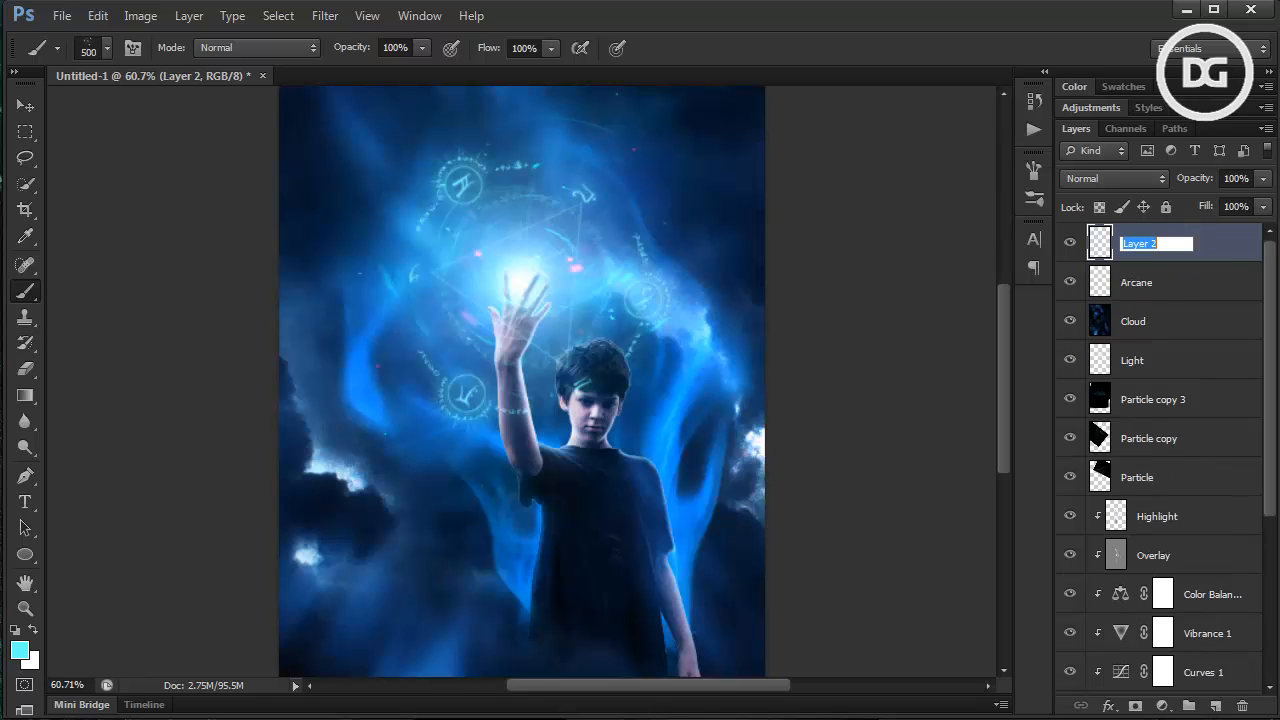
# Name the layer 'Arcane 2' and stamp a large 700 px cyan rune ring around the boy
pyautogui.write('Arcane')
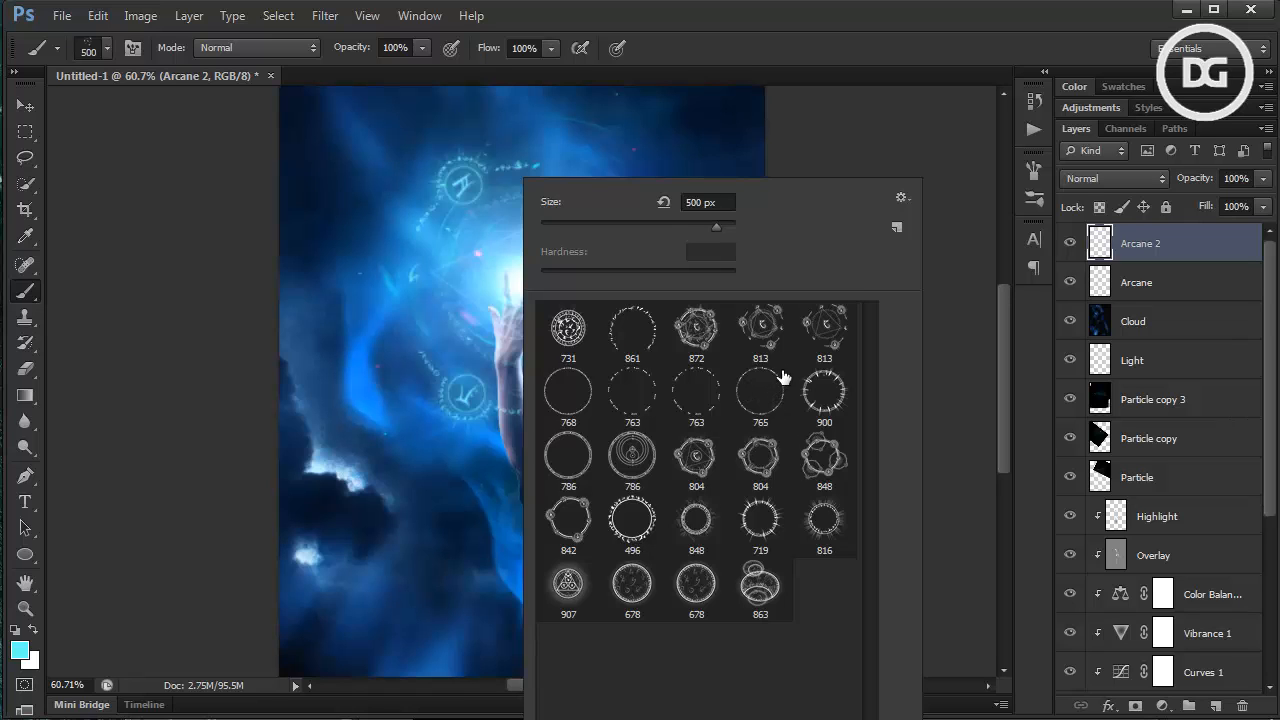
pyautogui.click(760, 391)
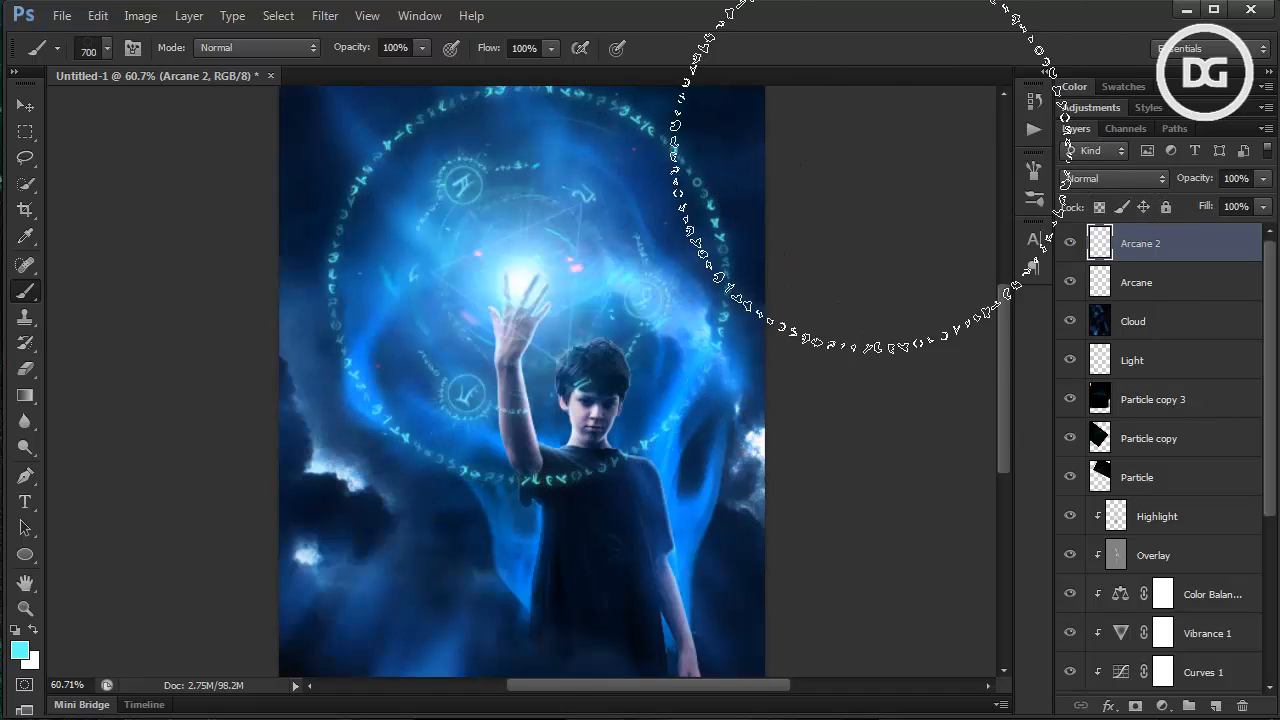
pyautogui.click(25, 105)
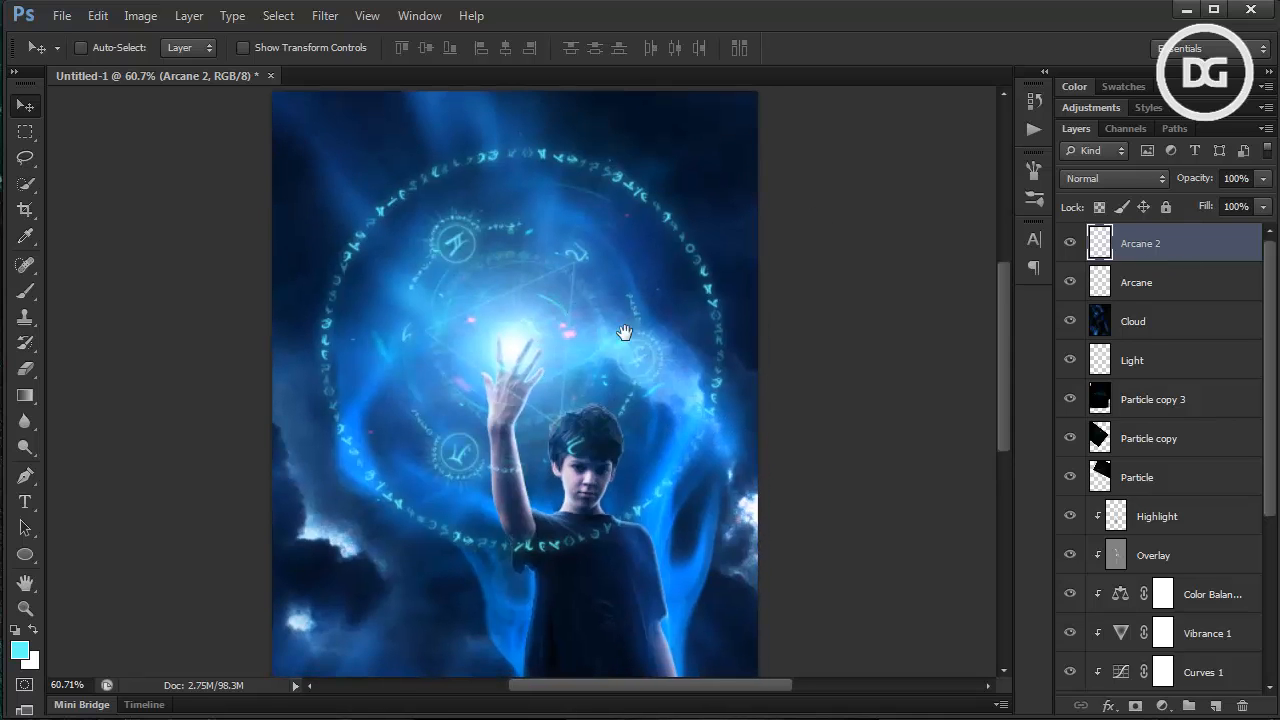
# Move and transform the rune ring so it centres on the glowing hand, then commit it
pyautogui.moveTo(625, 332); pyautogui.dragTo(693, 398)
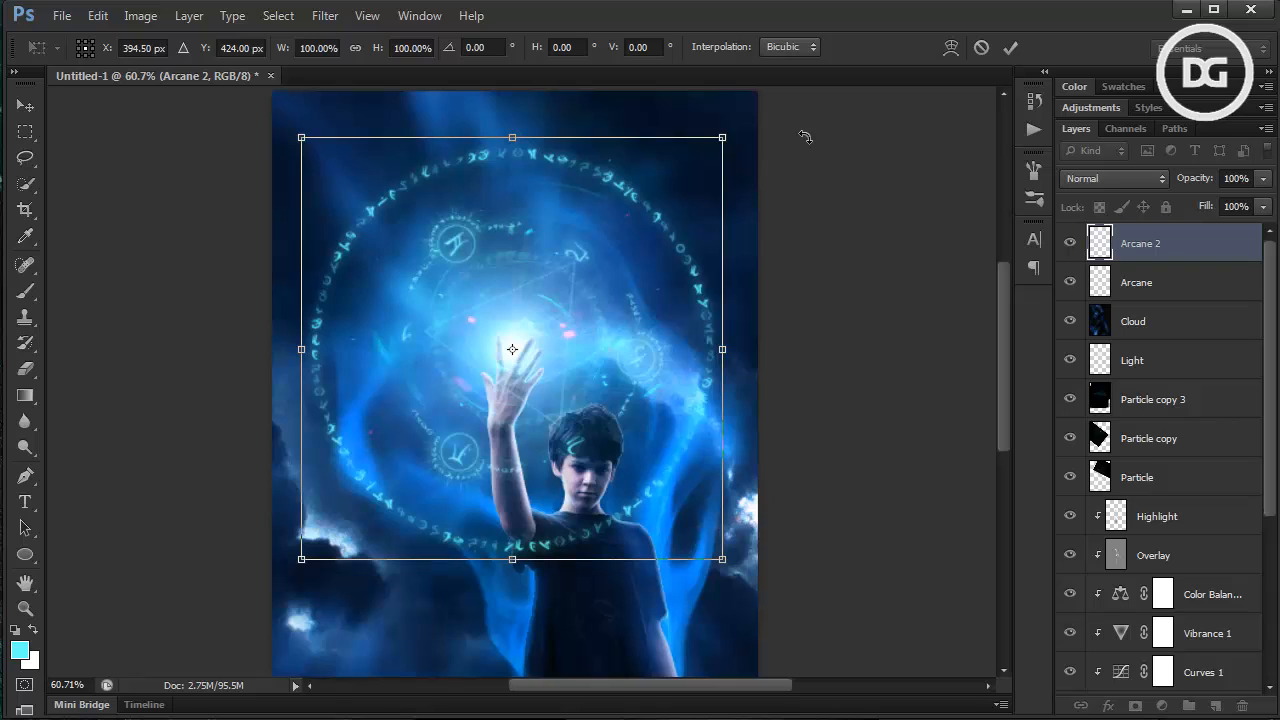
pyautogui.click(1010, 47)
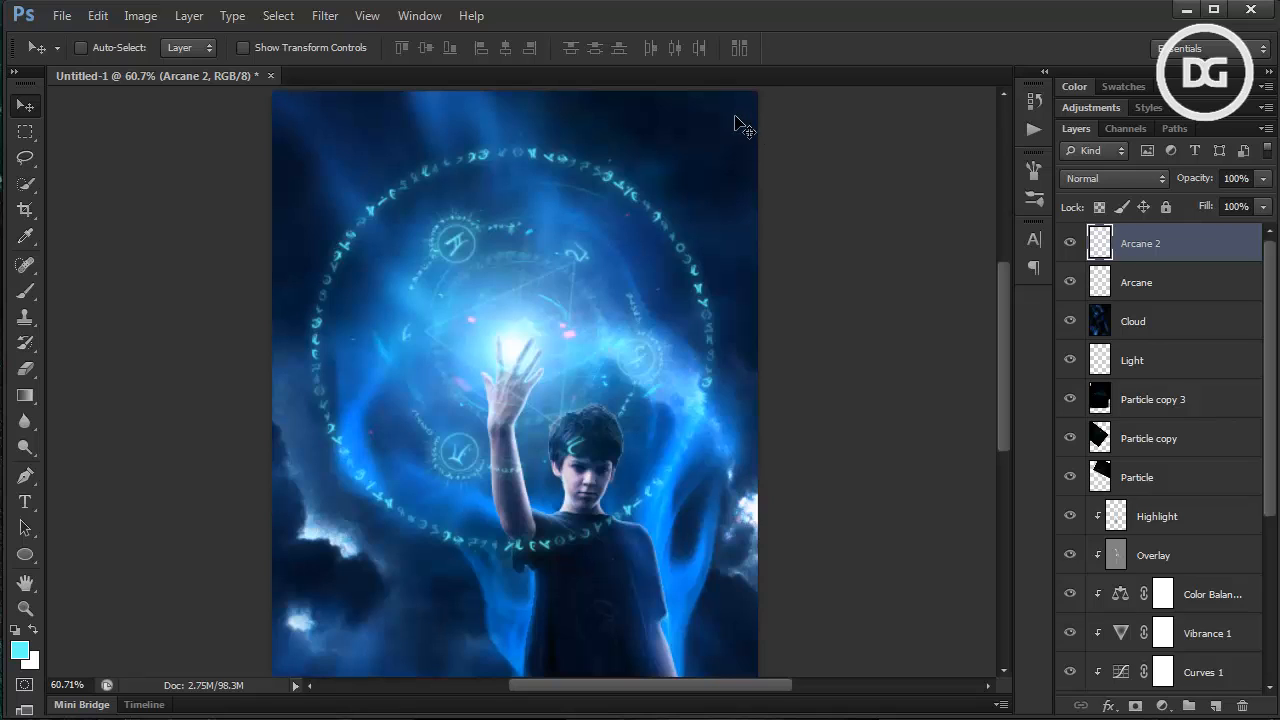
pyautogui.moveTo(670, 222)
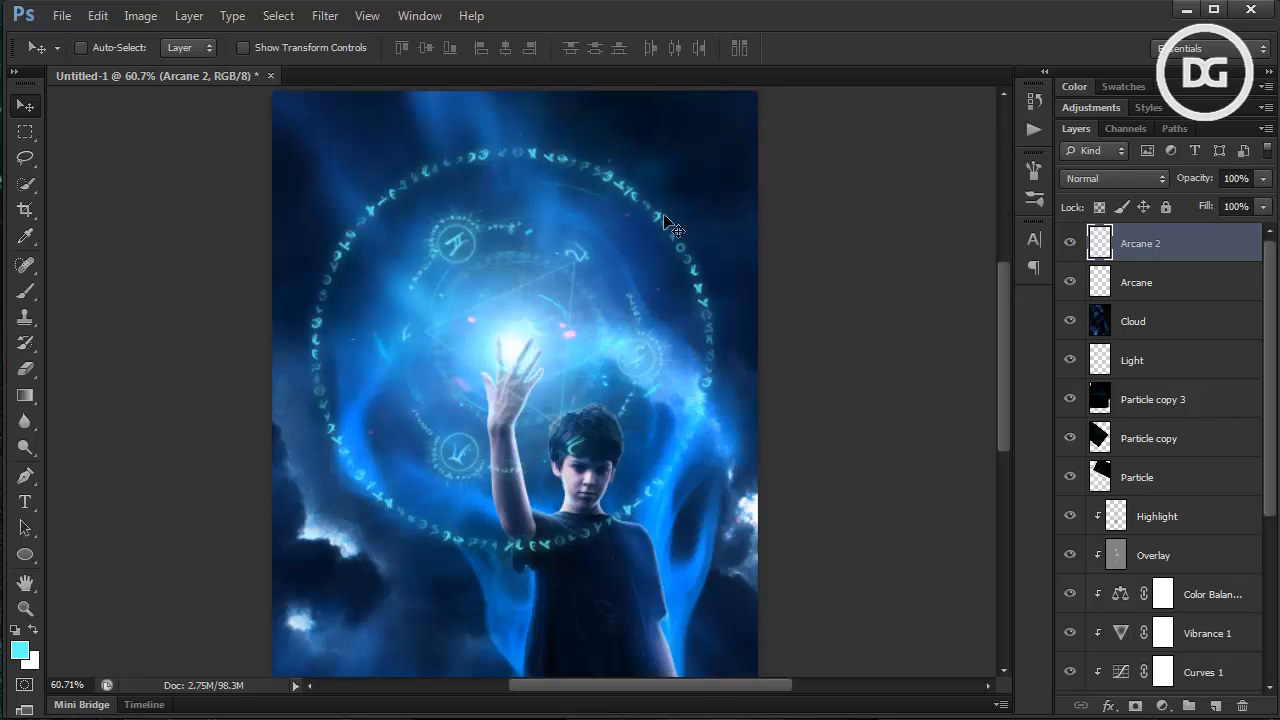
pyautogui.moveTo(25, 571)
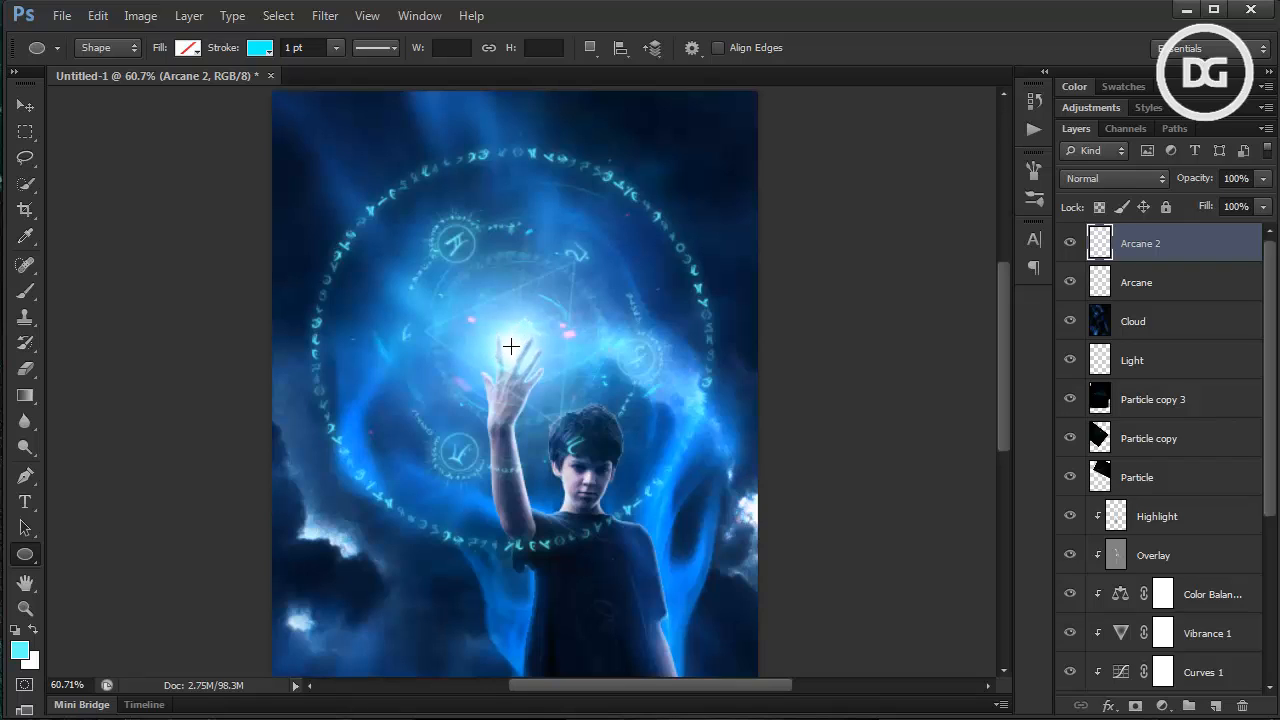
# Draw two thin 1 pt cyan circle outlines, one inside and one outside the rune ring
pyautogui.press('shift')
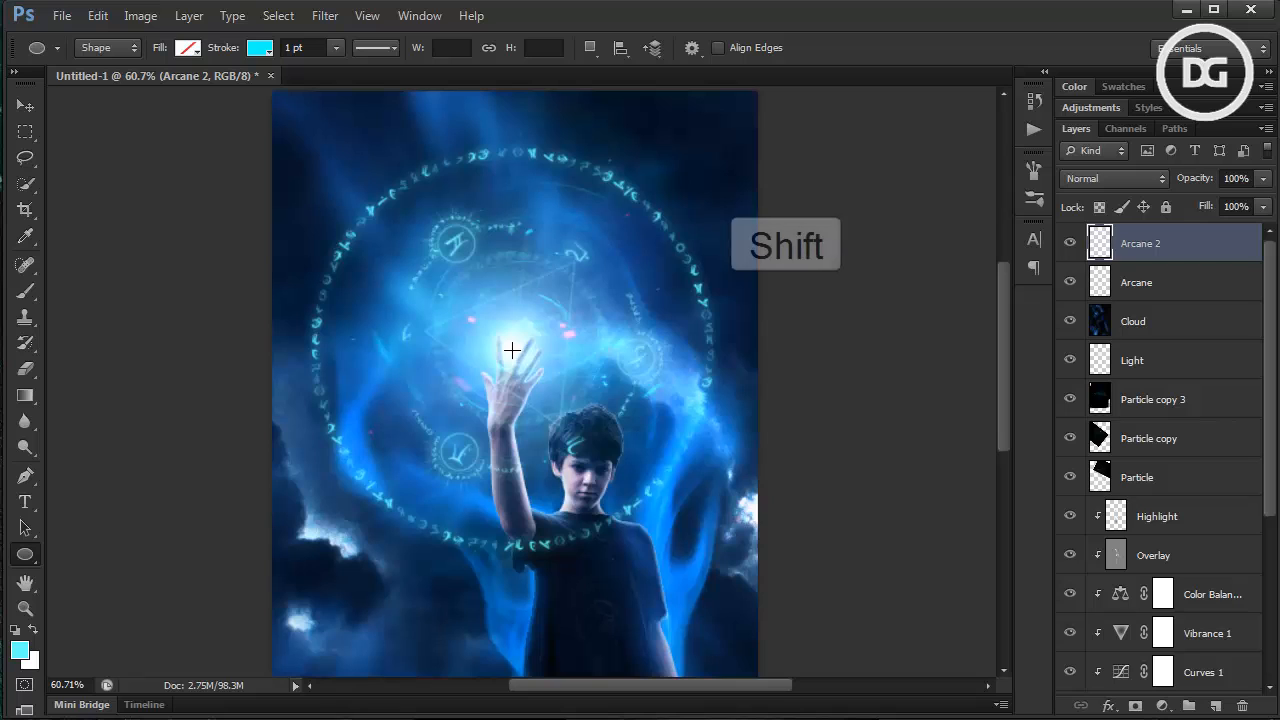
pyautogui.moveTo(512, 350); pyautogui.dragTo(736, 177)
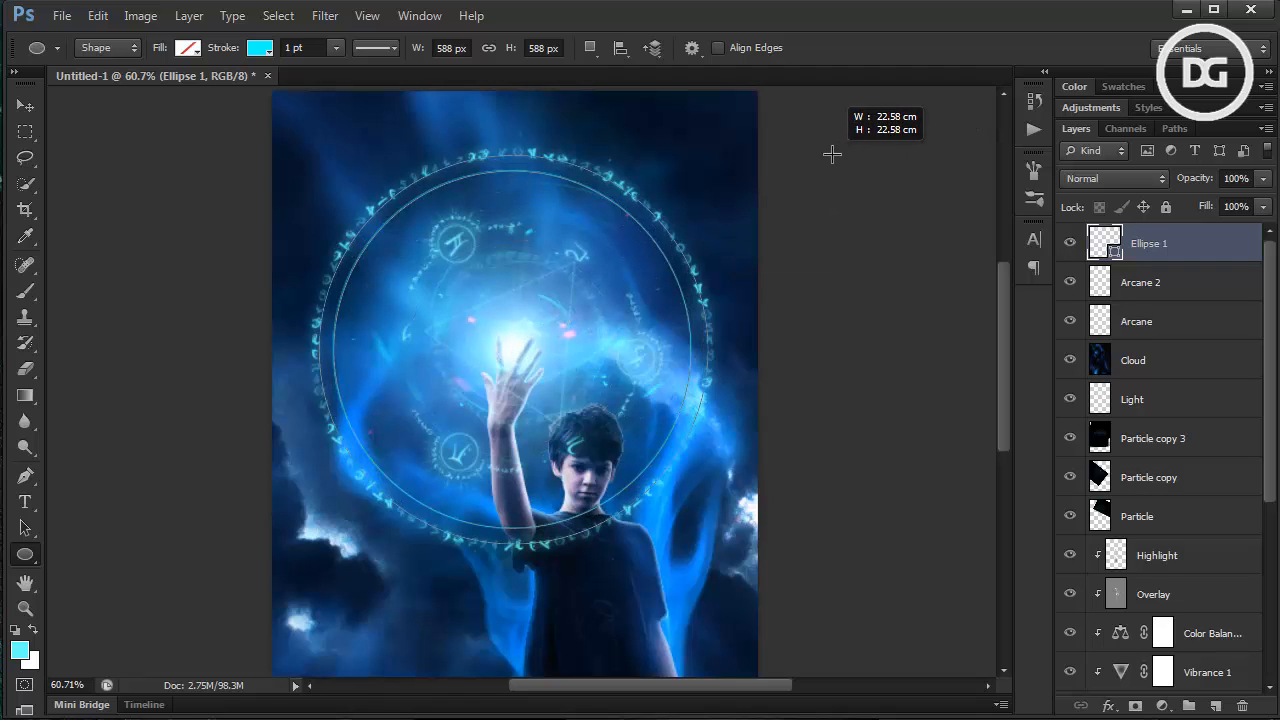
pyautogui.moveTo(832, 155); pyautogui.dragTo(868, 138)
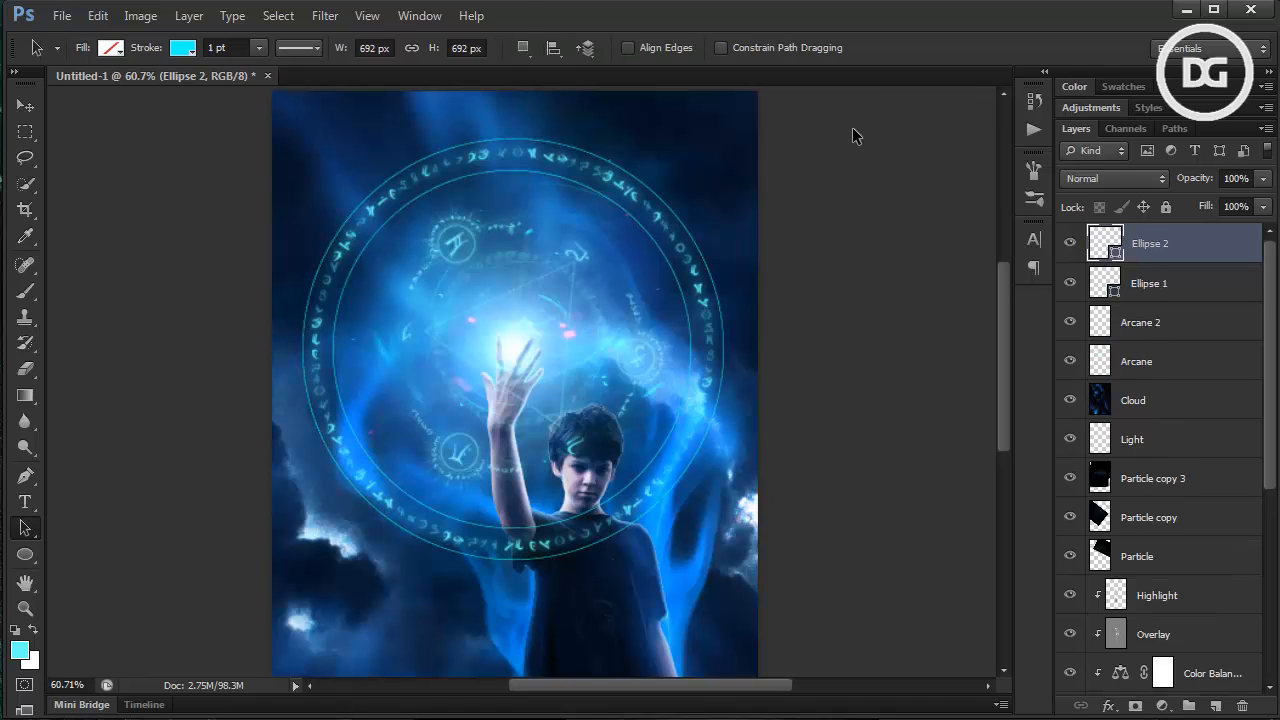
pyautogui.moveTo(940, 68)
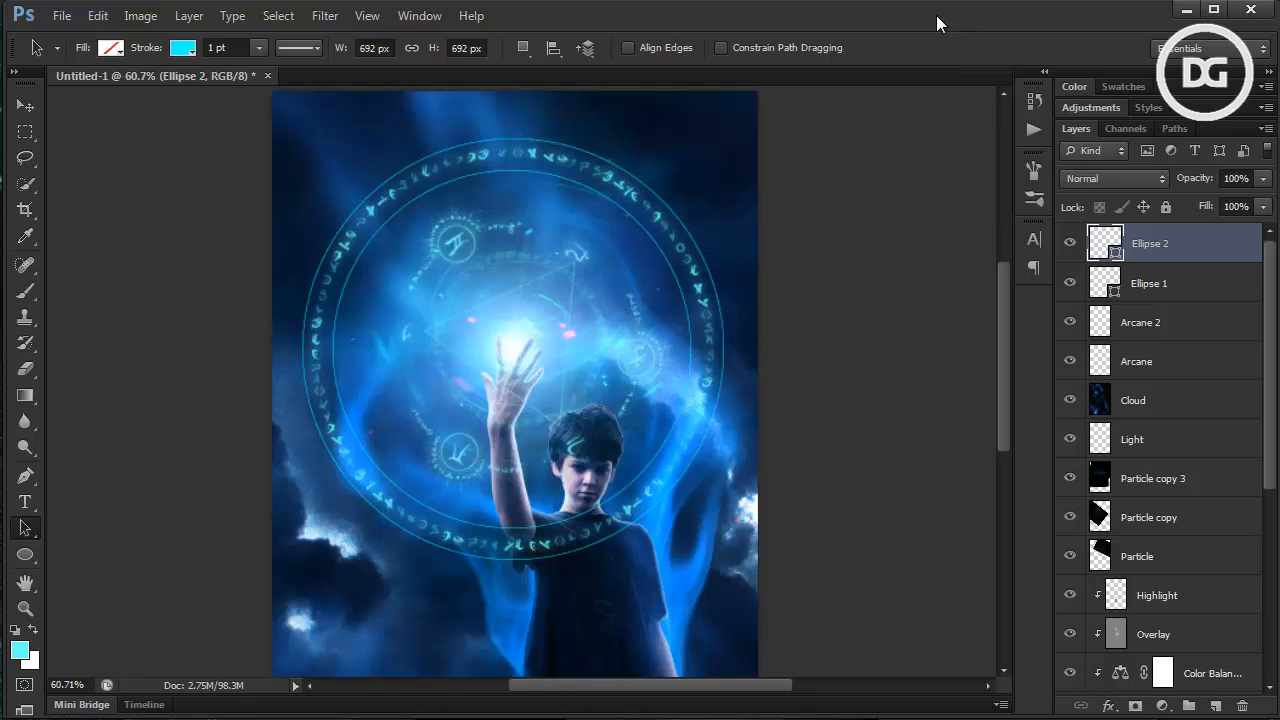
pyautogui.moveTo(13, 88)
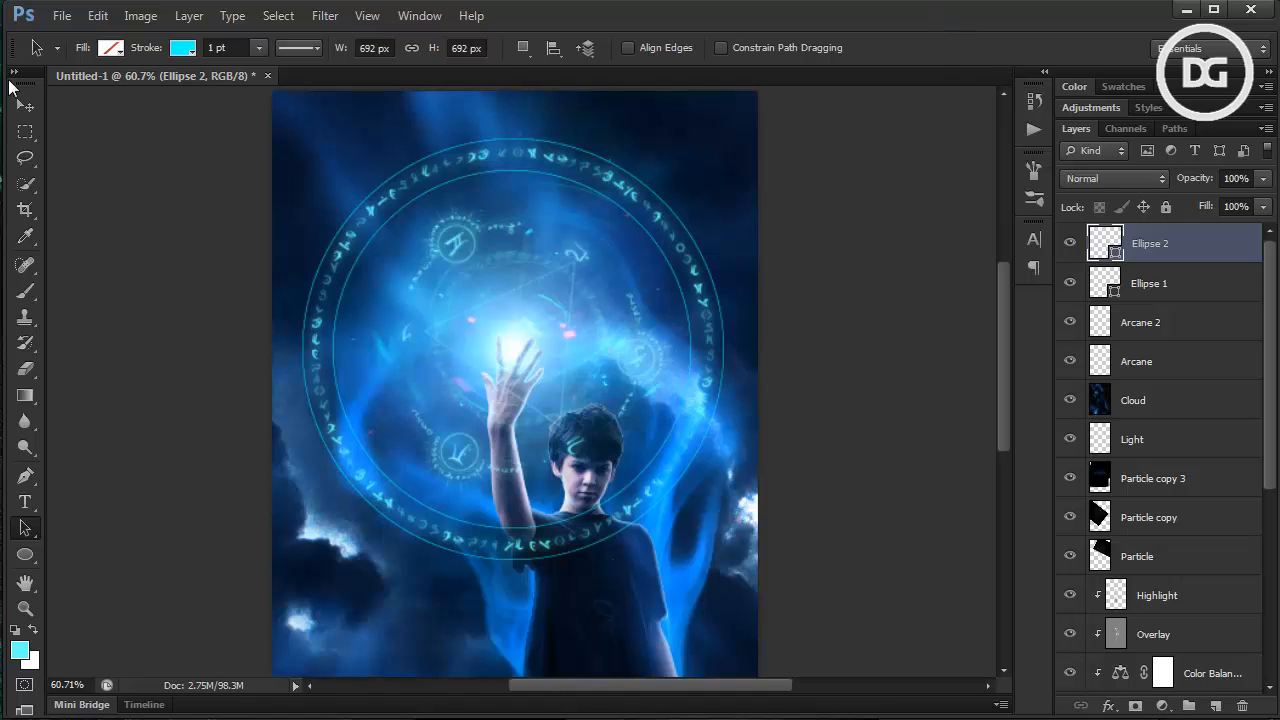
# Align Ellipse 1, Ellipse 2 and Arcane 2 concentrically around the glowing hand with the Move tool
pyautogui.click(25, 104)
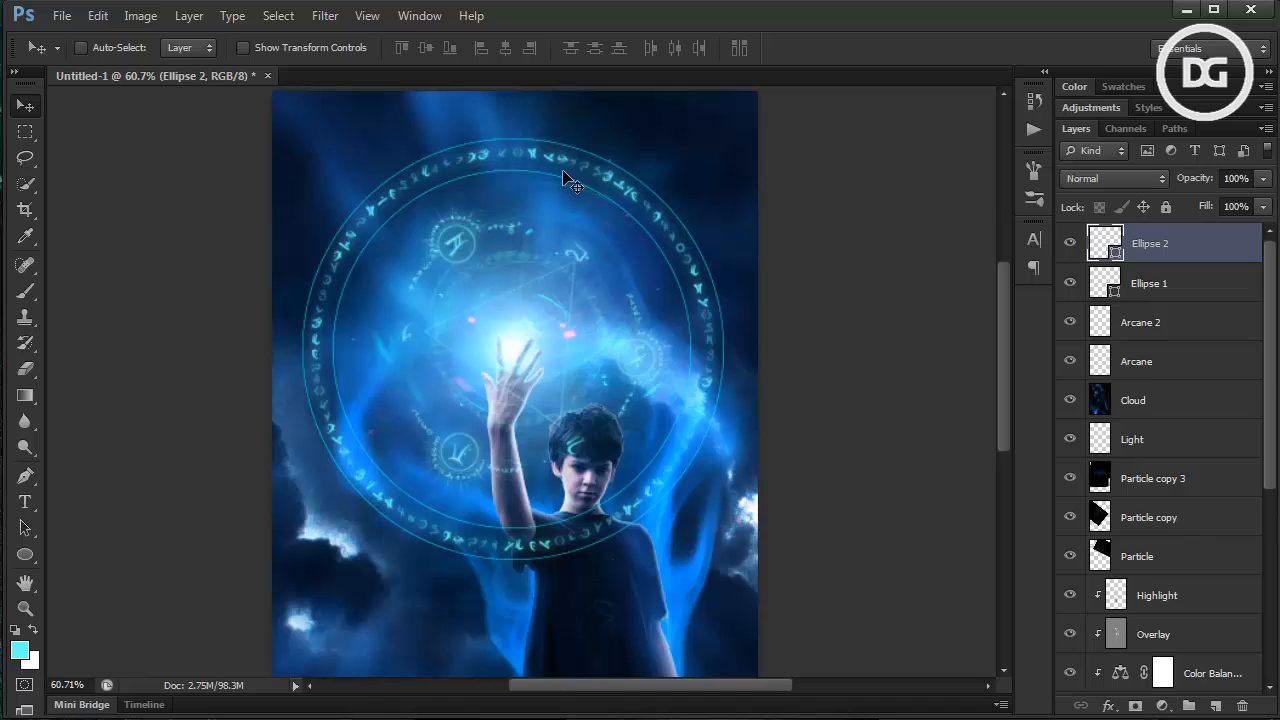
pyautogui.moveTo(403, 567)
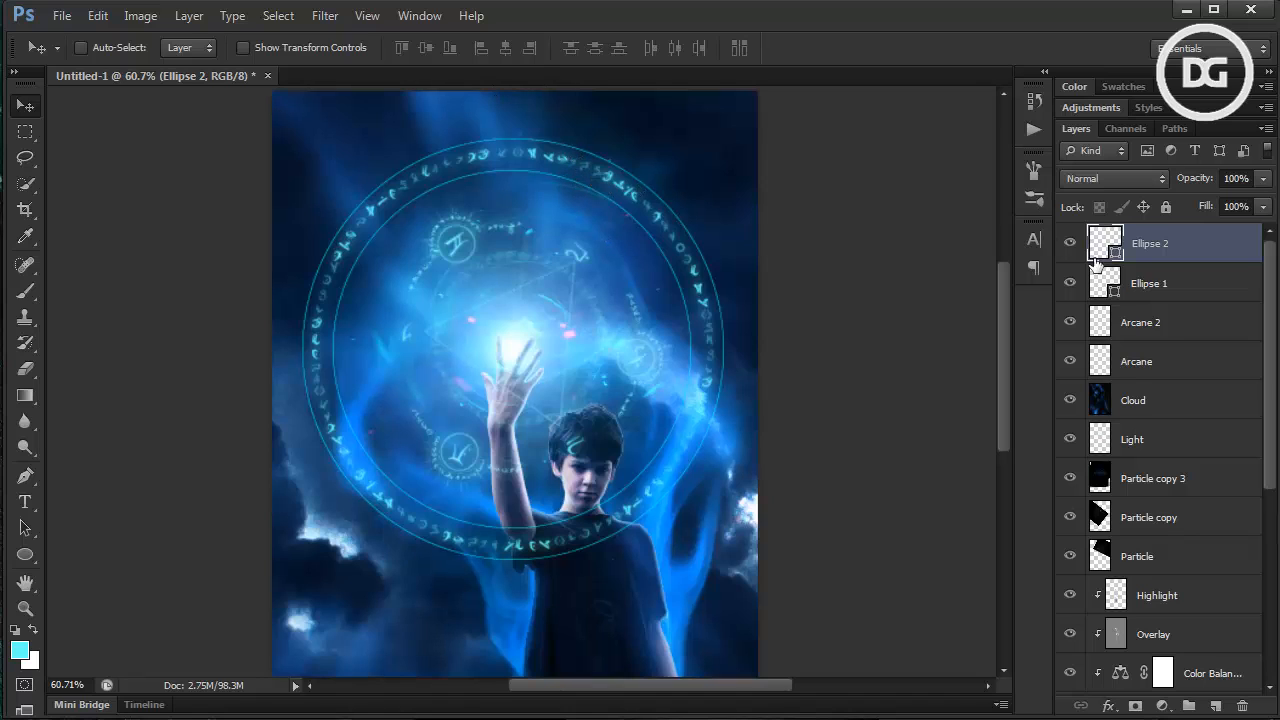
pyautogui.moveTo(1158, 330)
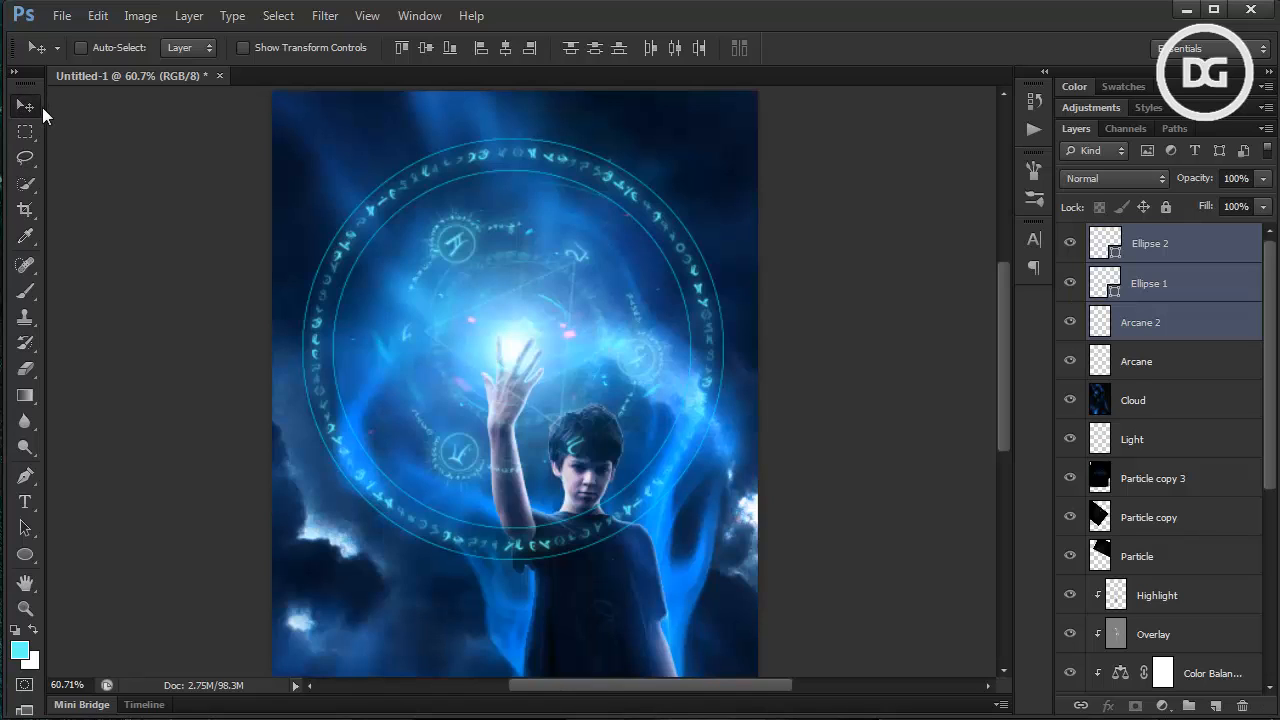
pyautogui.moveTo(435, 65)
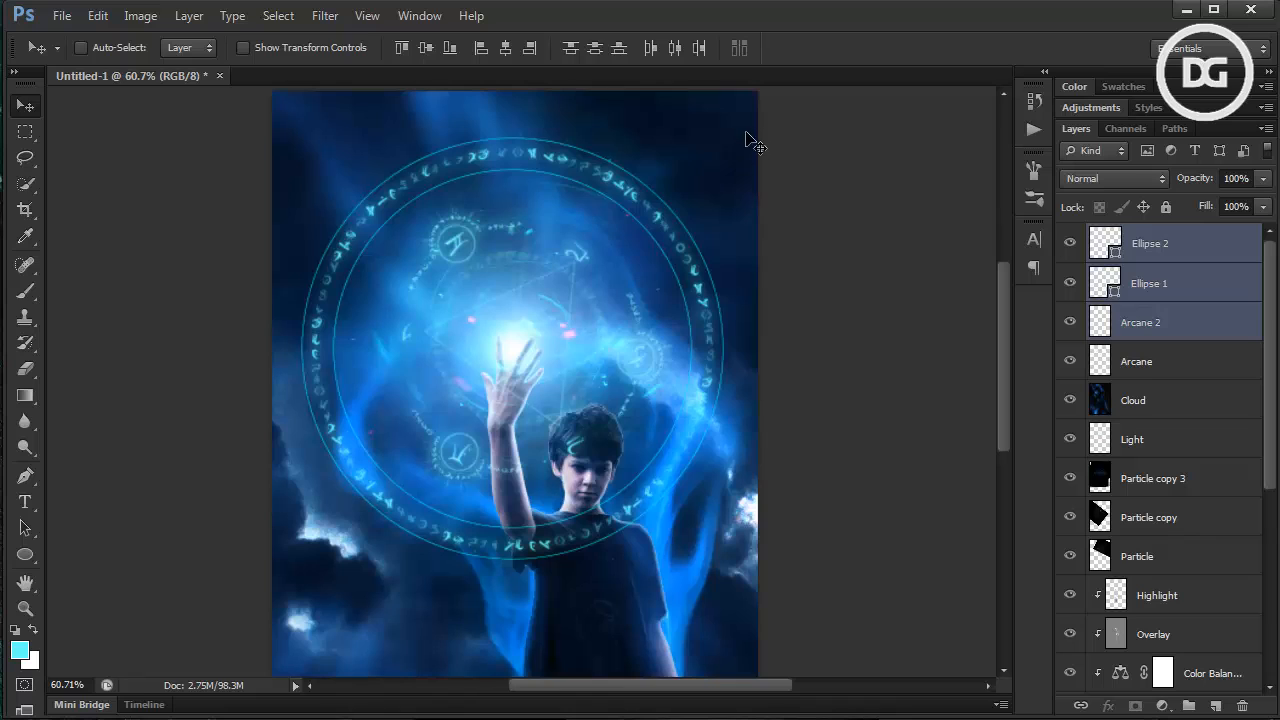
pyautogui.moveTo(550, 62)
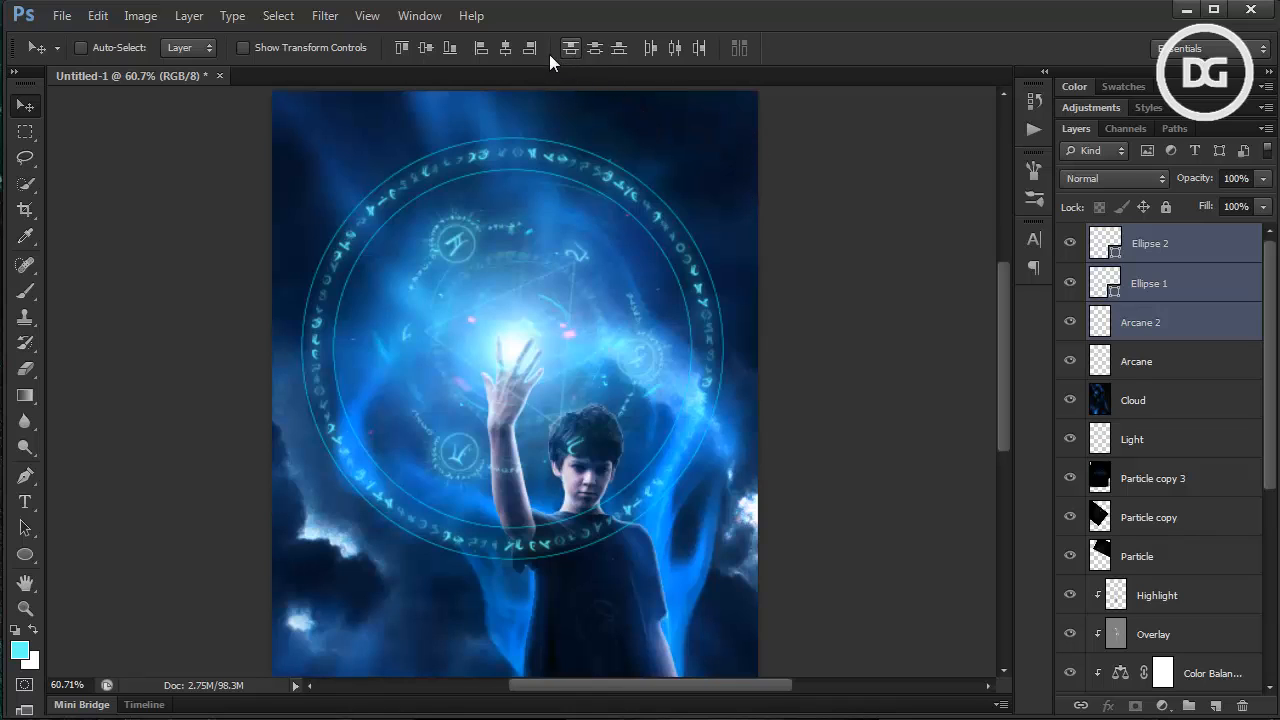
pyautogui.click(1070, 243)
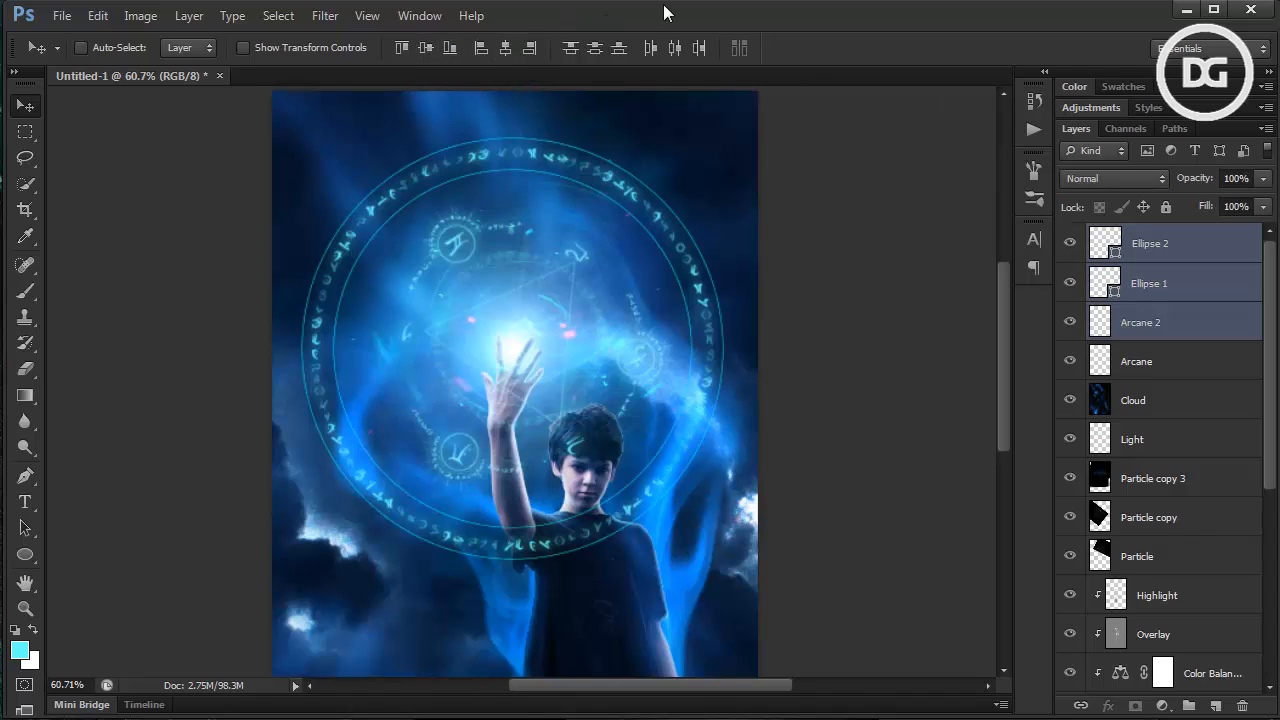
pyautogui.click(1149, 243)
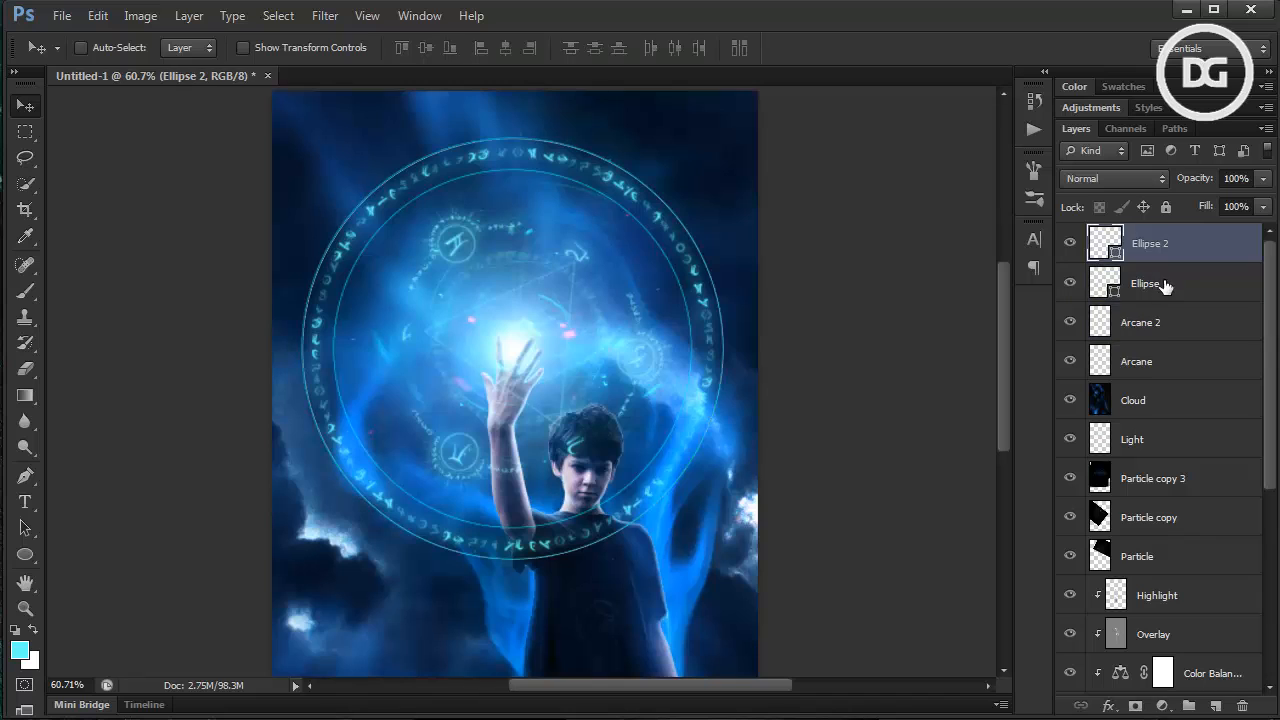
pyautogui.click(1140, 322)
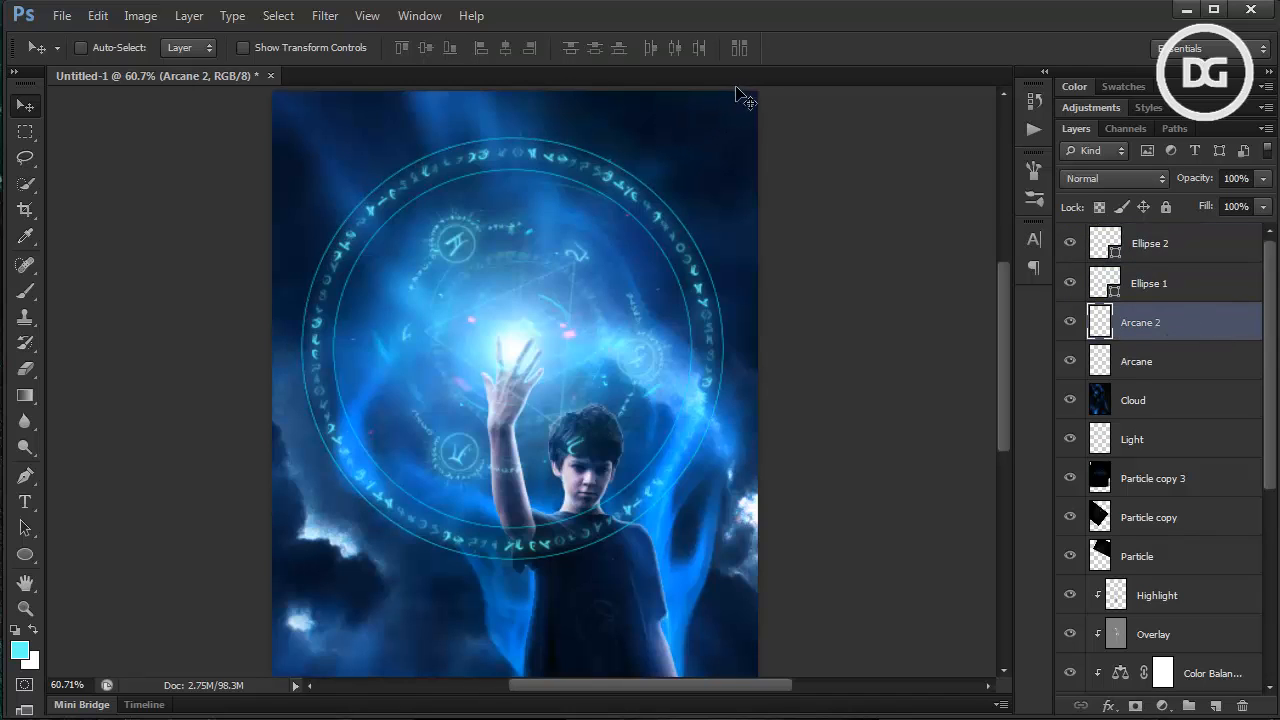
pyautogui.press('ctrl+t')
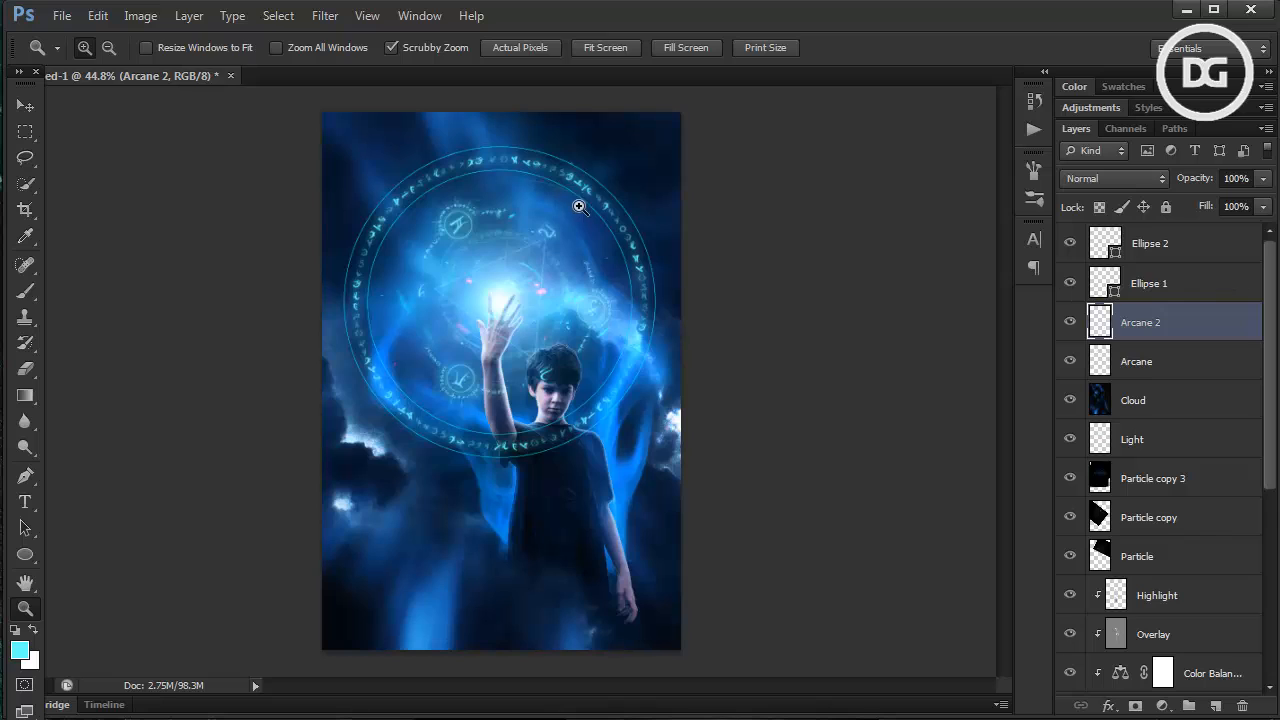
pyautogui.moveTo(545, 235)
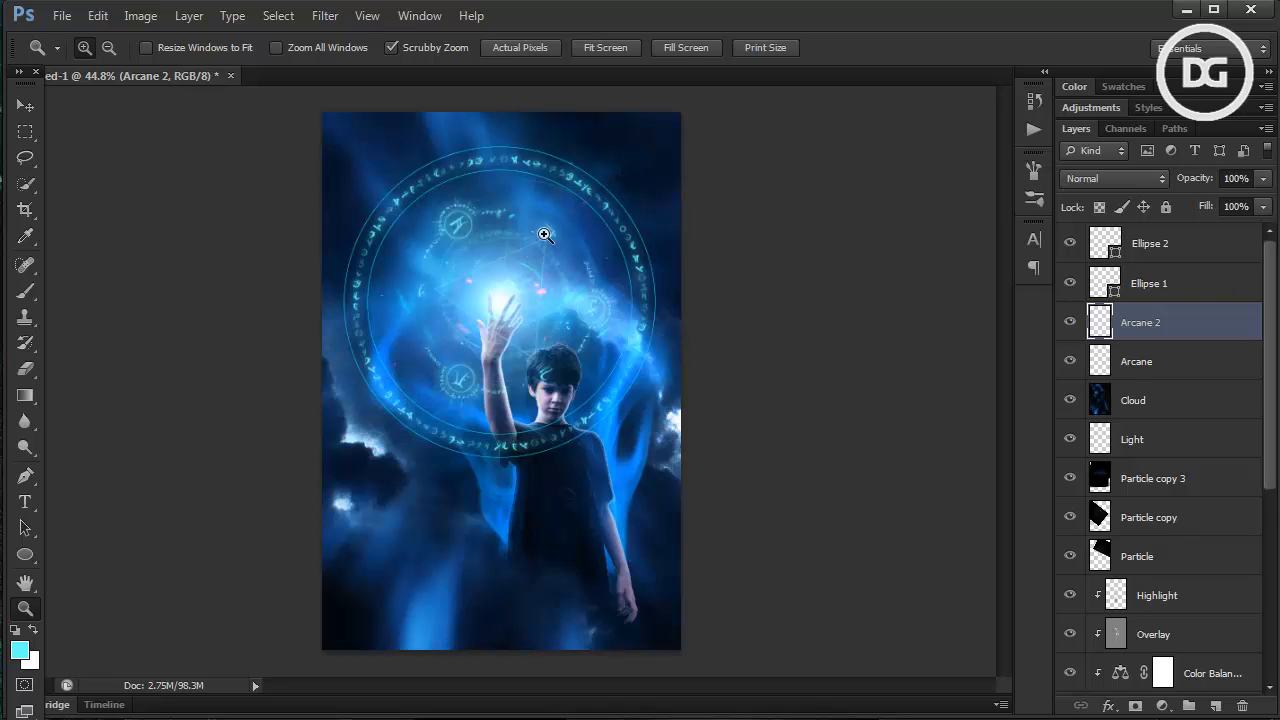
# Add a Color Balance adjustment layer above the top Ellipse 2 layer
pyautogui.click(1150, 243)
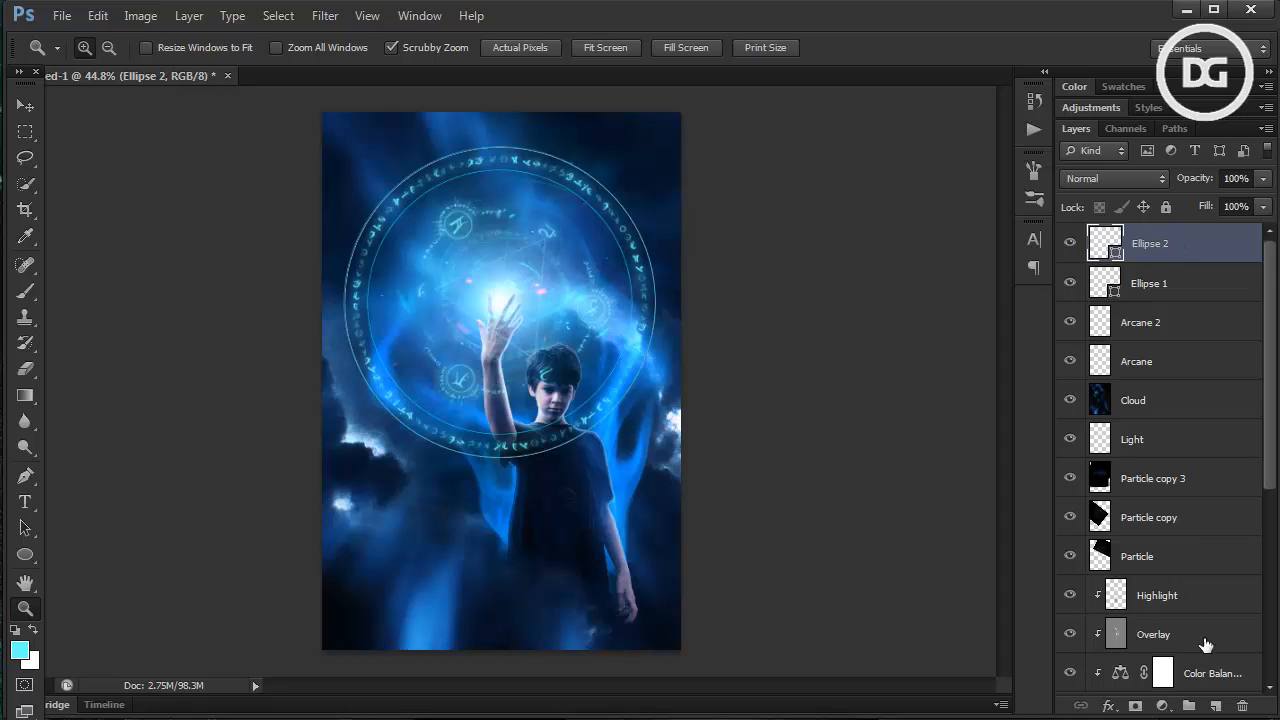
pyautogui.click(1162, 706)
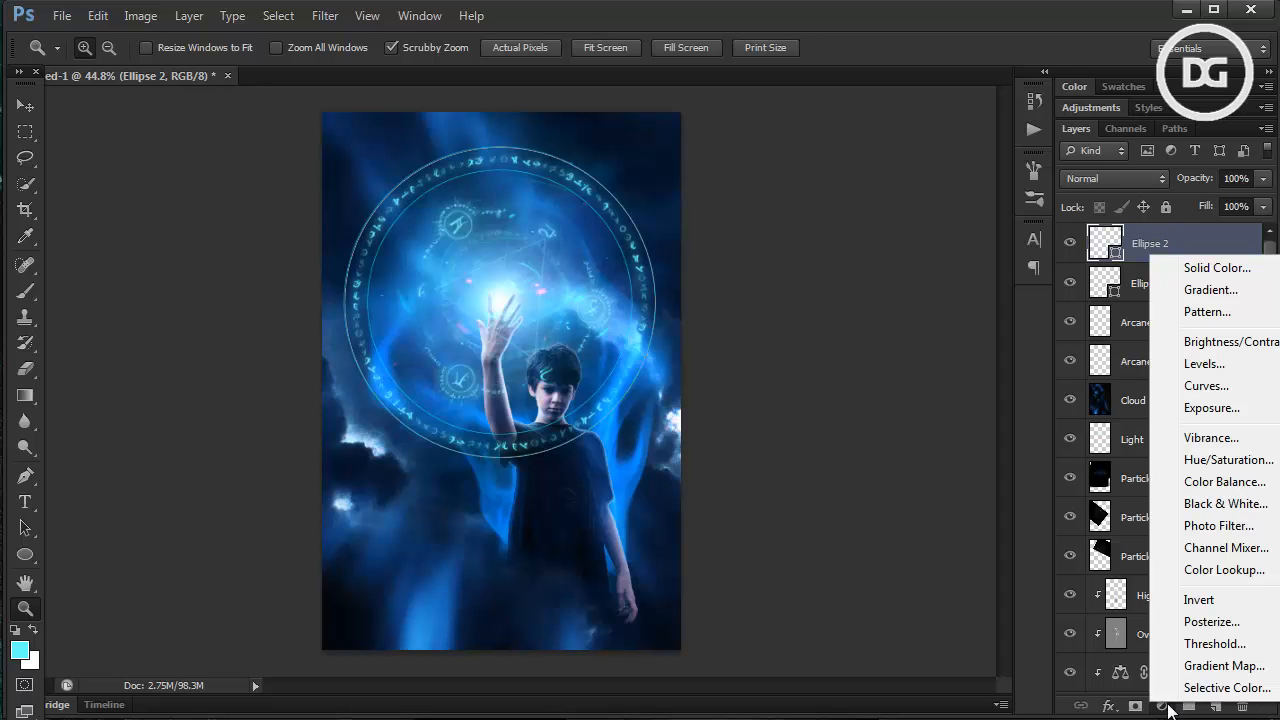
pyautogui.click(1224, 481)
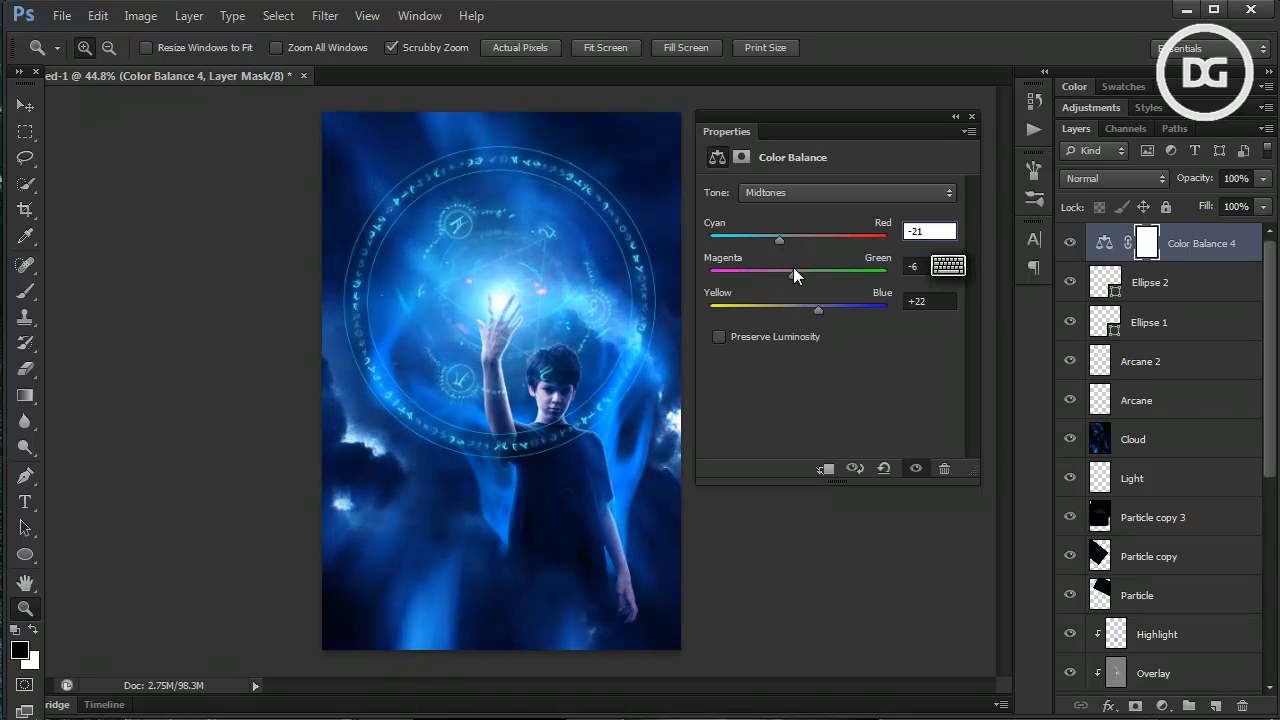
# Shift the Color Balance midtones toward cyan and blue with a mild green cast
pyautogui.moveTo(779, 239); pyautogui.dragTo(785, 239)
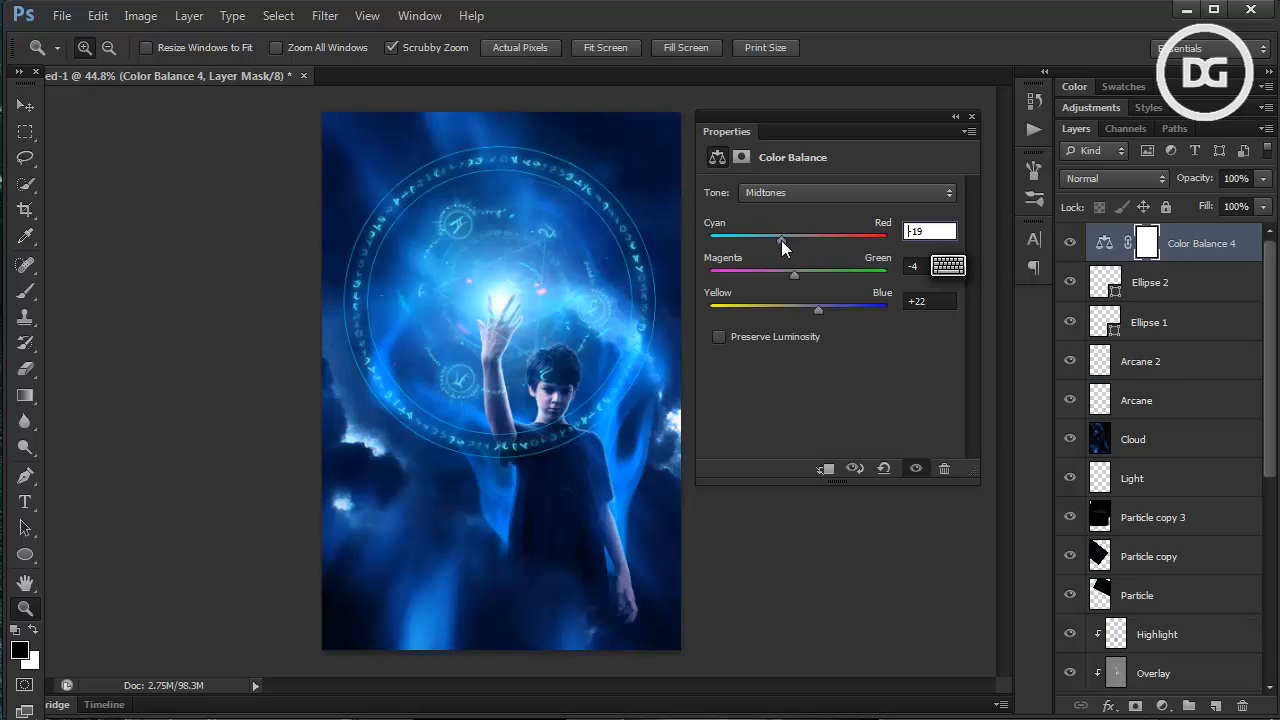
pyautogui.moveTo(818, 308); pyautogui.dragTo(830, 308)
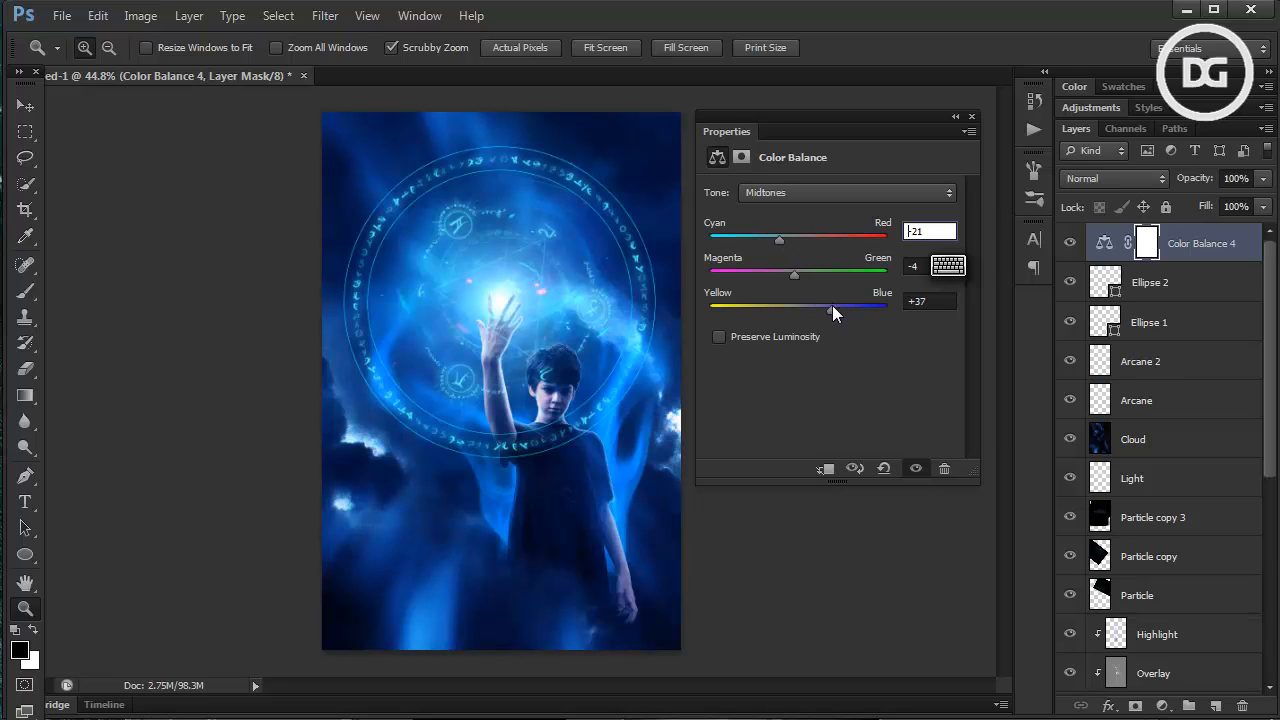
pyautogui.moveTo(835, 307); pyautogui.dragTo(808, 307)
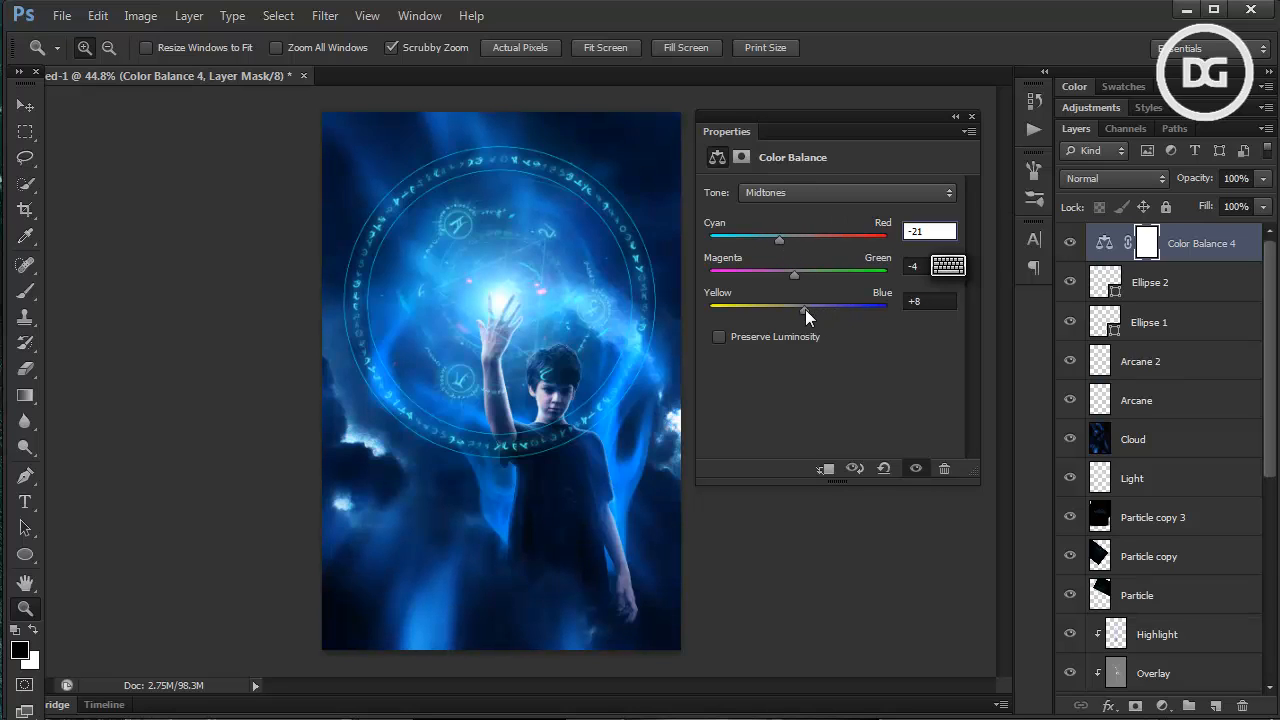
pyautogui.moveTo(805, 305); pyautogui.dragTo(748, 305)
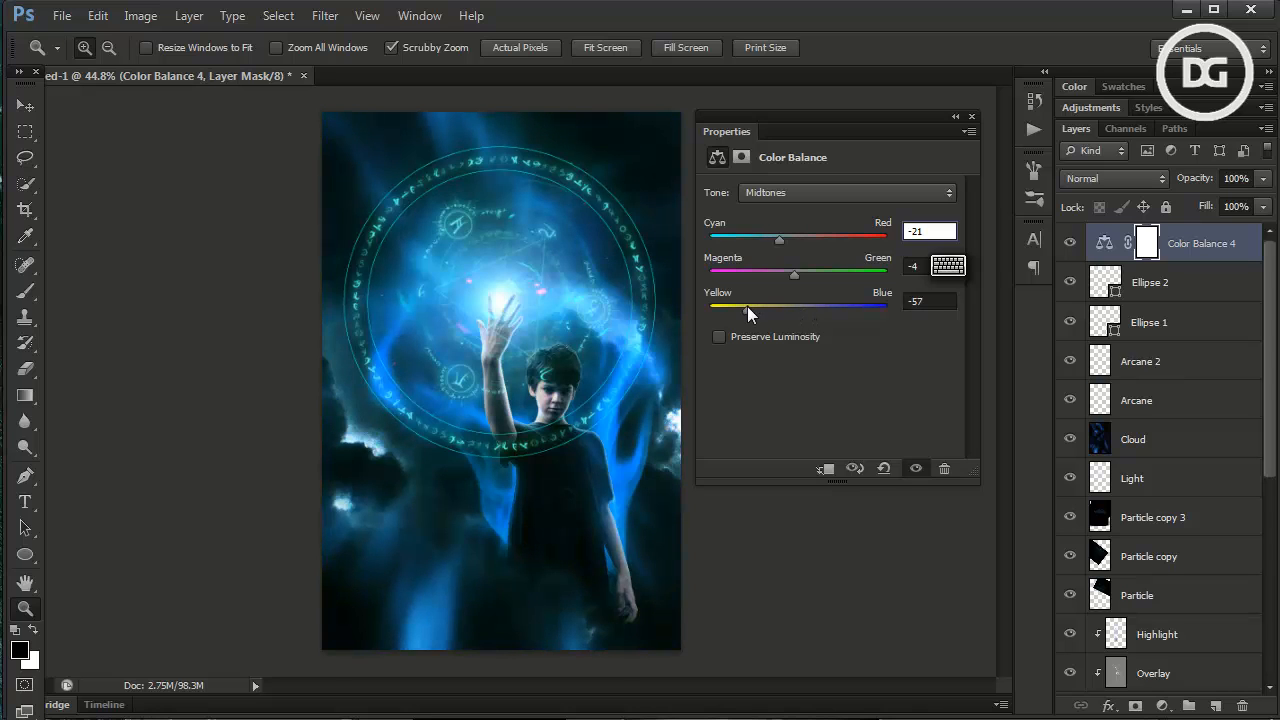
pyautogui.moveTo(748, 308); pyautogui.dragTo(752, 308)
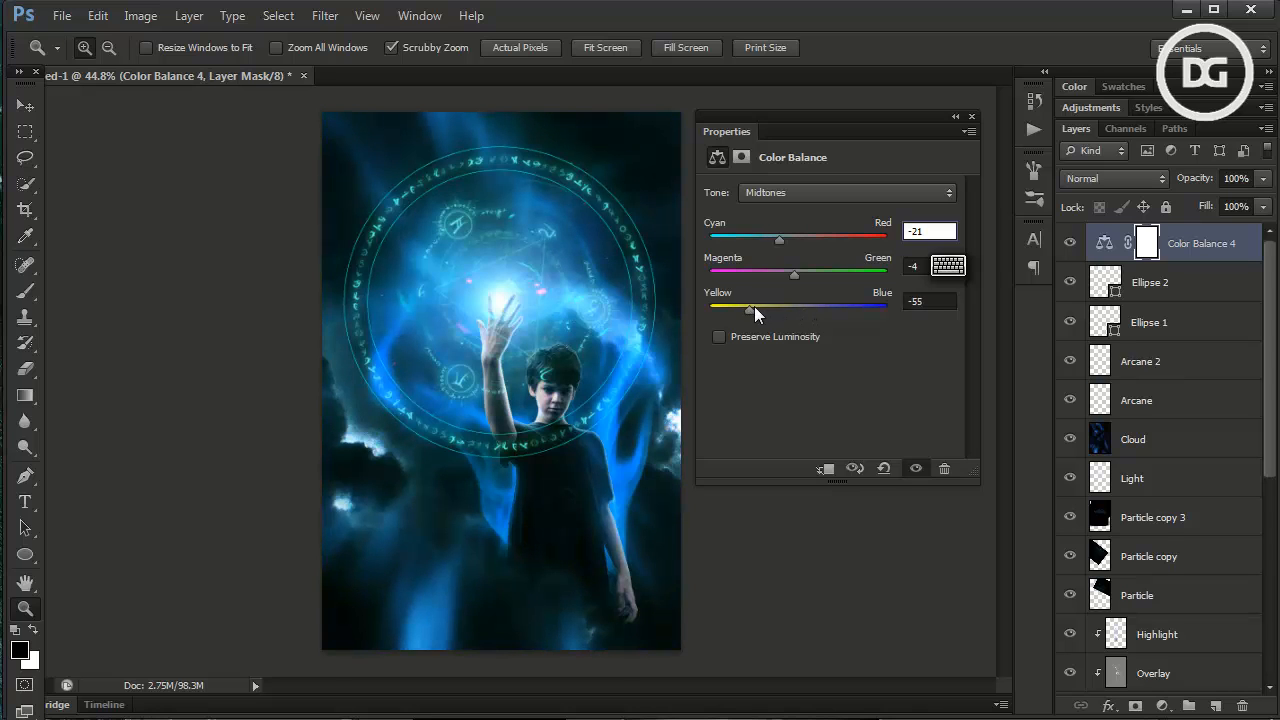
pyautogui.moveTo(750, 307); pyautogui.dragTo(835, 307)
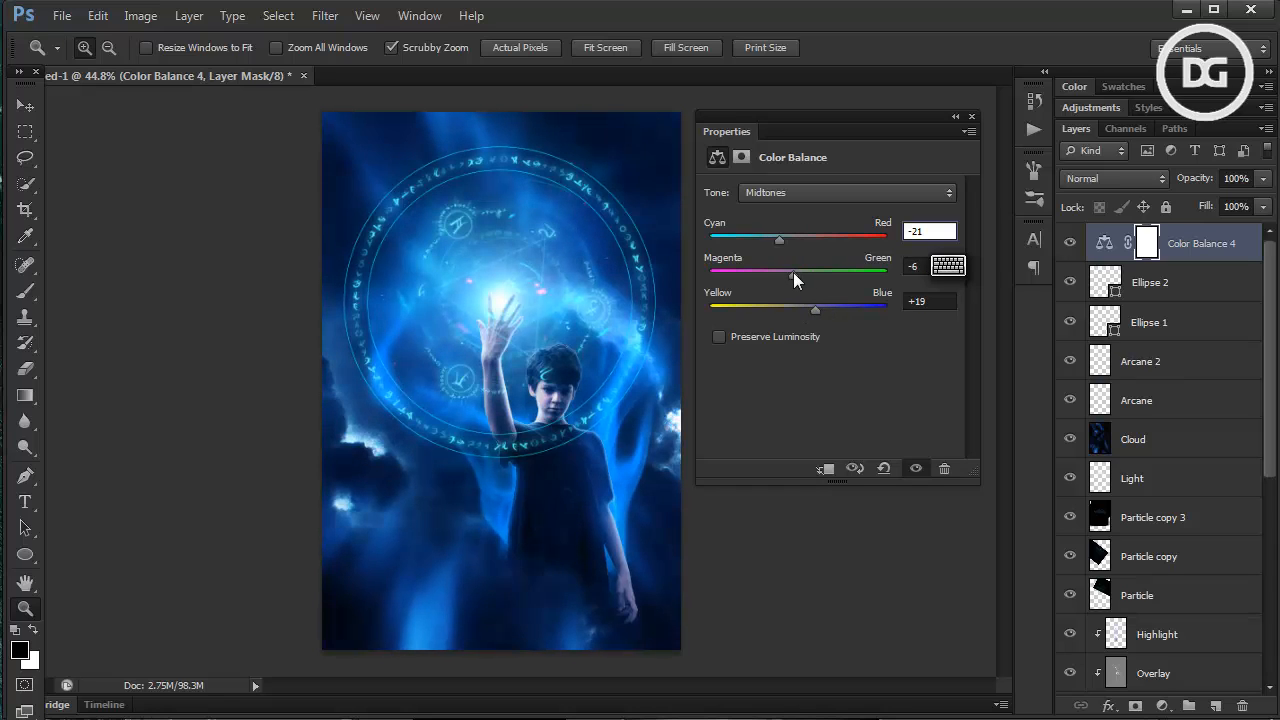
pyautogui.moveTo(791, 275); pyautogui.dragTo(798, 275)
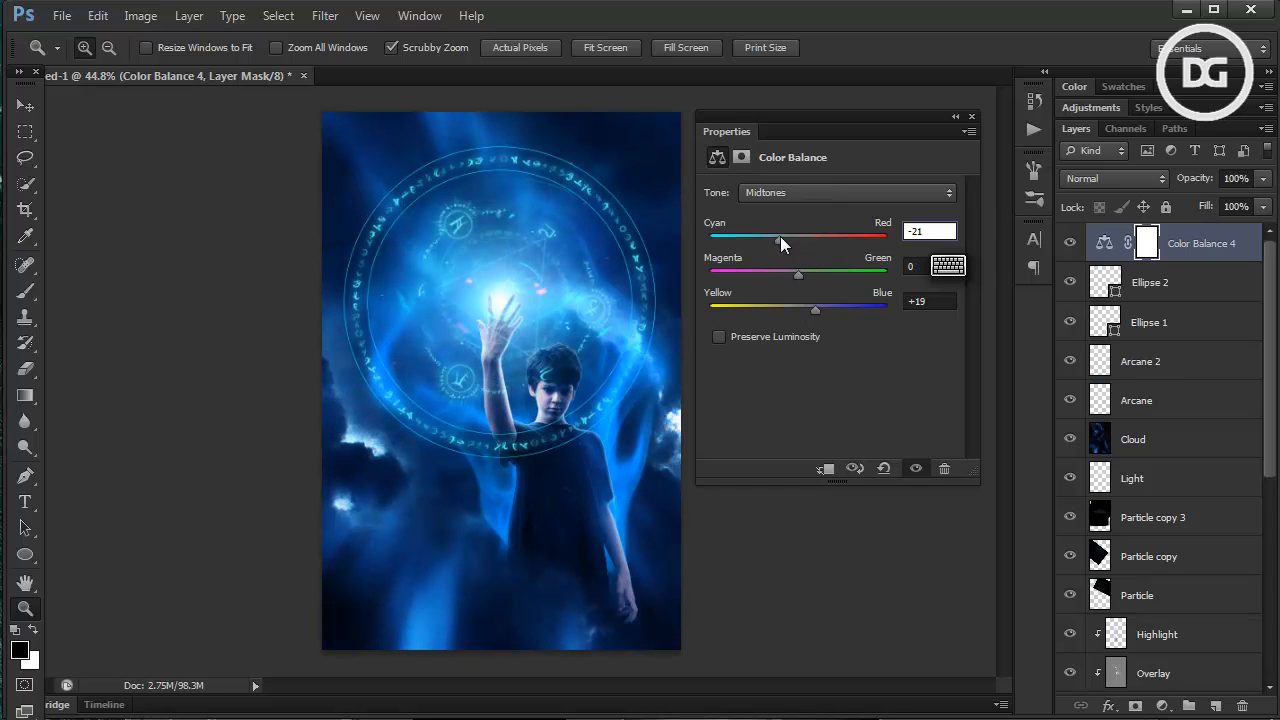
pyautogui.moveTo(777, 238); pyautogui.dragTo(772, 238)
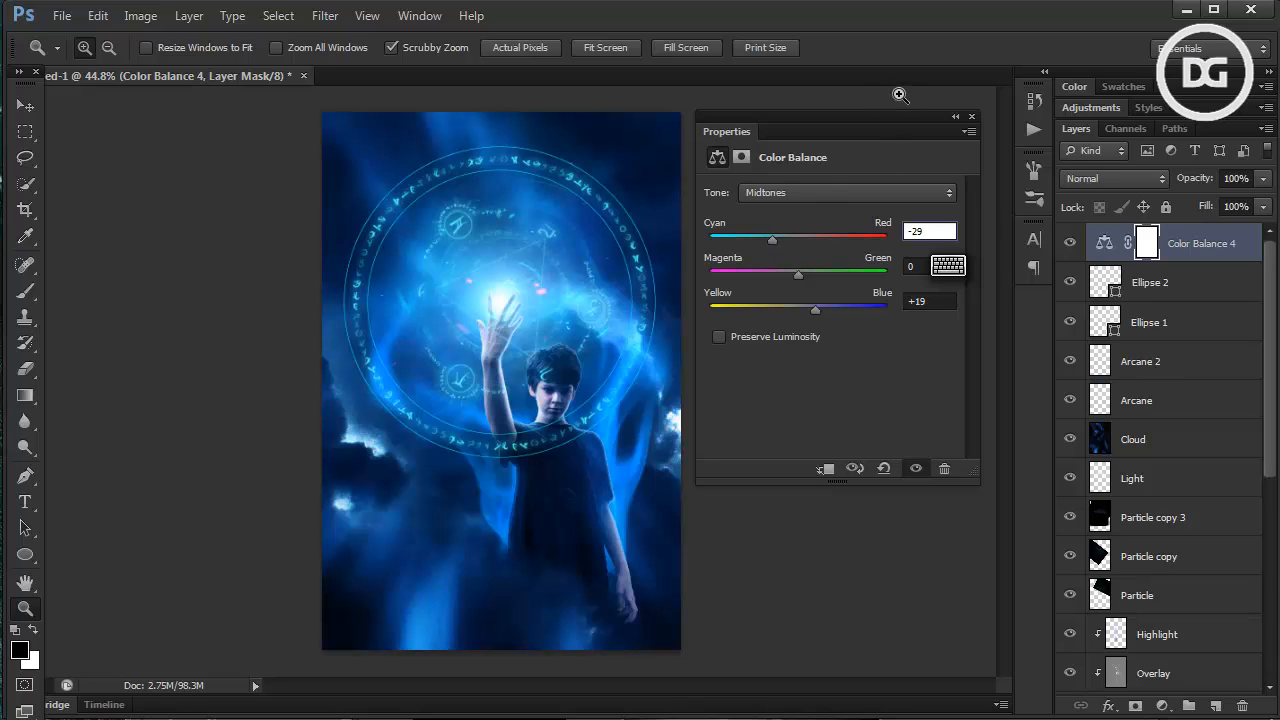
# Switch the tonal range to Highlights for the blue tint, then collapse the Properties panel
pyautogui.click(845, 192)
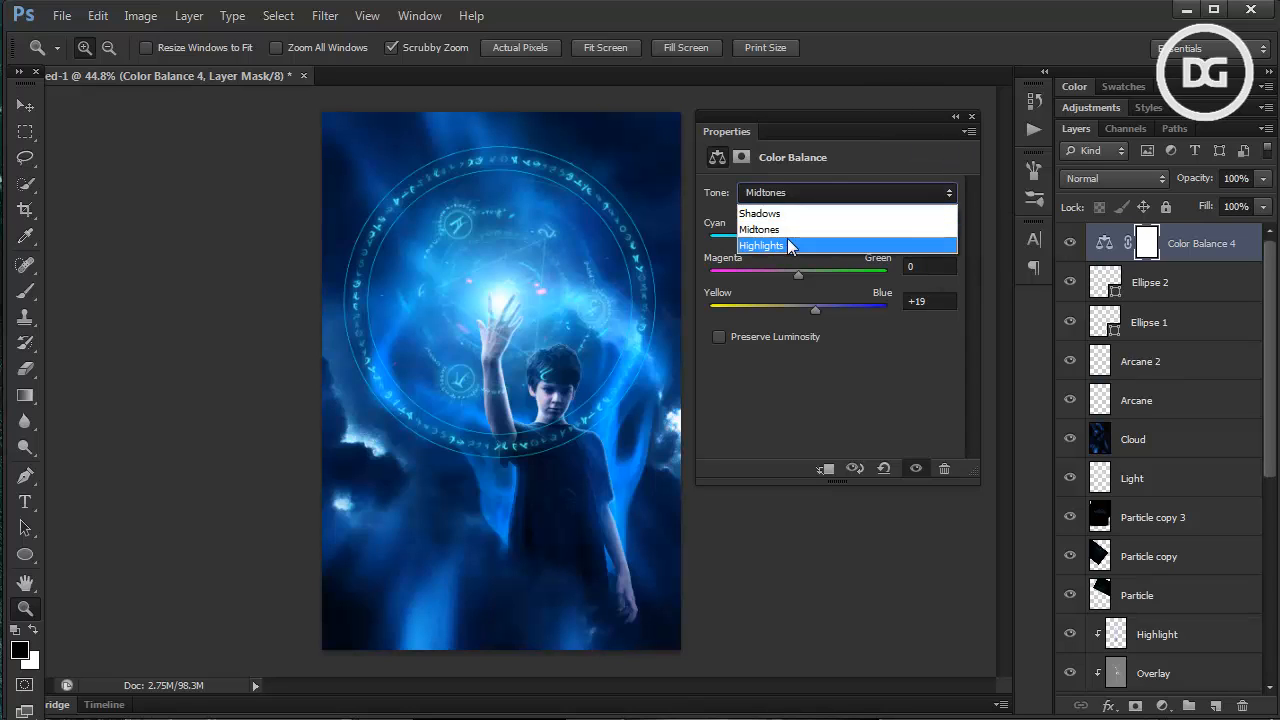
pyautogui.click(762, 245)
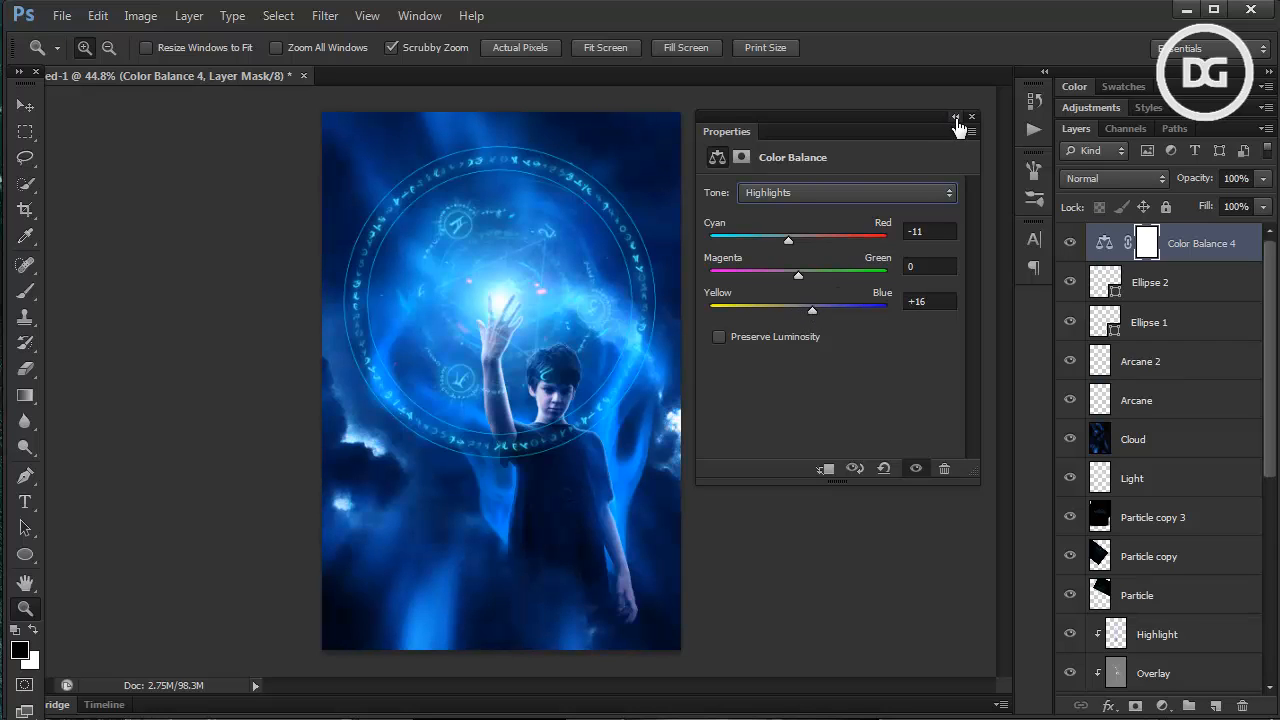
pyautogui.click(955, 117)
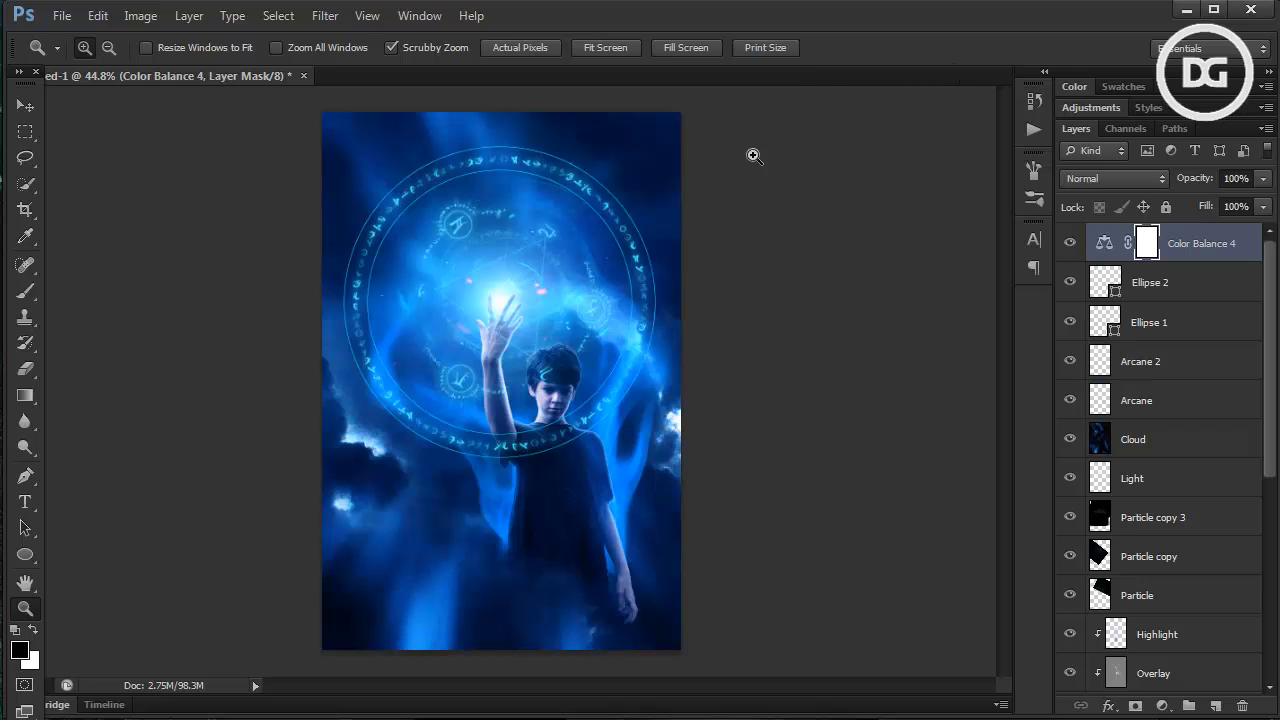
pyautogui.moveTo(520, 358)
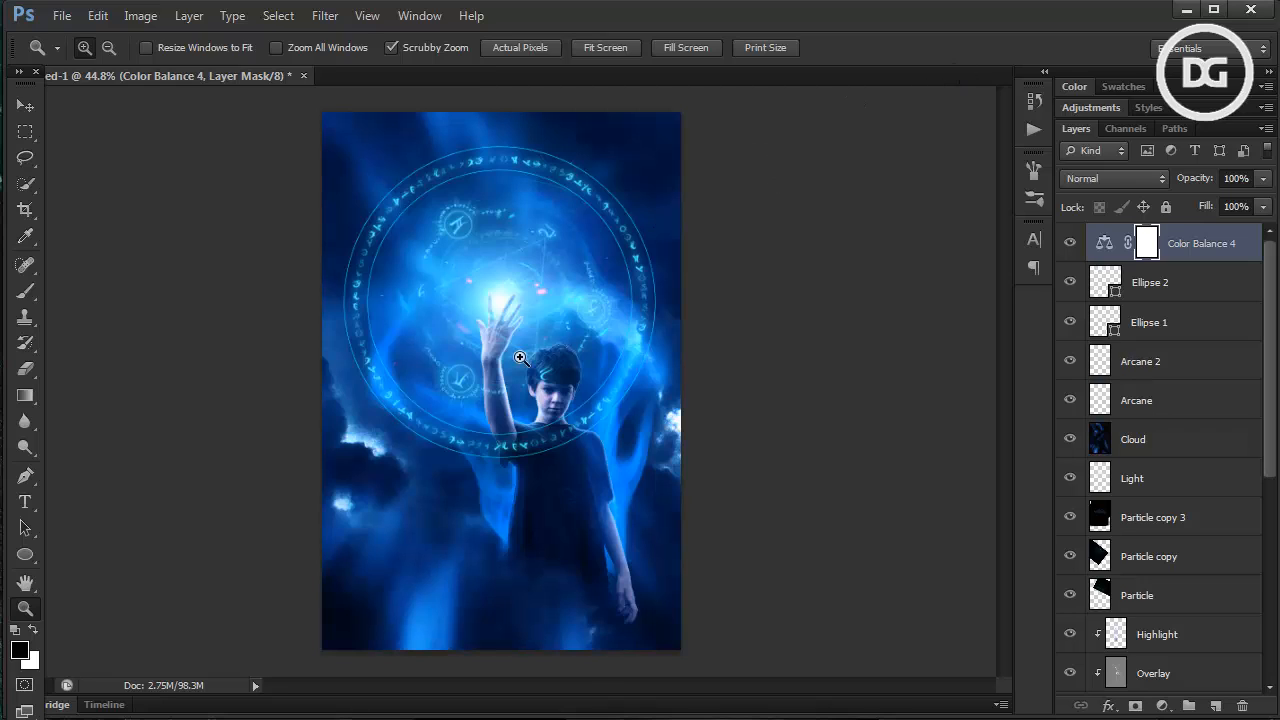
pyautogui.moveTo(412, 382)
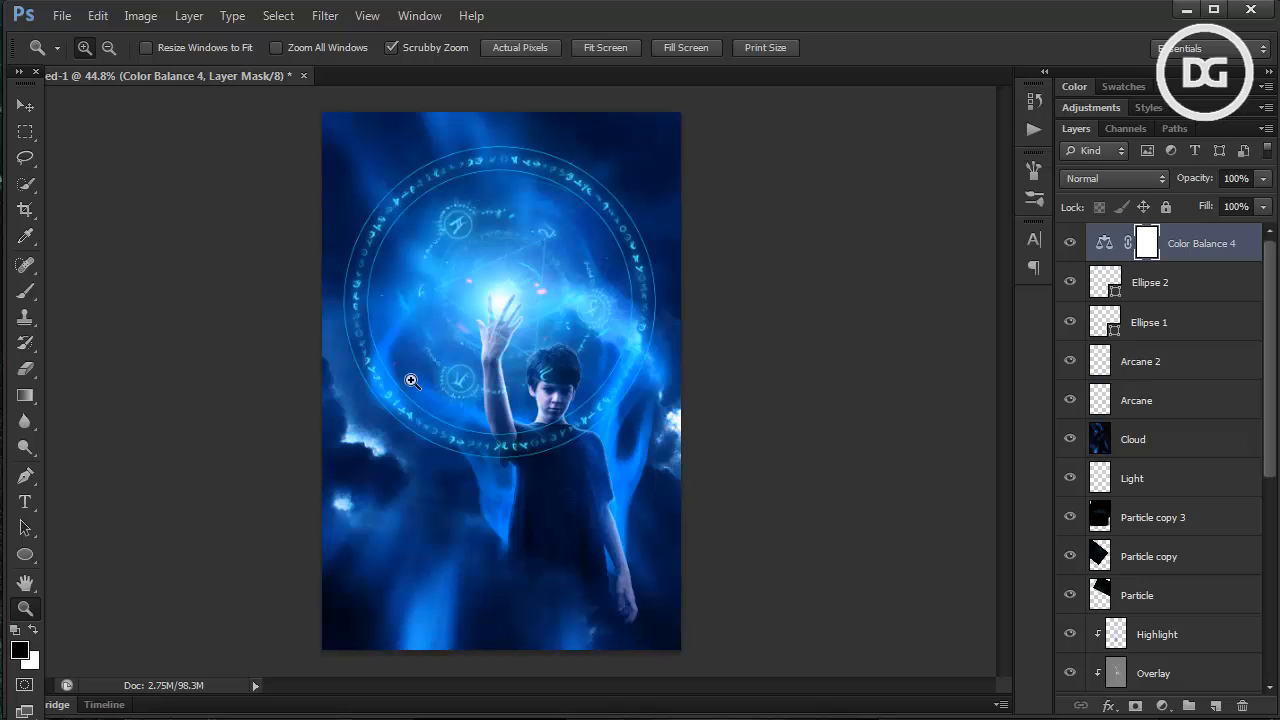
pyautogui.moveTo(412, 461)
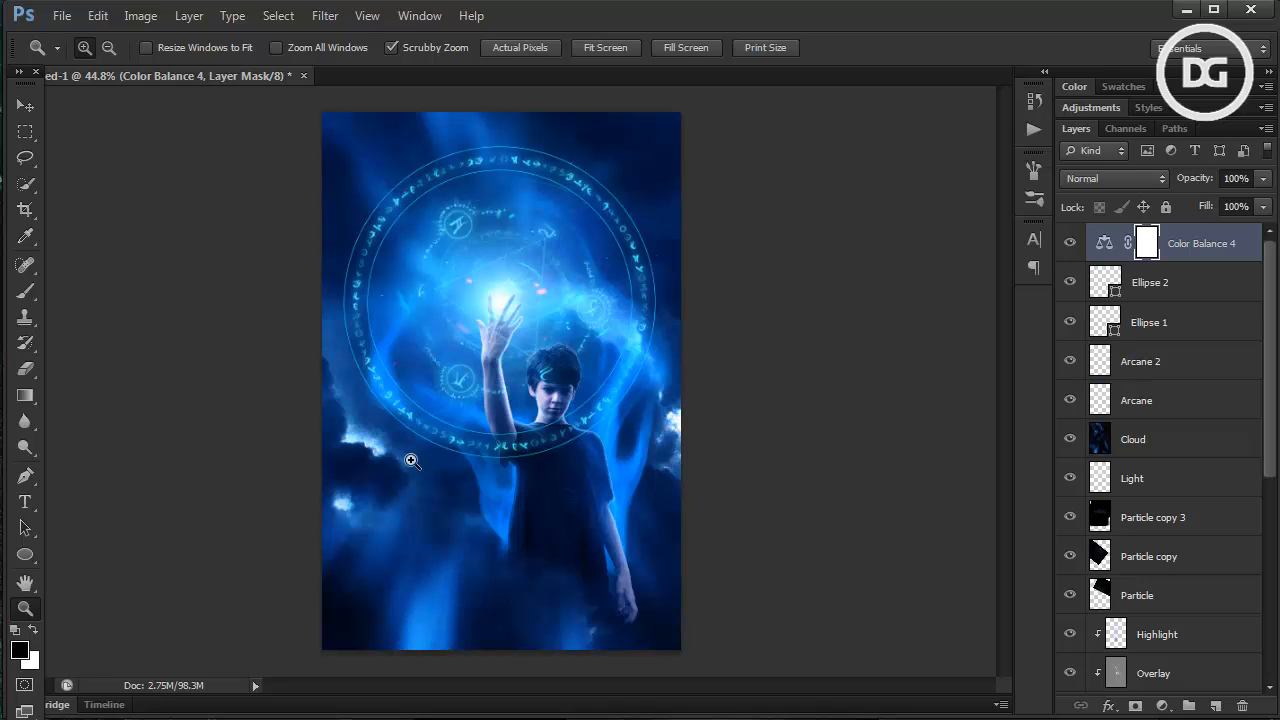
pyautogui.moveTo(588, 438)
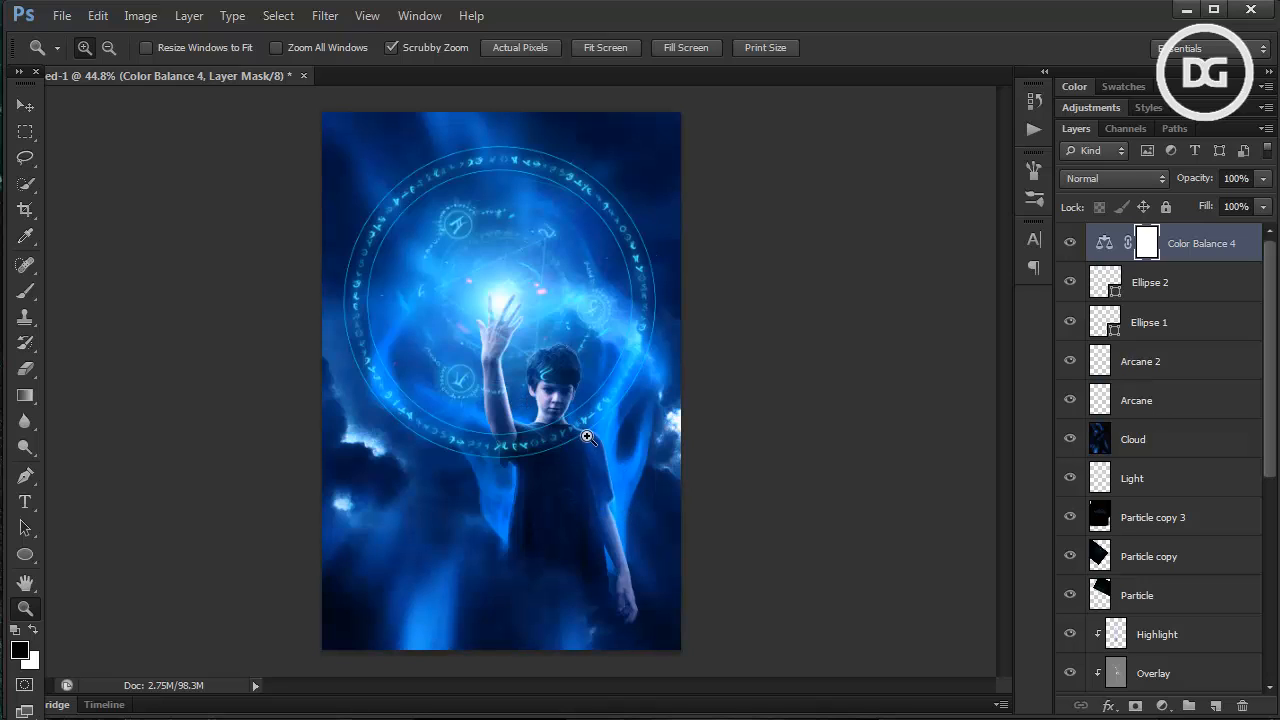
pyautogui.moveTo(575, 291)
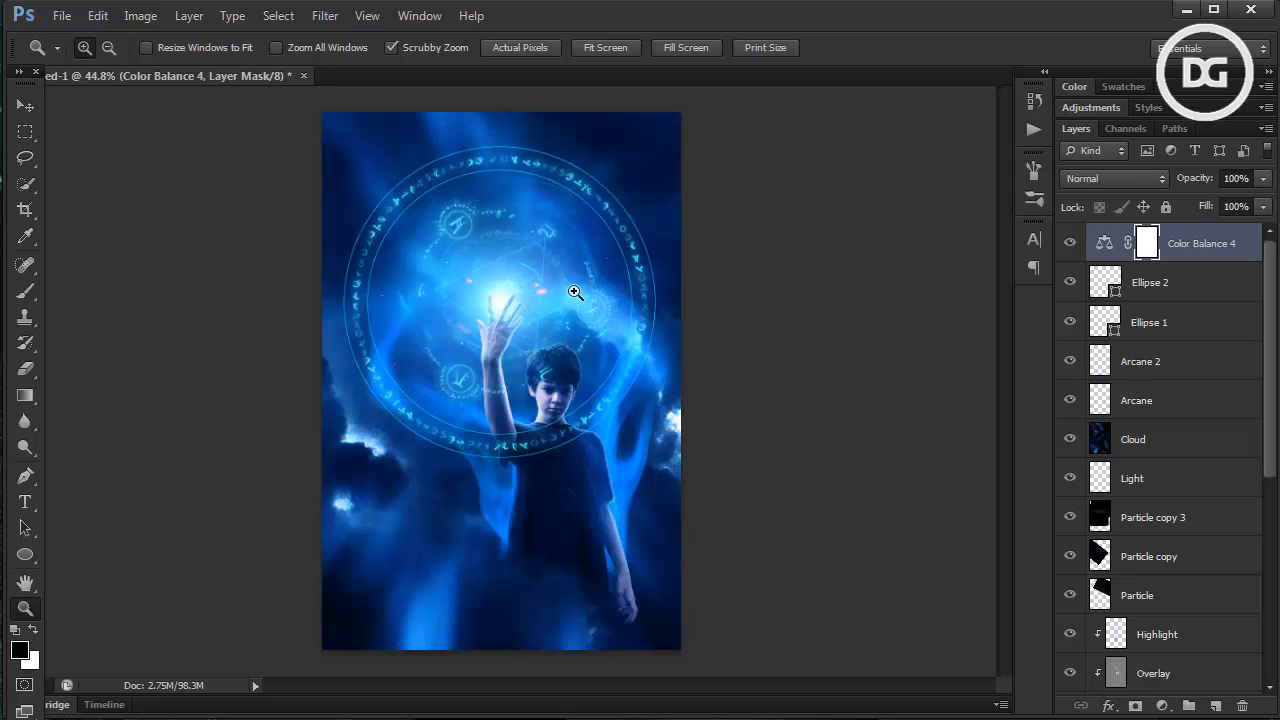
pyautogui.moveTo(570, 263)
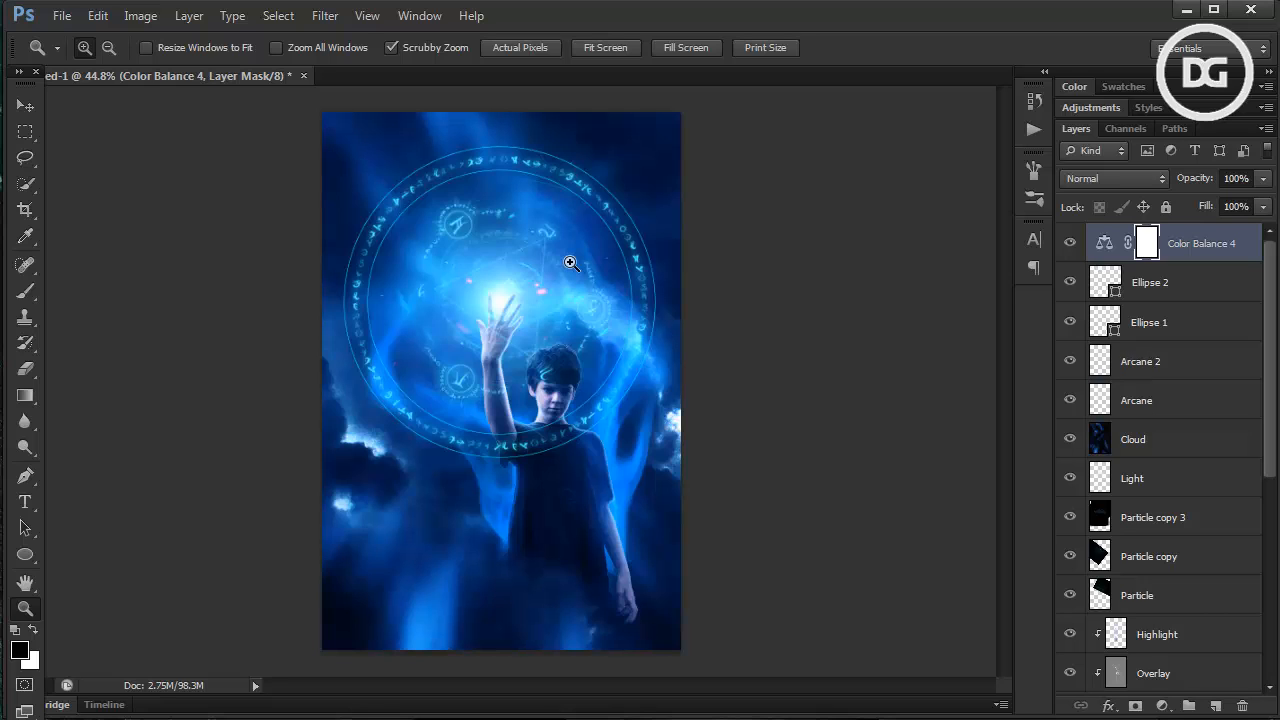
# Open the finished Ultima.jpg poster as a second document and zoom in on it
pyautogui.click(61, 15)
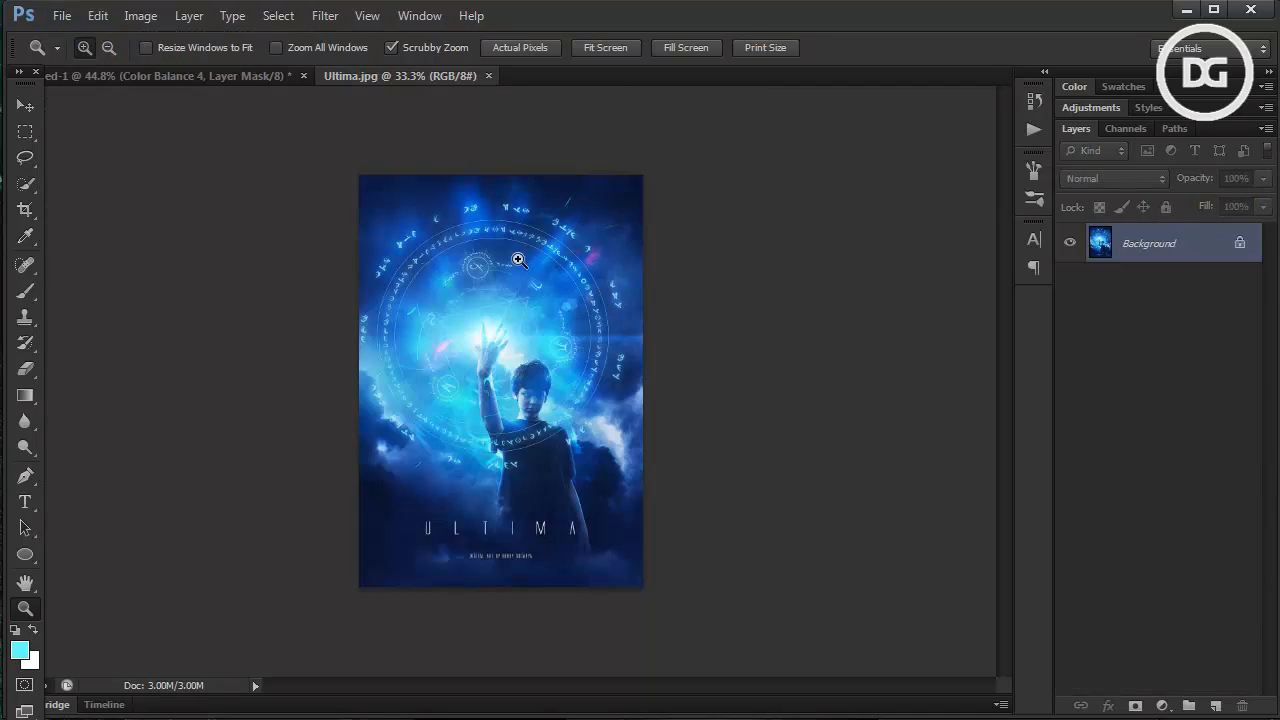
pyautogui.click(518, 259)
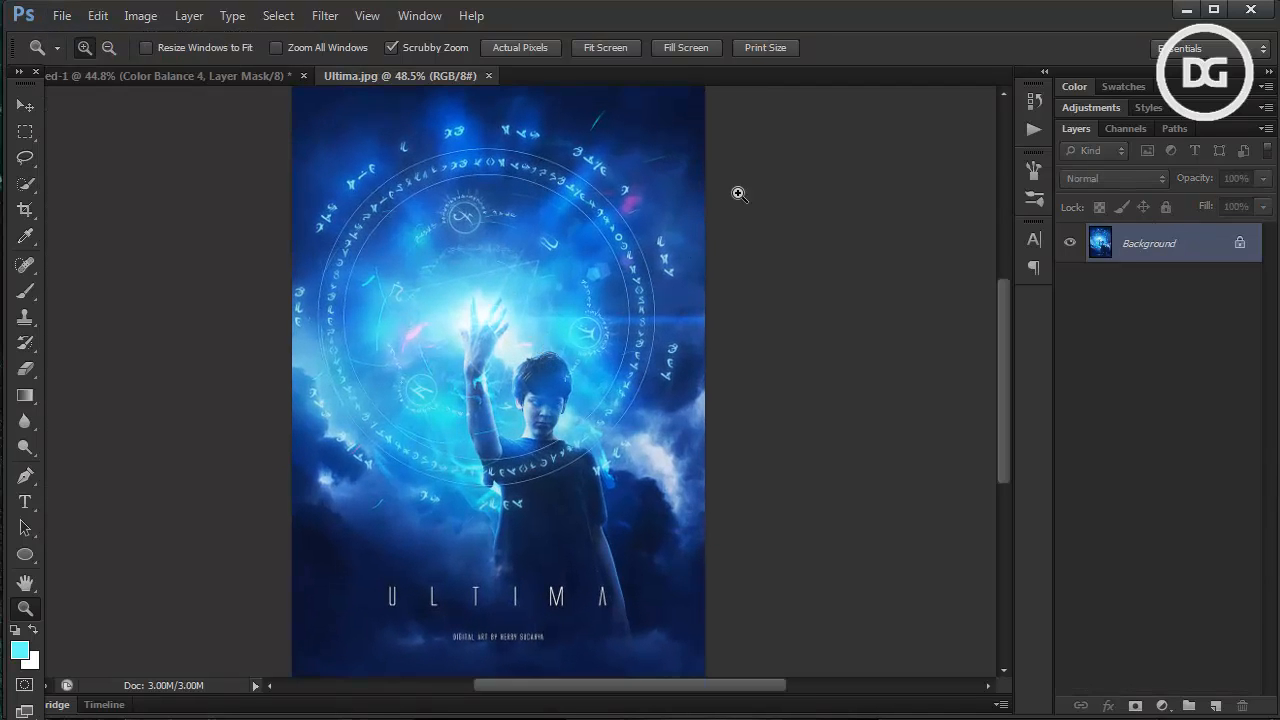